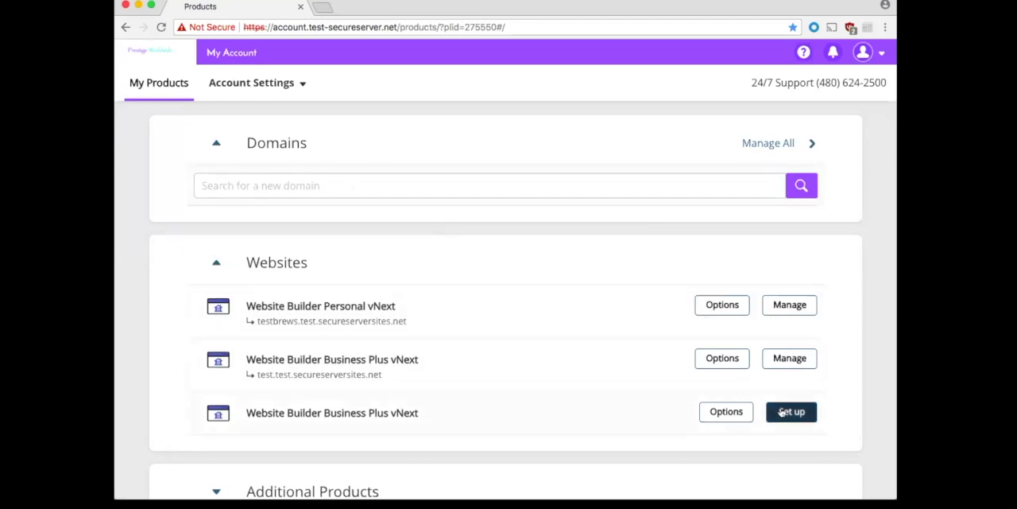
# Launch setup for the unconfigured Website Builder Business Plus vNext site from My Products
pyautogui.click(790, 410)
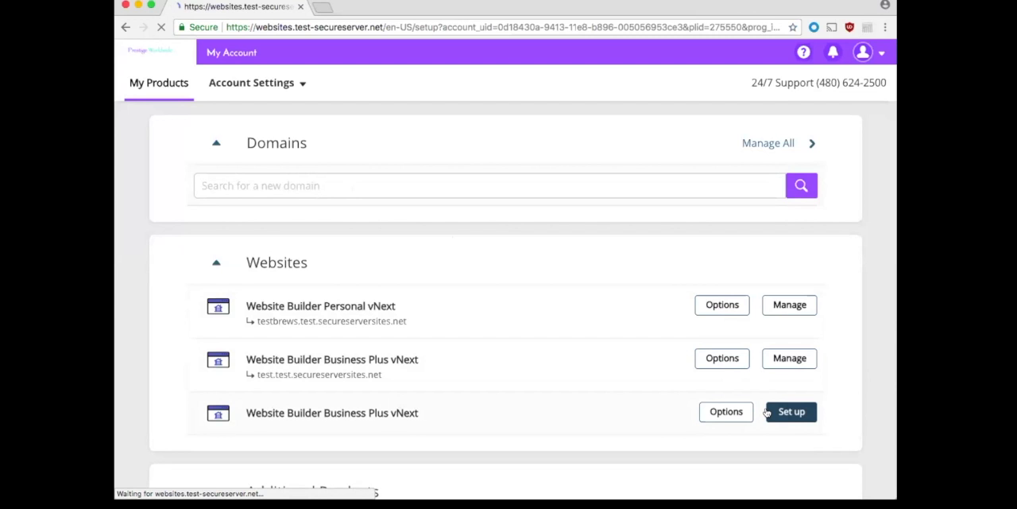
pyautogui.click(792, 410)
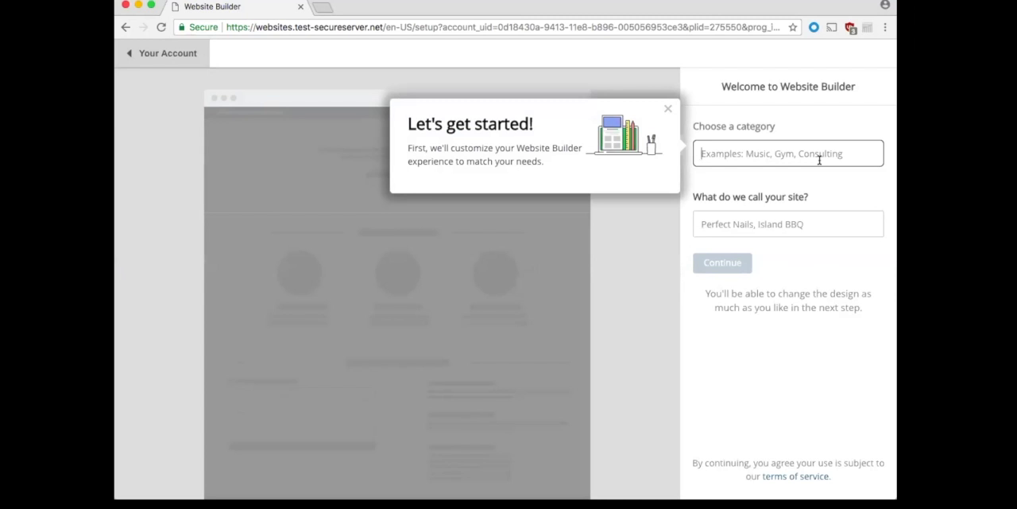
pyautogui.moveTo(772, 222)
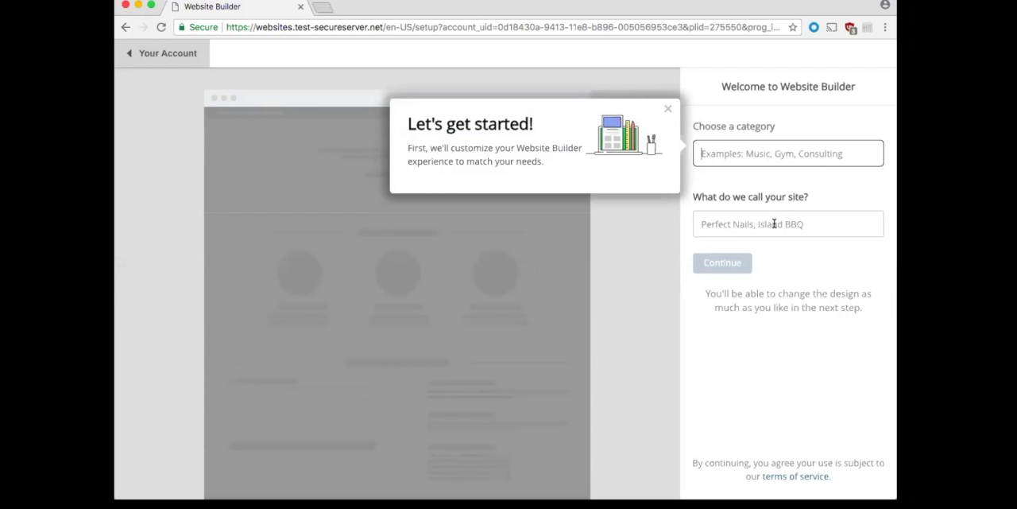
# Search the category field (first 'Beer', then 'Brewery') and choose Brewery as the site category
pyautogui.write('Be')
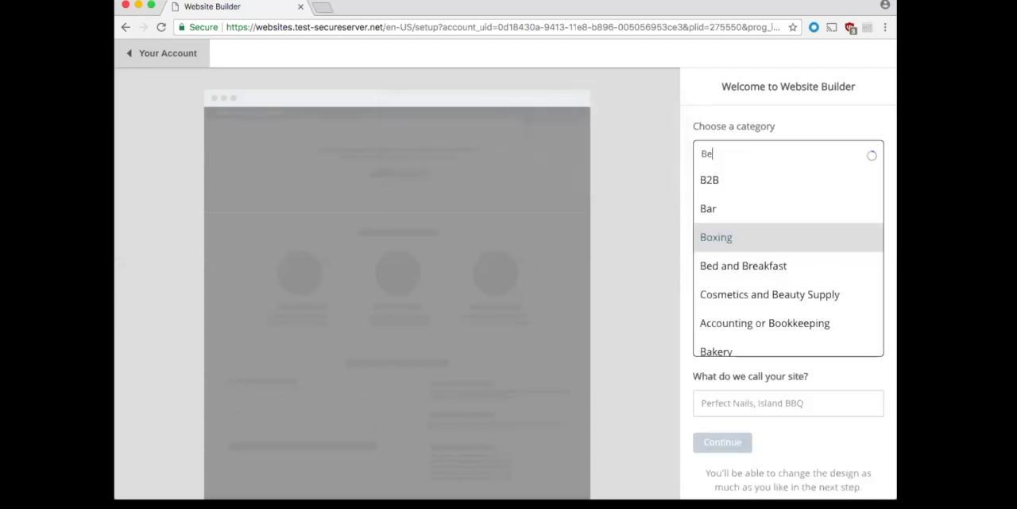
pyautogui.write('er')
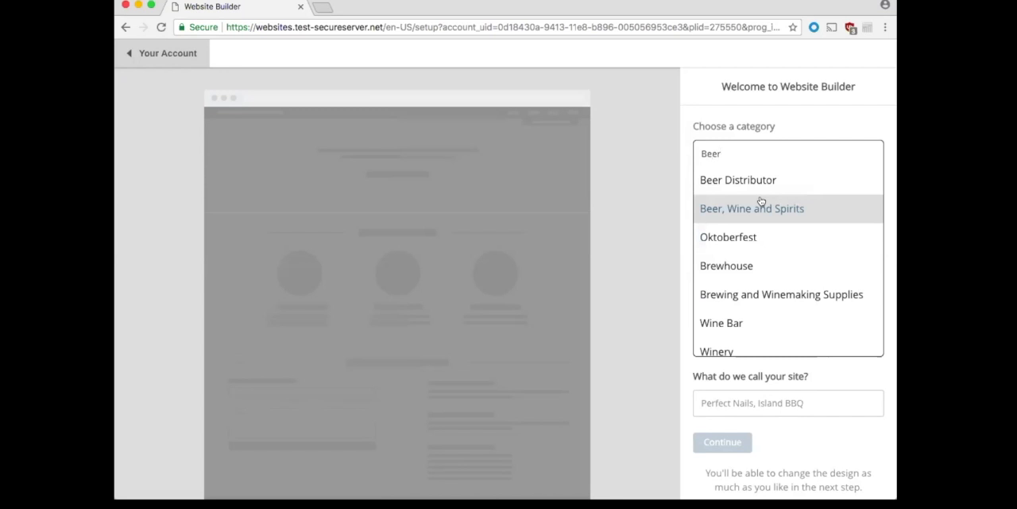
pyautogui.moveTo(760, 205)
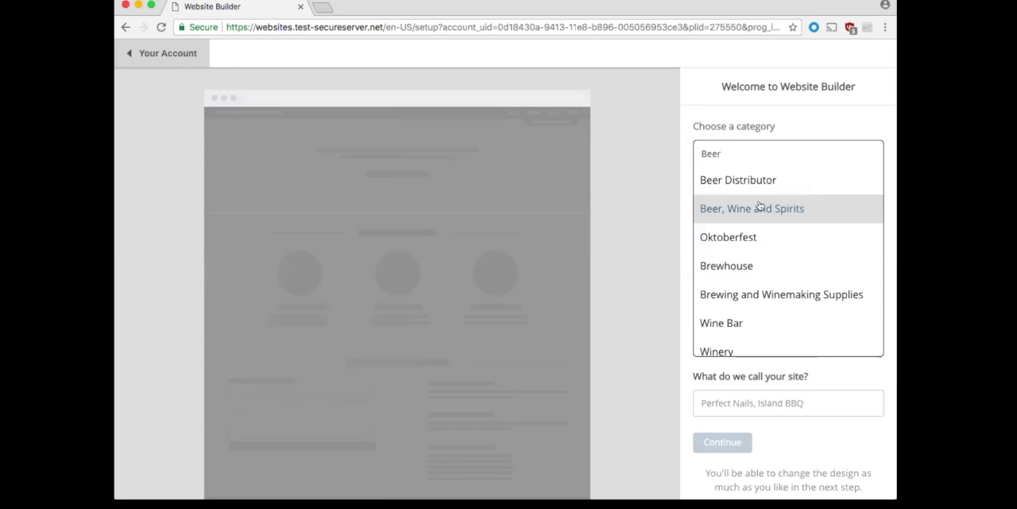
pyautogui.write('Bre')
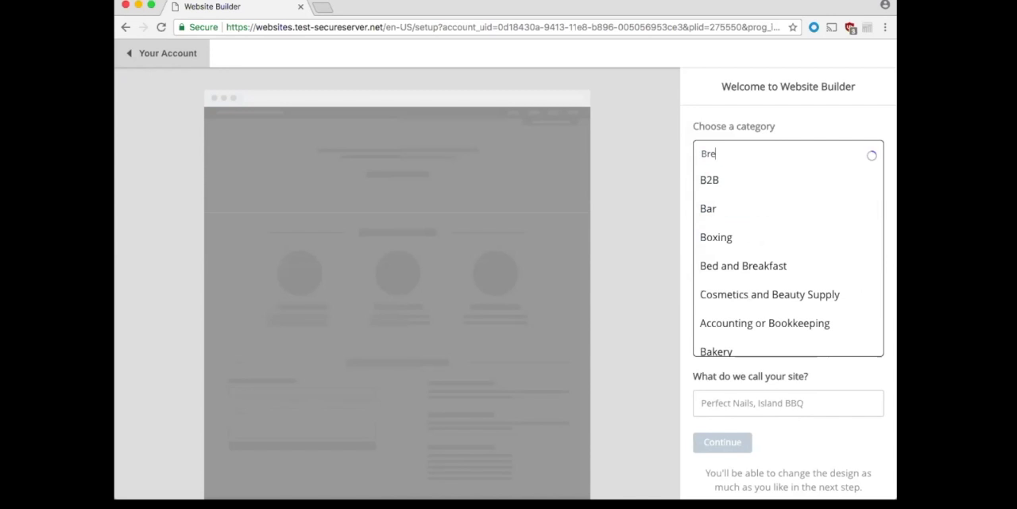
pyautogui.write('wery')
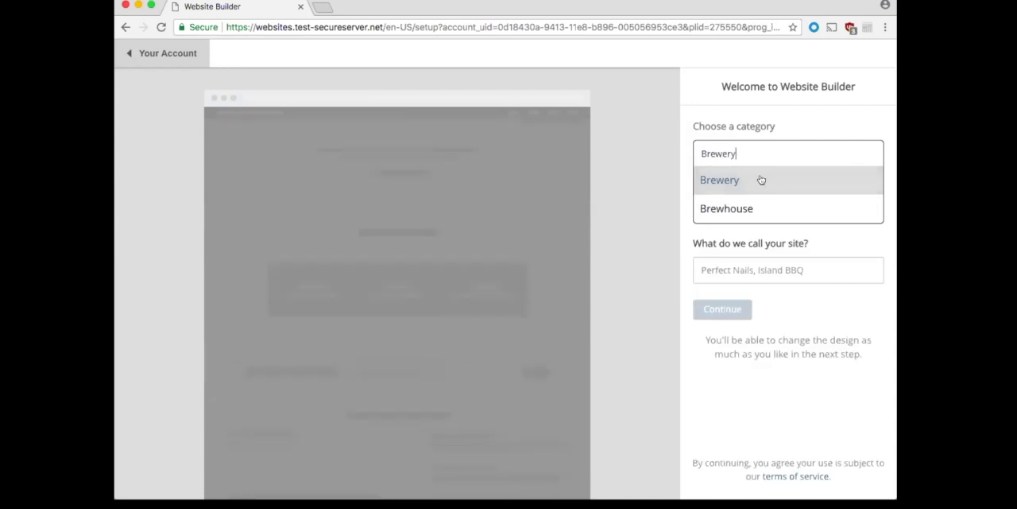
pyautogui.click(718, 180)
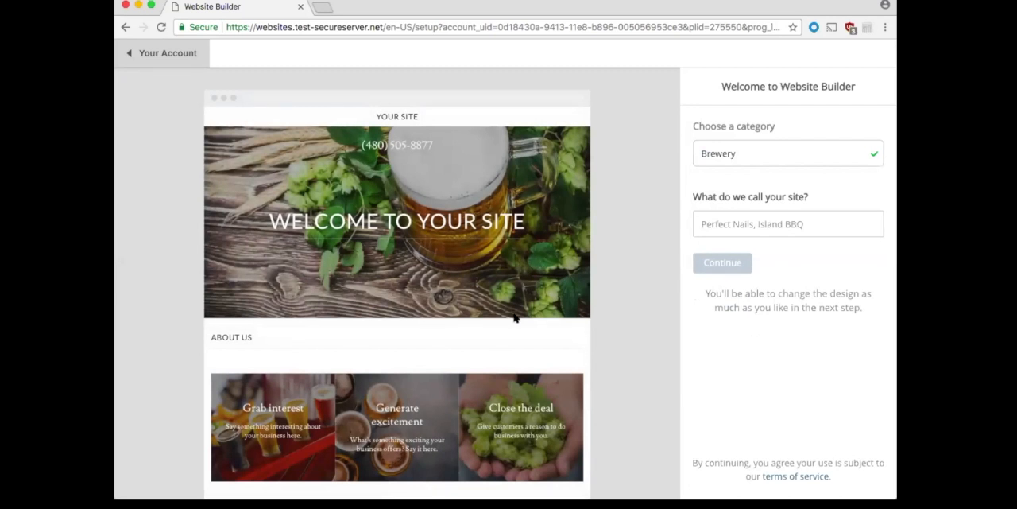
pyautogui.moveTo(476, 401)
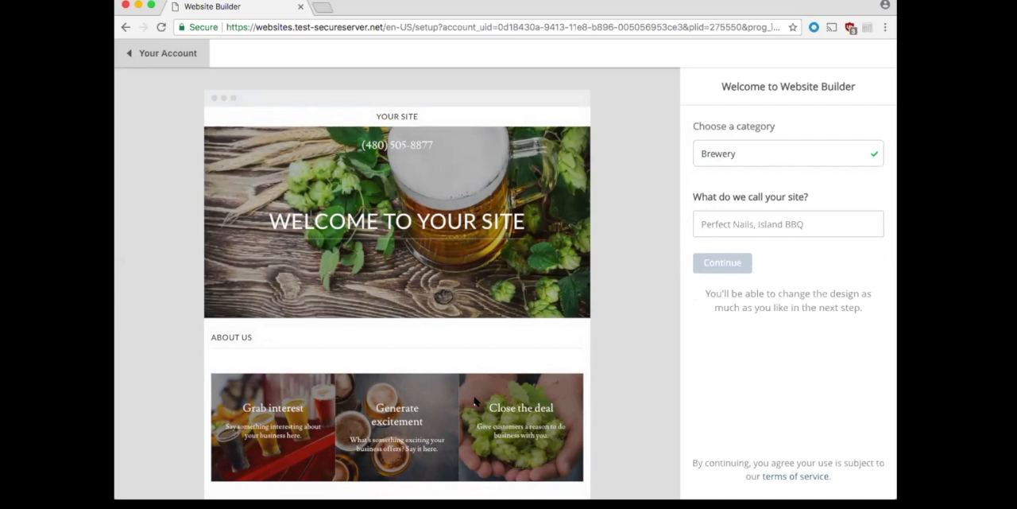
# Name the site 'Minneapolis Craft Brews' and continue into the site editor
pyautogui.click(787, 222)
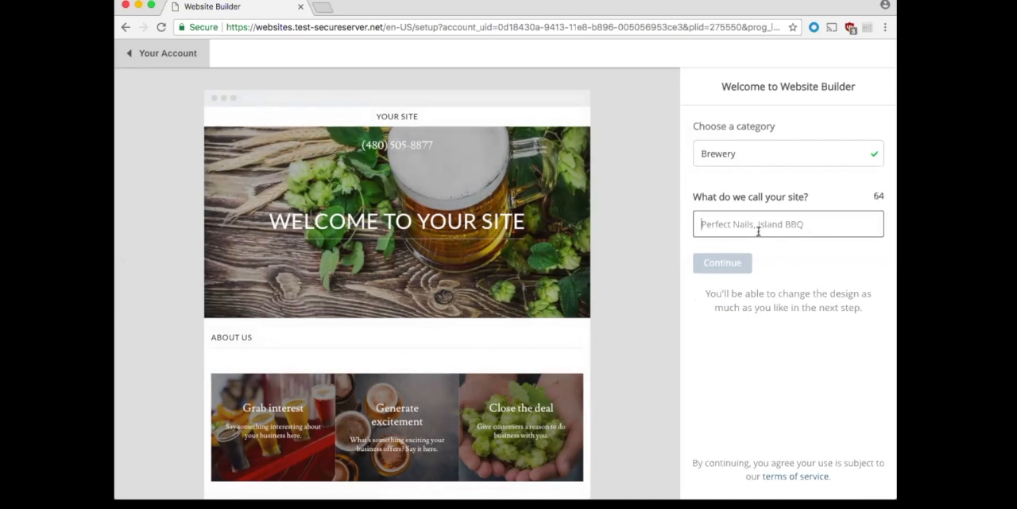
pyautogui.write('Min')
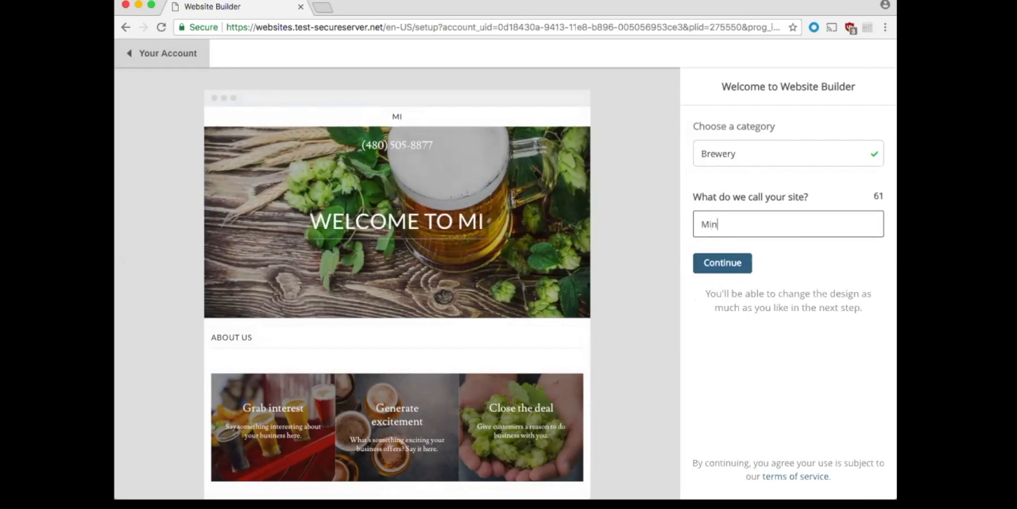
pyautogui.write('neapolis')
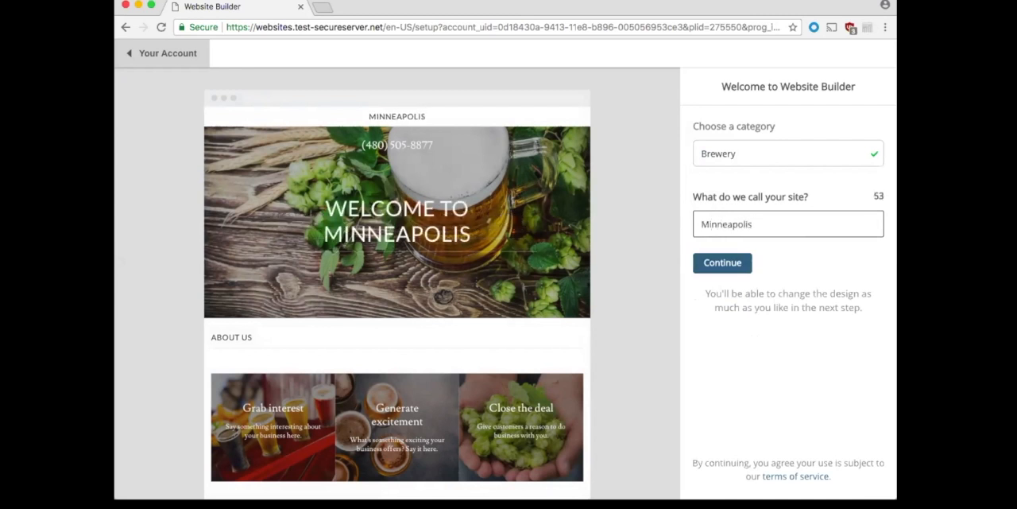
pyautogui.write('Craft Brew')
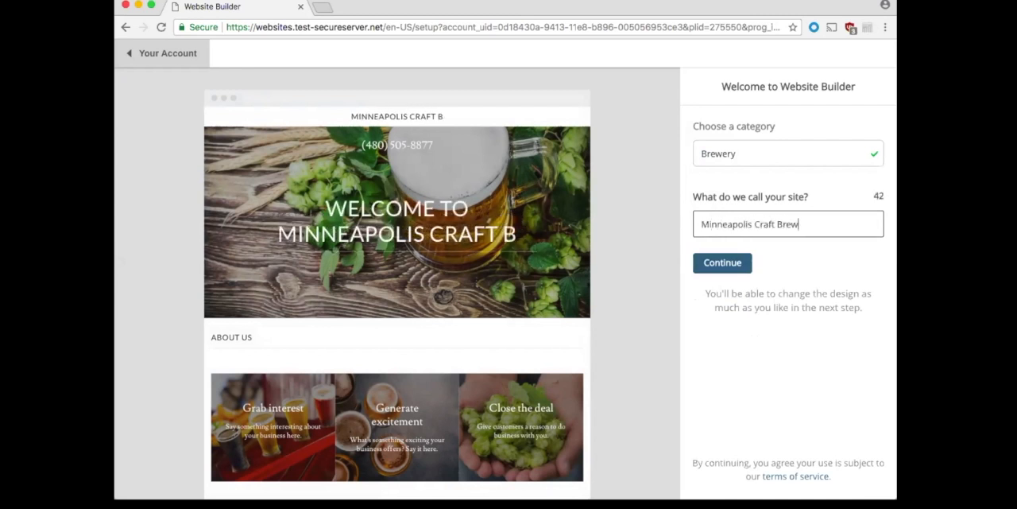
pyautogui.write('s')
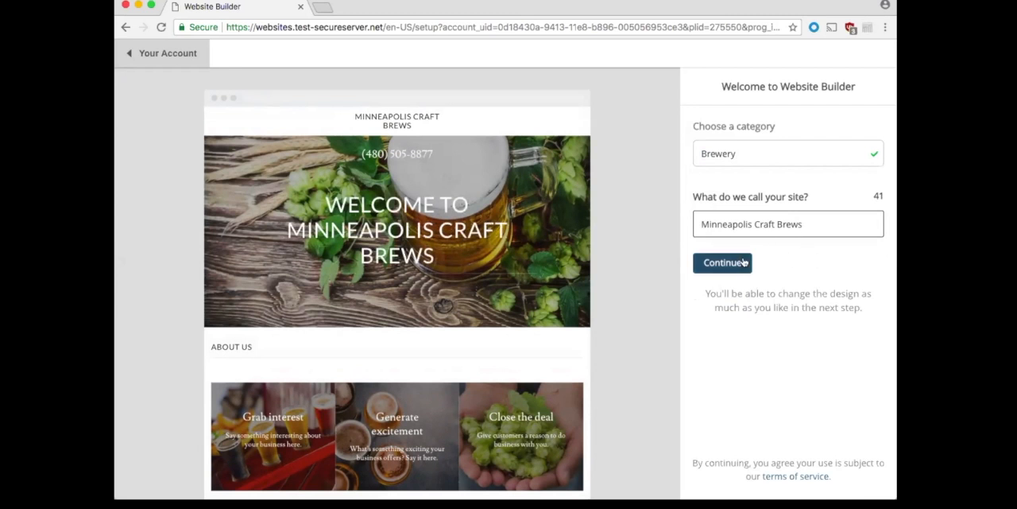
pyautogui.click(722, 262)
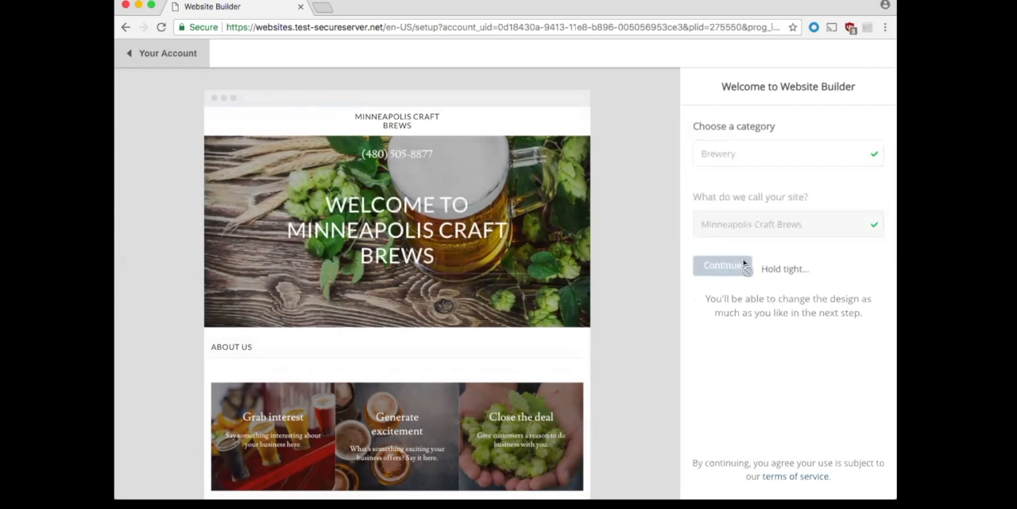
pyautogui.click(722, 263)
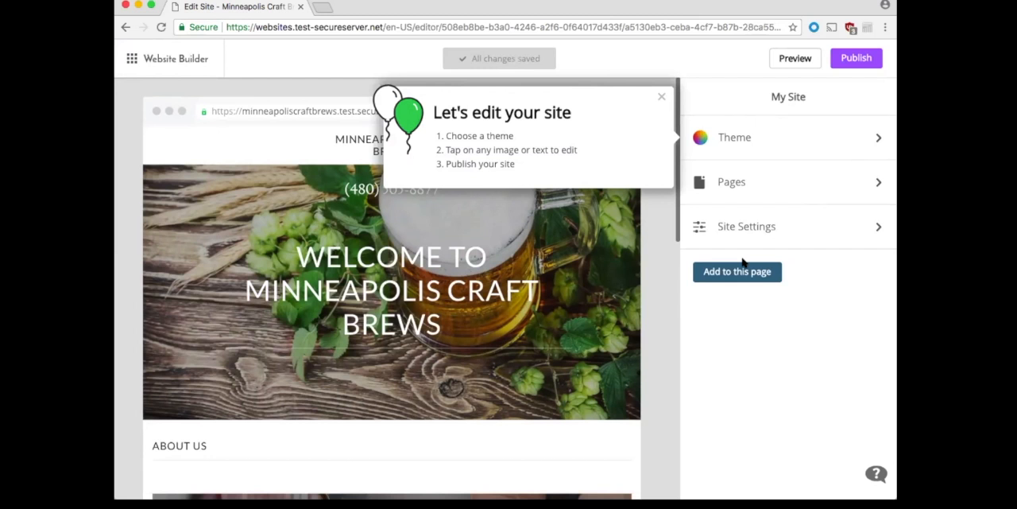
pyautogui.moveTo(723, 135)
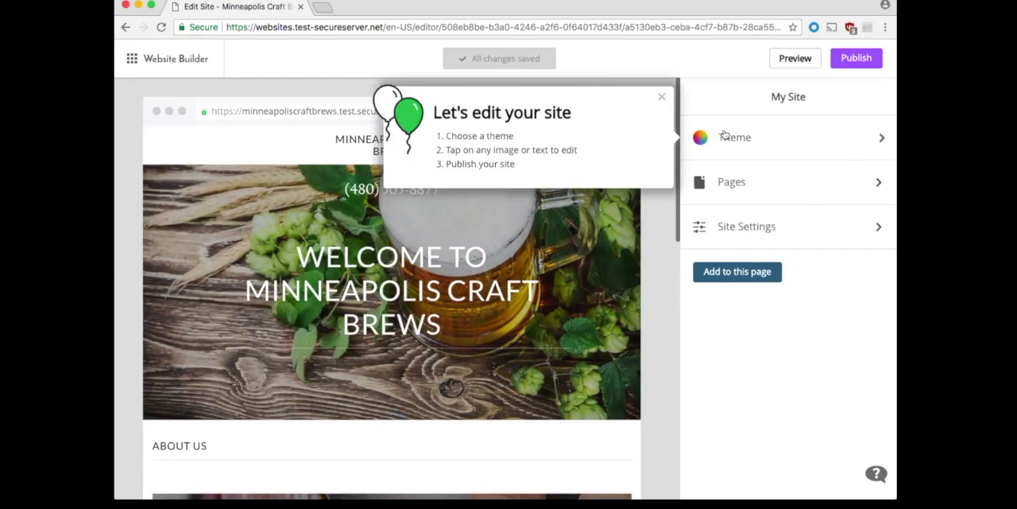
# Browse themes past Bright to Organic, apply Organic to Minneapolis Craft Brews and finish
pyautogui.click(661, 96)
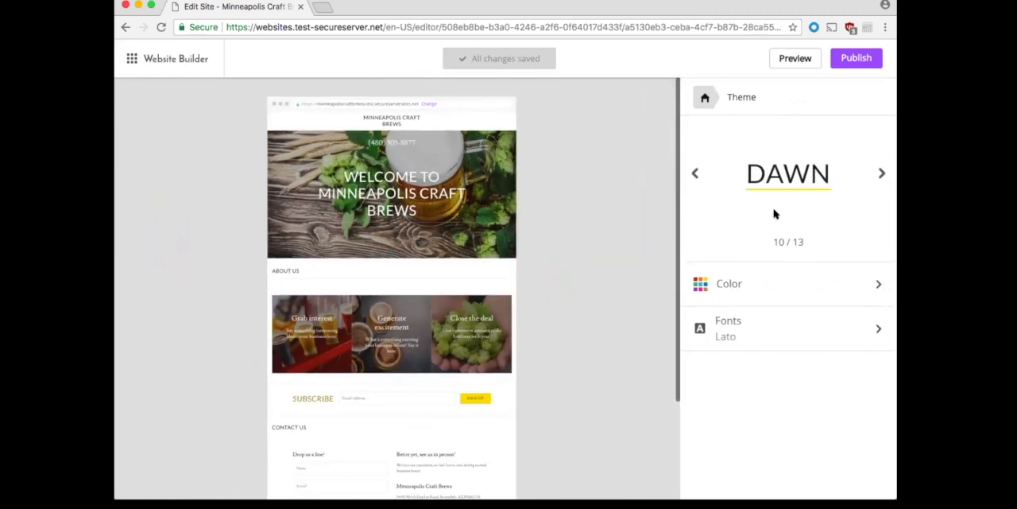
pyautogui.moveTo(858, 191)
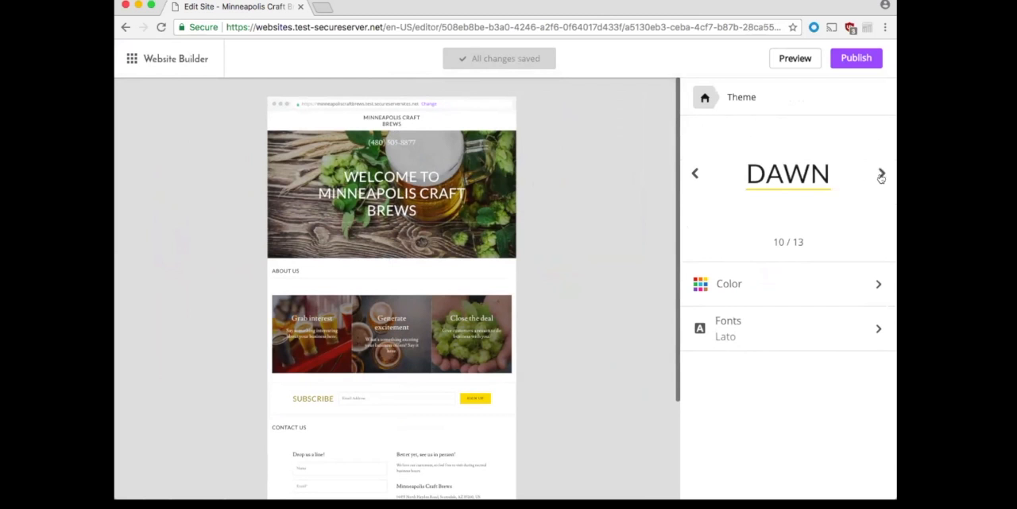
pyautogui.click(880, 174)
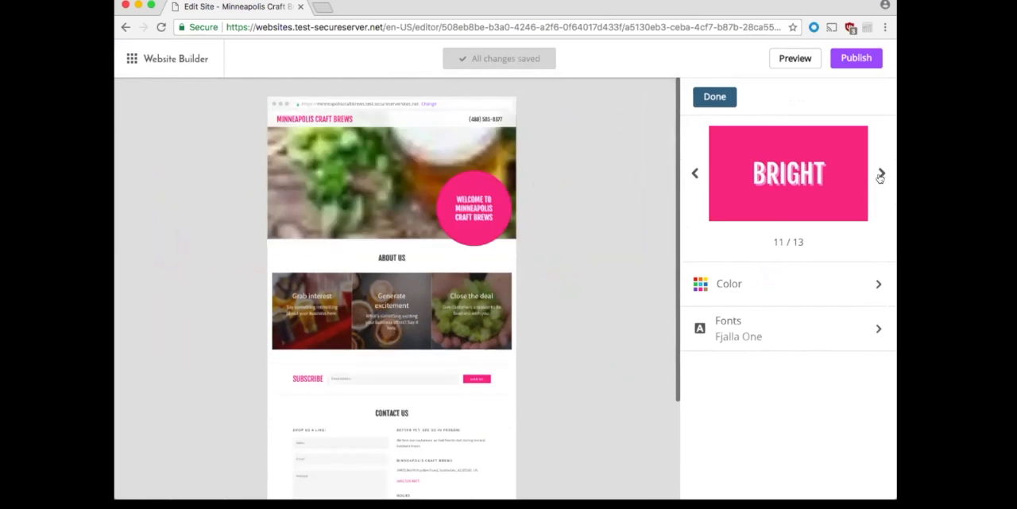
pyautogui.click(881, 172)
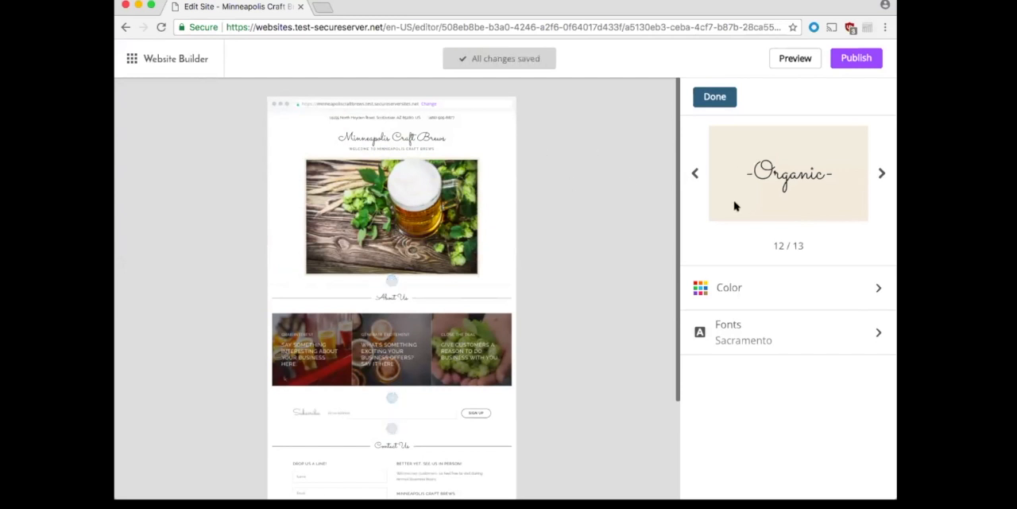
pyautogui.click(728, 286)
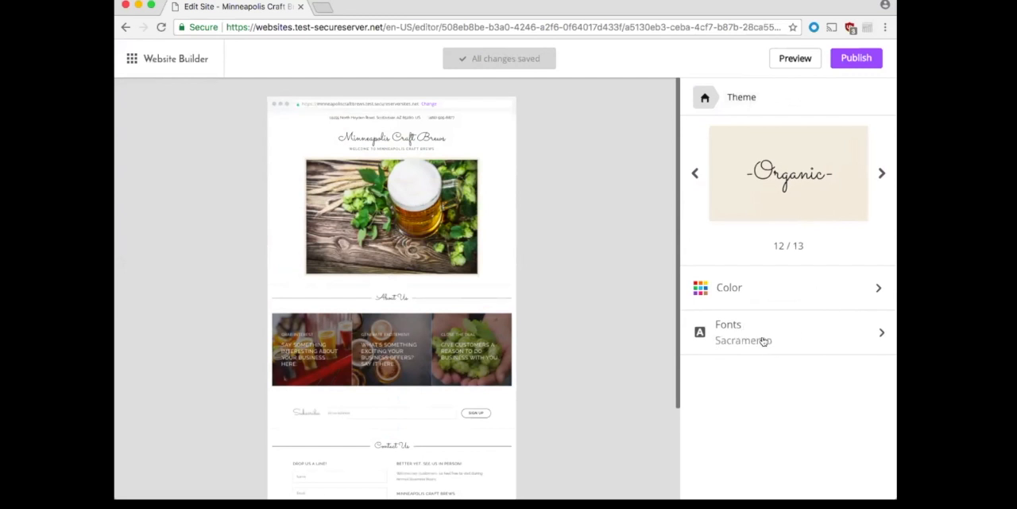
pyautogui.click(882, 173)
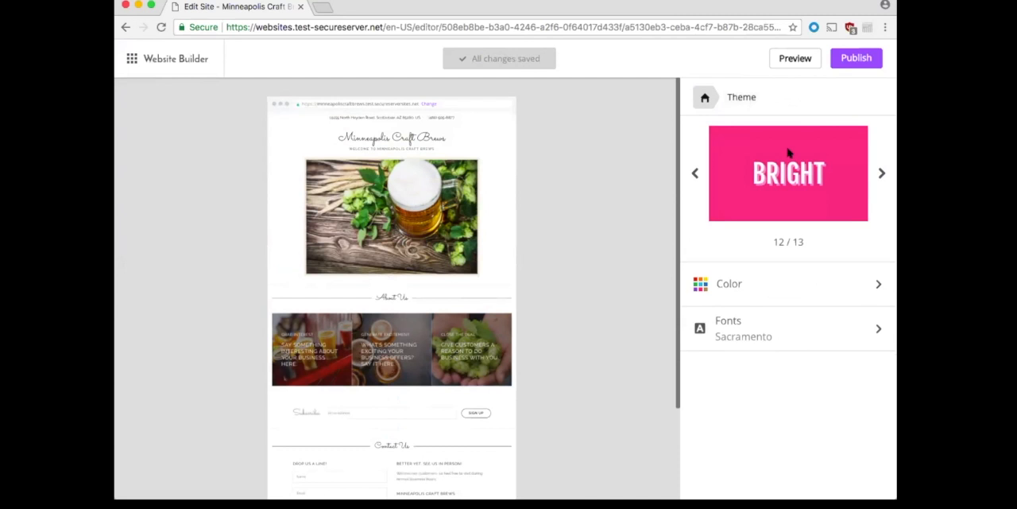
pyautogui.click(697, 172)
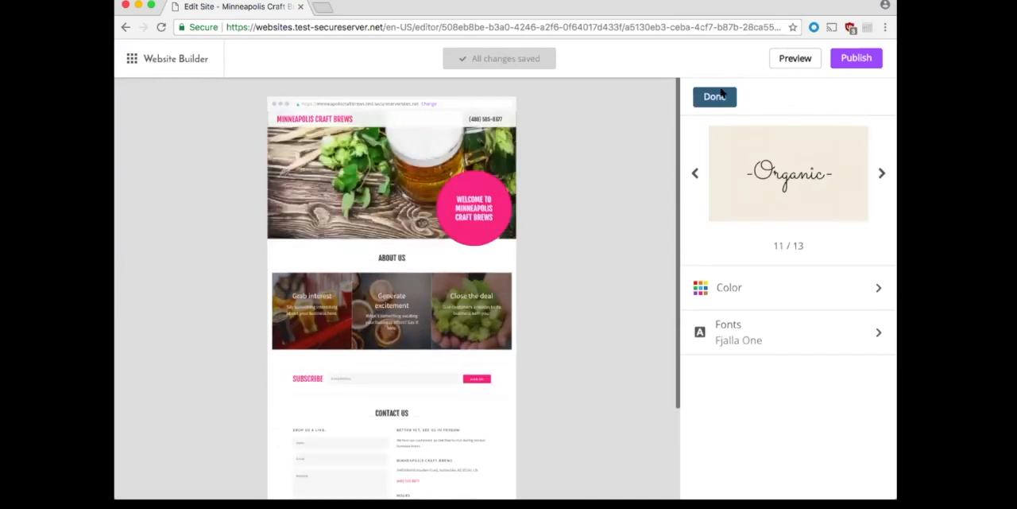
pyautogui.click(714, 95)
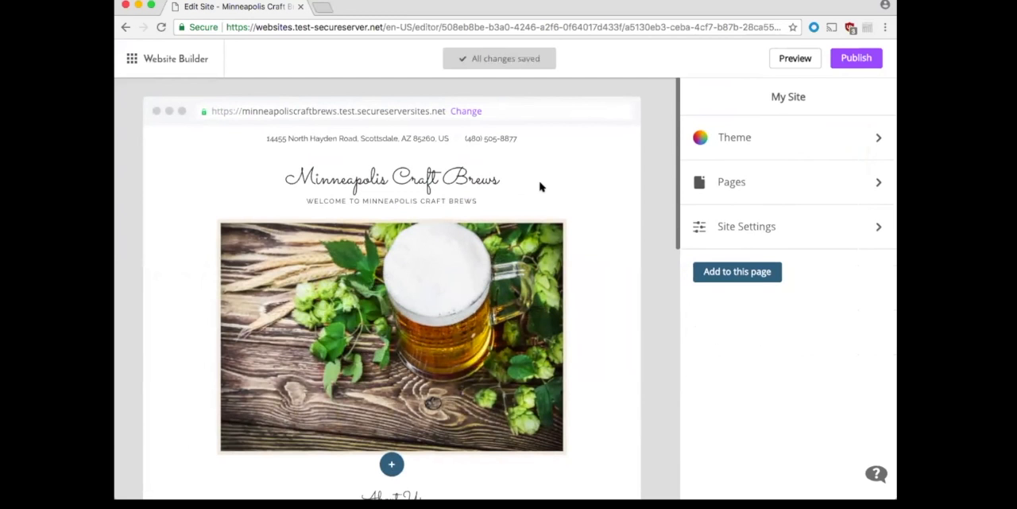
pyautogui.moveTo(569, 294)
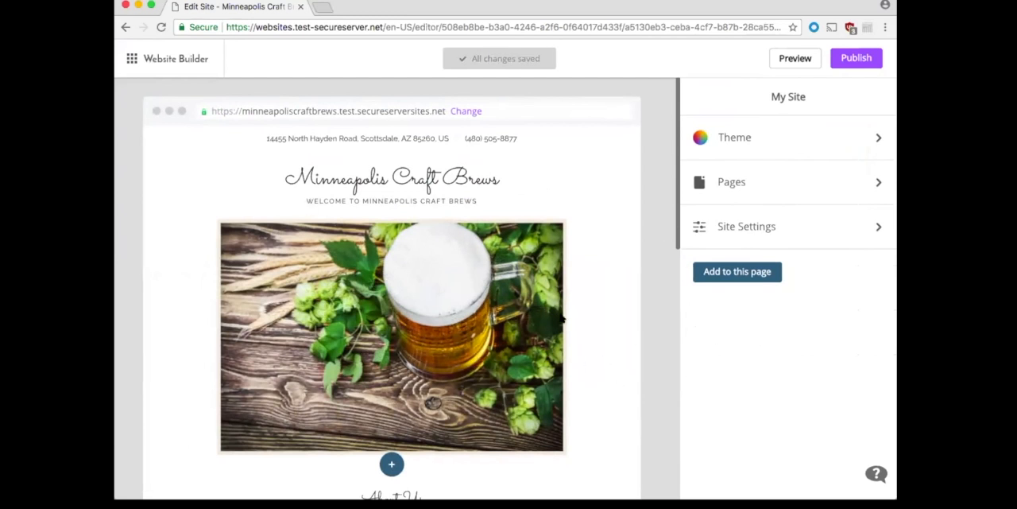
pyautogui.moveTo(517, 187)
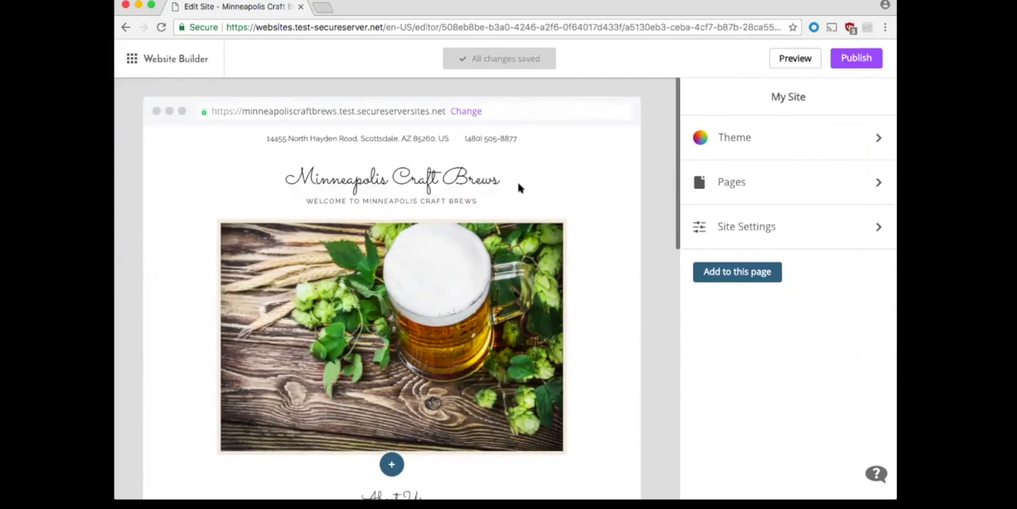
pyautogui.moveTo(148, 214)
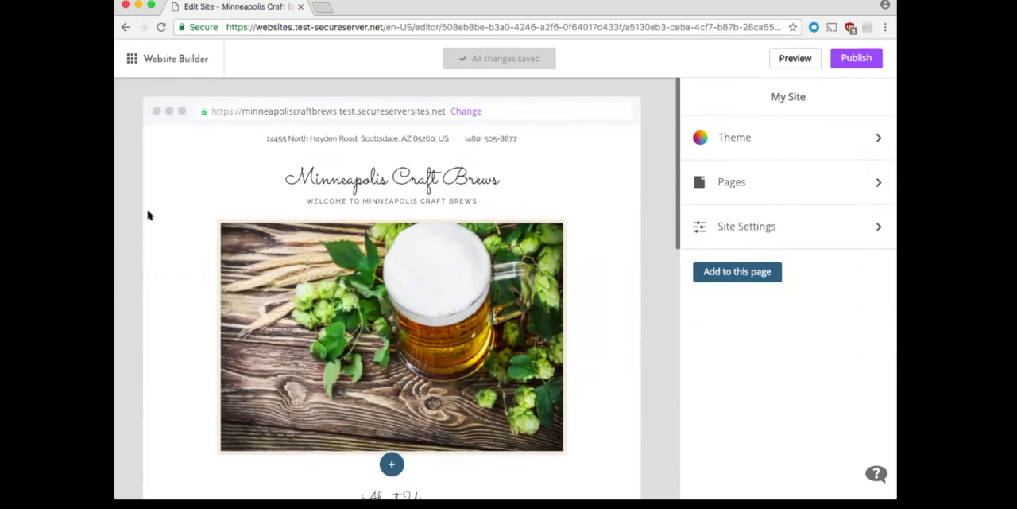
pyautogui.scroll(-3)
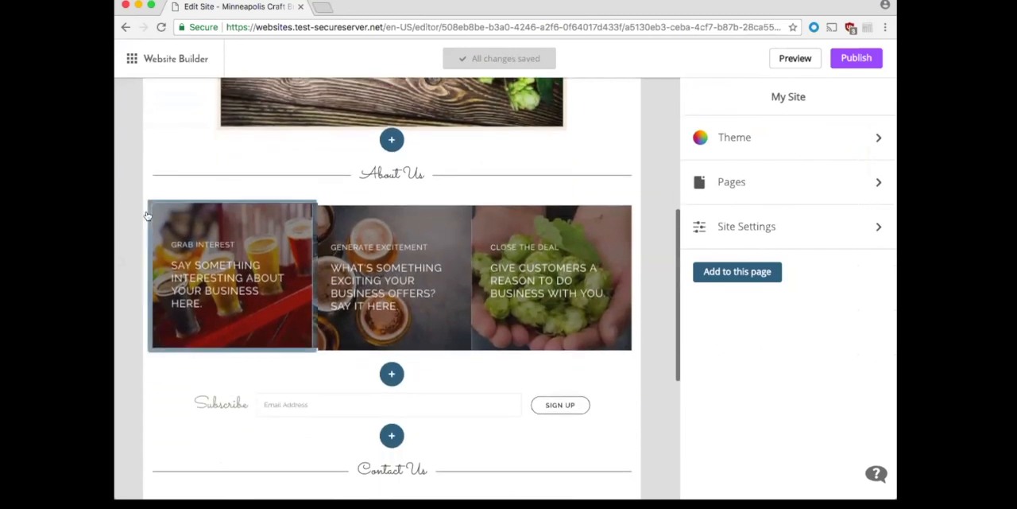
pyautogui.scroll(-3)
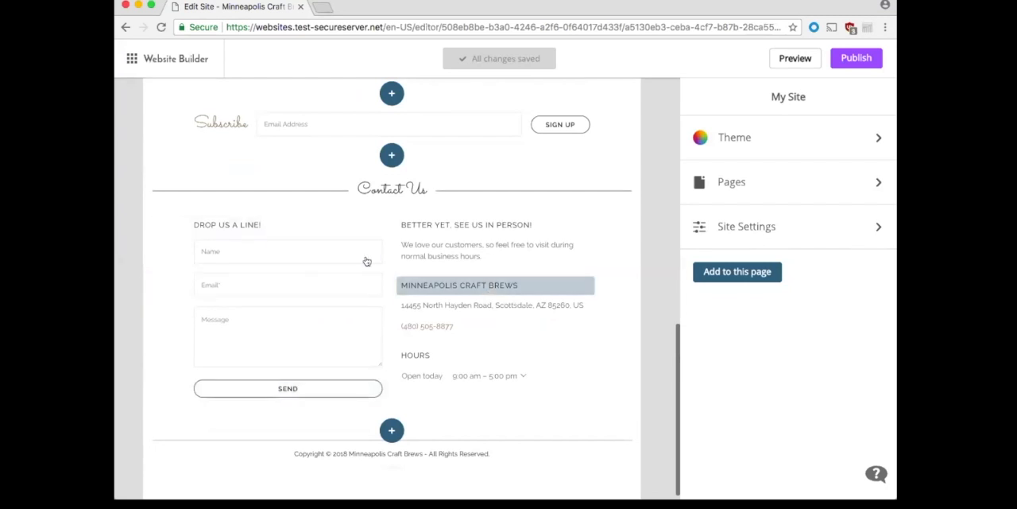
pyautogui.moveTo(617, 331)
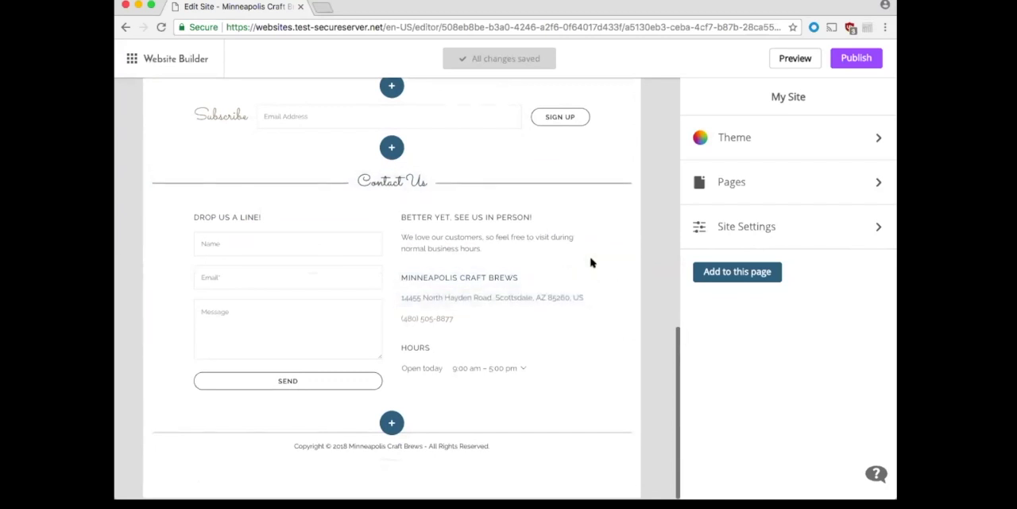
pyautogui.scroll(3)
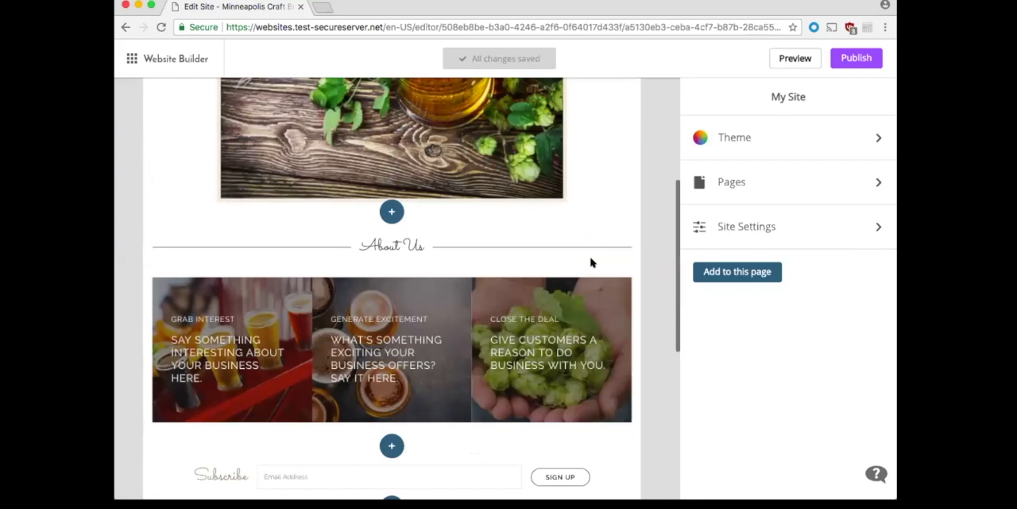
pyautogui.scroll(3)
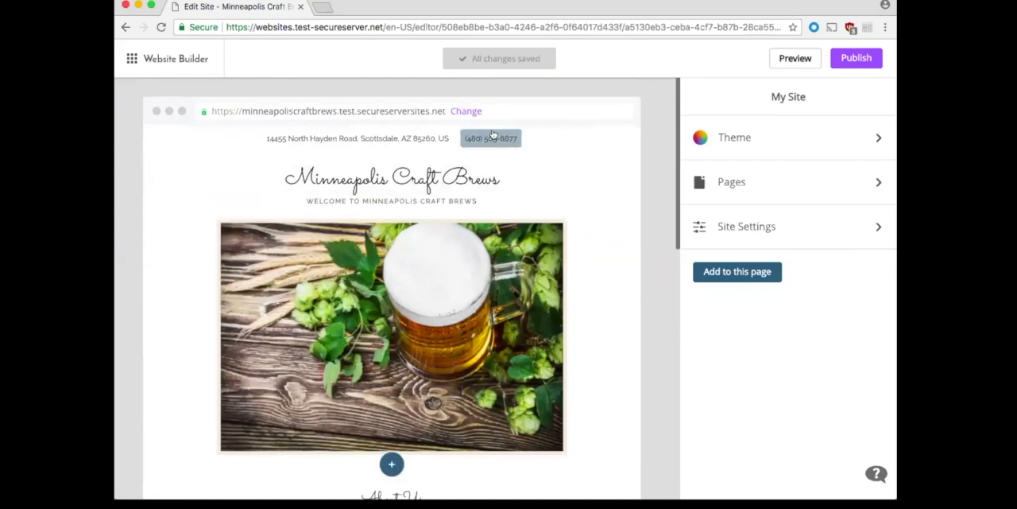
pyautogui.moveTo(795, 58)
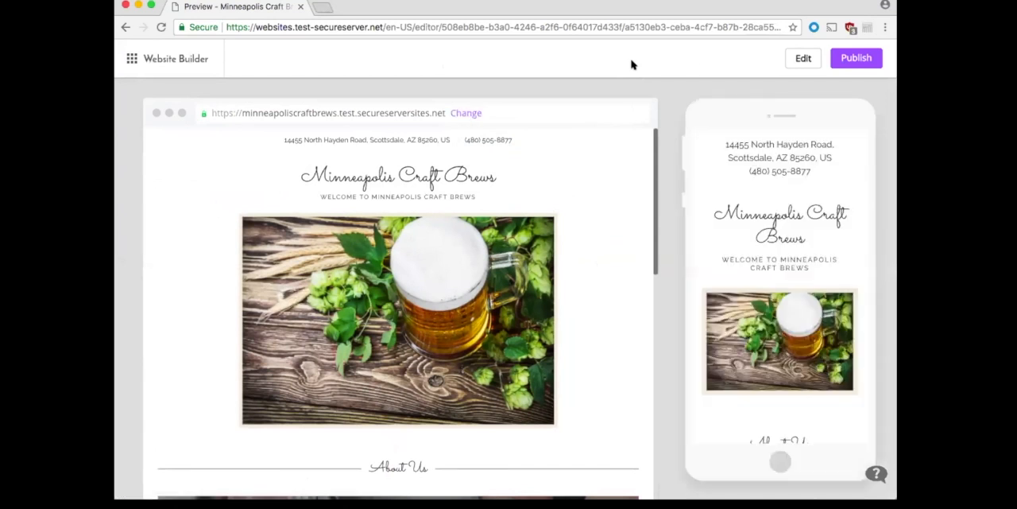
pyautogui.moveTo(801, 189)
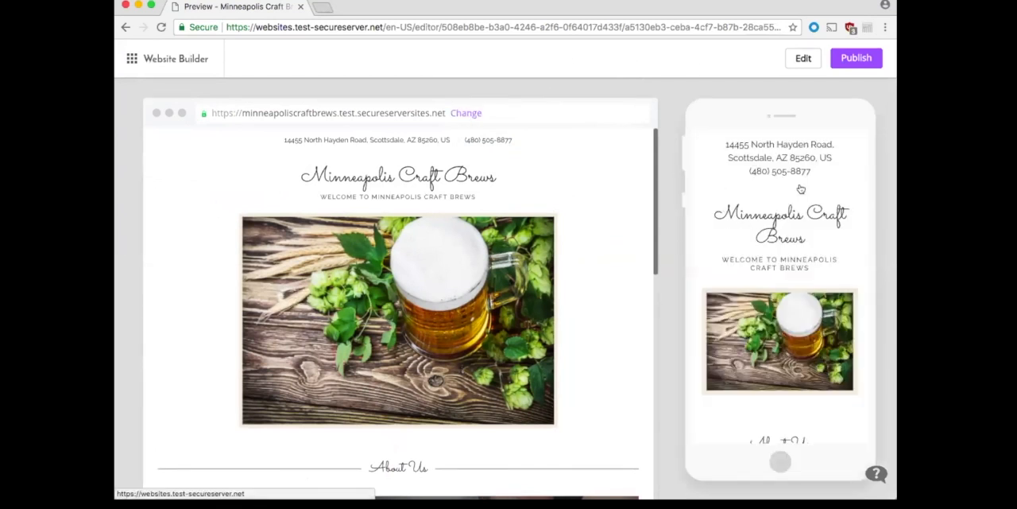
pyautogui.moveTo(804, 275)
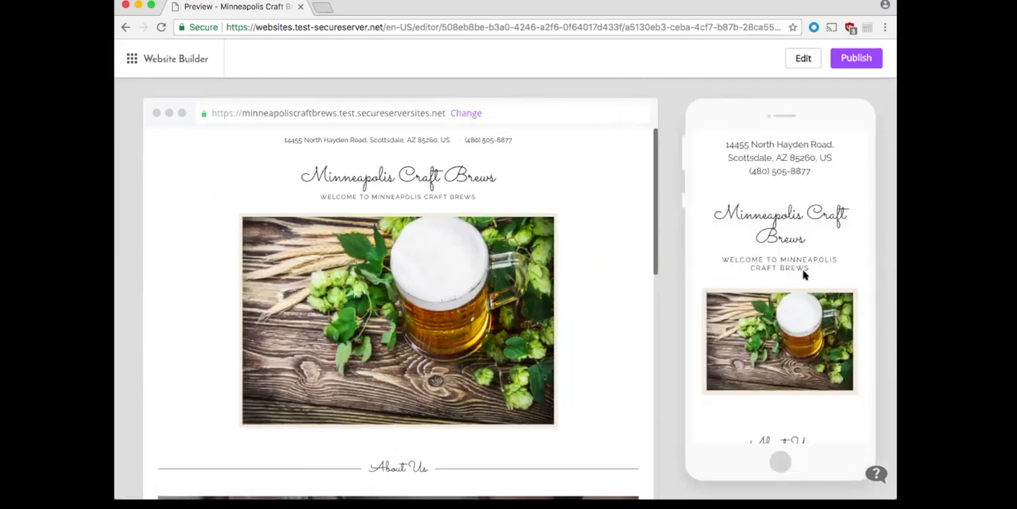
# Scroll through the desktop preview of the Minneapolis Craft Brews homepage
pyautogui.scroll(-3)
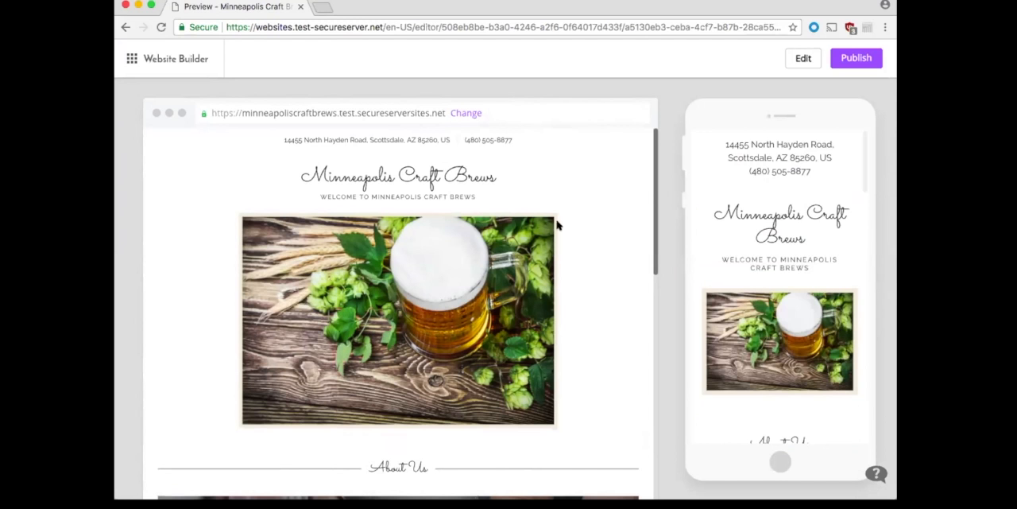
pyautogui.moveTo(766, 140)
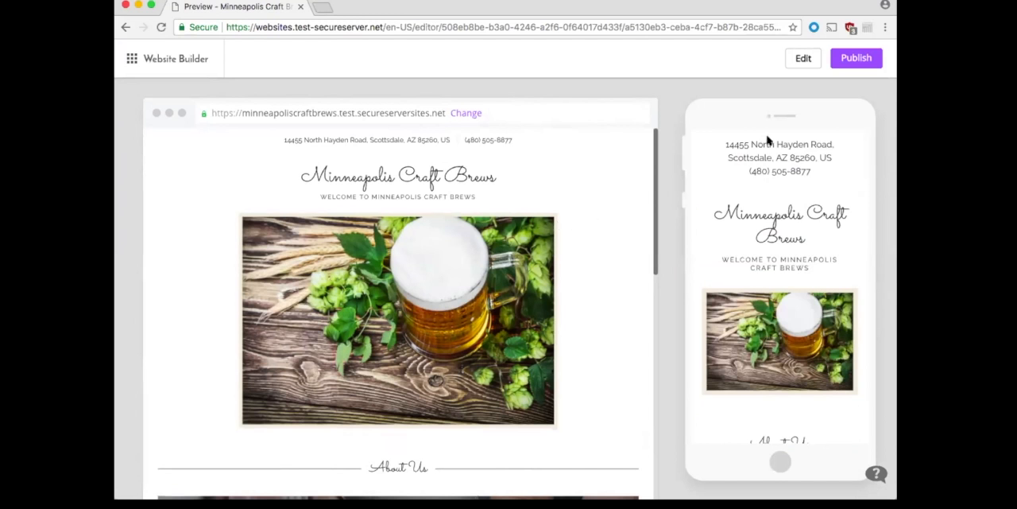
pyautogui.moveTo(766, 172)
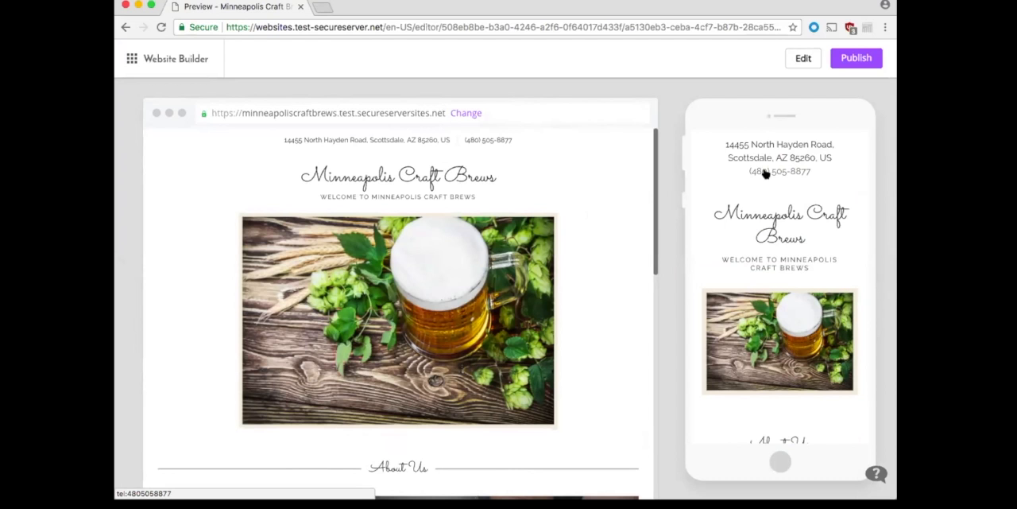
pyautogui.scroll(-3)
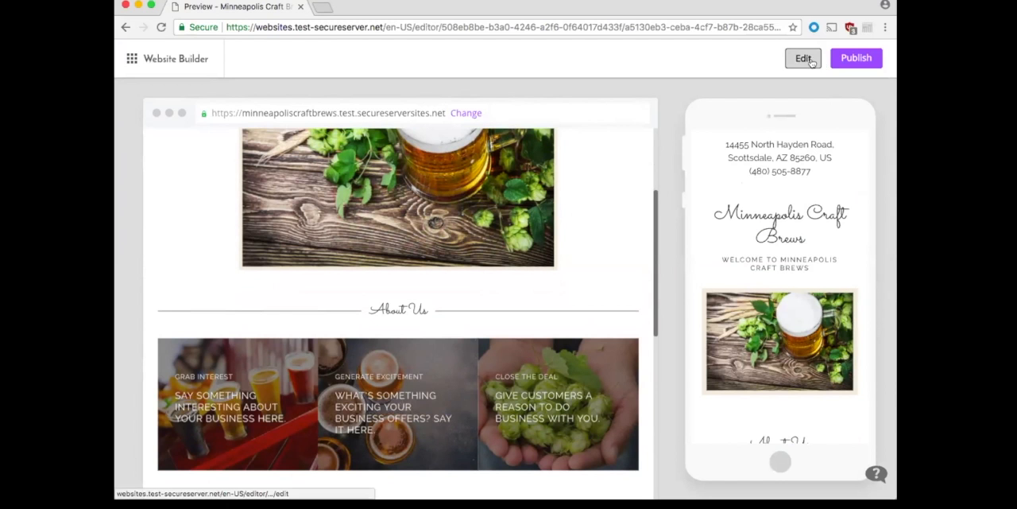
pyautogui.click(803, 58)
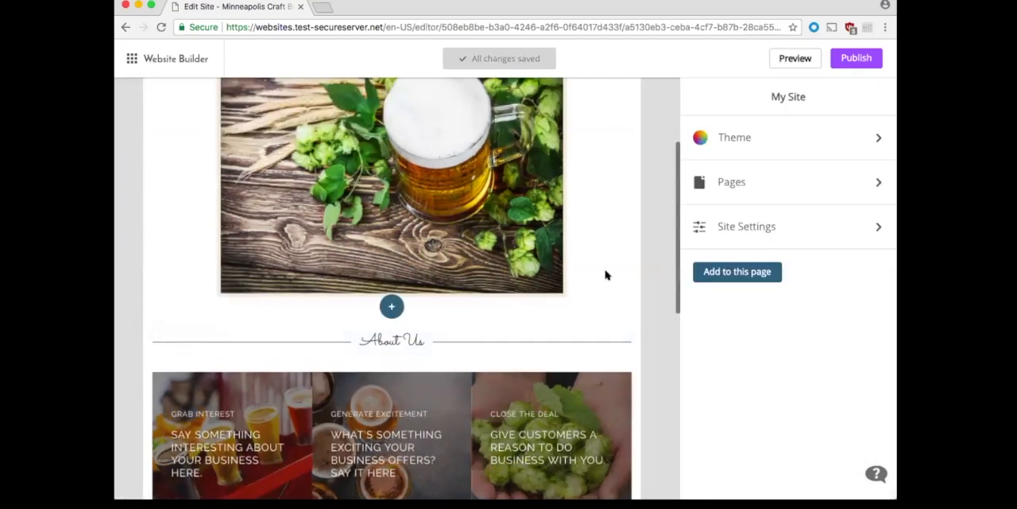
pyautogui.scroll(3)
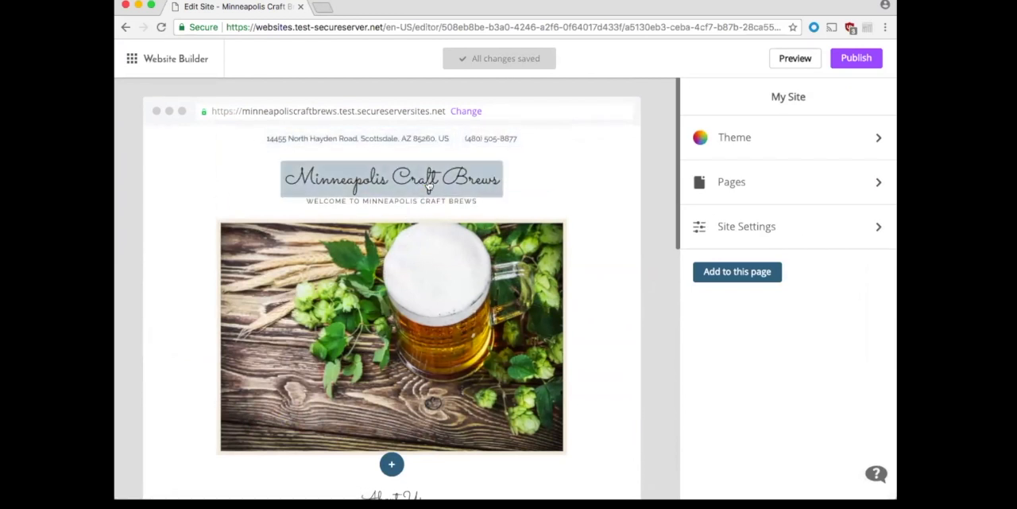
pyautogui.scroll(-3)
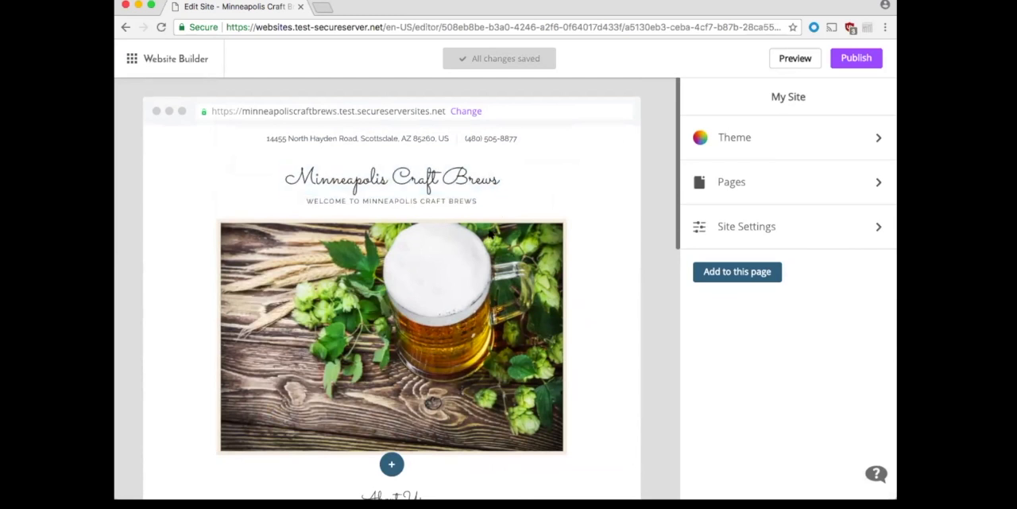
pyautogui.click(490, 137)
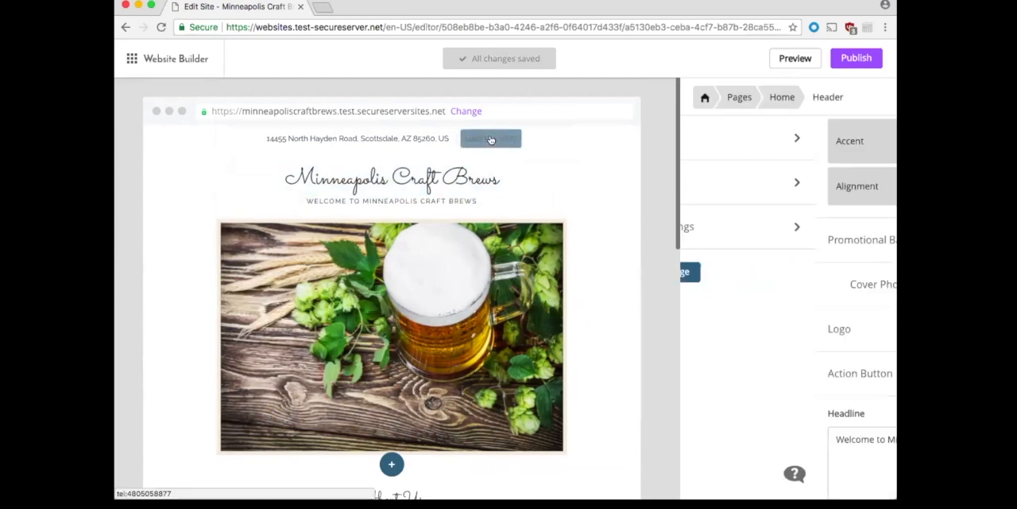
pyautogui.scroll(-3)
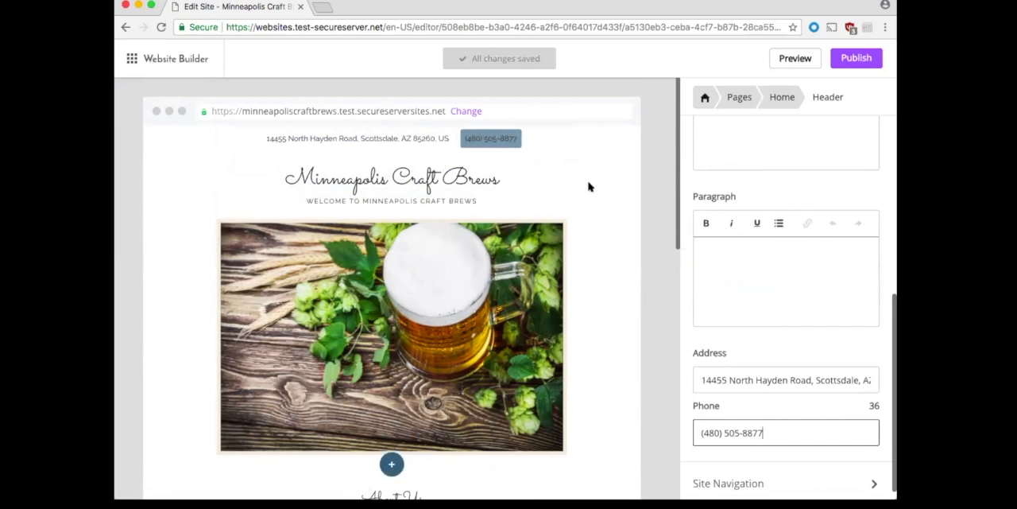
pyautogui.moveTo(602, 264)
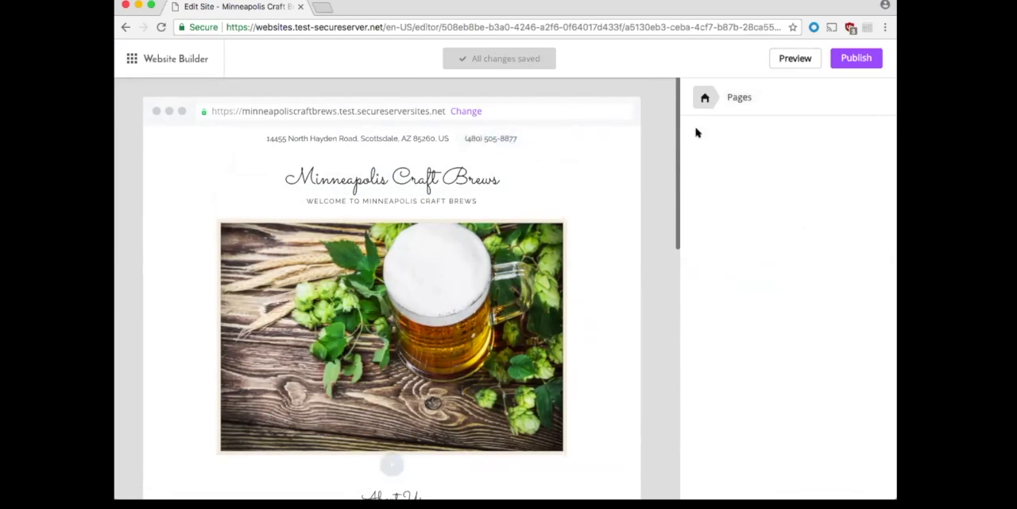
# Go to My Site's Pages list and start adding a new page
pyautogui.click(705, 96)
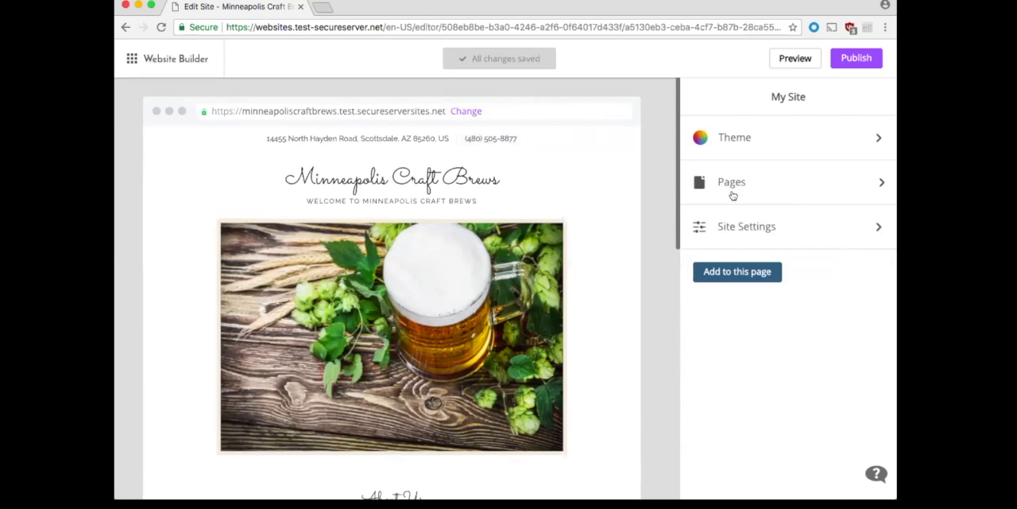
pyautogui.click(731, 181)
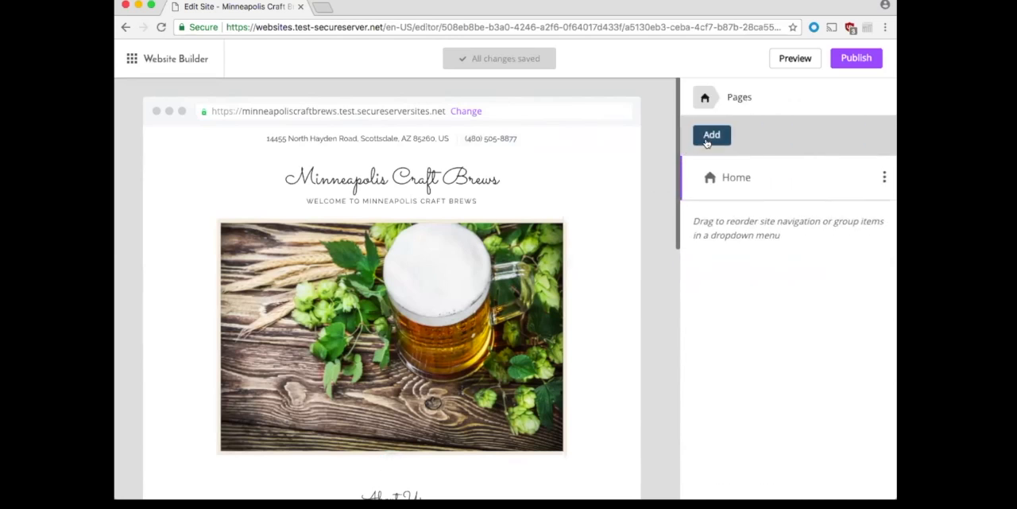
pyautogui.click(712, 134)
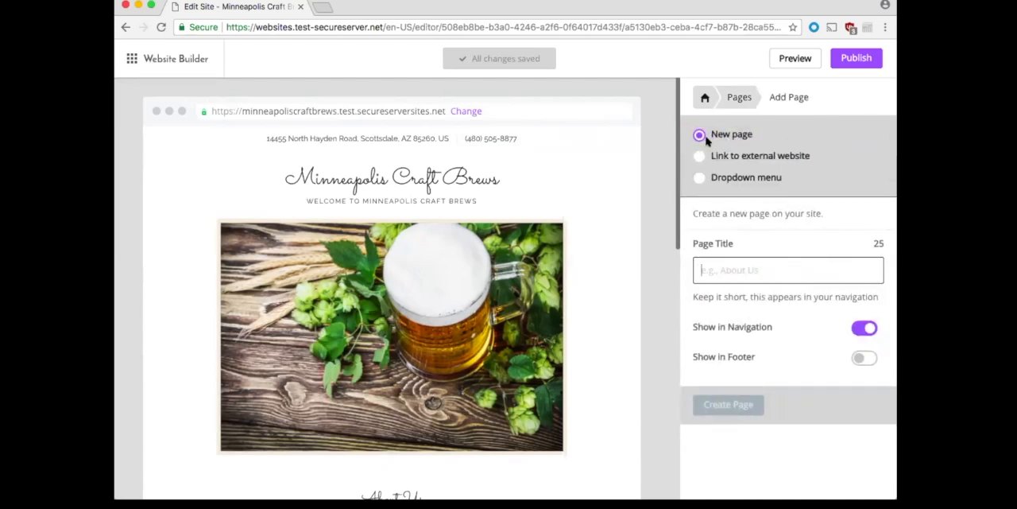
pyautogui.moveTo(700, 178)
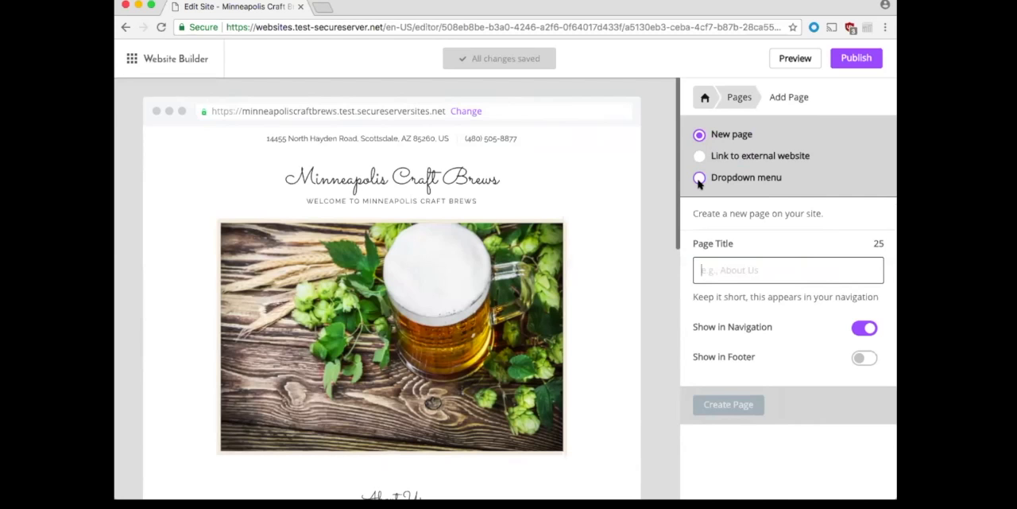
# Compare the Dropdown menu, External link and New page options in the add-page form
pyautogui.click(699, 178)
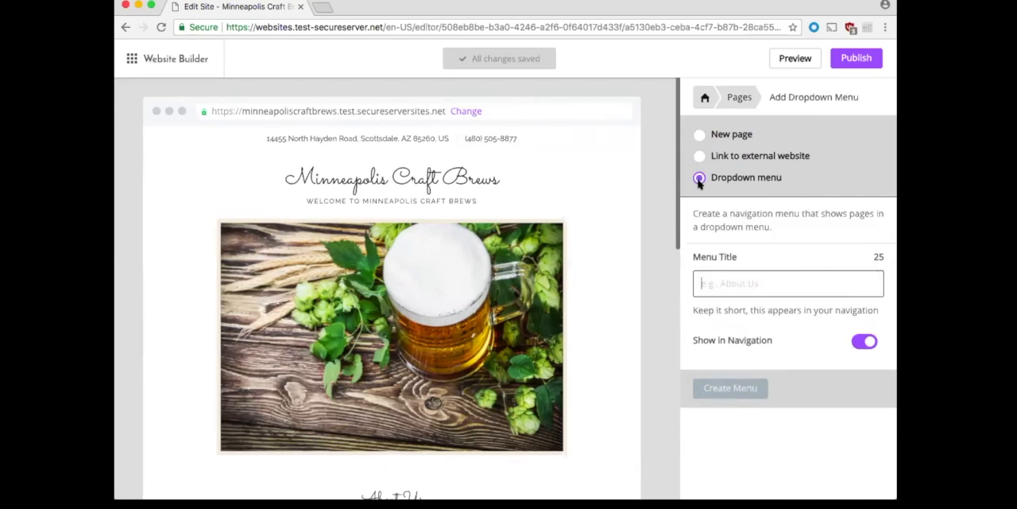
pyautogui.click(700, 156)
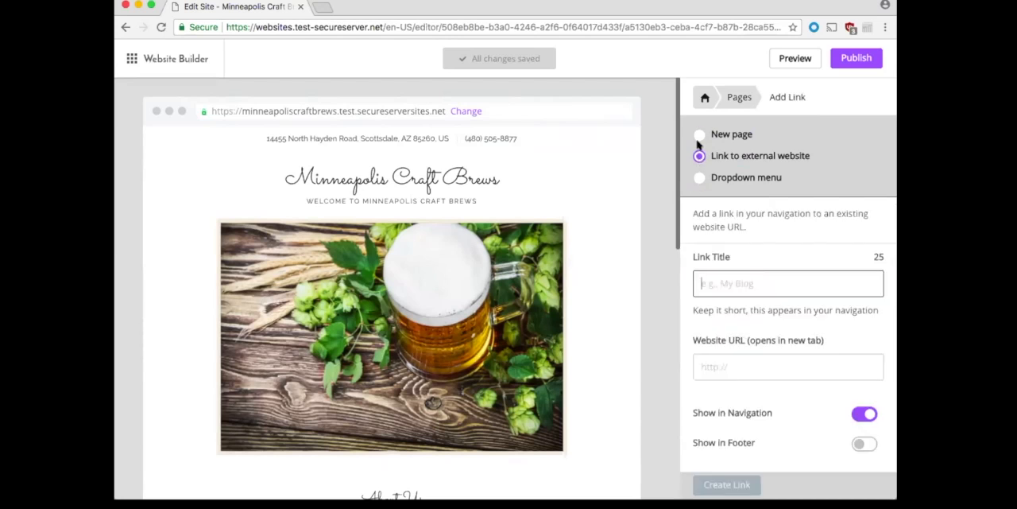
pyautogui.click(699, 133)
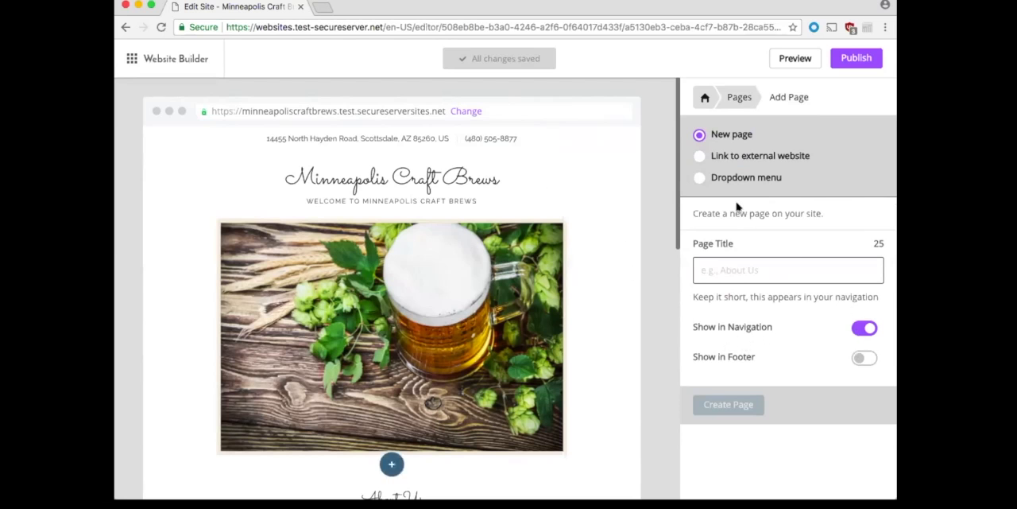
pyautogui.scroll(-3)
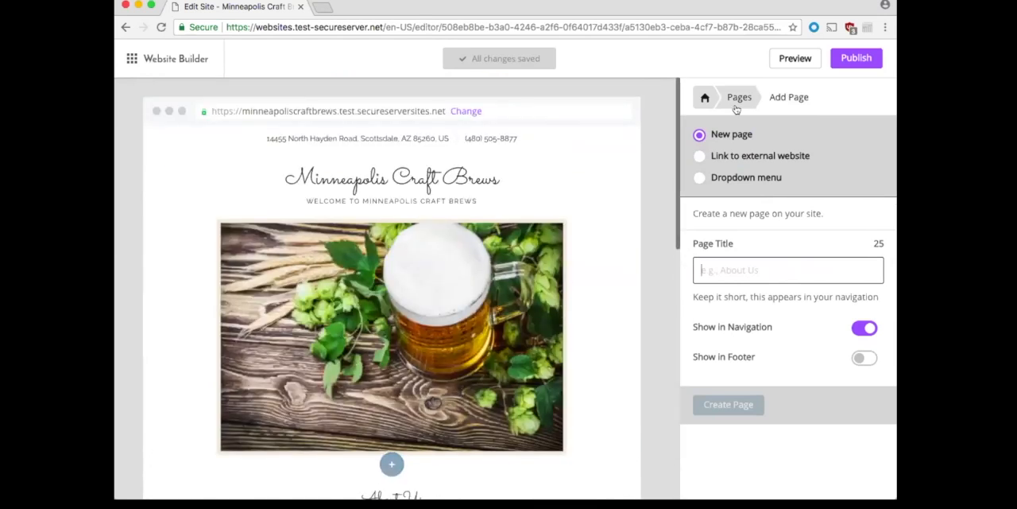
# Return to the home page's section list and scroll down to the Subscribe section
pyautogui.click(737, 97)
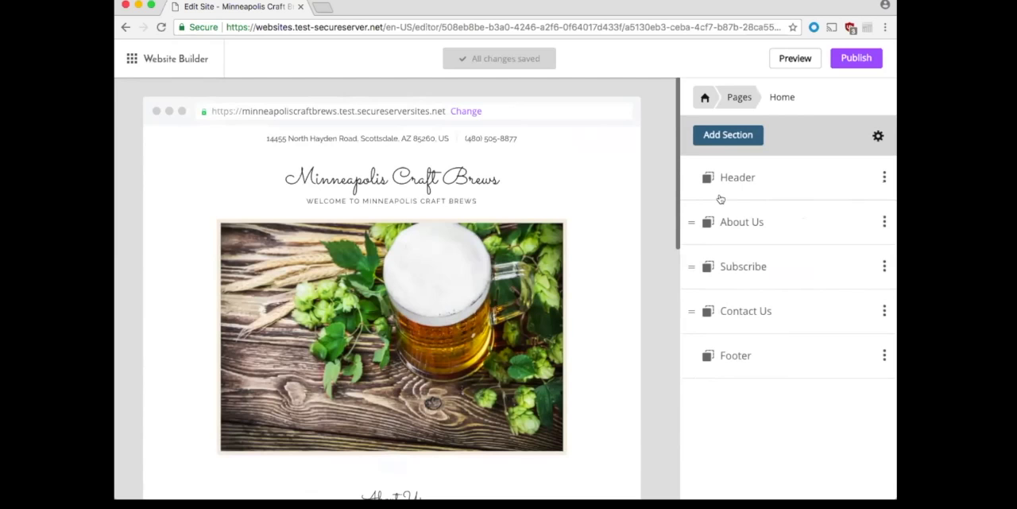
pyautogui.moveTo(728, 169)
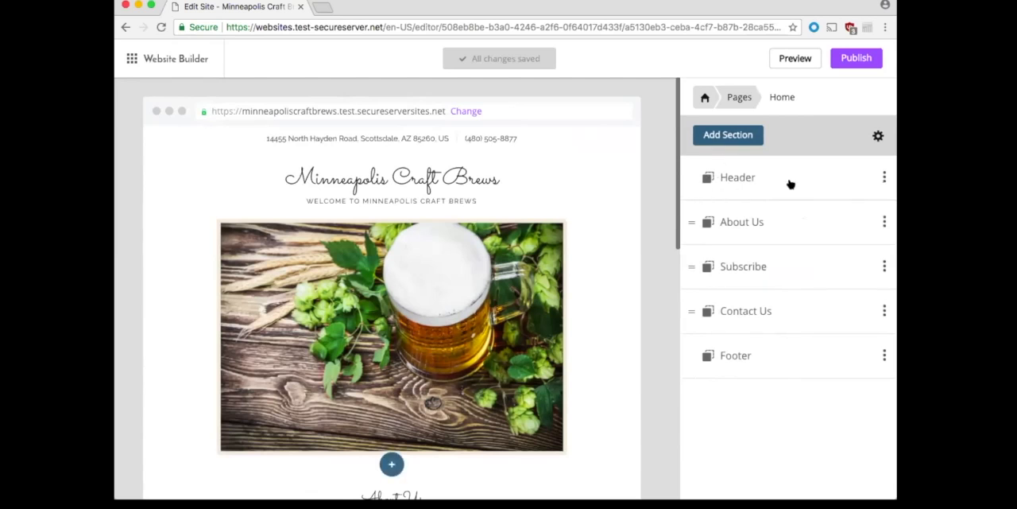
pyautogui.scroll(-3)
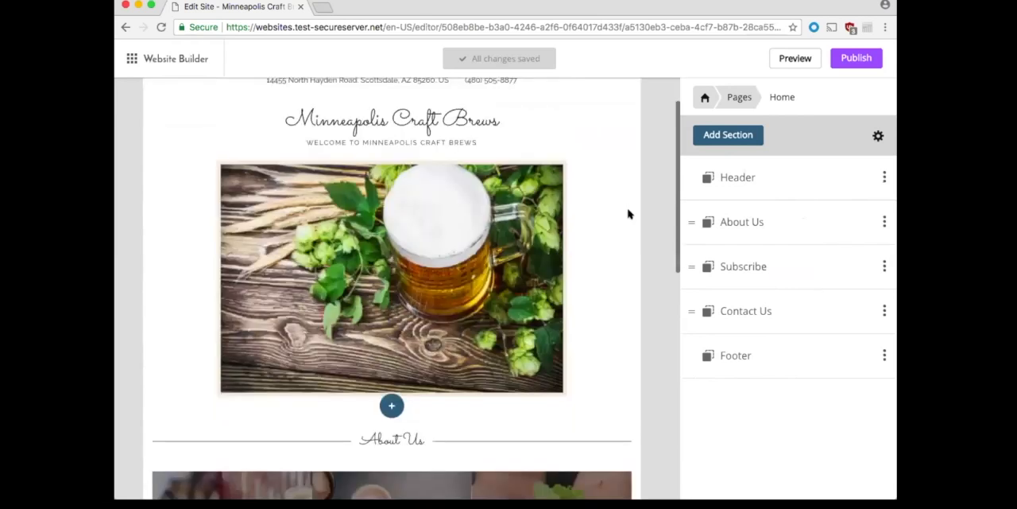
pyautogui.scroll(-3)
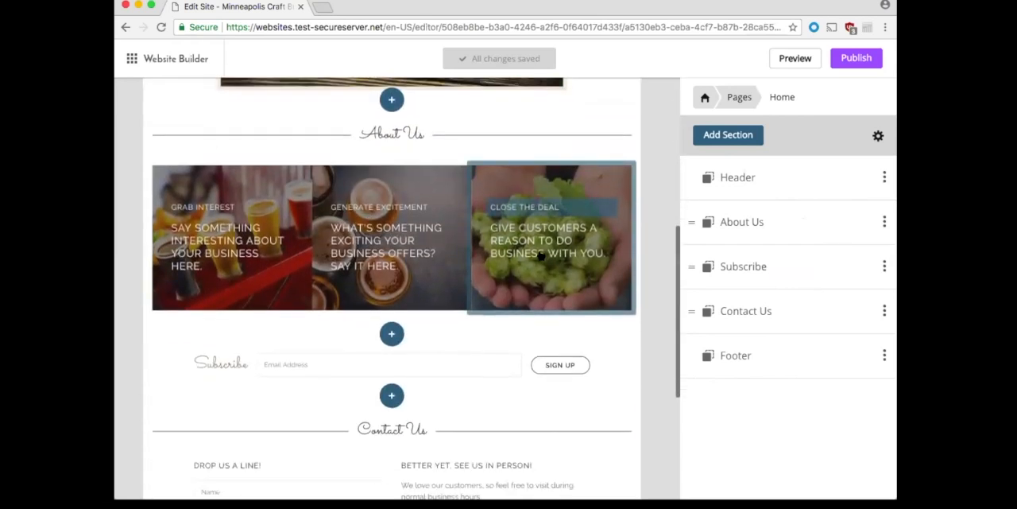
pyautogui.scroll(-3)
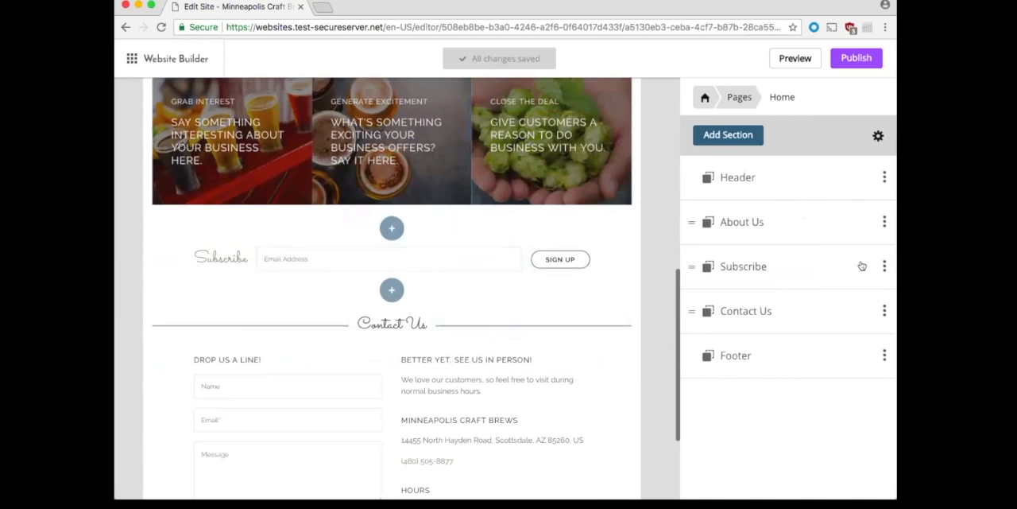
# Delete the Subscribe section via its three-dot menu and confirm
pyautogui.click(884, 266)
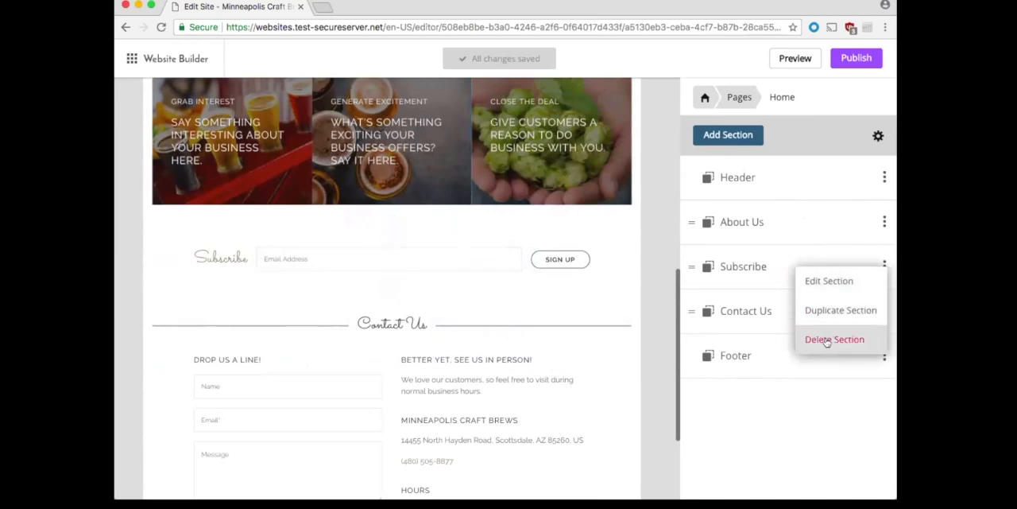
pyautogui.click(835, 340)
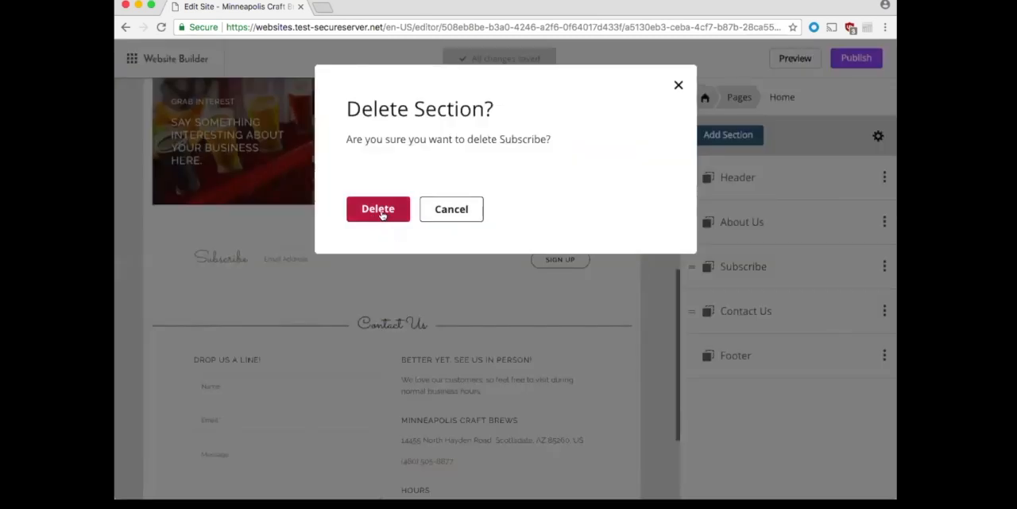
pyautogui.click(378, 208)
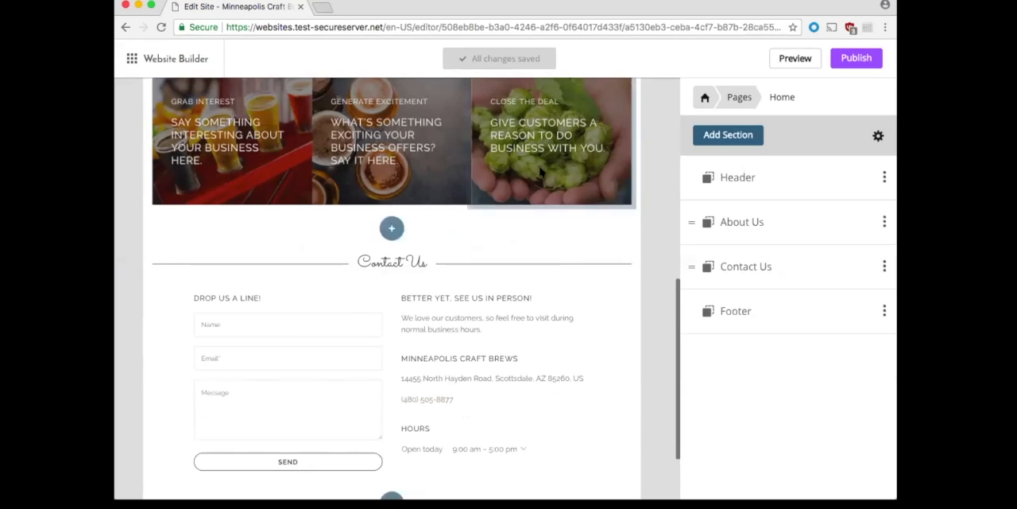
pyautogui.scroll(-3)
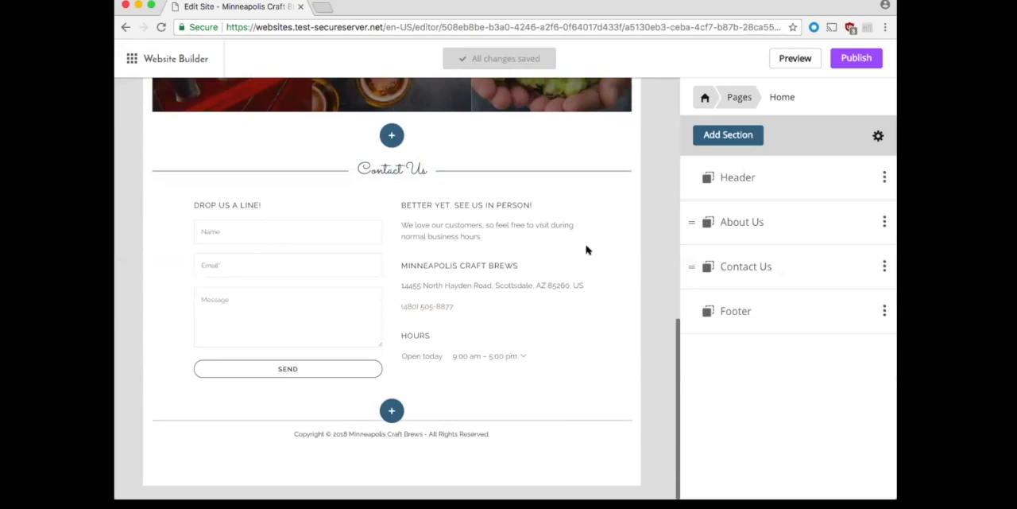
pyautogui.click(465, 205)
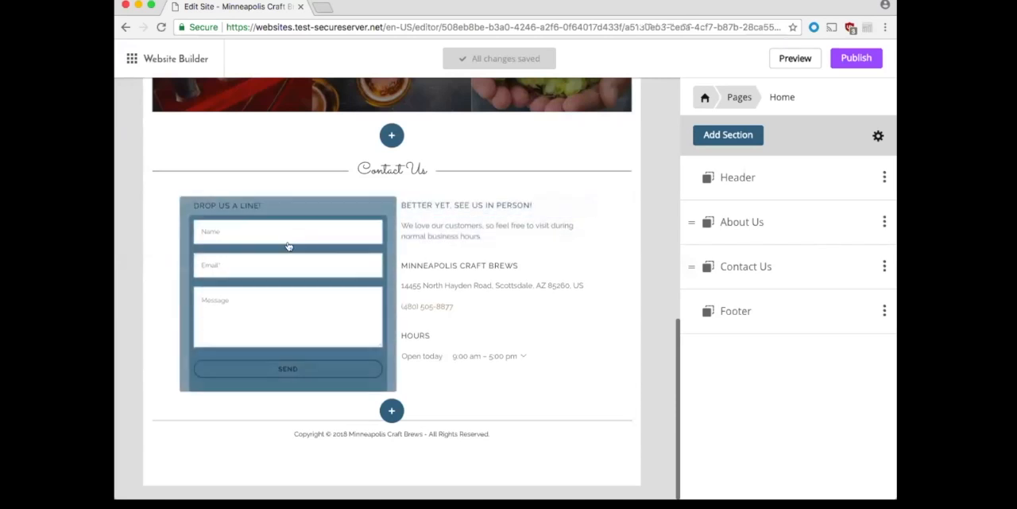
pyautogui.click(288, 262)
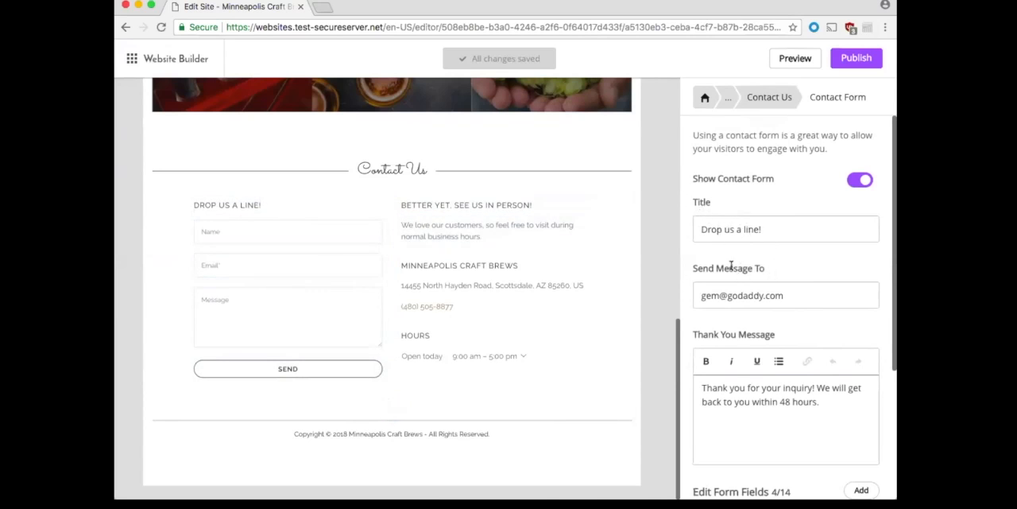
pyautogui.scroll(-3)
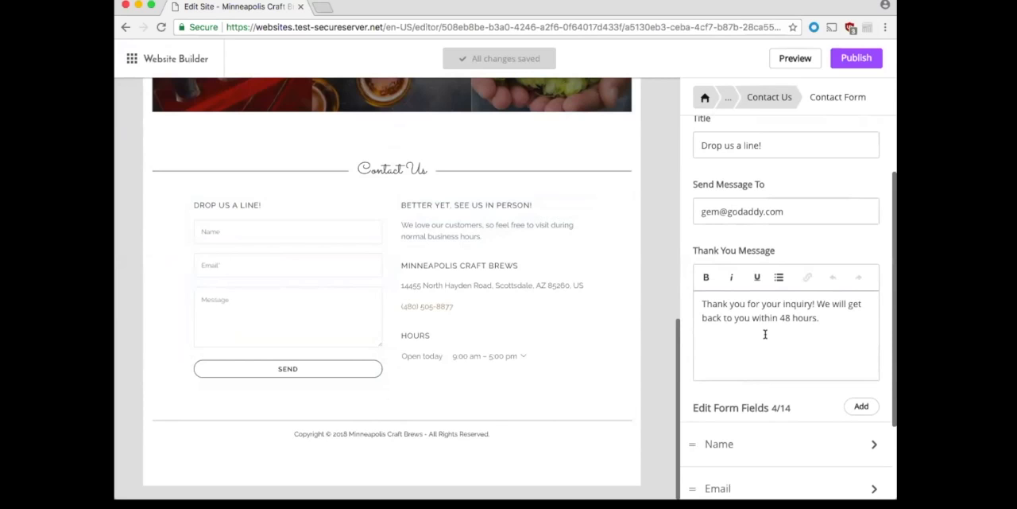
pyautogui.moveTo(765, 99)
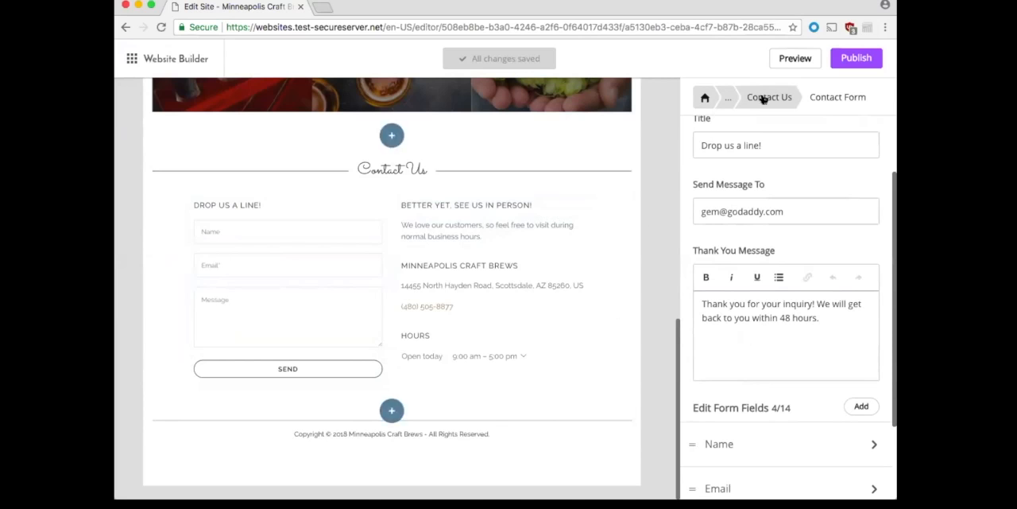
pyautogui.click(705, 95)
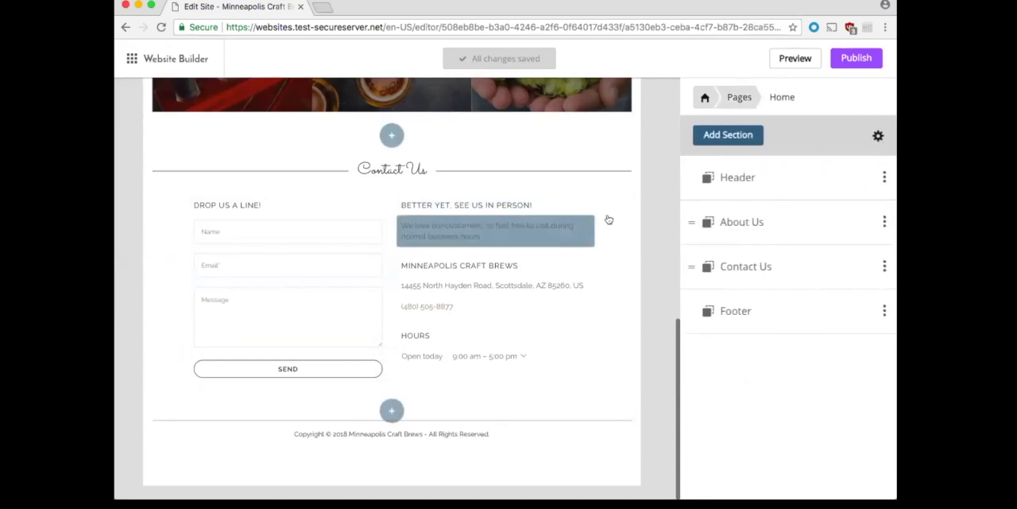
# Add a Blog section to the home page using the first blog layout
pyautogui.scroll(3)
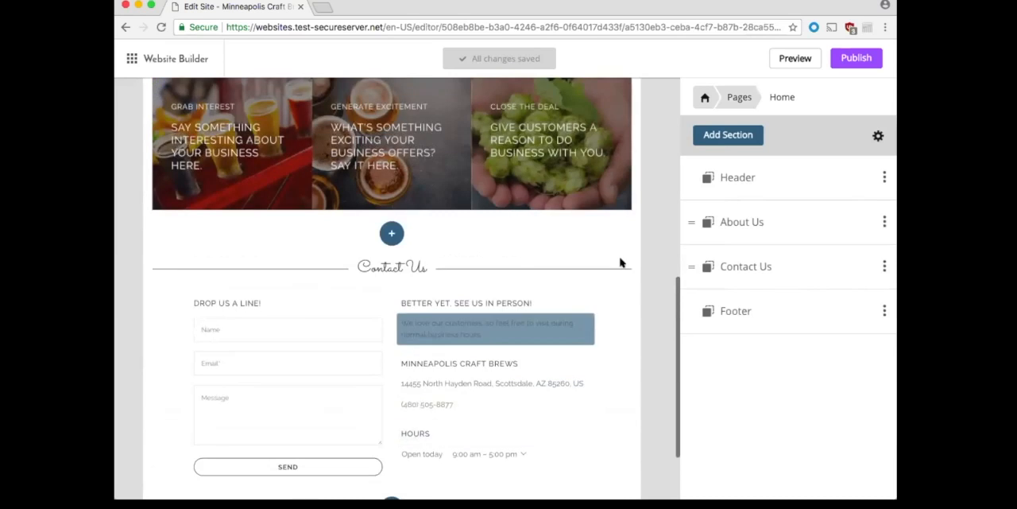
pyautogui.moveTo(391, 232)
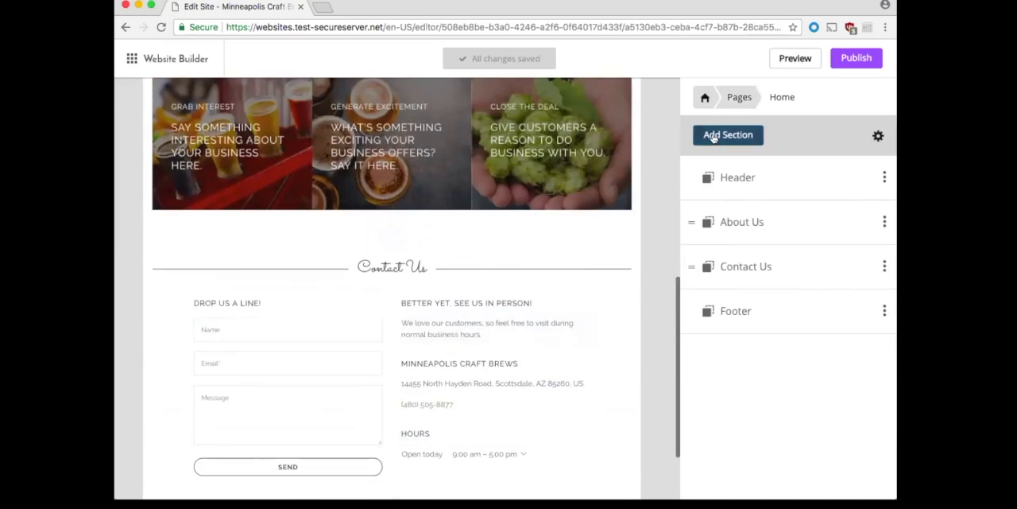
pyautogui.click(728, 134)
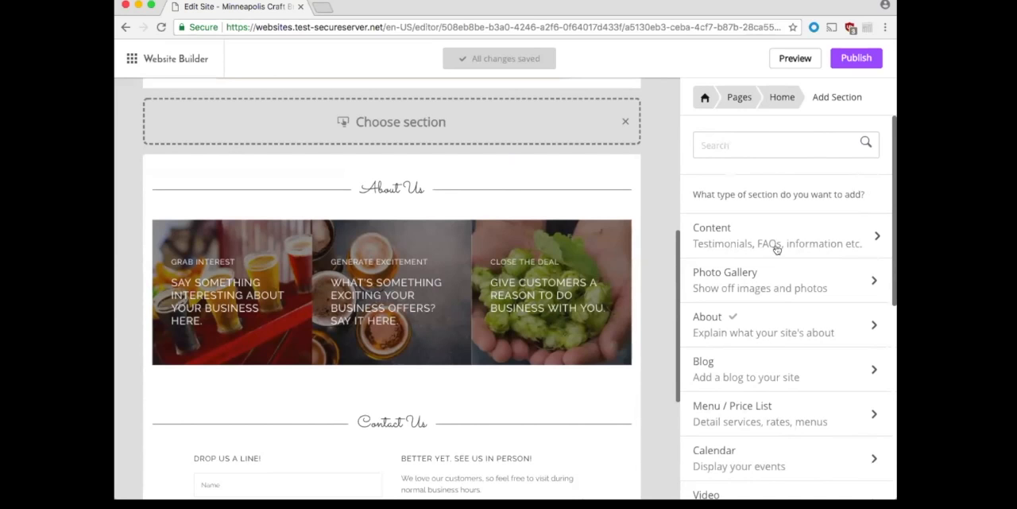
pyautogui.moveTo(769, 254)
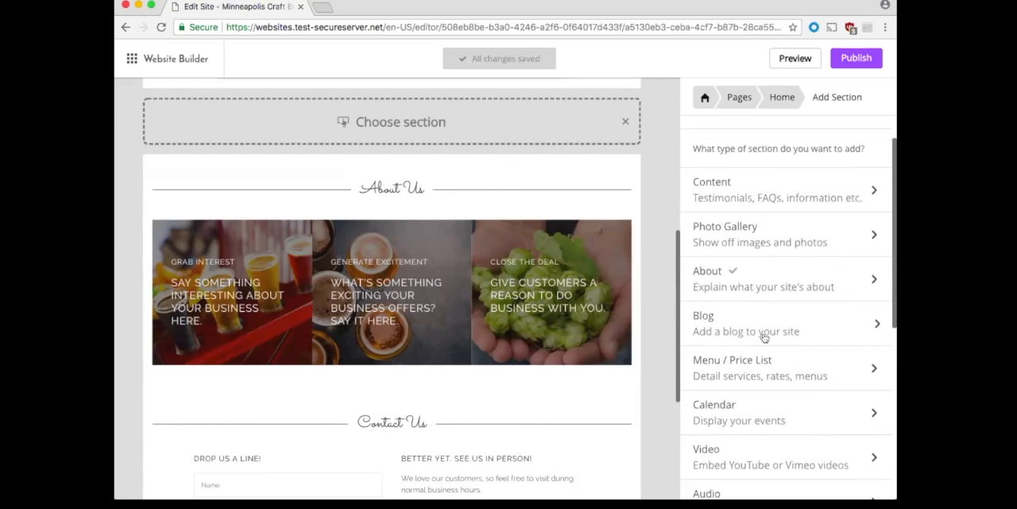
pyautogui.click(787, 323)
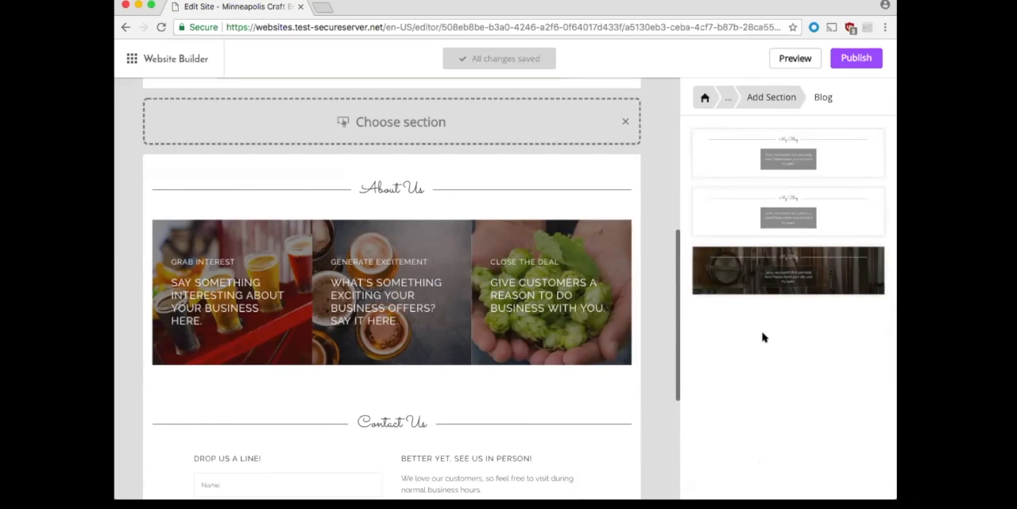
pyautogui.moveTo(809, 153)
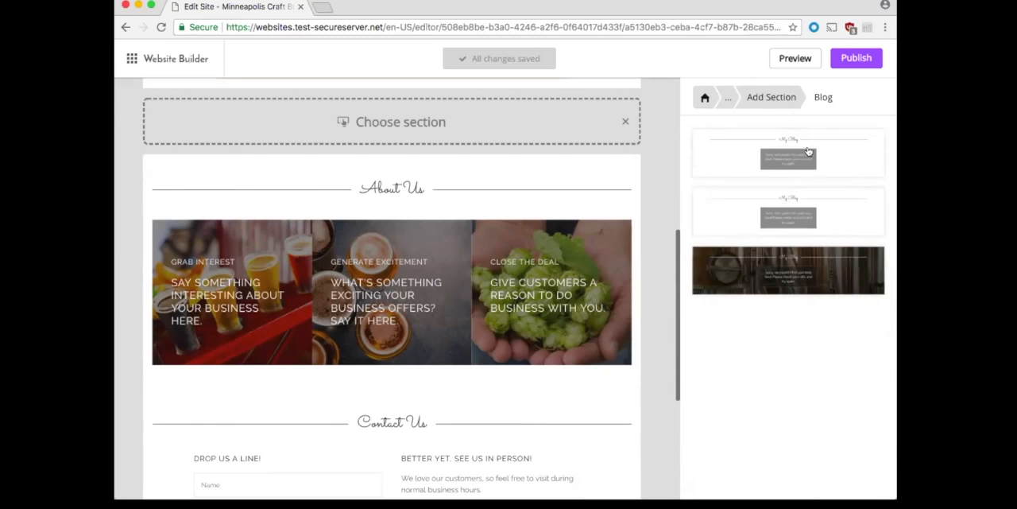
pyautogui.click(788, 159)
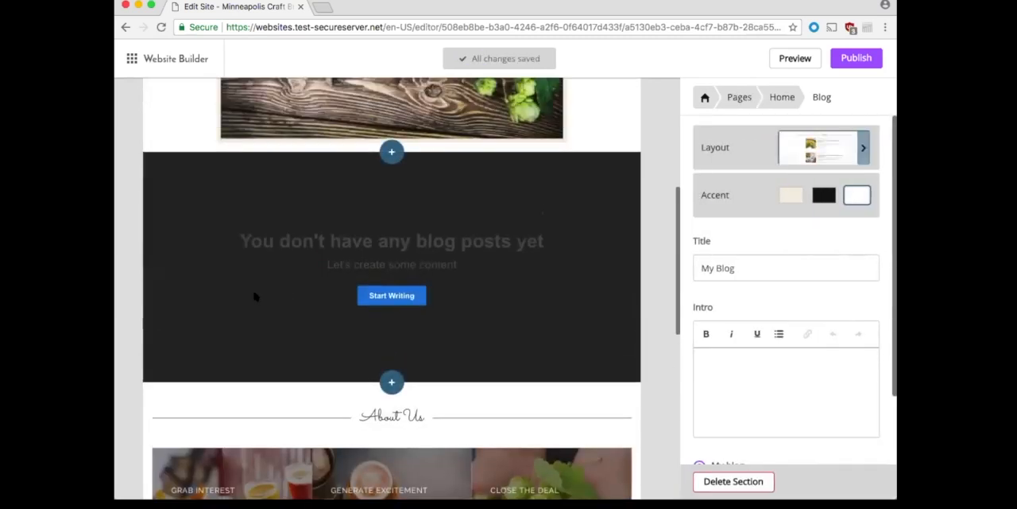
pyautogui.moveTo(477, 344)
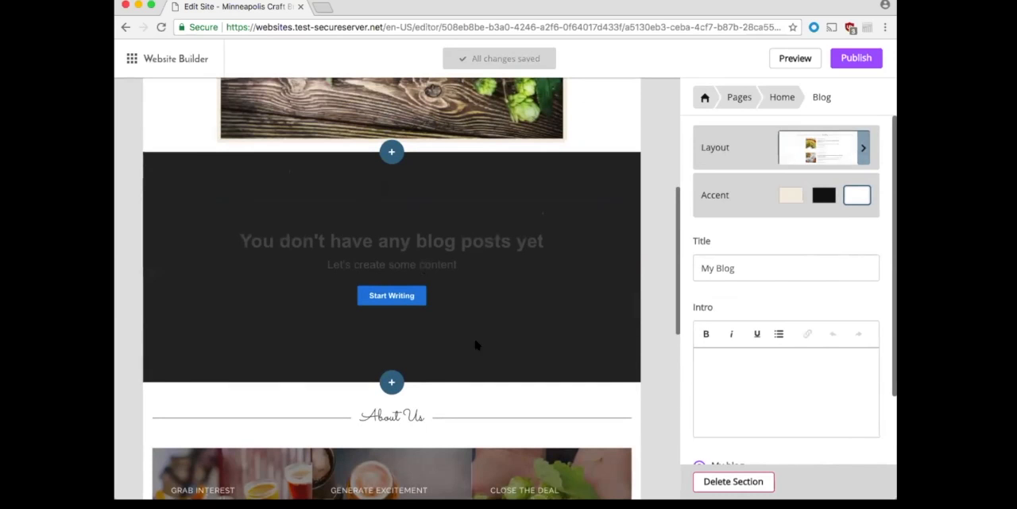
# Start writing and begin a new untitled blog post
pyautogui.click(391, 295)
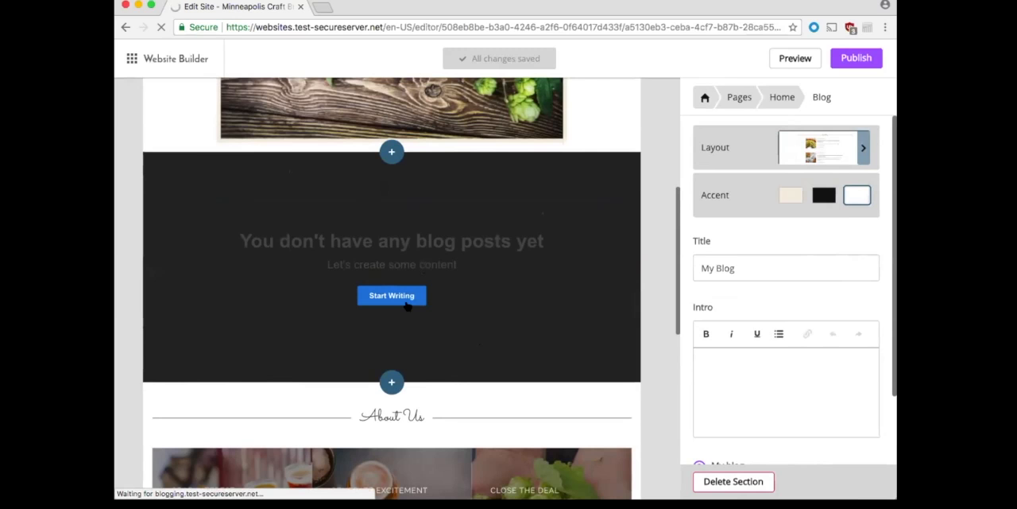
pyautogui.click(391, 296)
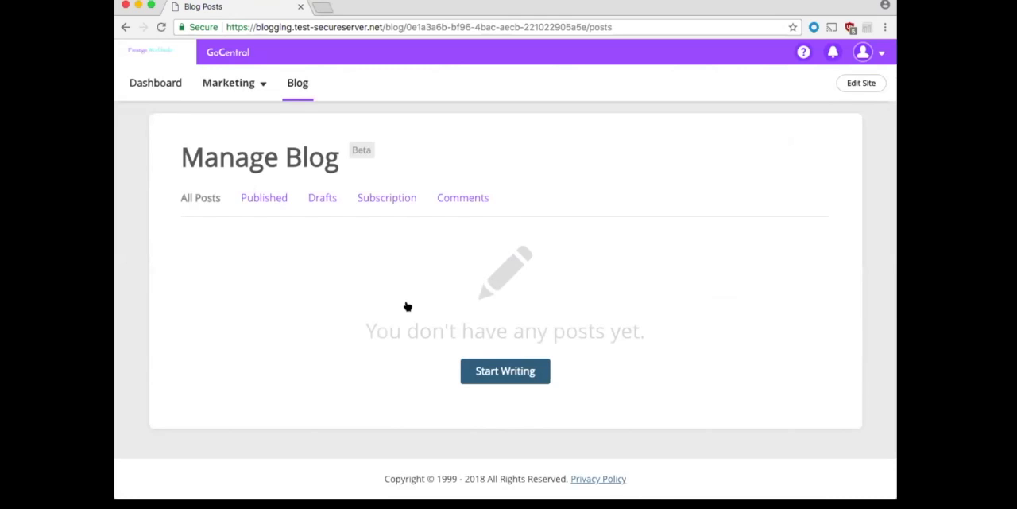
pyautogui.click(506, 372)
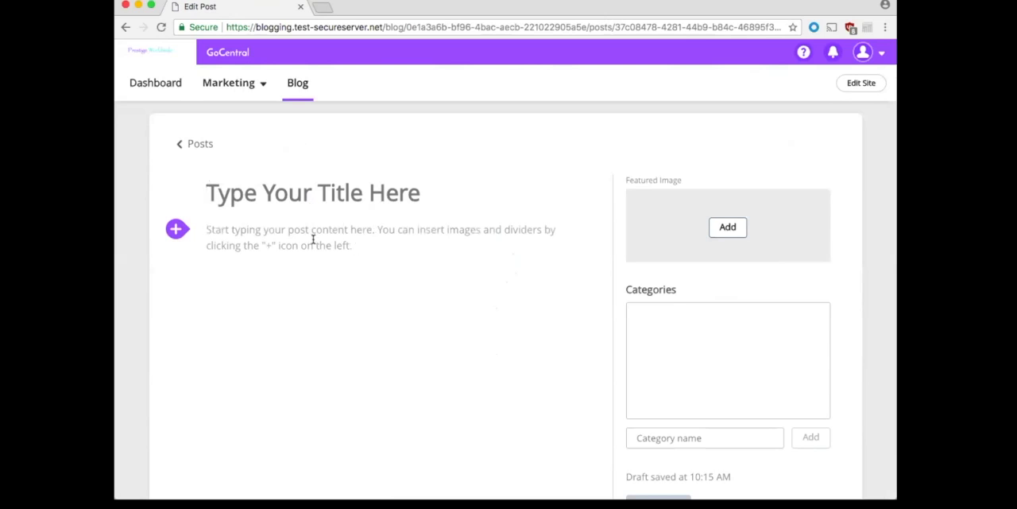
# Explore the post editor's insert options and title field, then return to the Manage Blog list
pyautogui.click(175, 229)
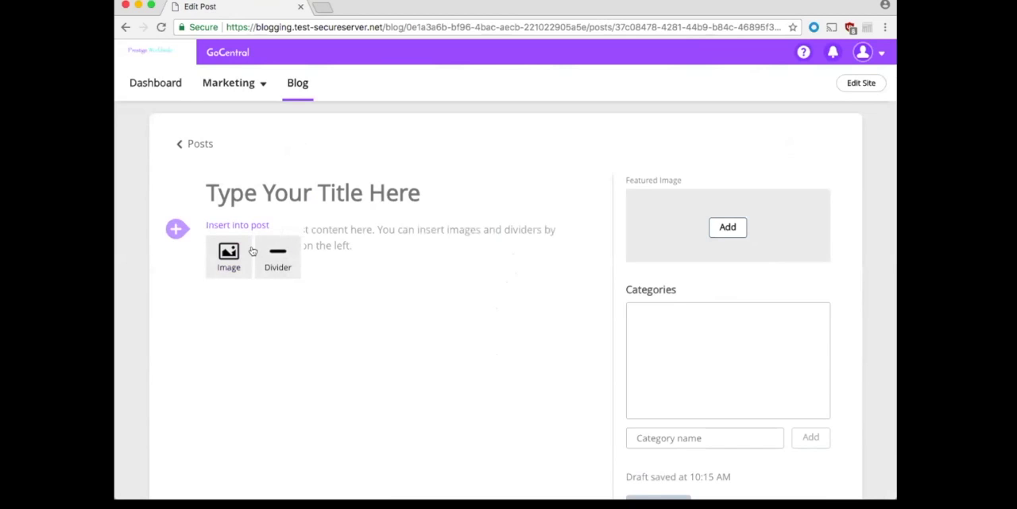
pyautogui.click(311, 192)
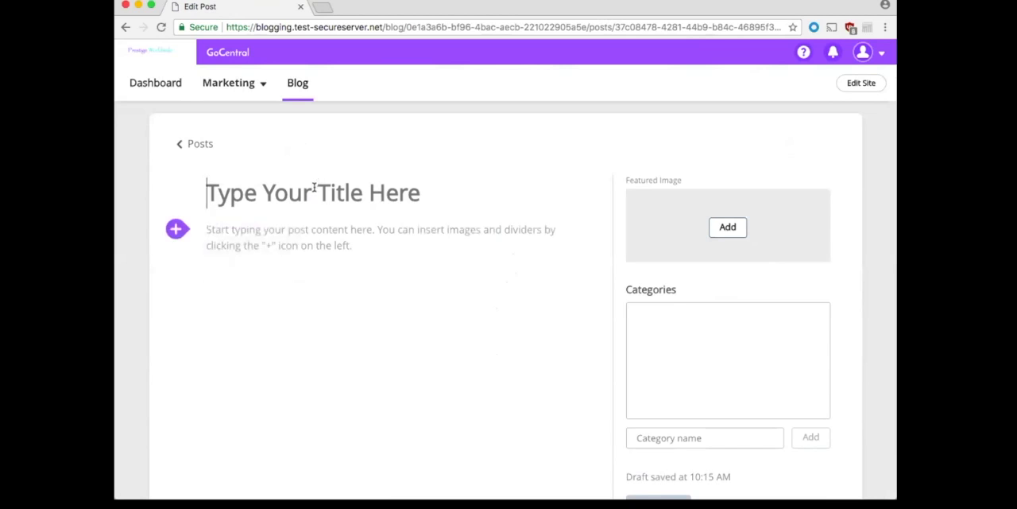
pyautogui.moveTo(703, 229)
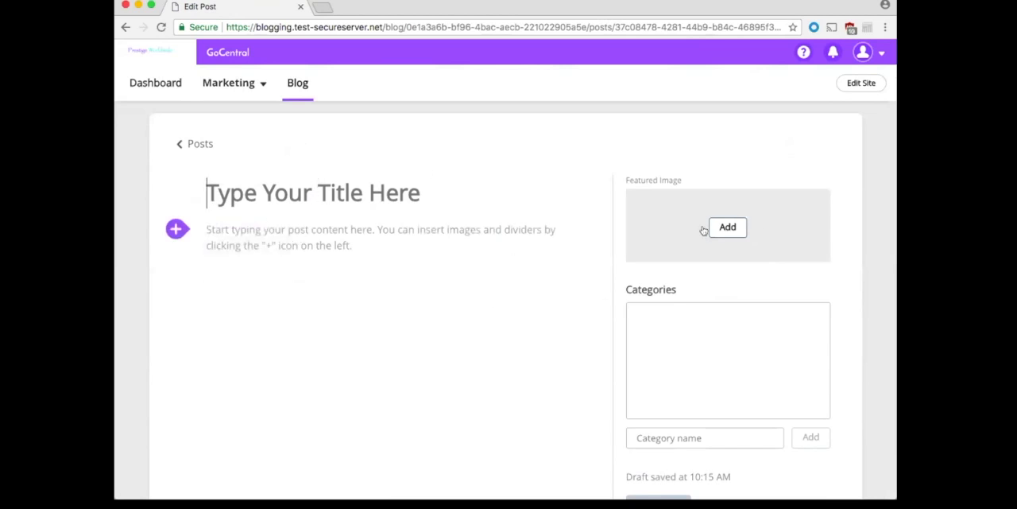
pyautogui.scroll(-3)
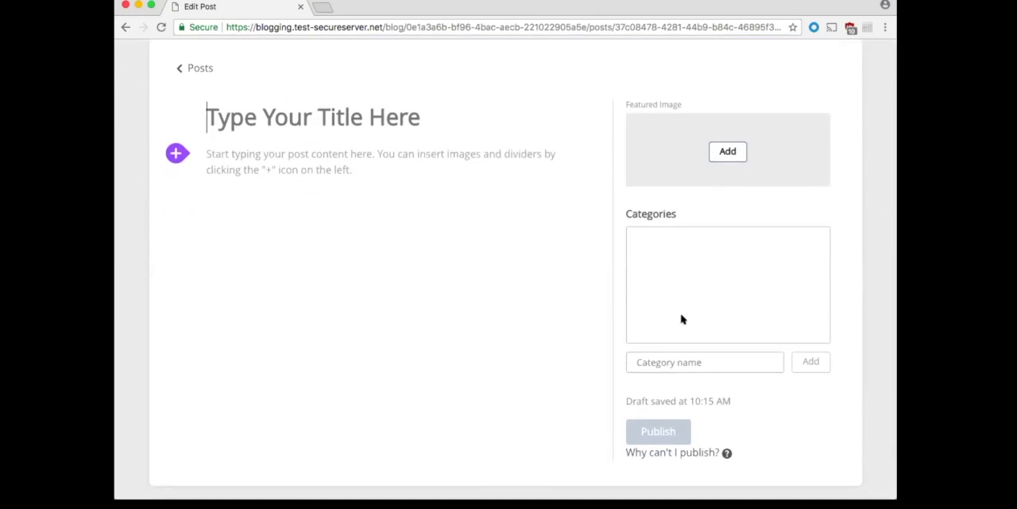
pyautogui.moveTo(766, 258)
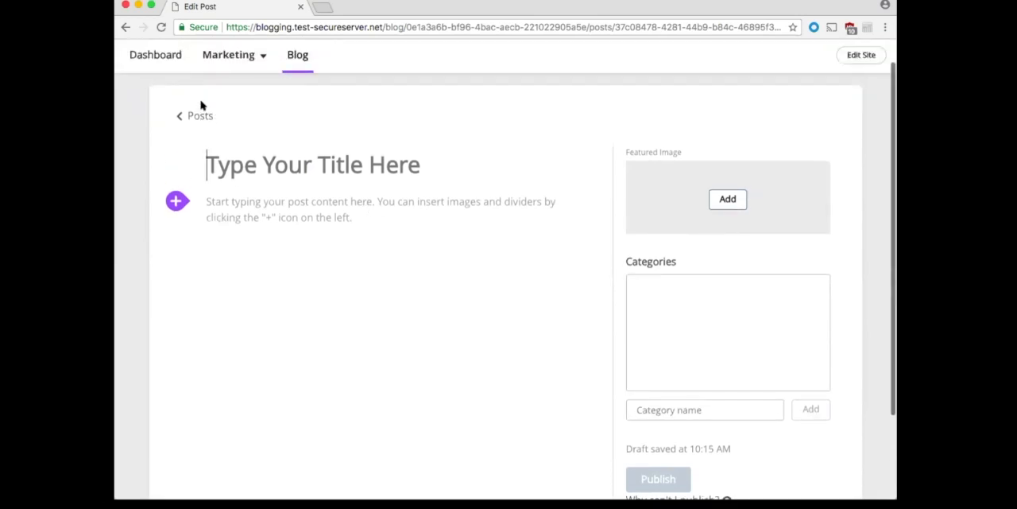
pyautogui.click(200, 115)
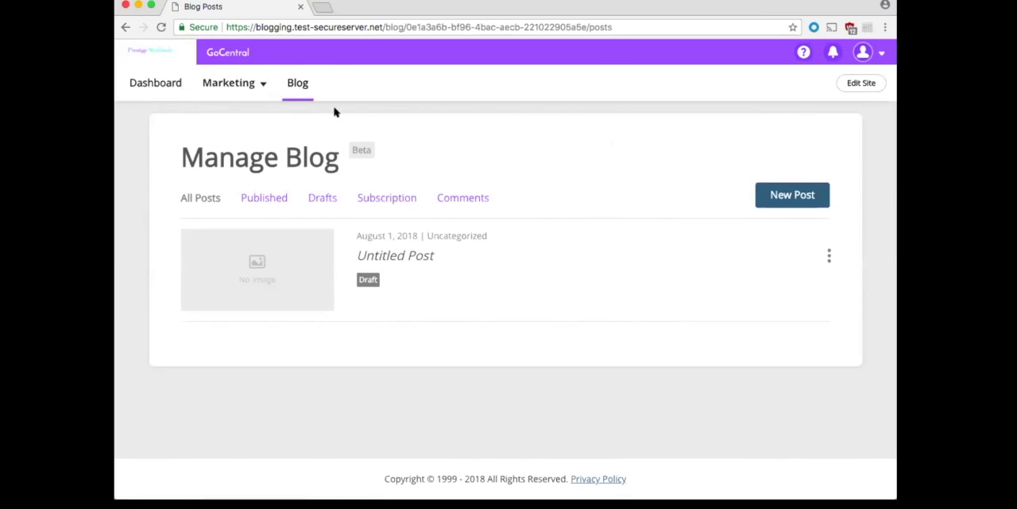
# Return to the site dashboard and reopen the Minneapolis Craft Brews site in the editor
pyautogui.click(156, 83)
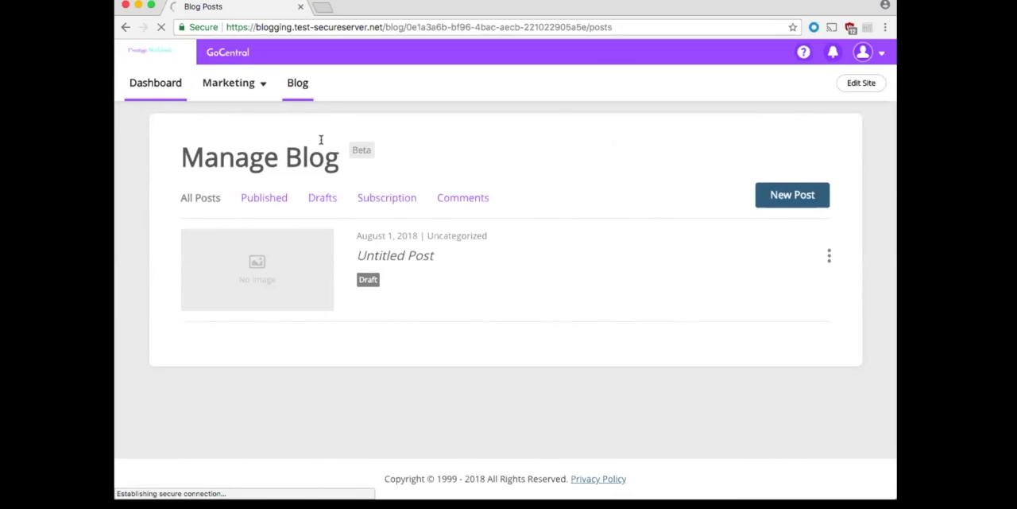
pyautogui.click(156, 83)
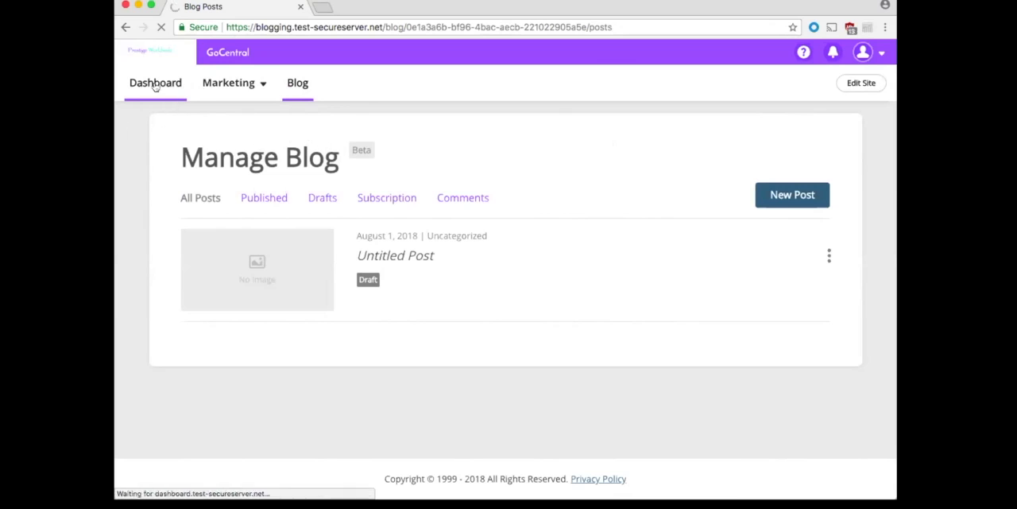
pyautogui.click(156, 83)
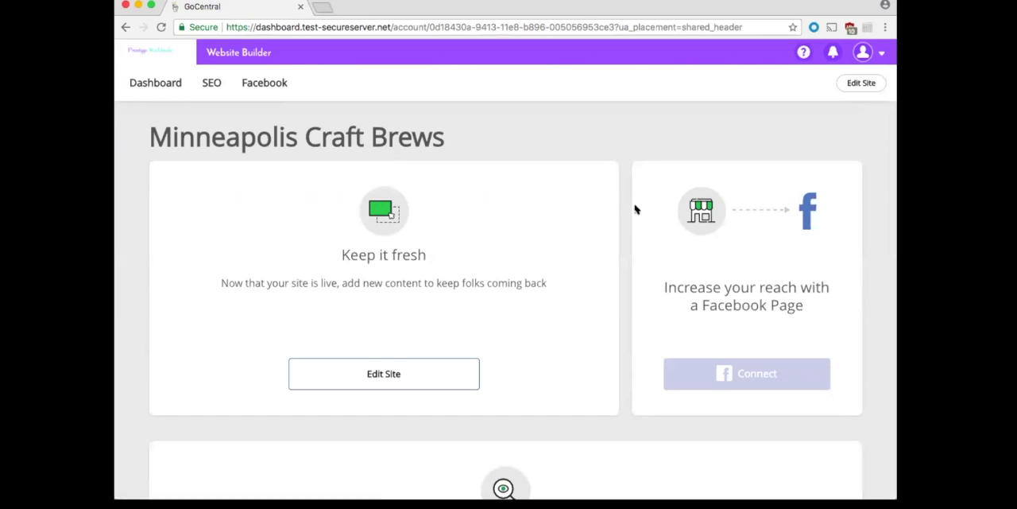
pyautogui.moveTo(623, 215)
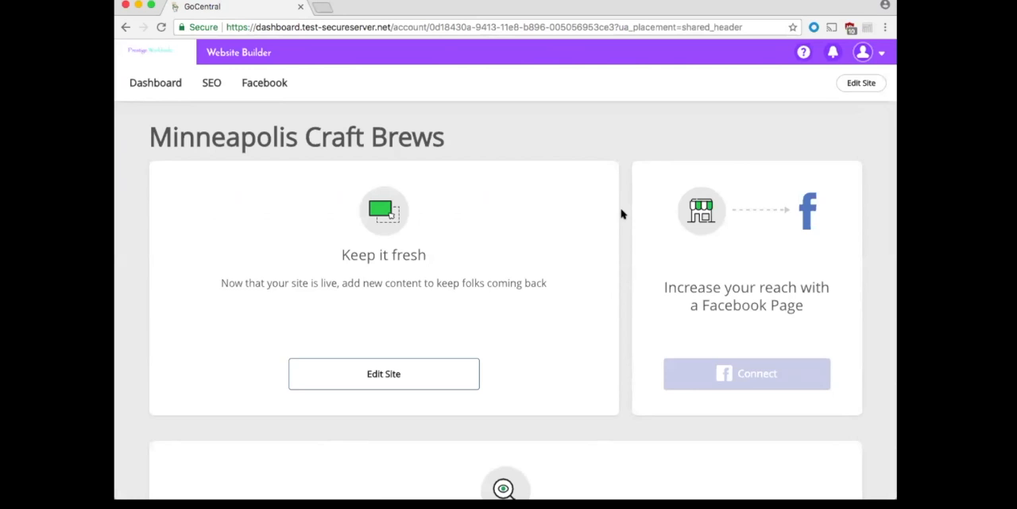
pyautogui.moveTo(385, 373)
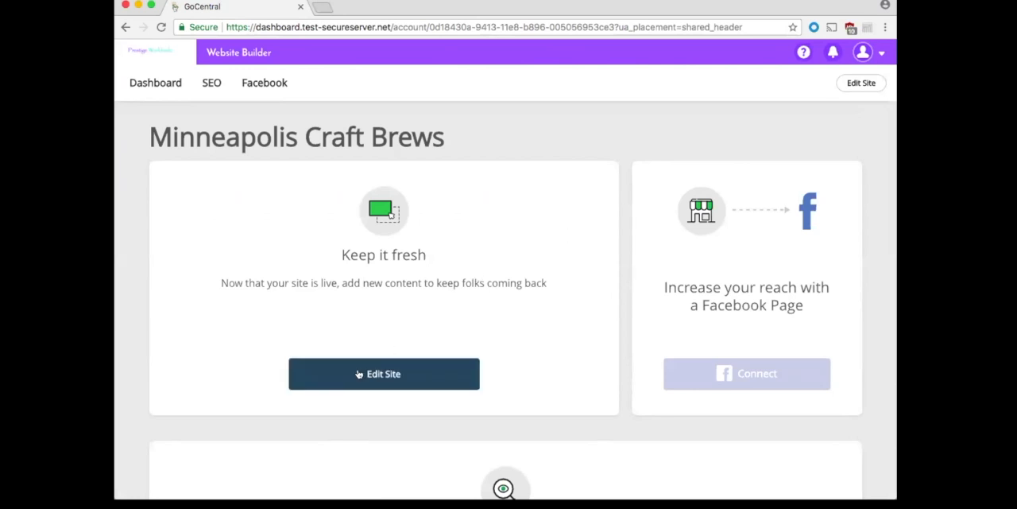
pyautogui.moveTo(245, 161)
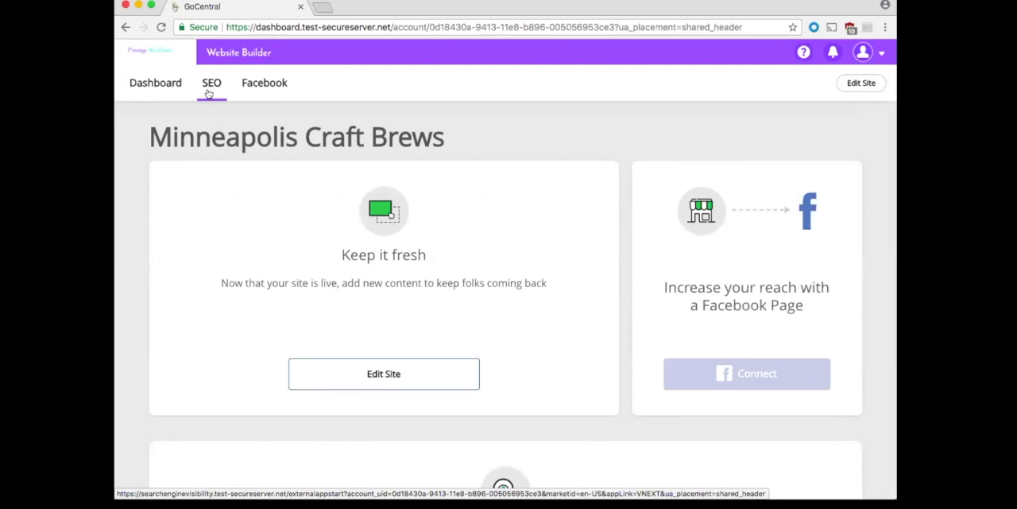
pyautogui.click(264, 83)
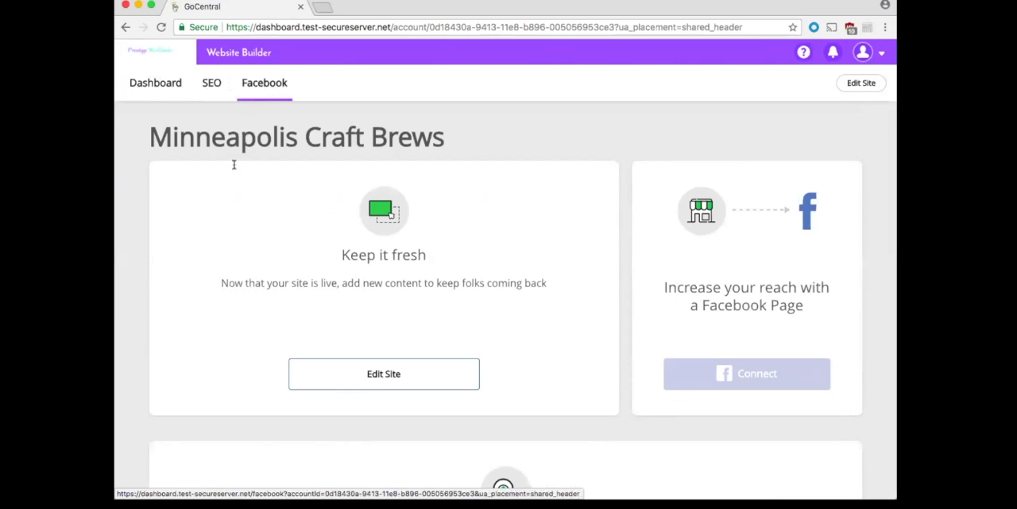
pyautogui.click(383, 374)
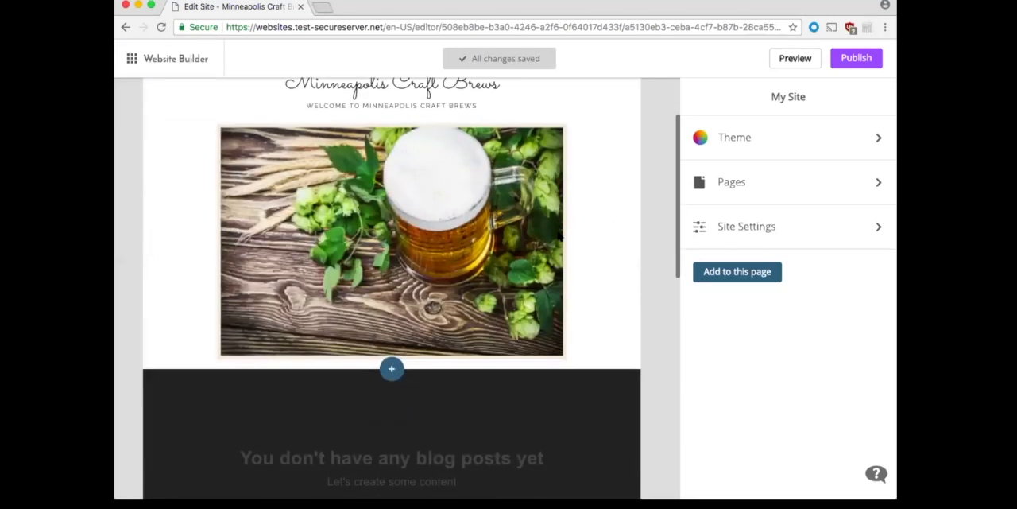
# Insert a new section below the beer photo and browse the Add Section list toward Social
pyautogui.click(391, 369)
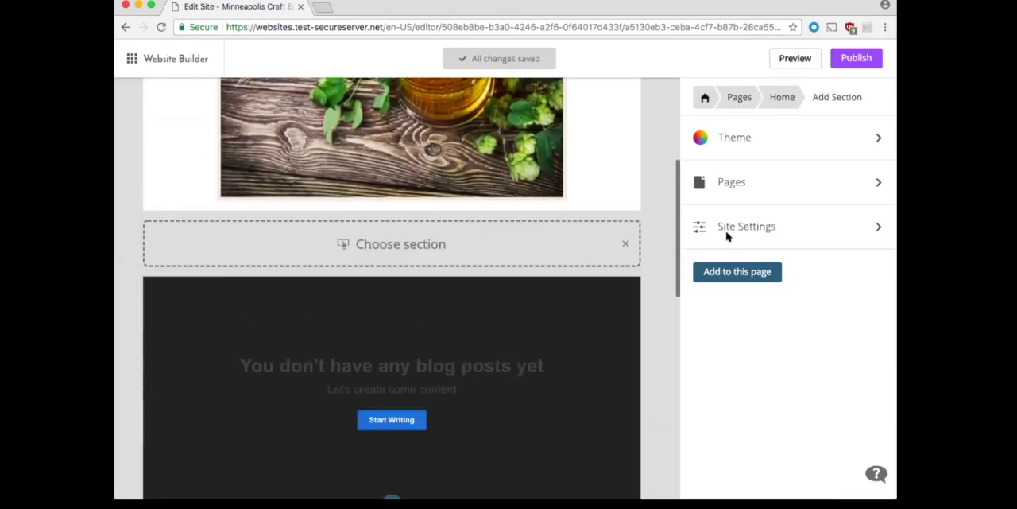
pyautogui.click(737, 270)
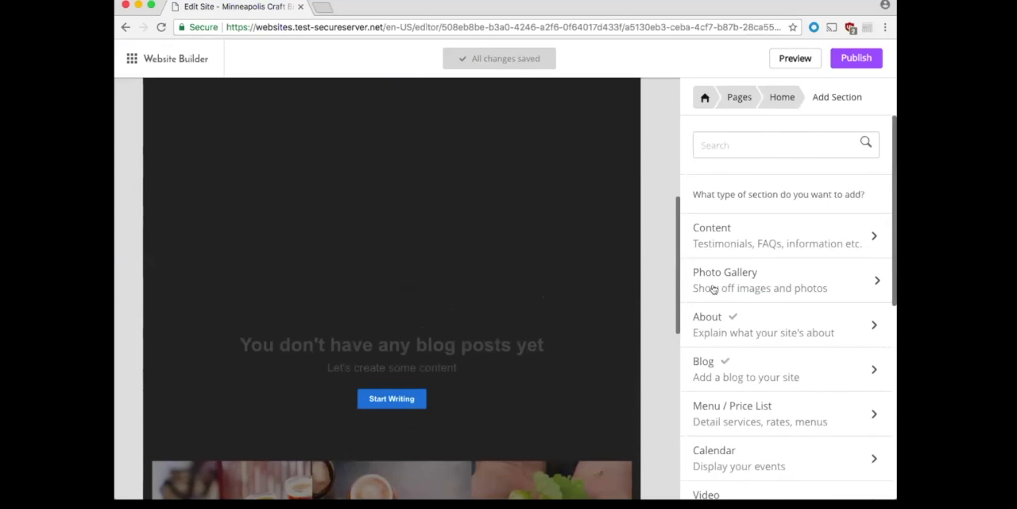
pyautogui.moveTo(739, 265)
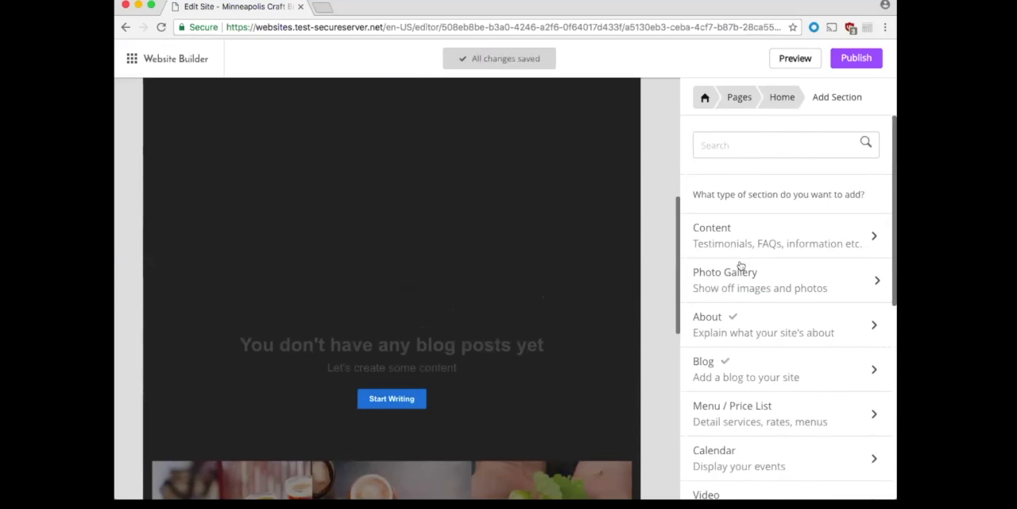
pyautogui.scroll(-3)
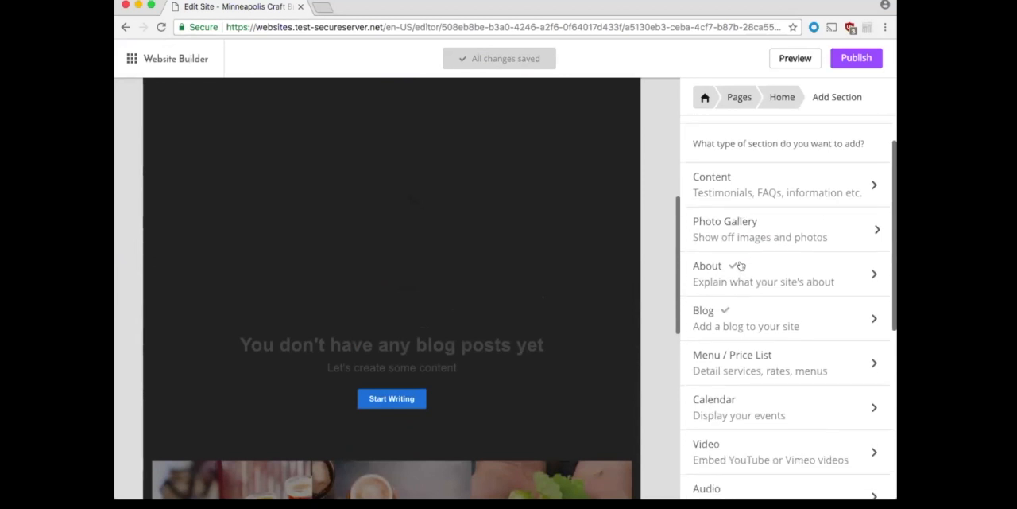
pyautogui.scroll(-3)
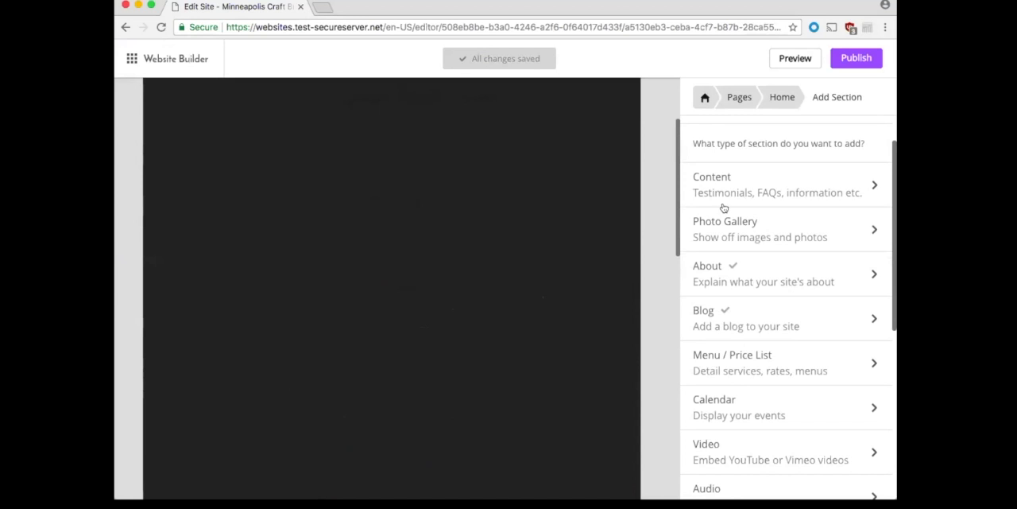
pyautogui.moveTo(731, 332)
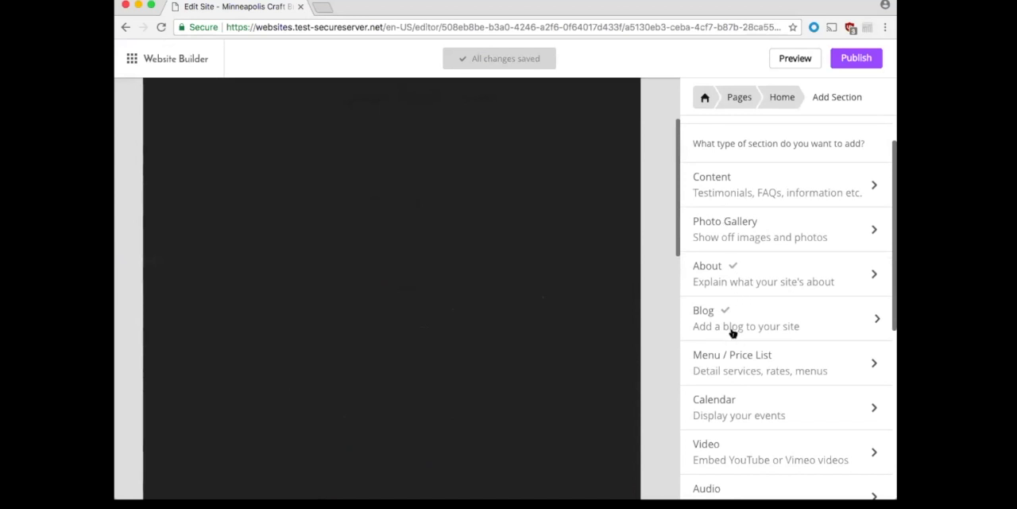
pyautogui.scroll(-3)
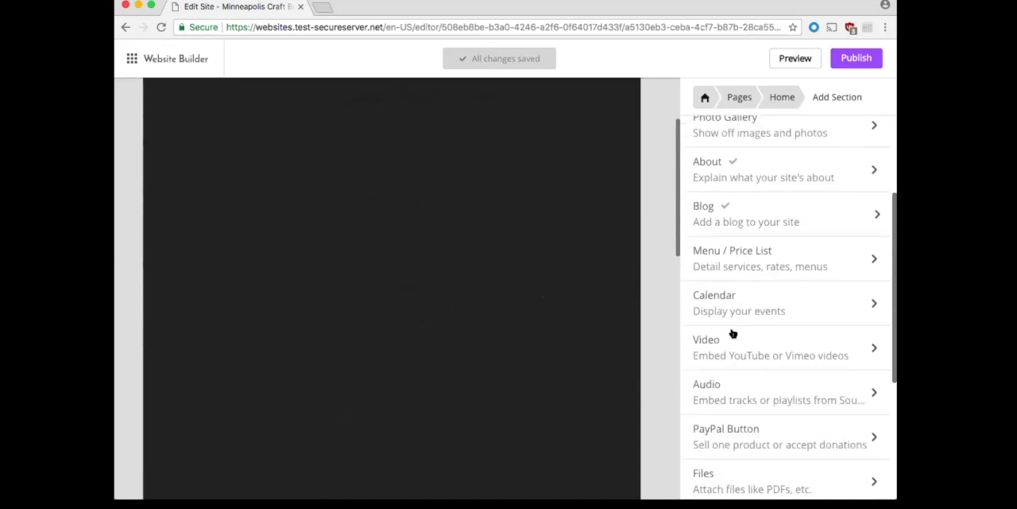
pyautogui.scroll(-3)
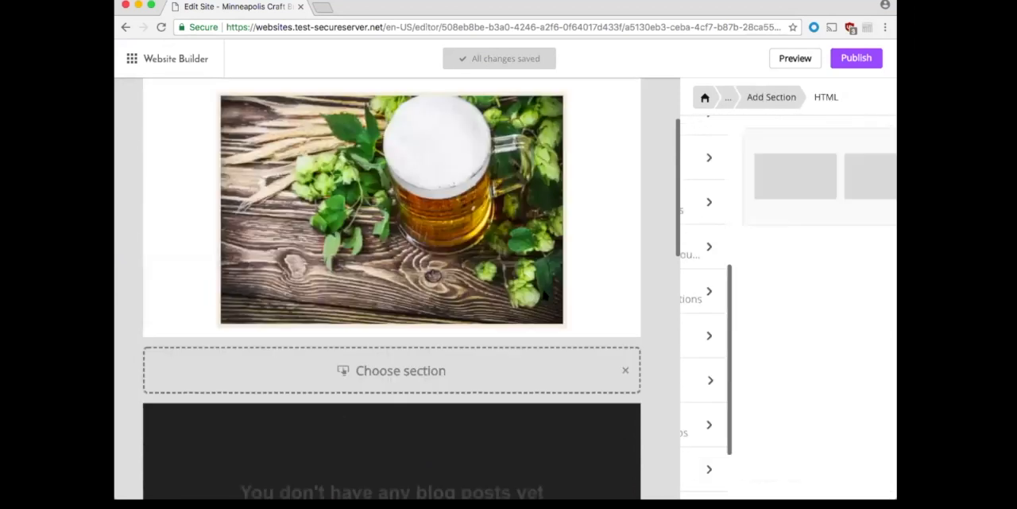
pyautogui.scroll(-3)
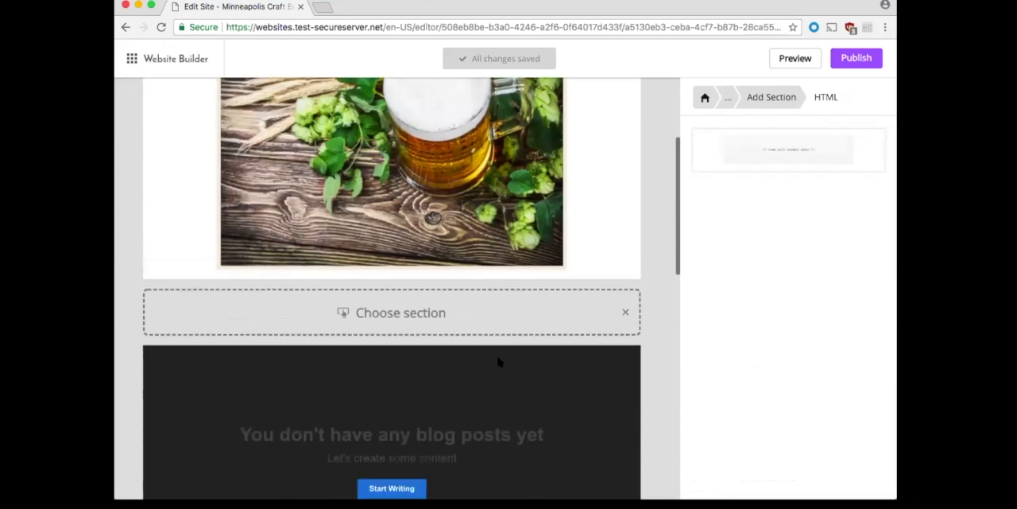
pyautogui.moveTo(795, 153)
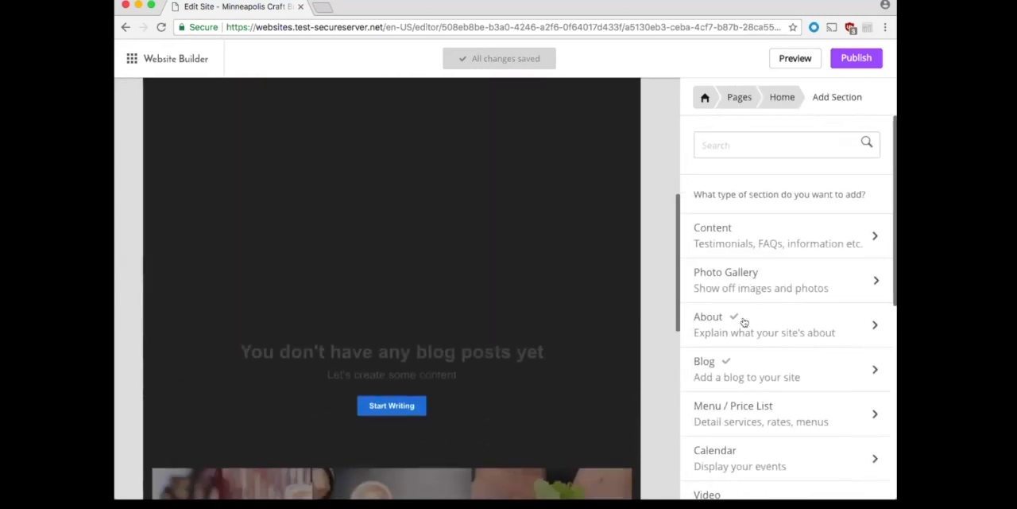
pyautogui.scroll(-3)
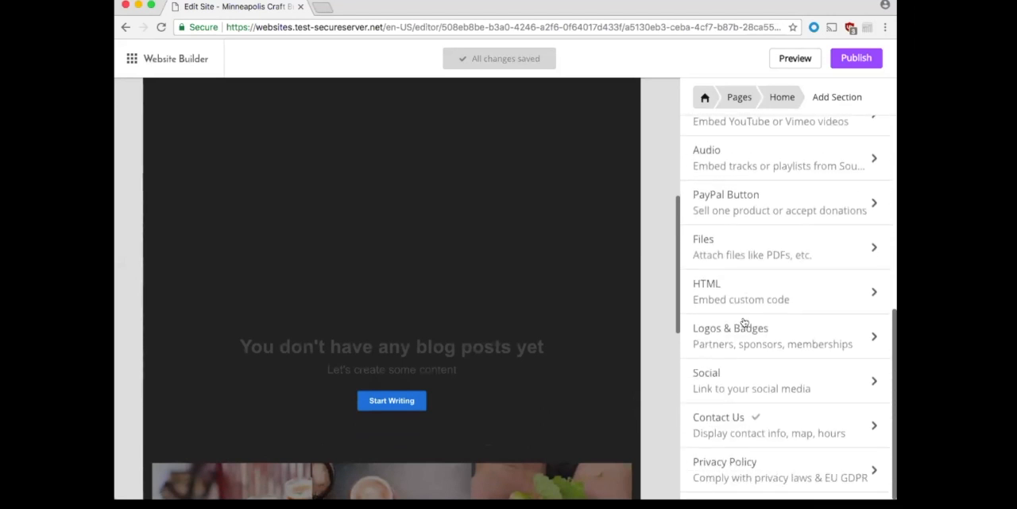
pyautogui.moveTo(725, 378)
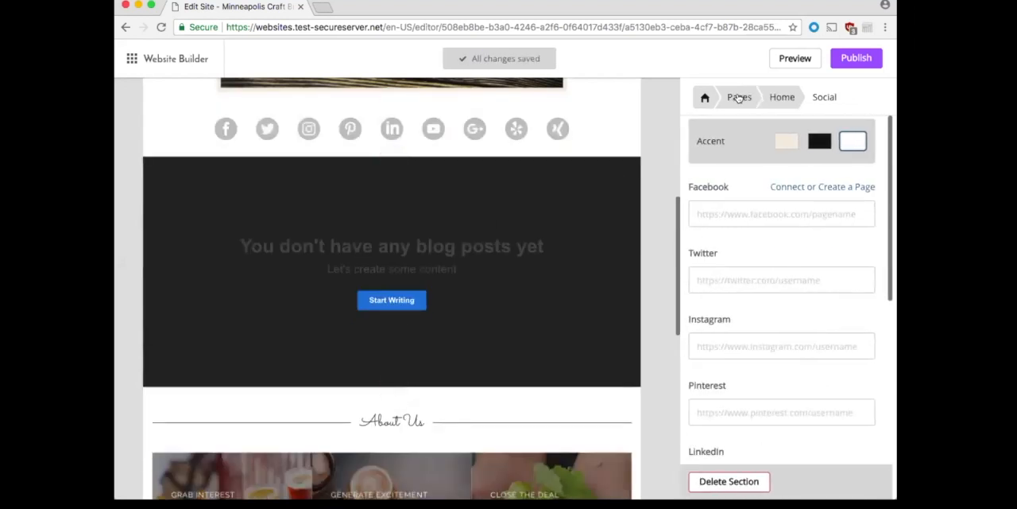
# Go up to the Pages panel listing the site's single Home page
pyautogui.click(738, 97)
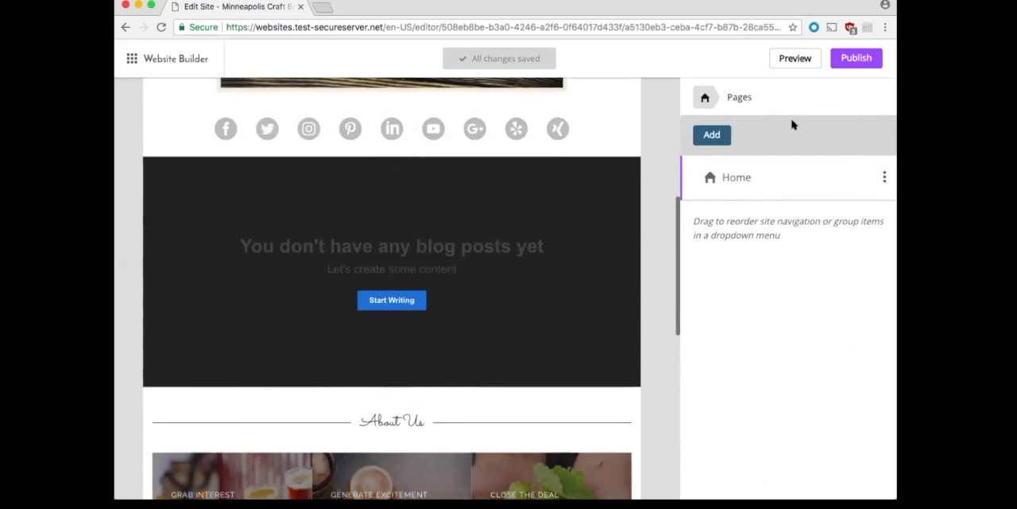
pyautogui.scroll(3)
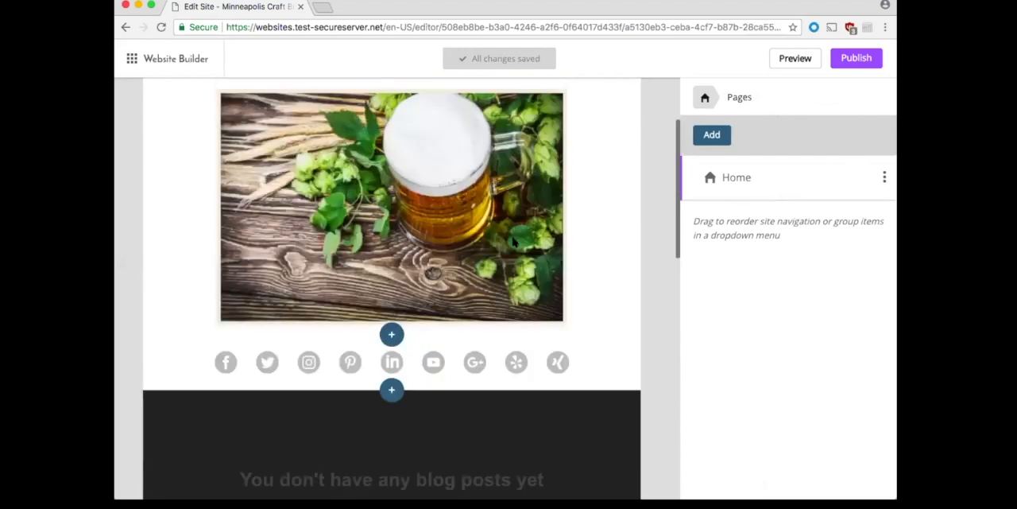
pyautogui.scroll(3)
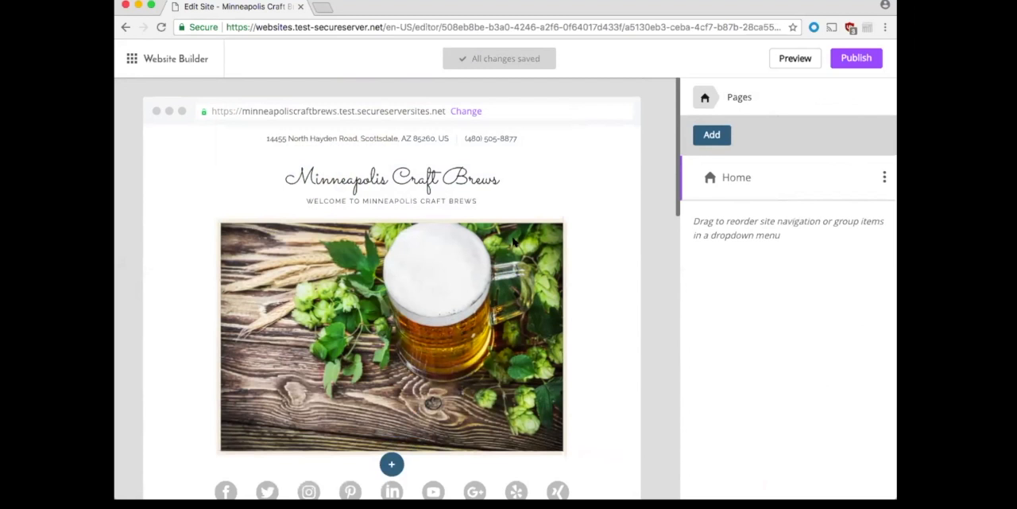
pyautogui.moveTo(745, 225)
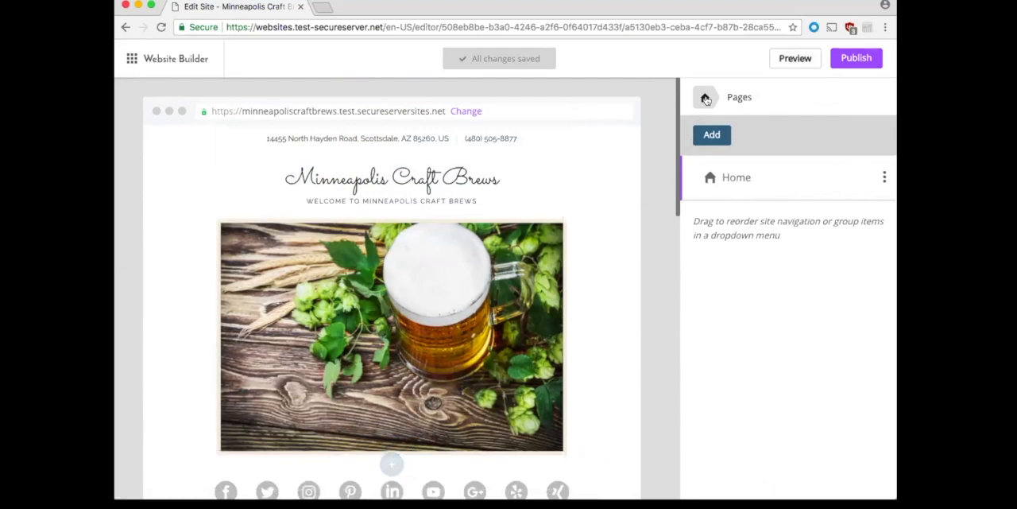
# Return to My Site and browse the Site Settings list (Site Profile, Domain, SEO, Social Accounts, Analytics)
pyautogui.click(706, 96)
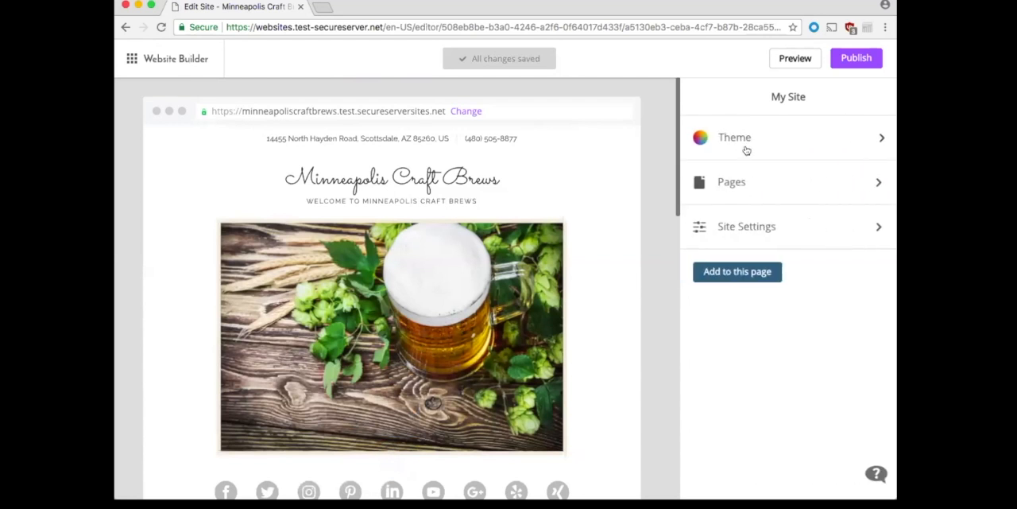
pyautogui.moveTo(751, 229)
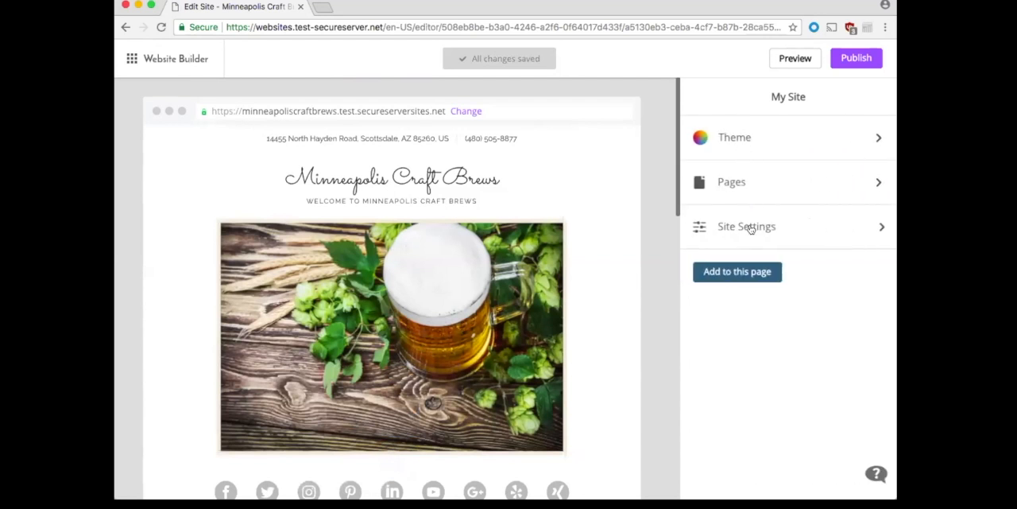
pyautogui.click(747, 226)
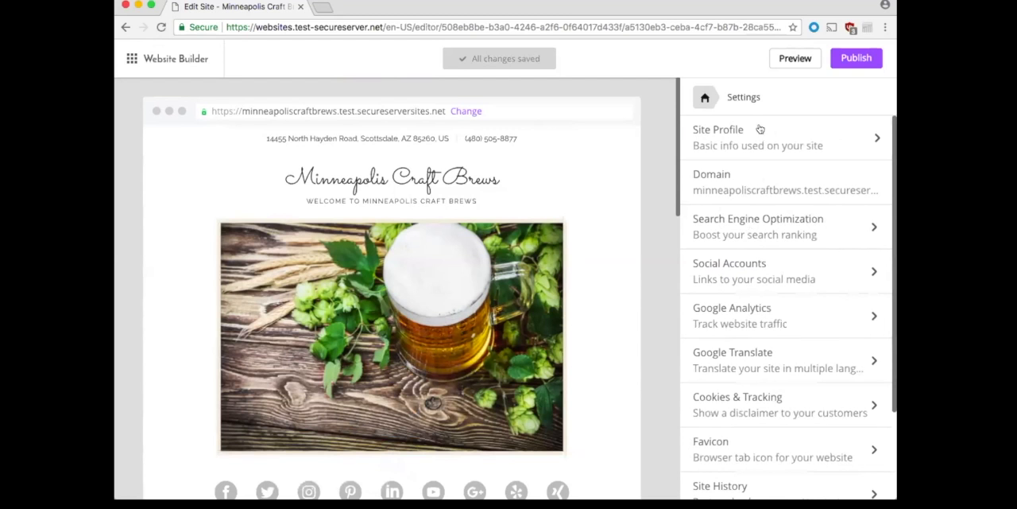
pyautogui.moveTo(745, 189)
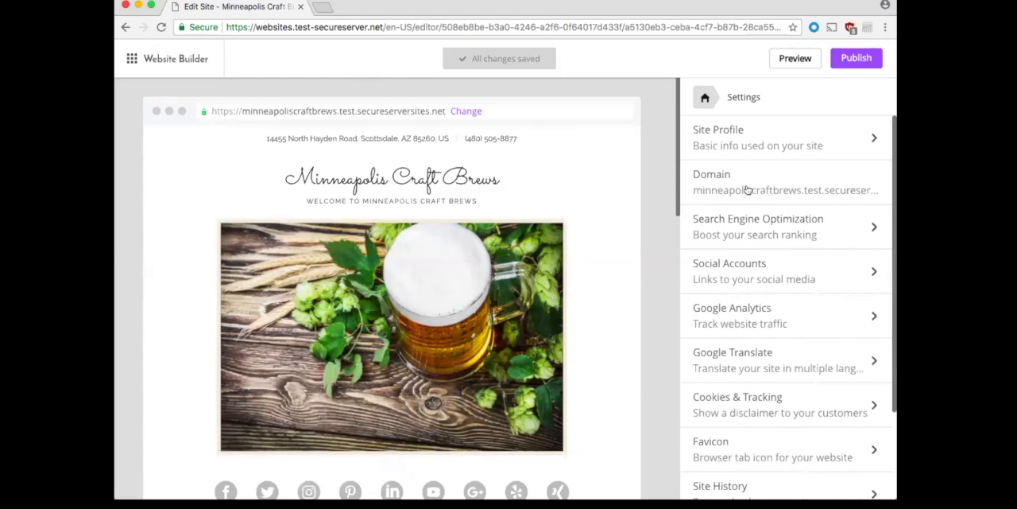
pyautogui.moveTo(718, 226)
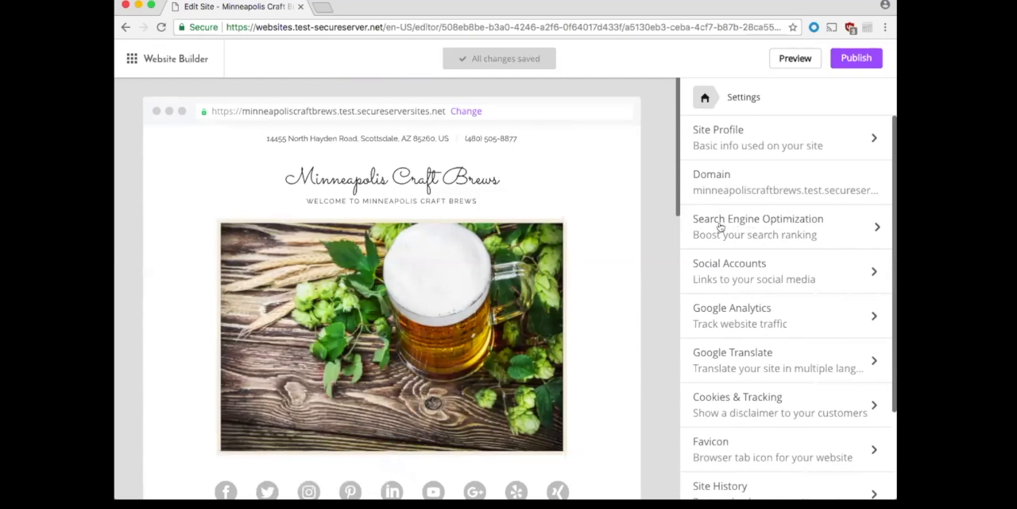
pyautogui.scroll(-3)
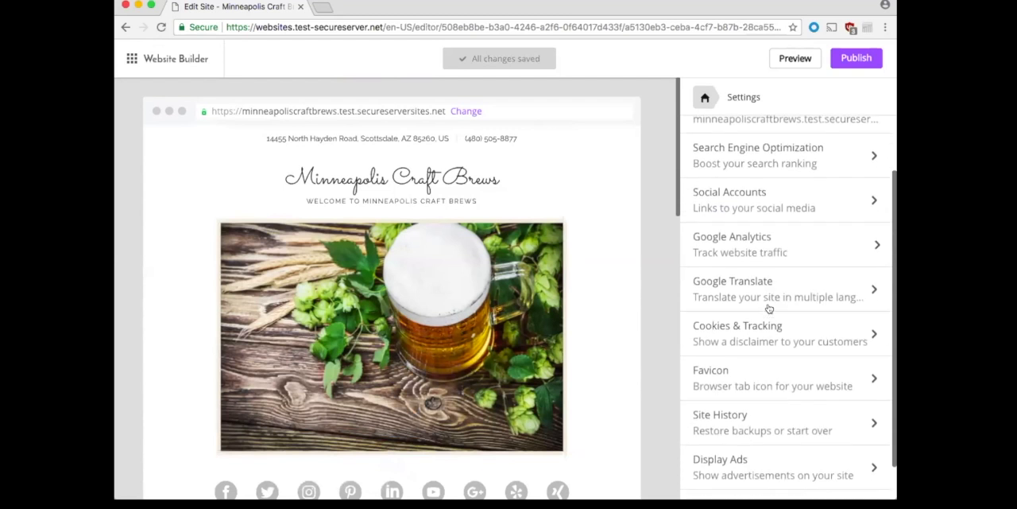
pyautogui.scroll(-3)
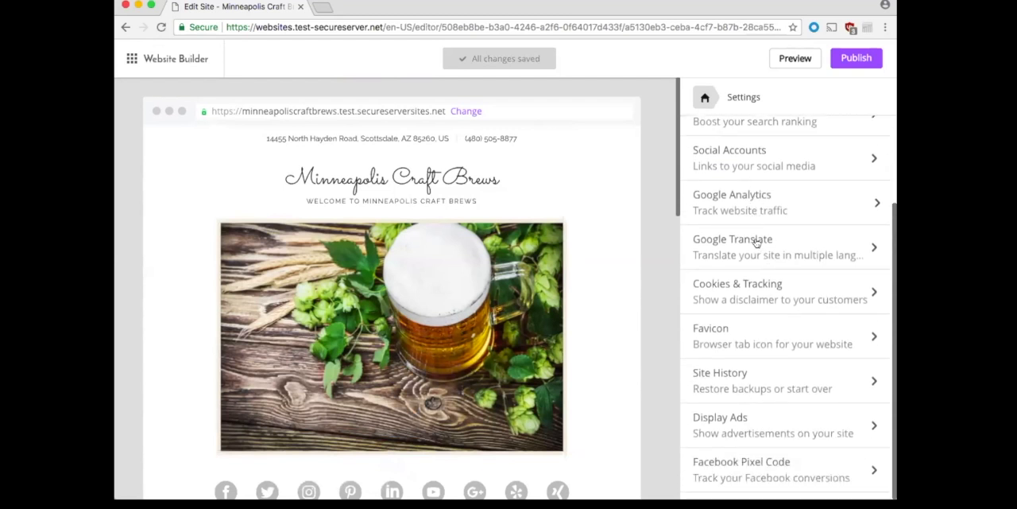
pyautogui.moveTo(753, 384)
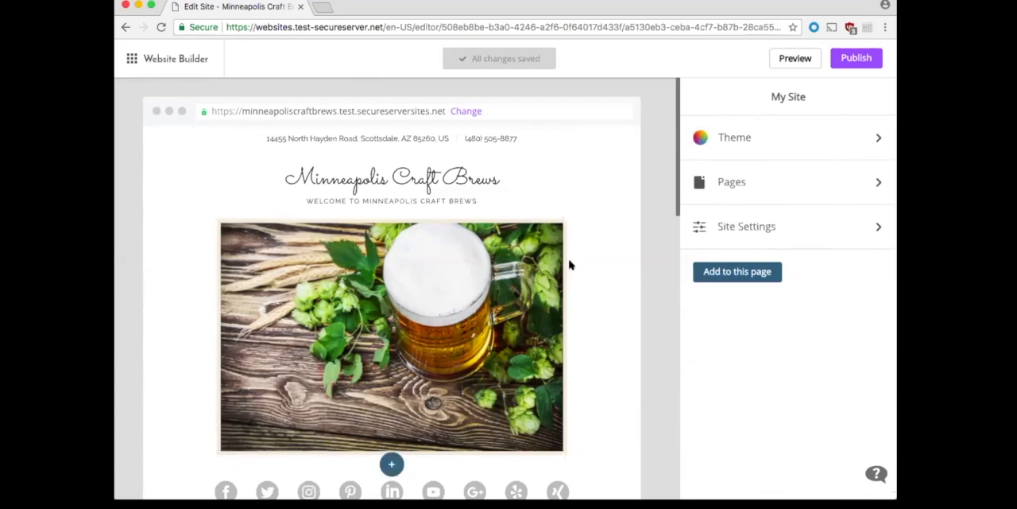
pyautogui.scroll(-3)
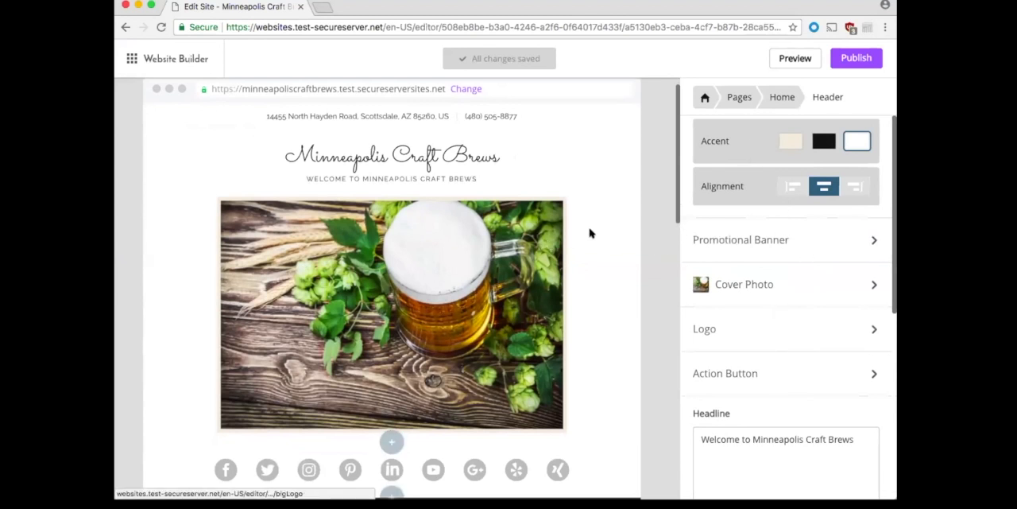
pyautogui.scroll(-3)
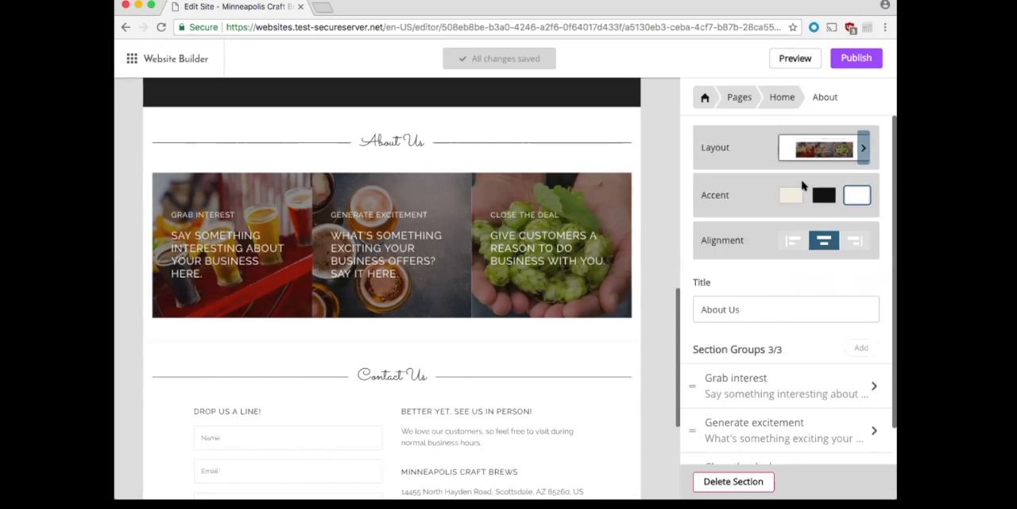
pyautogui.moveTo(643, 203)
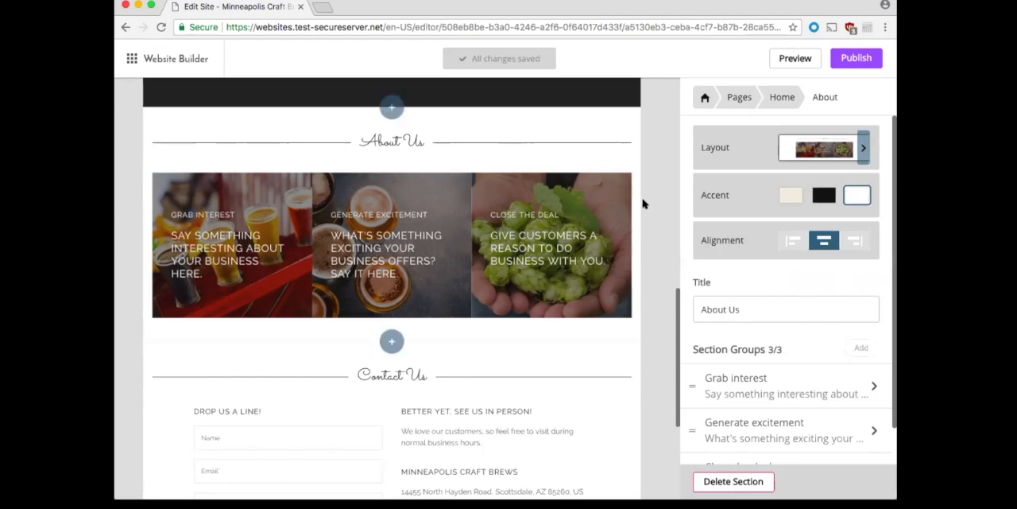
pyautogui.scroll(3)
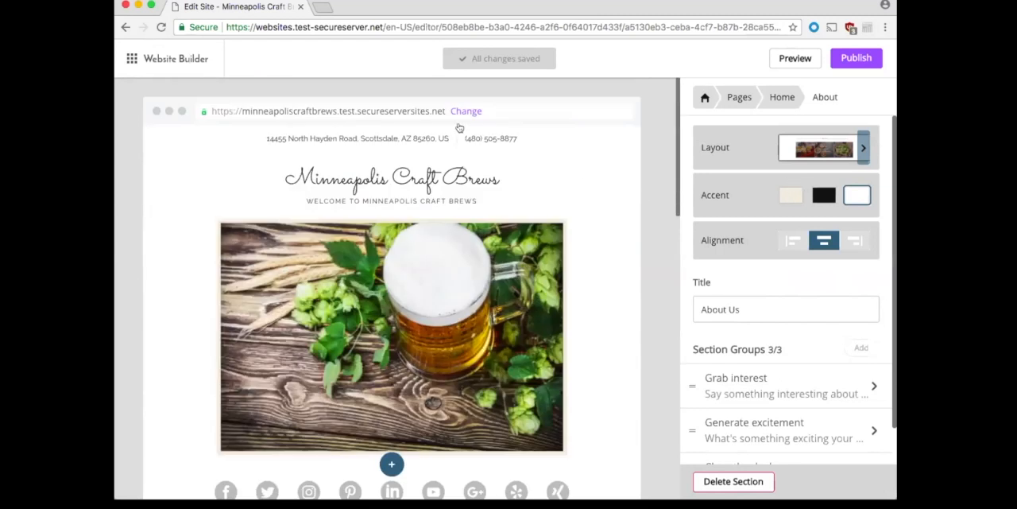
pyautogui.moveTo(686, 258)
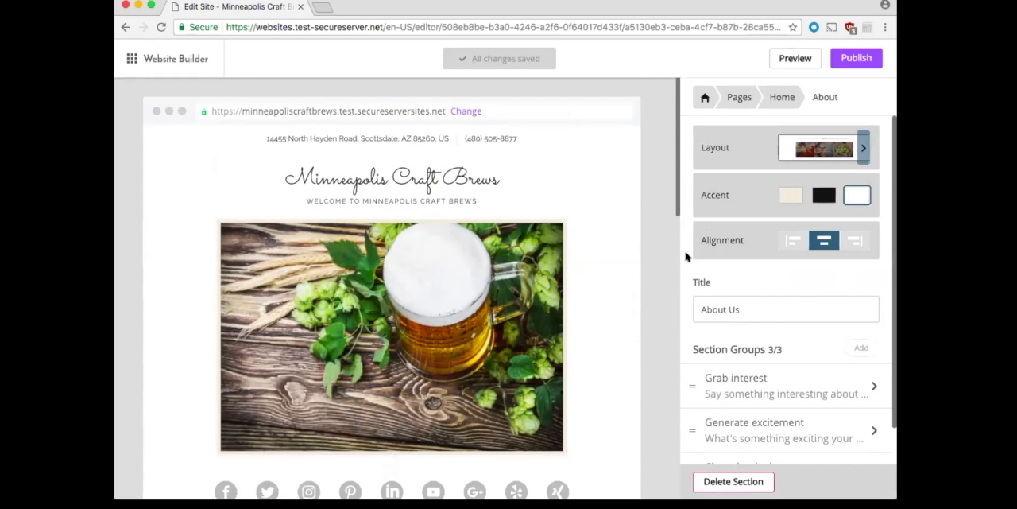
pyautogui.moveTo(738, 156)
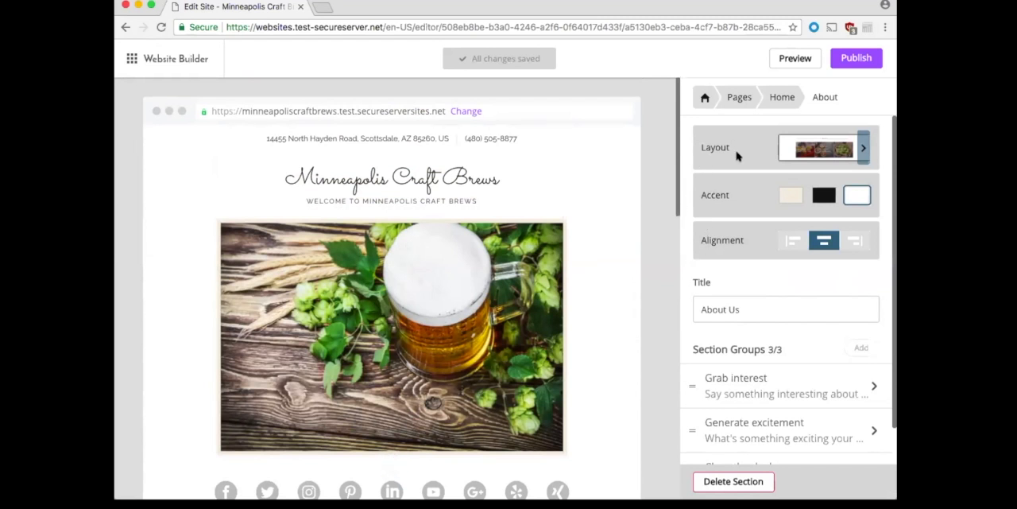
pyautogui.moveTo(871, 46)
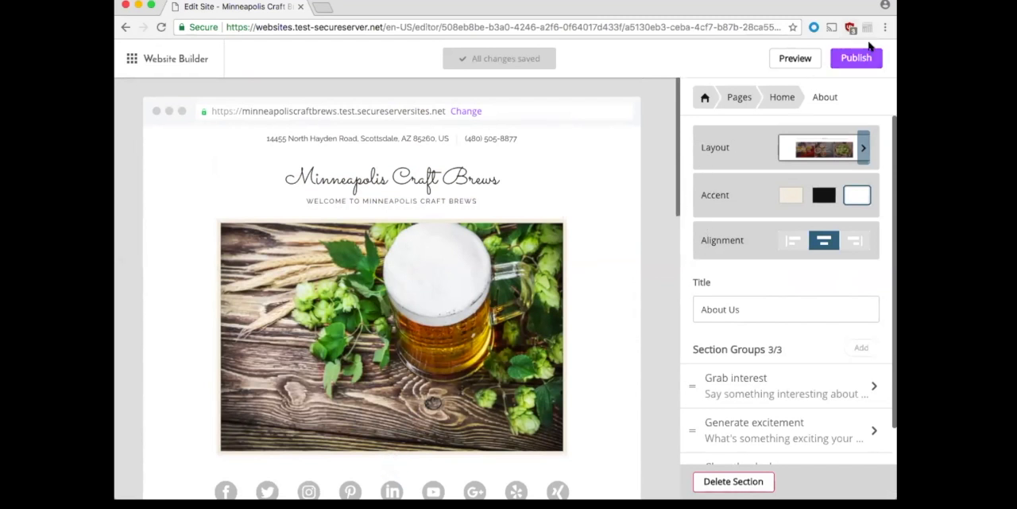
pyautogui.moveTo(687, 61)
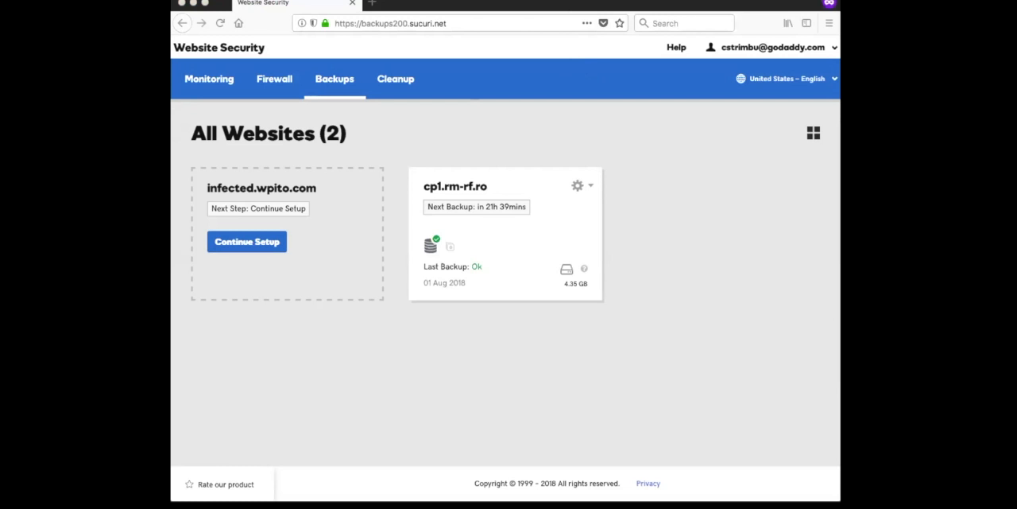
pyautogui.moveTo(326, 292)
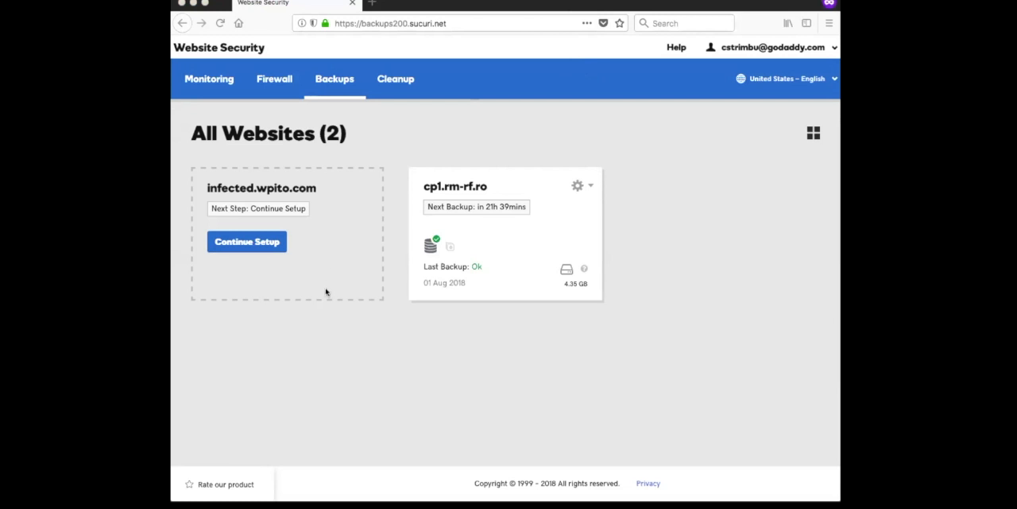
pyautogui.moveTo(350, 367)
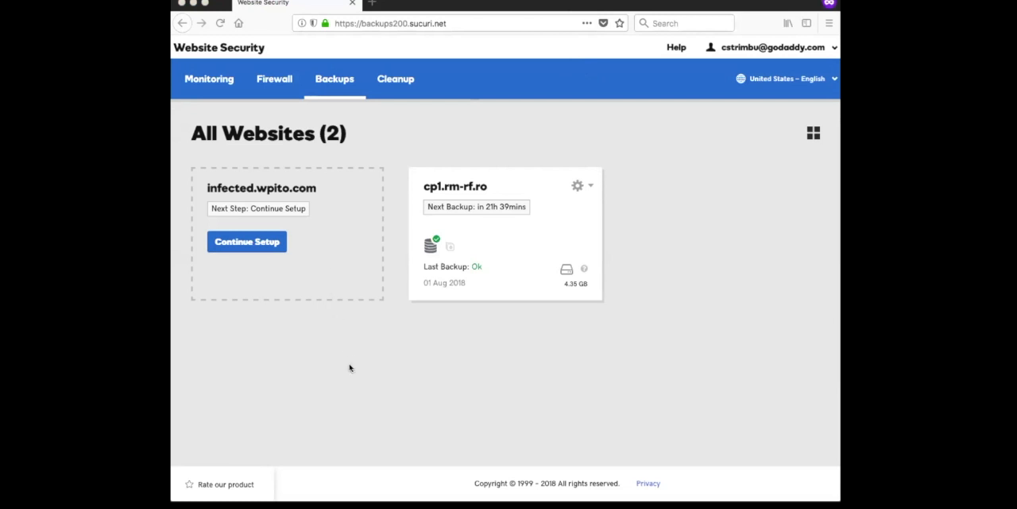
pyautogui.moveTo(337, 364)
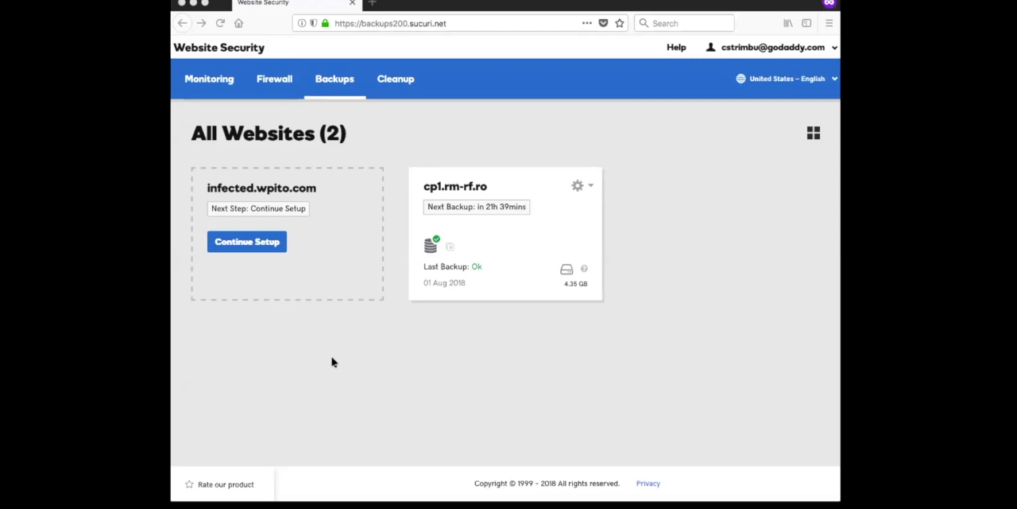
pyautogui.moveTo(324, 357)
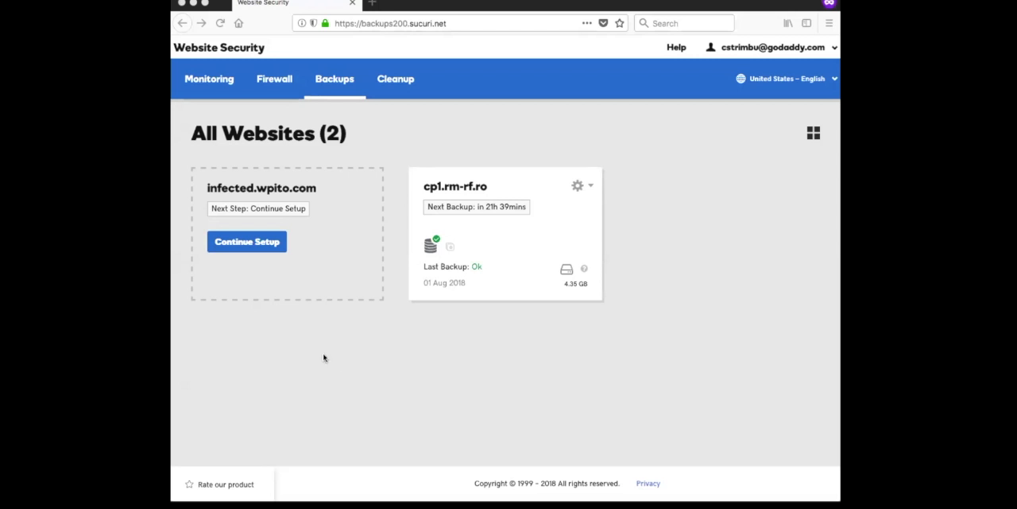
pyautogui.moveTo(296, 356)
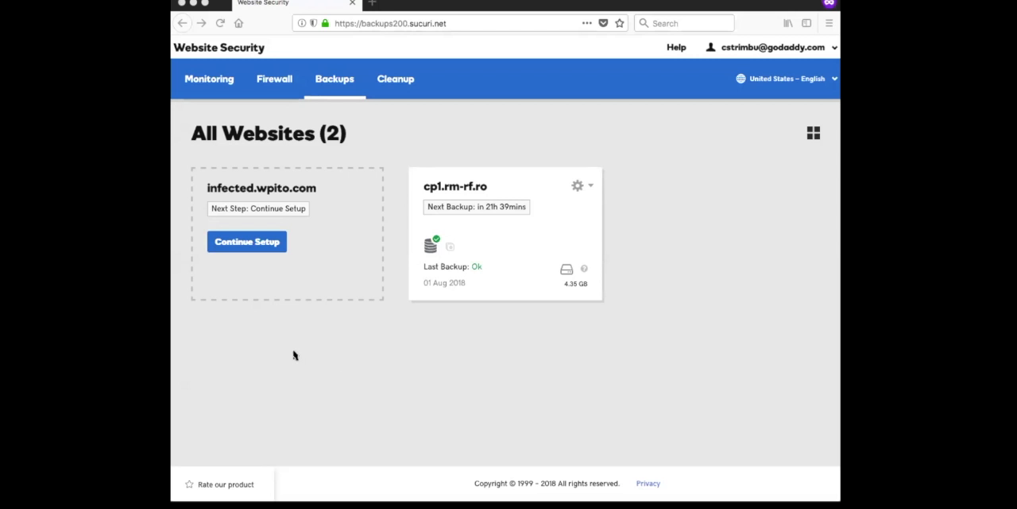
pyautogui.moveTo(278, 348)
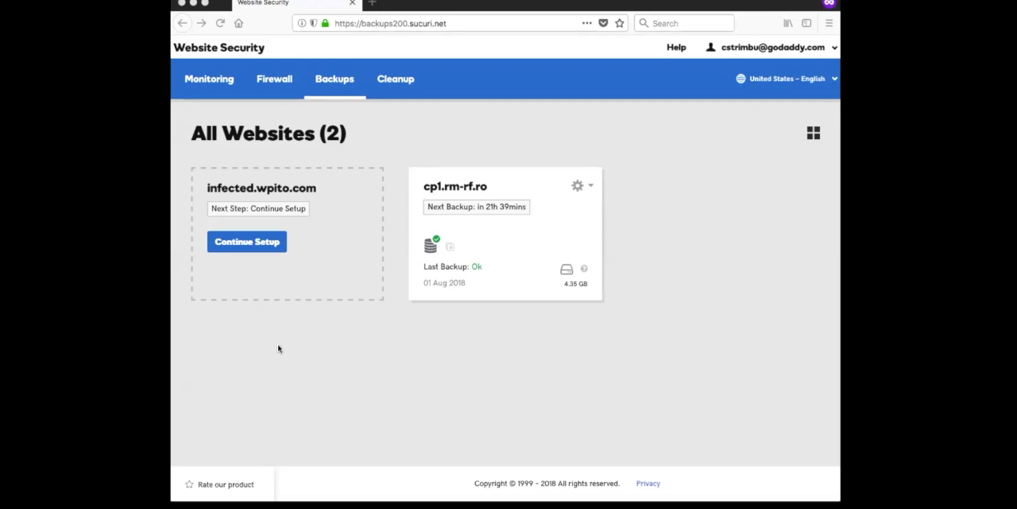
pyautogui.moveTo(265, 330)
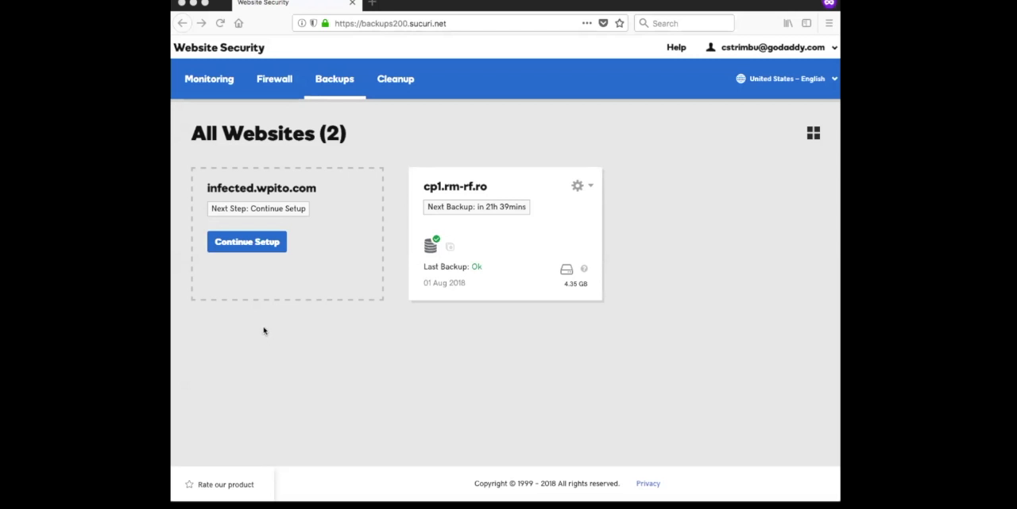
pyautogui.moveTo(210, 80)
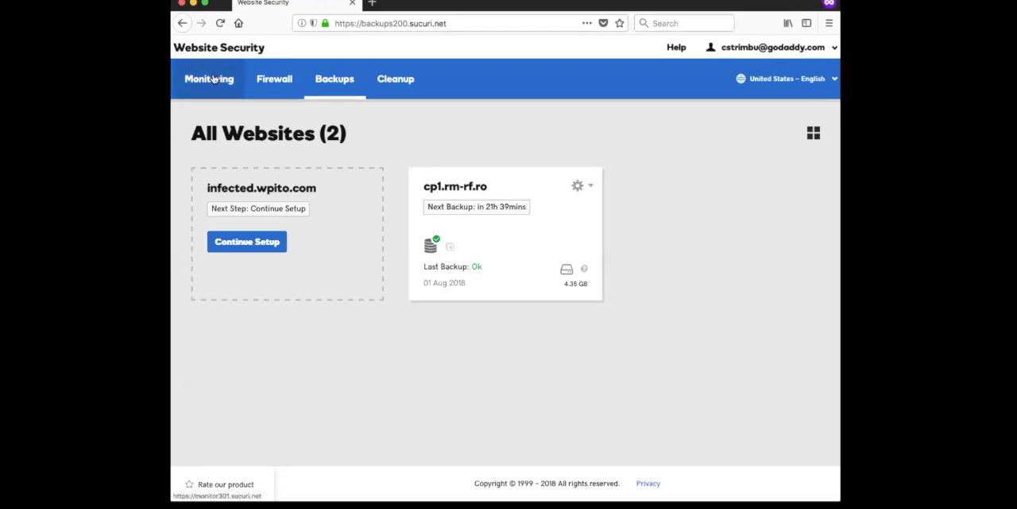
pyautogui.click(210, 79)
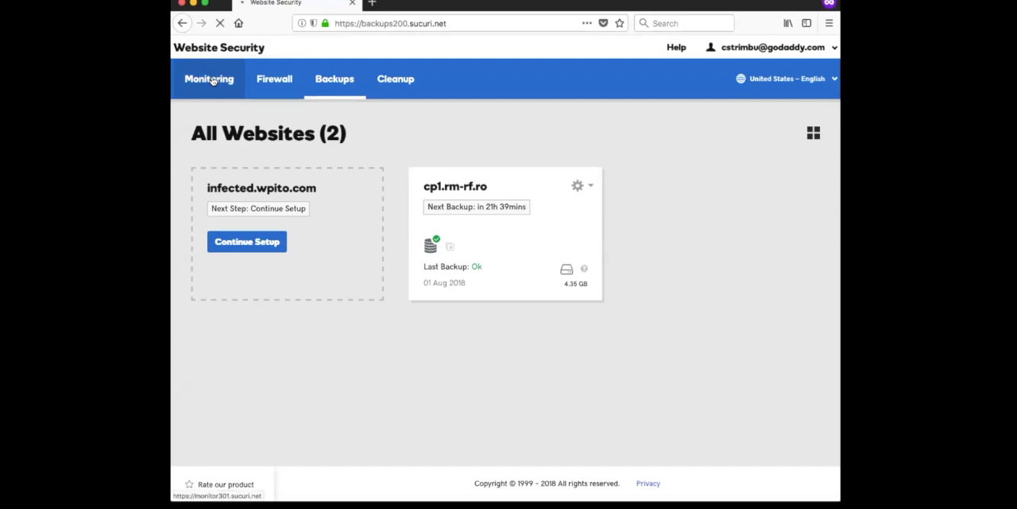
pyautogui.click(208, 79)
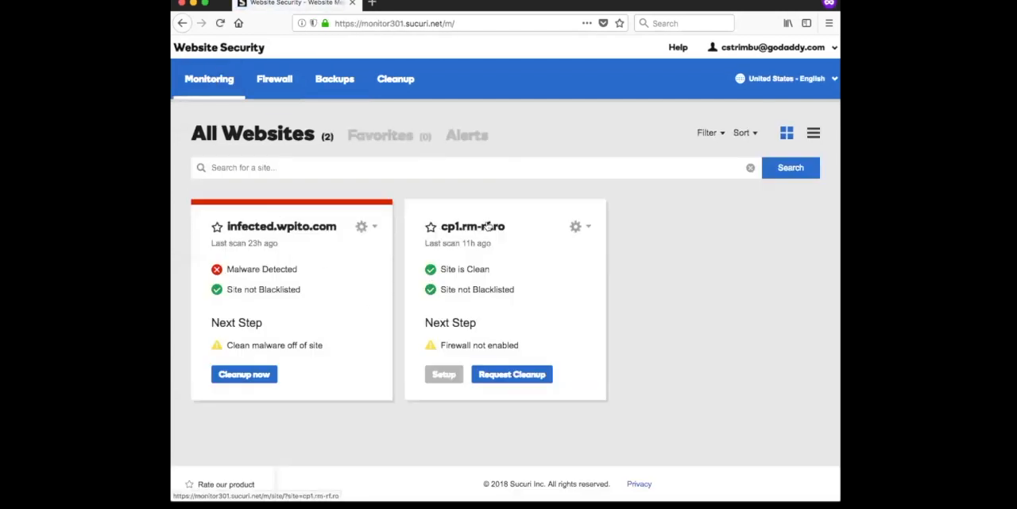
pyautogui.click(334, 80)
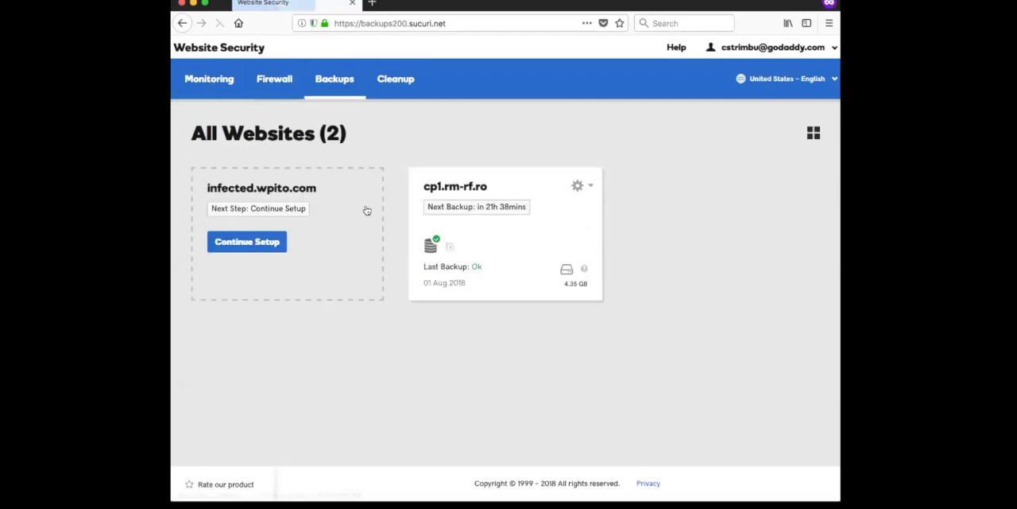
pyautogui.moveTo(310, 307)
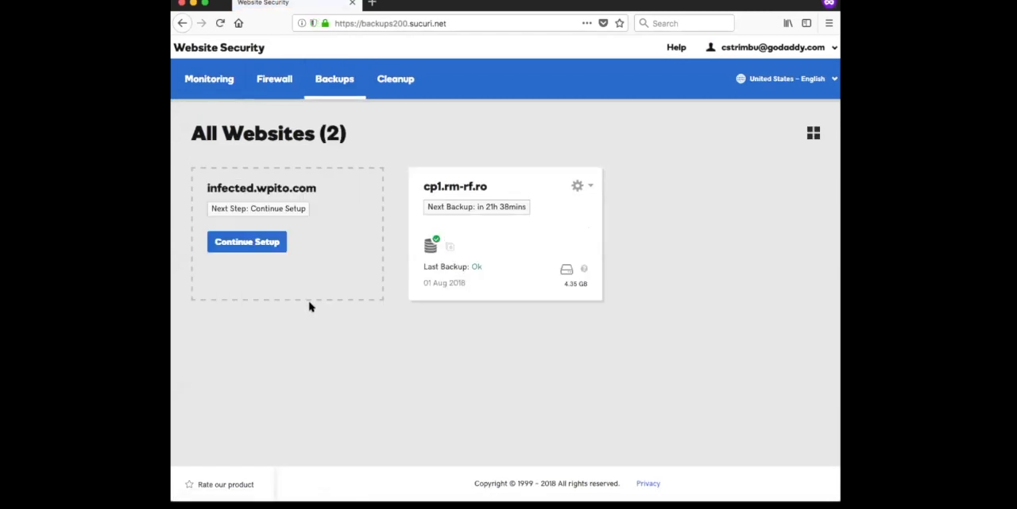
pyautogui.moveTo(295, 324)
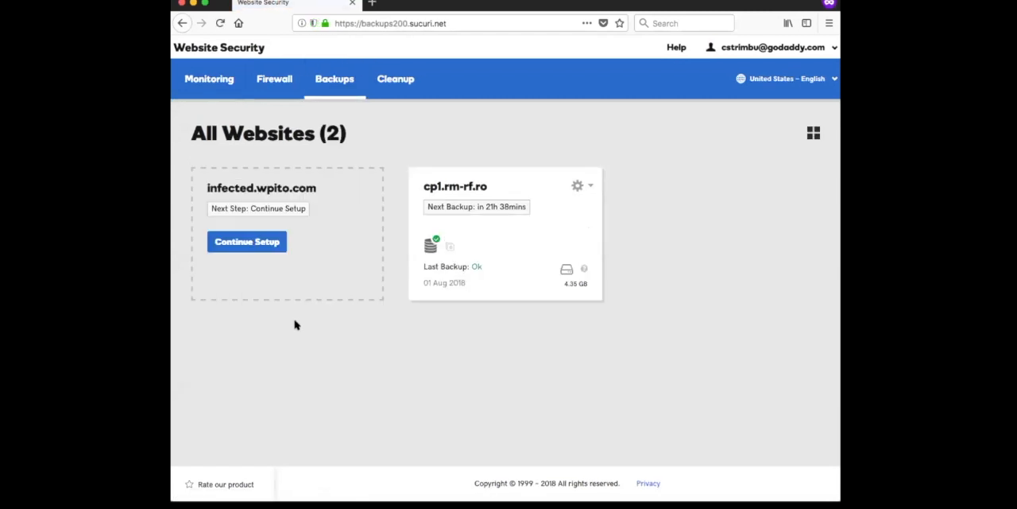
pyautogui.moveTo(385, 321)
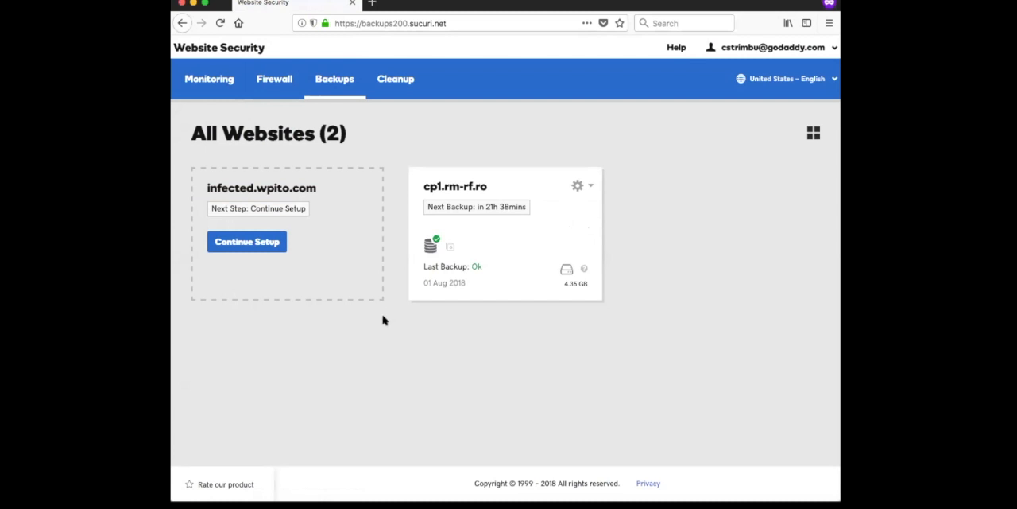
pyautogui.moveTo(601, 207)
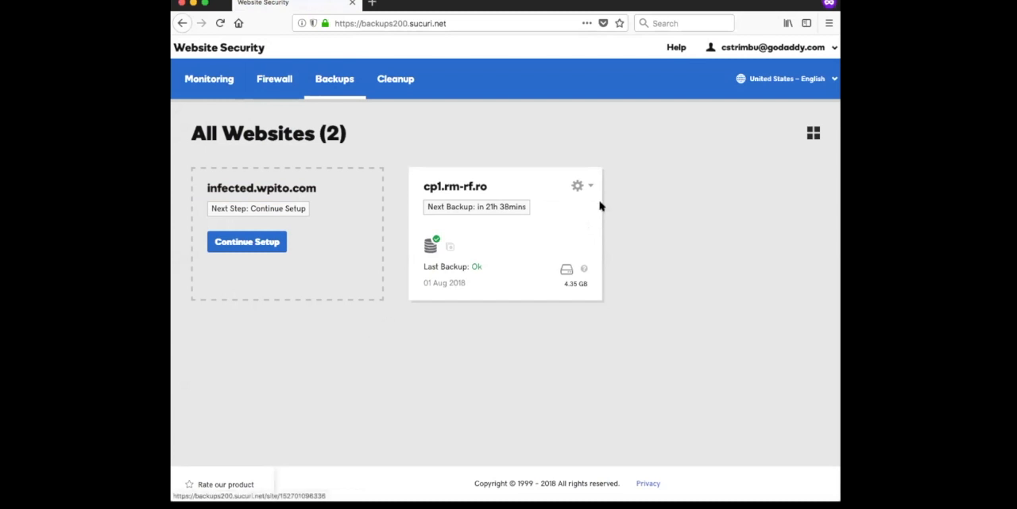
pyautogui.moveTo(833, 79)
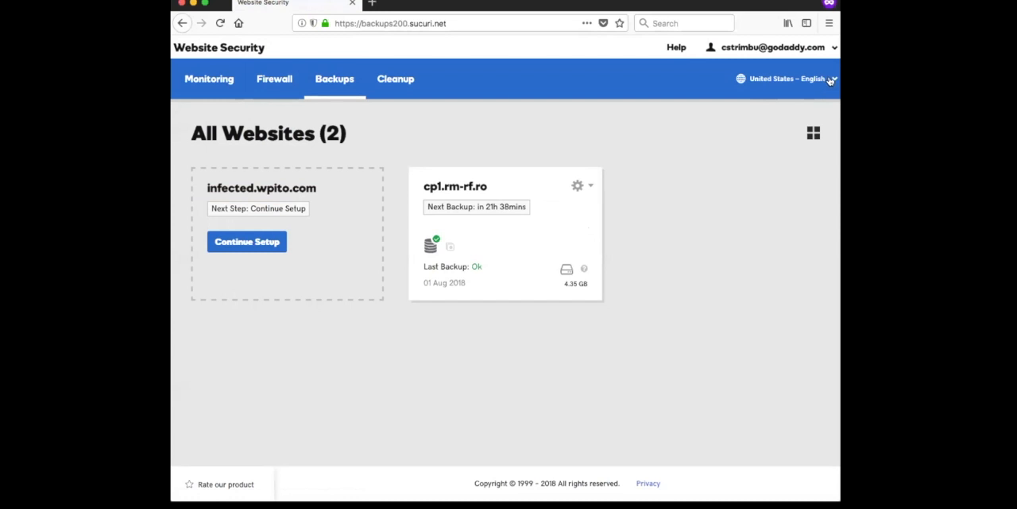
pyautogui.click(787, 80)
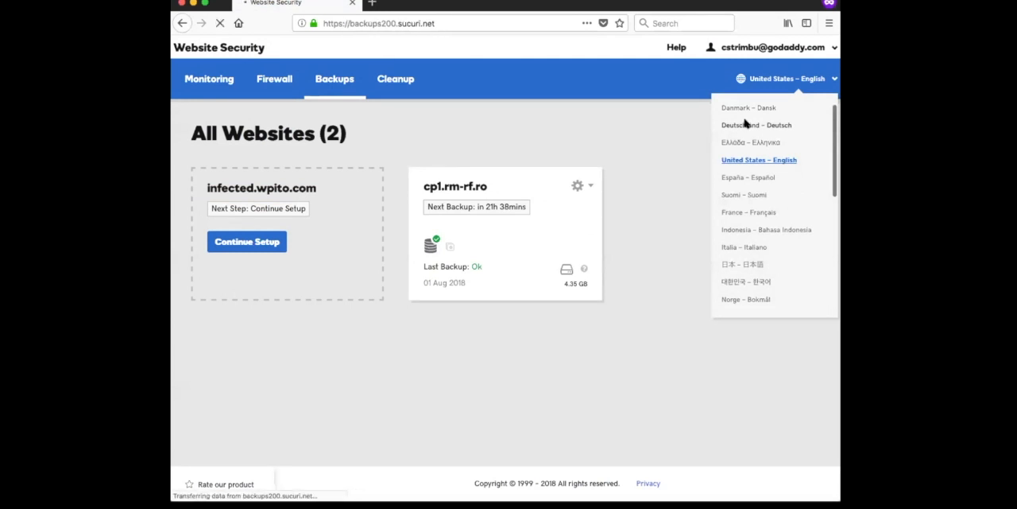
pyautogui.click(756, 124)
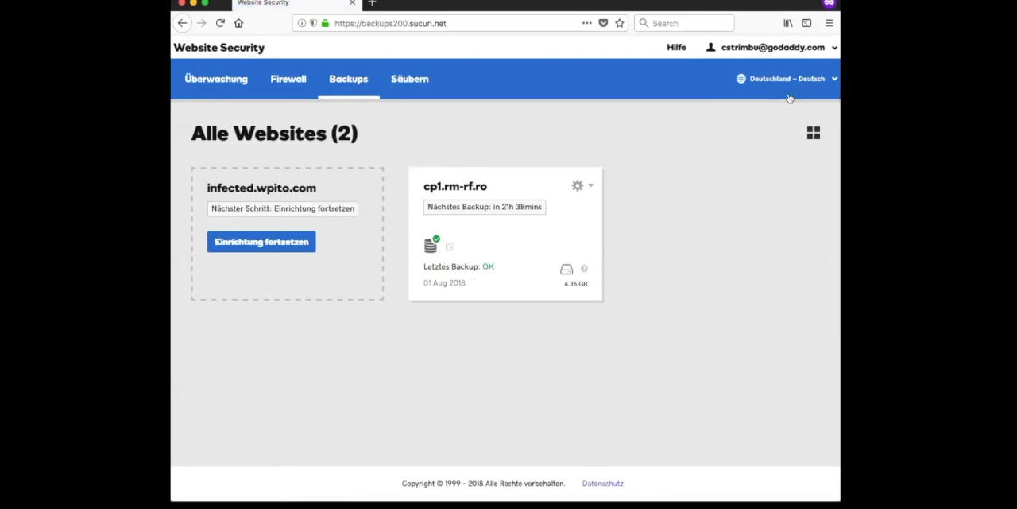
pyautogui.click(785, 78)
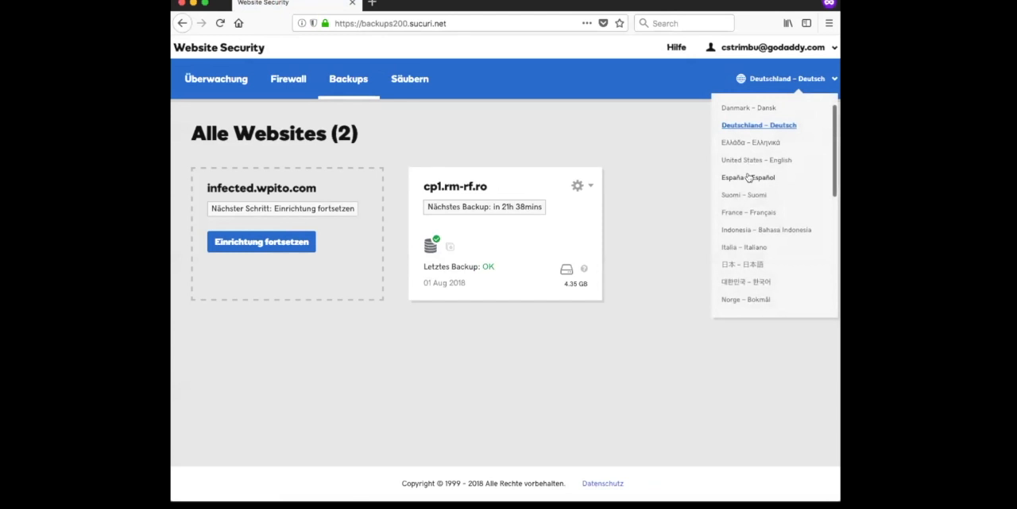
pyautogui.click(757, 159)
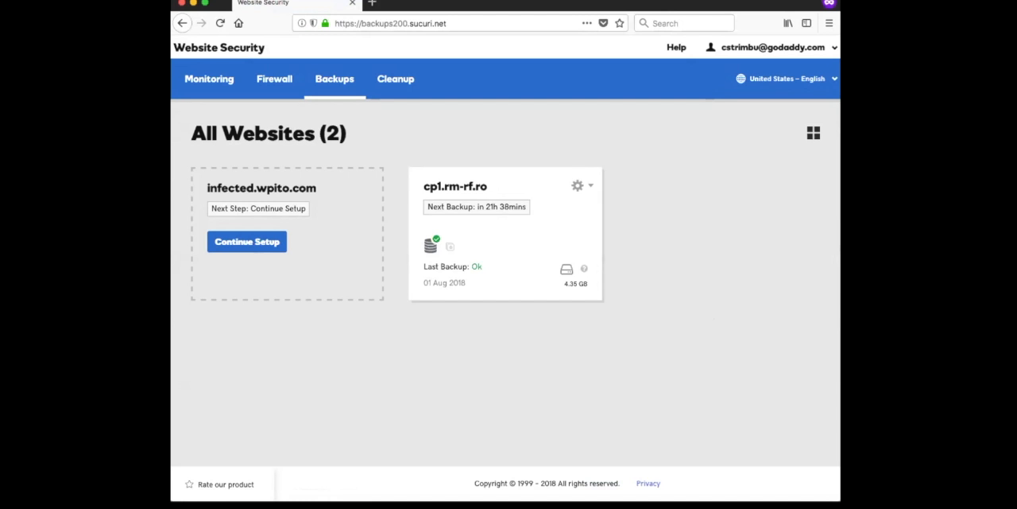
pyautogui.moveTo(232, 309)
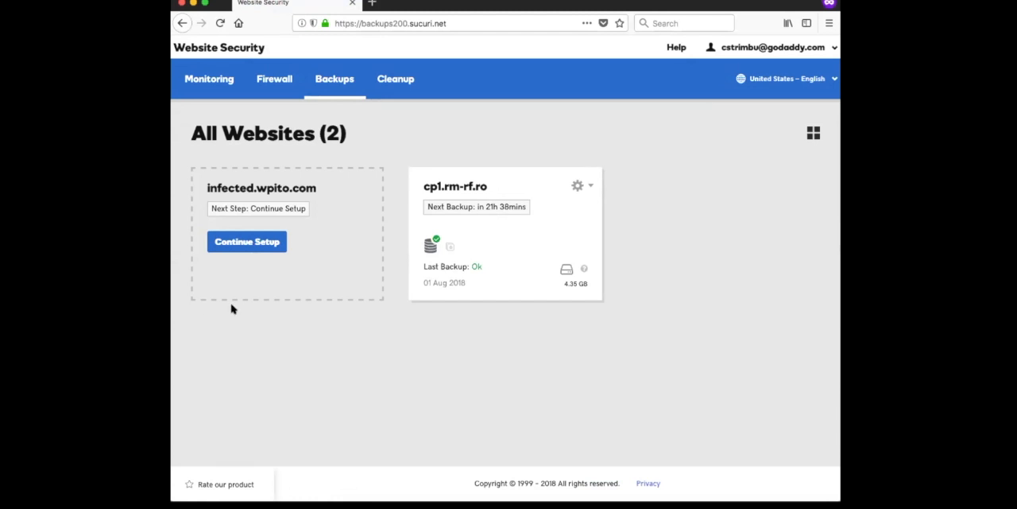
pyautogui.moveTo(235, 325)
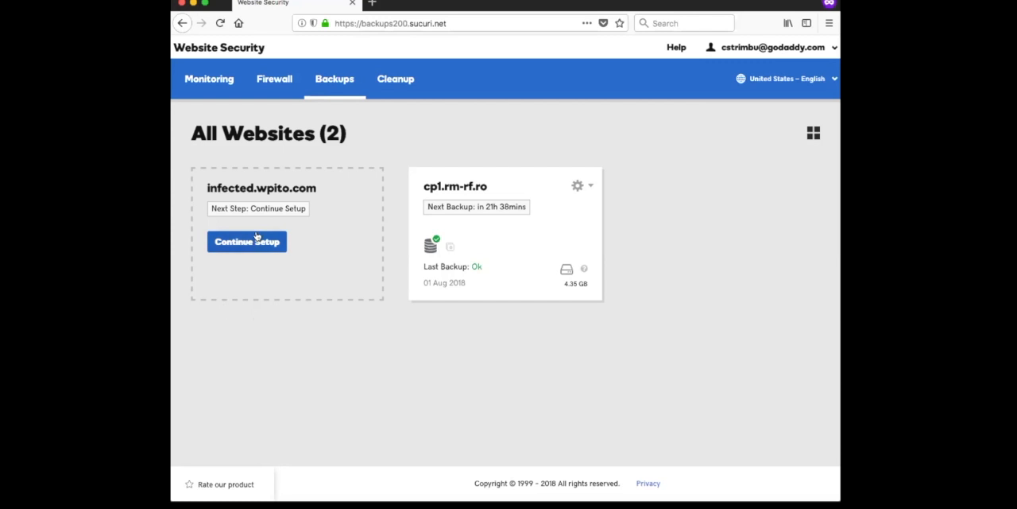
pyautogui.click(246, 241)
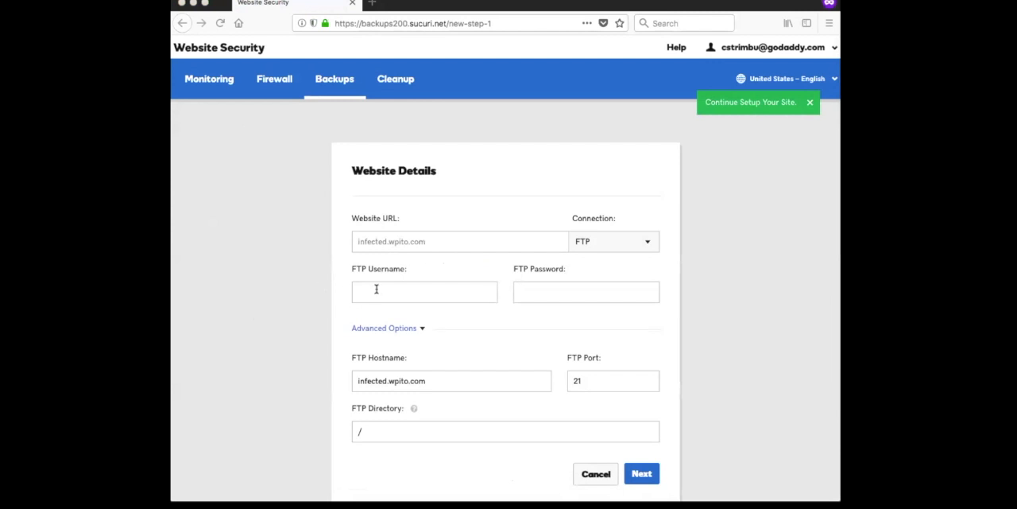
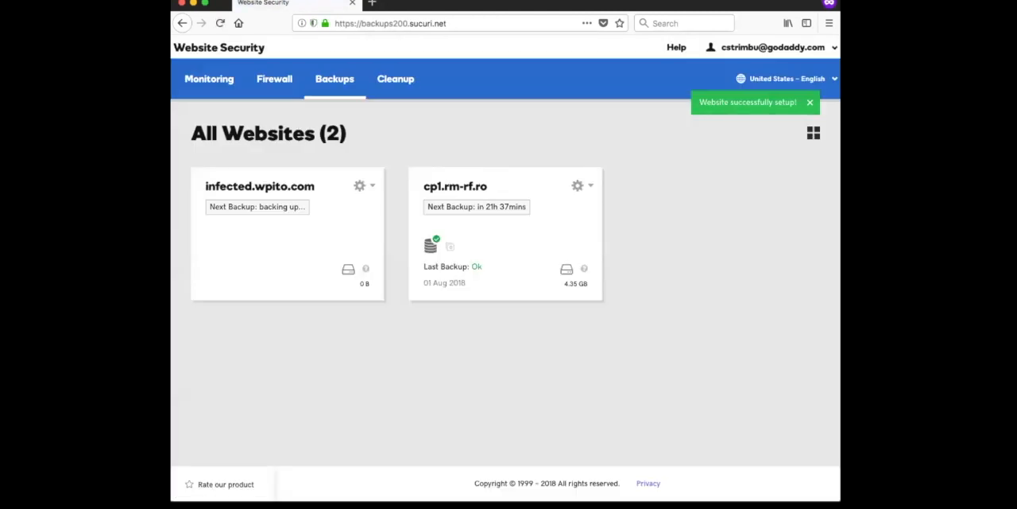
pyautogui.moveTo(229, 324)
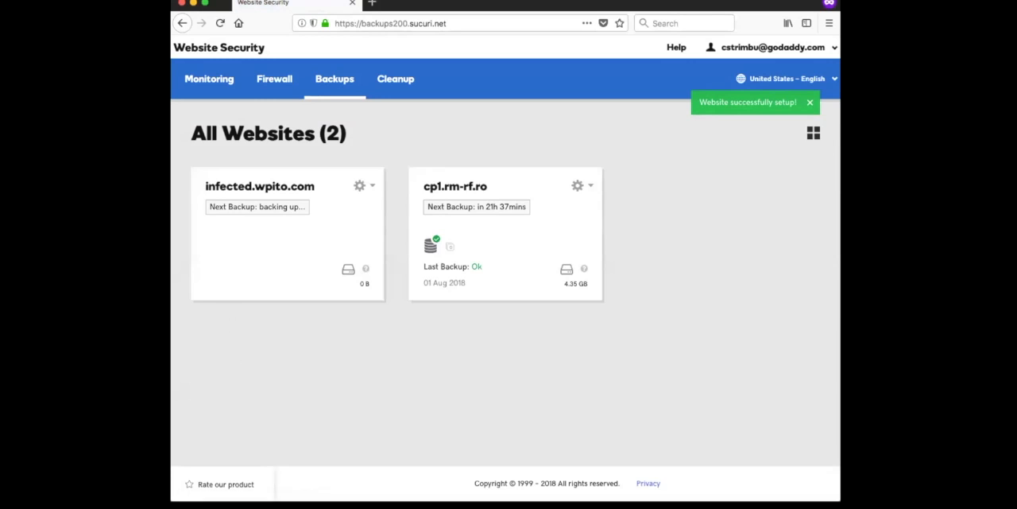
pyautogui.moveTo(189, 334)
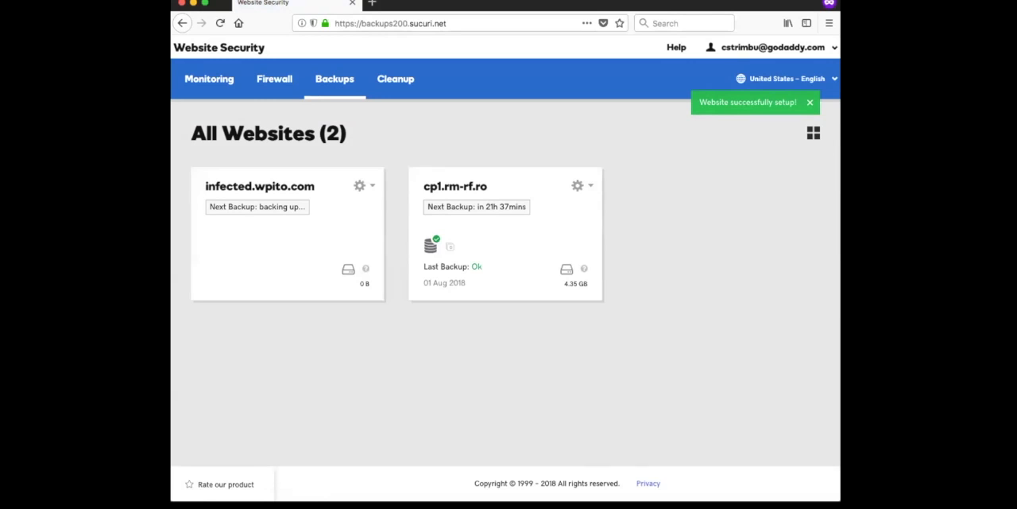
pyautogui.moveTo(350, 334)
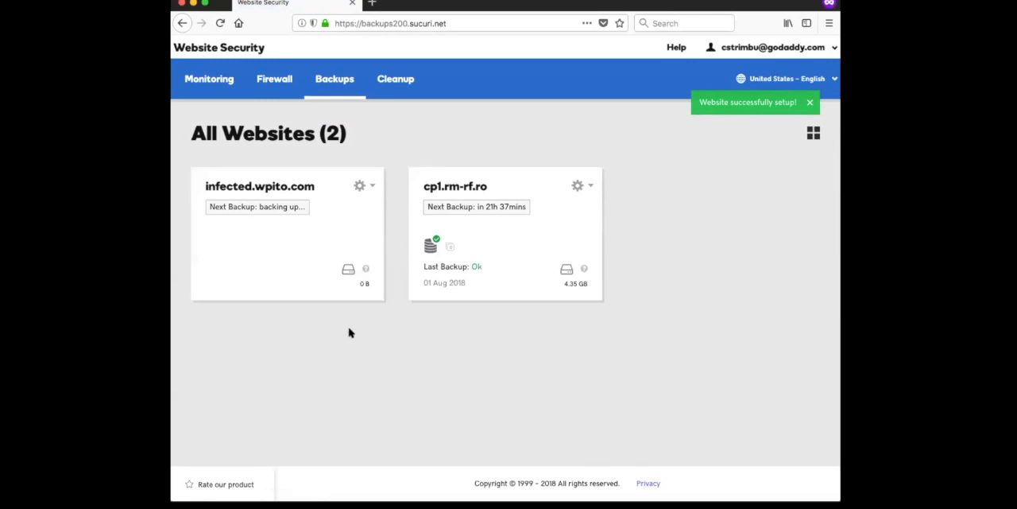
pyautogui.moveTo(503, 232)
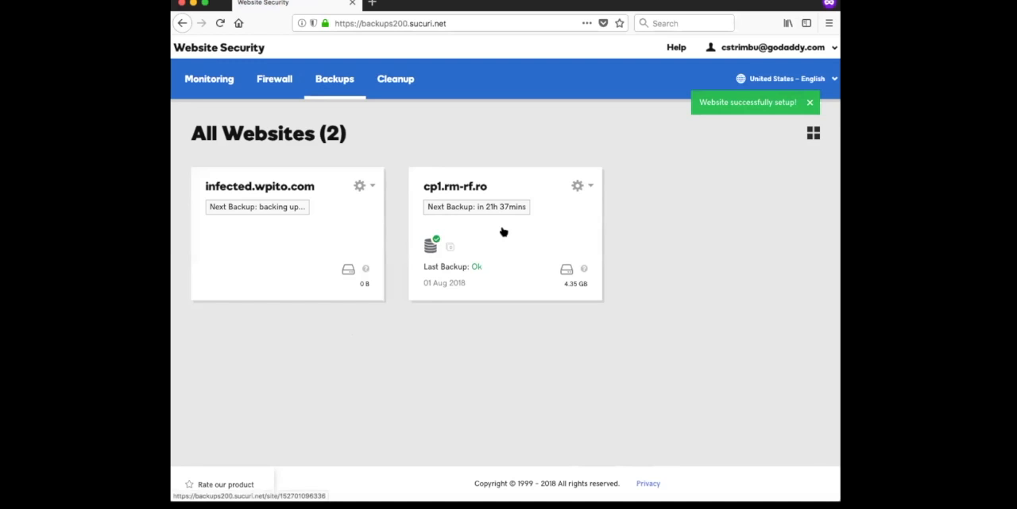
pyautogui.moveTo(509, 238)
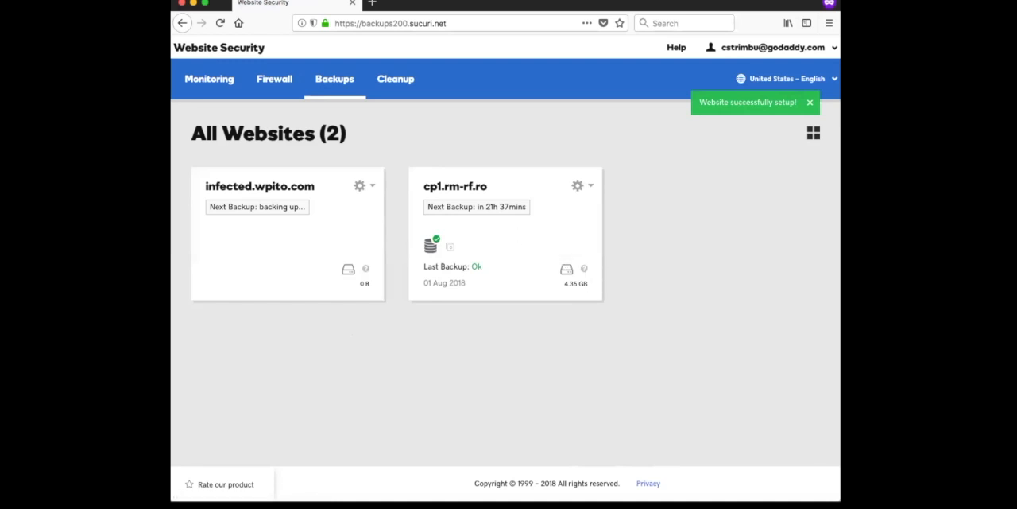
pyautogui.moveTo(540, 330)
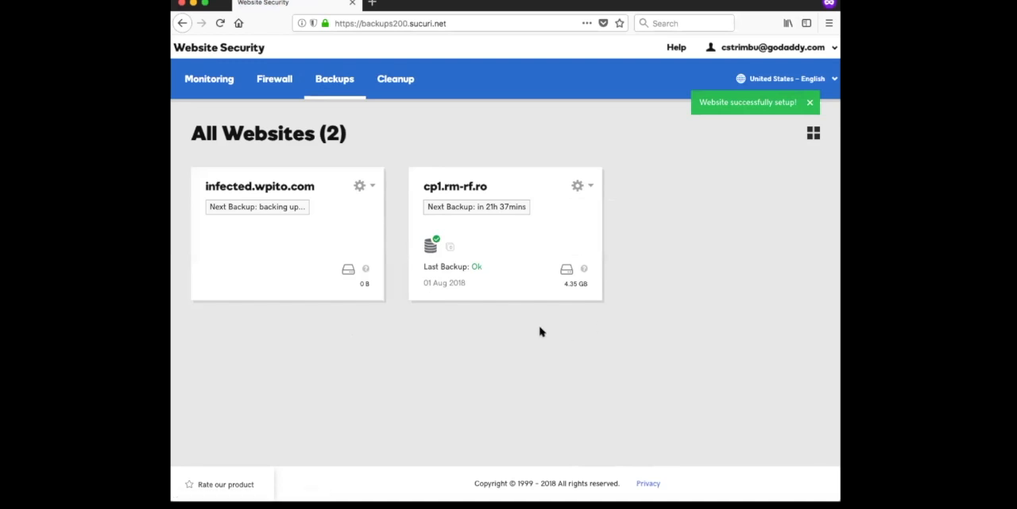
pyautogui.moveTo(562, 220)
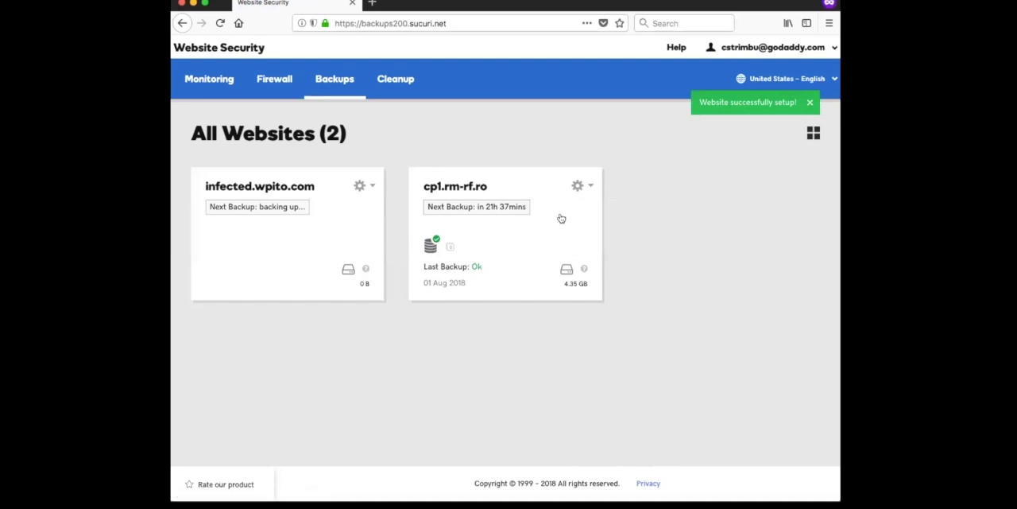
pyautogui.moveTo(805, 140)
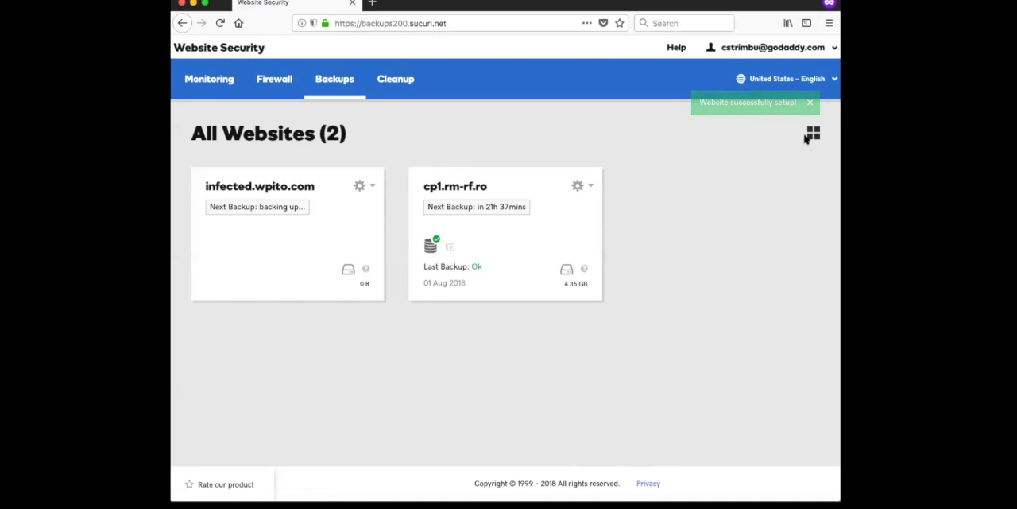
pyautogui.click(809, 102)
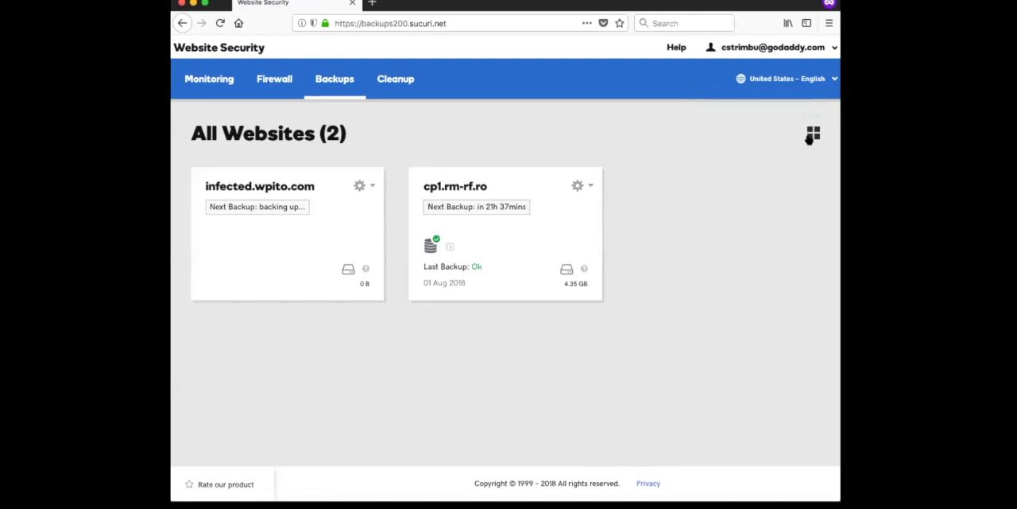
pyautogui.click(814, 136)
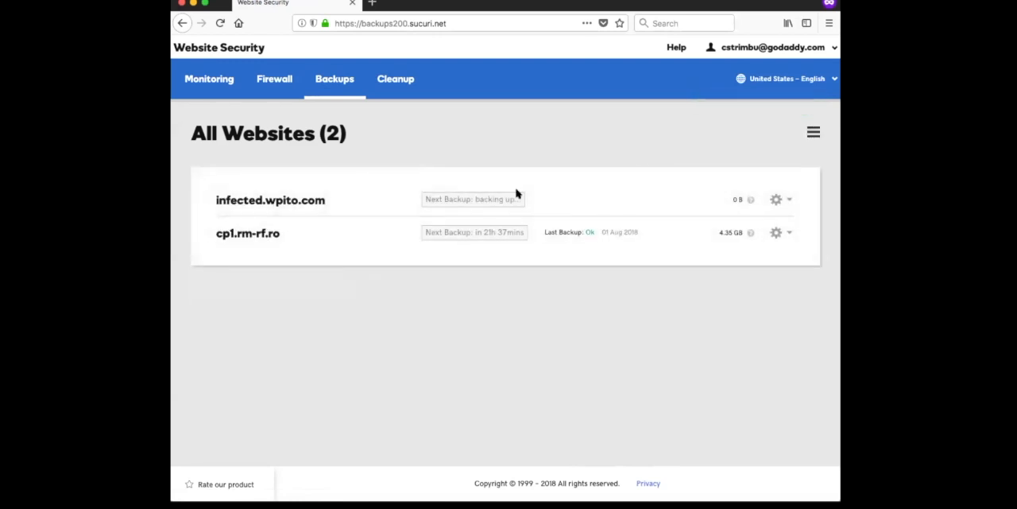
pyautogui.moveTo(813, 134)
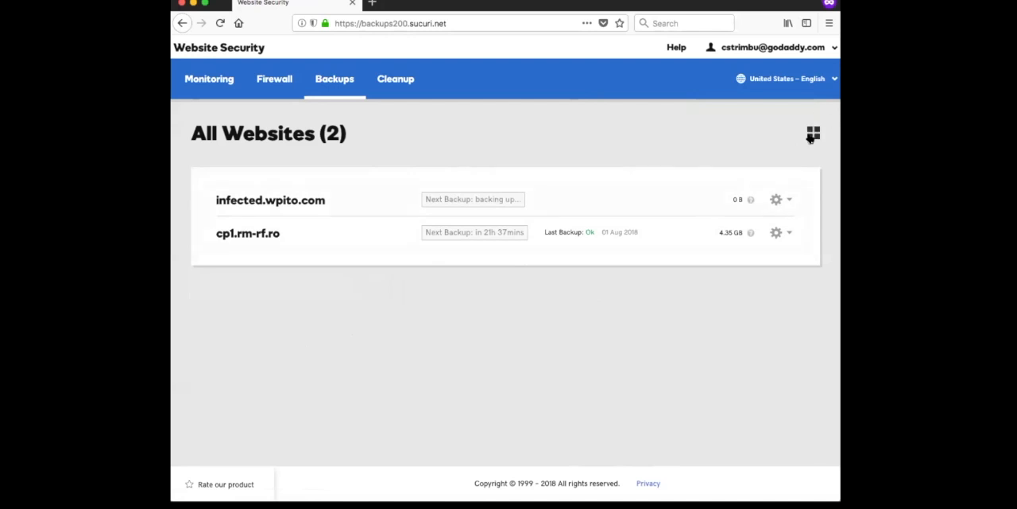
pyautogui.click(814, 134)
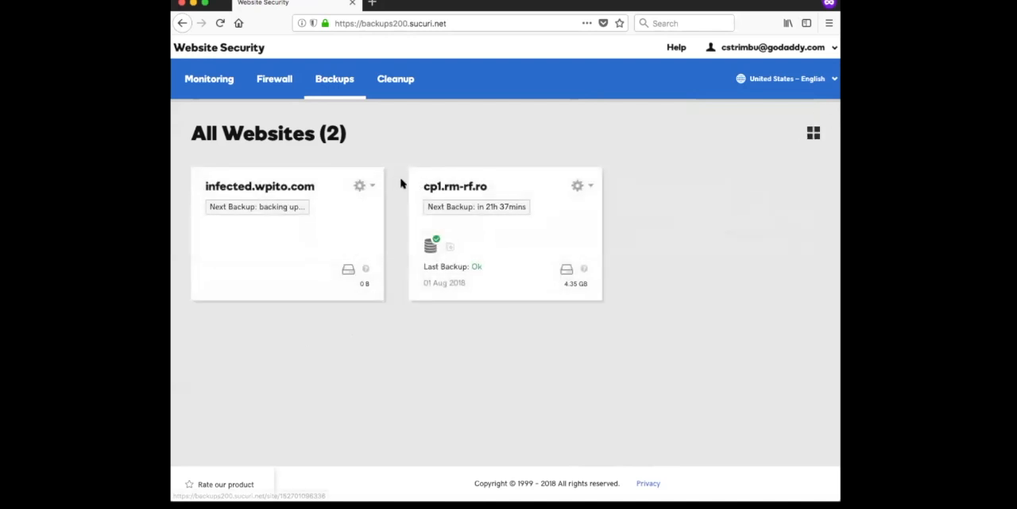
pyautogui.moveTo(412, 191)
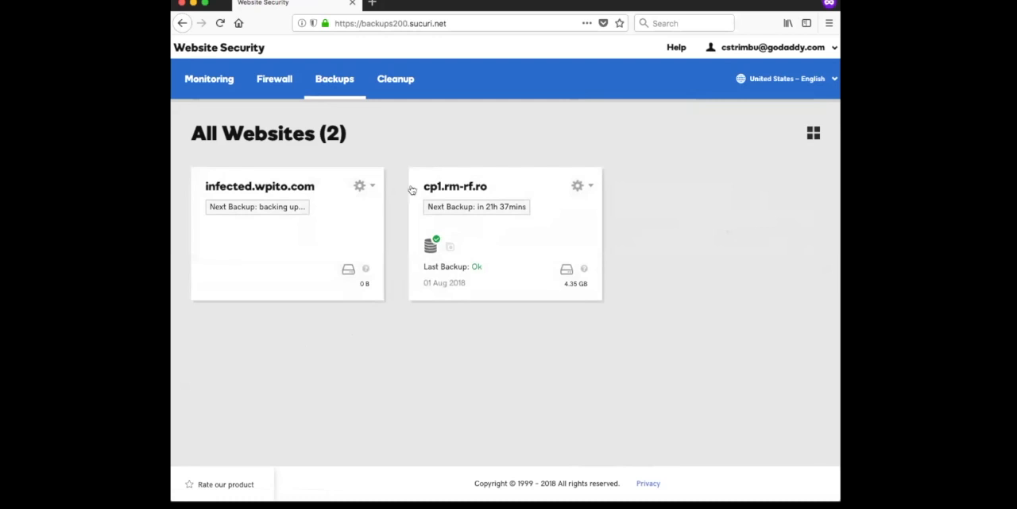
pyautogui.moveTo(452, 213)
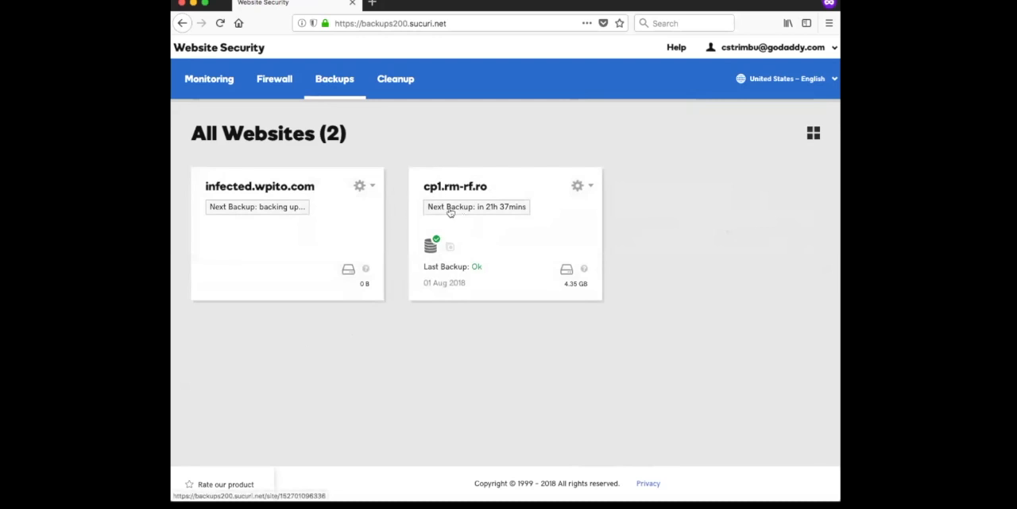
pyautogui.moveTo(508, 231)
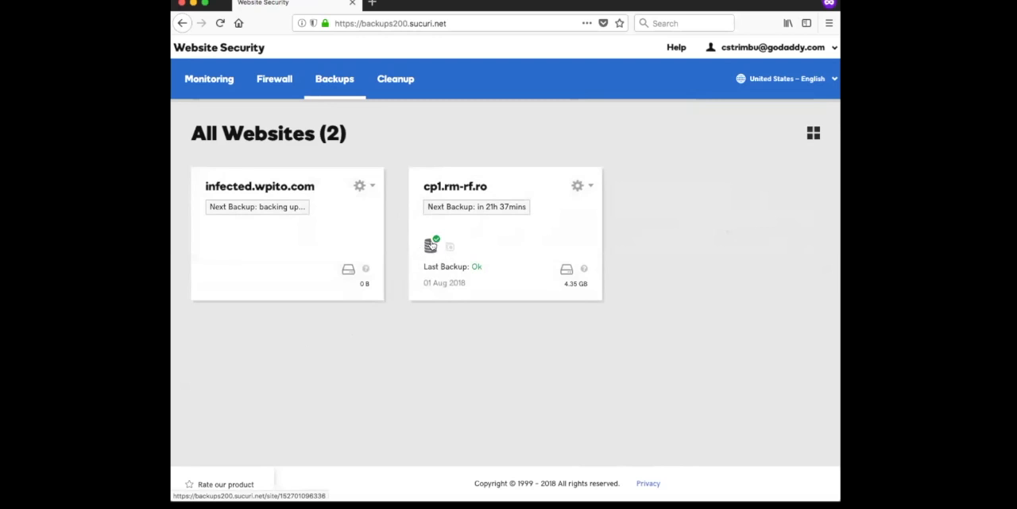
pyautogui.moveTo(514, 270)
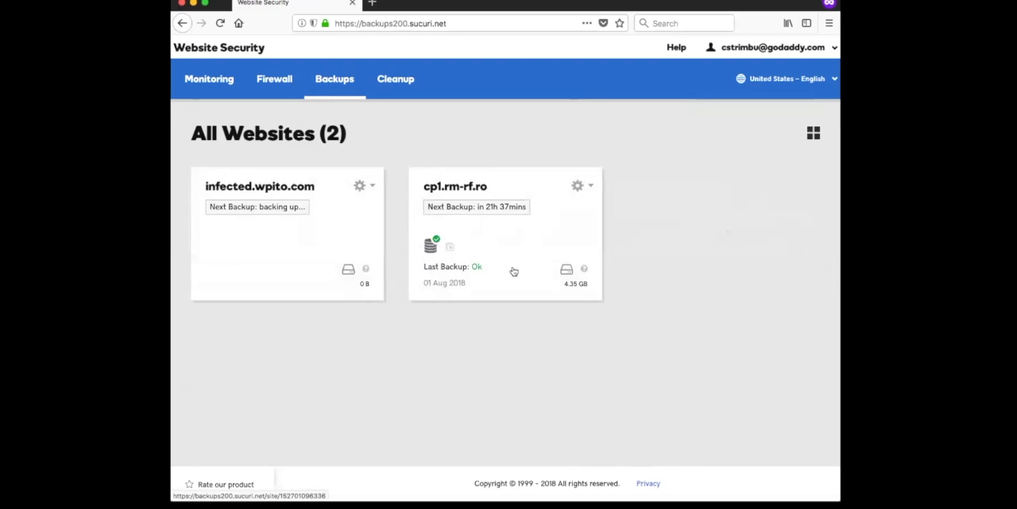
pyautogui.moveTo(480, 274)
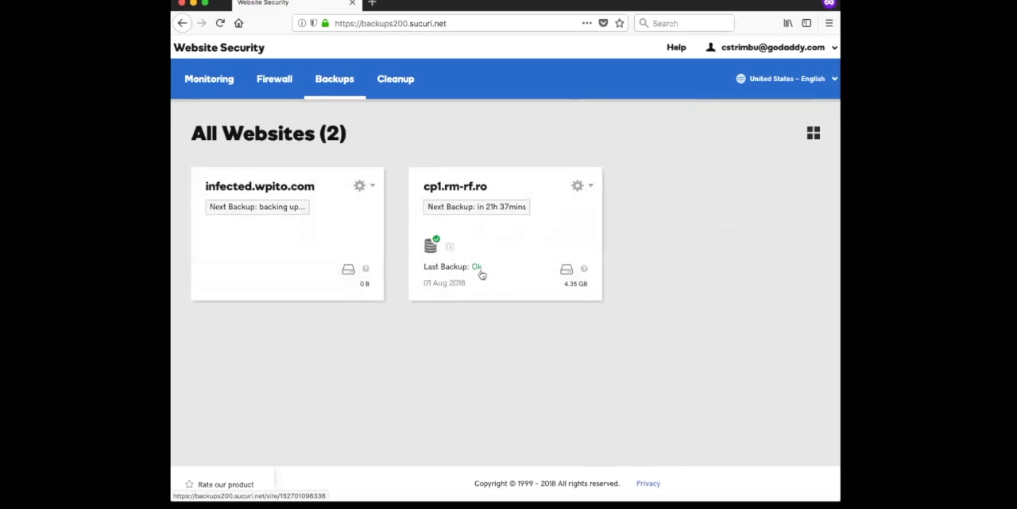
pyautogui.moveTo(579, 304)
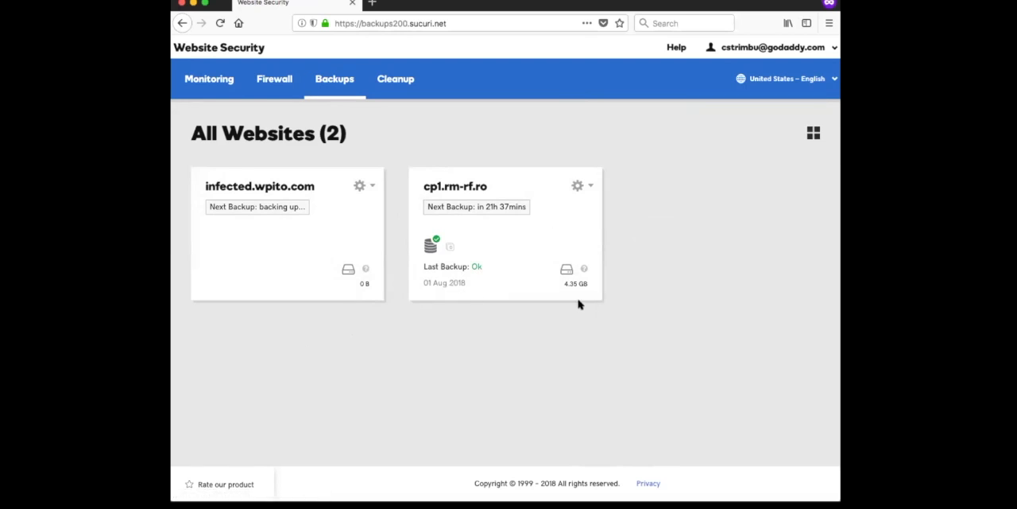
pyautogui.moveTo(579, 335)
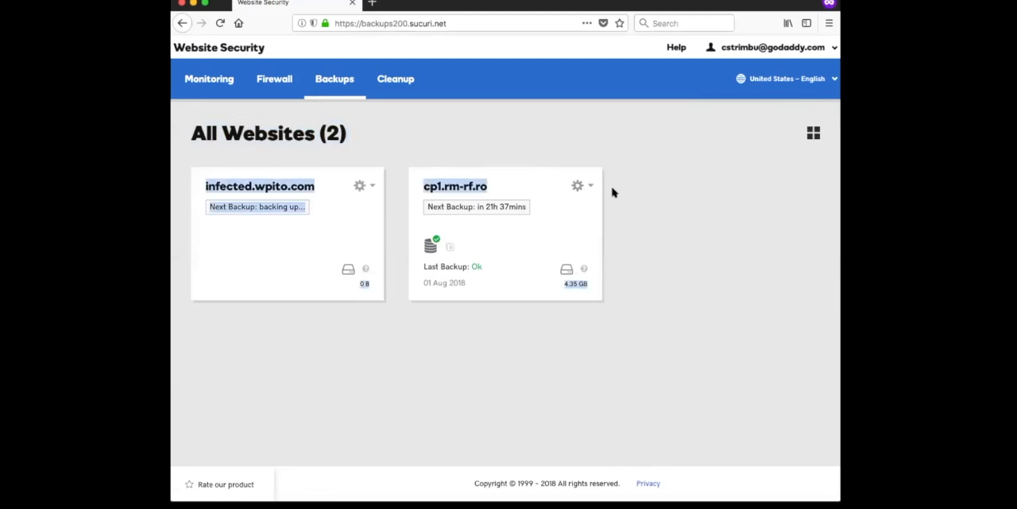
pyautogui.moveTo(478, 248)
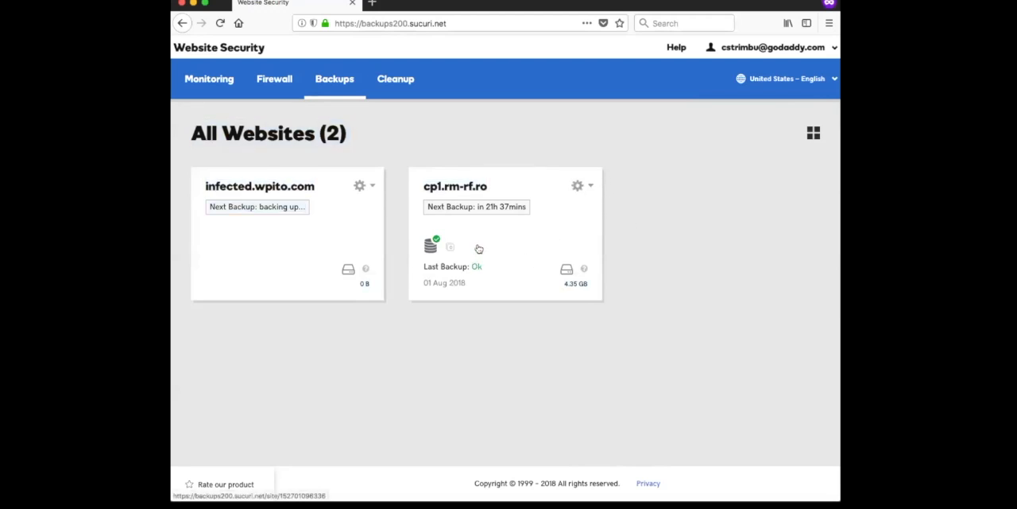
pyautogui.moveTo(514, 234)
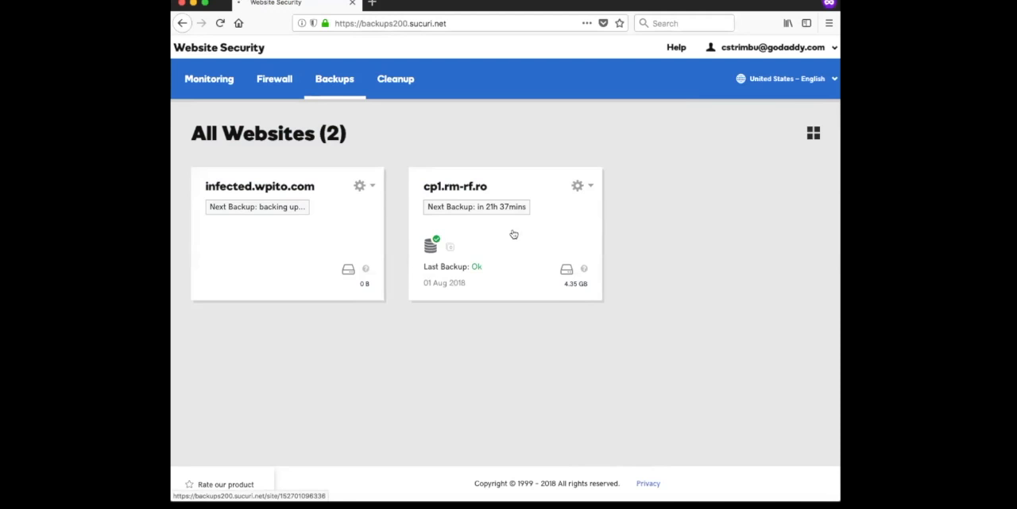
pyautogui.click(506, 230)
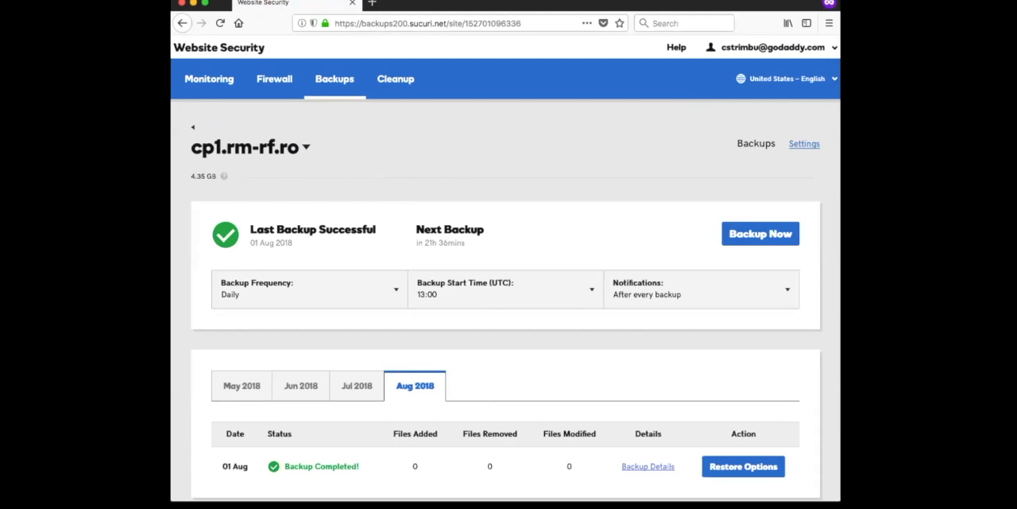
pyautogui.moveTo(464, 194)
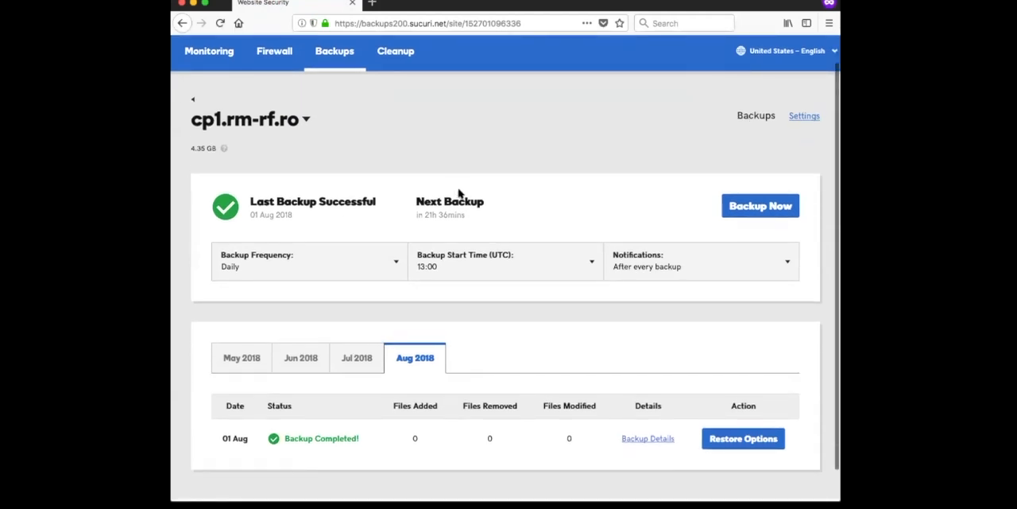
pyautogui.moveTo(433, 185)
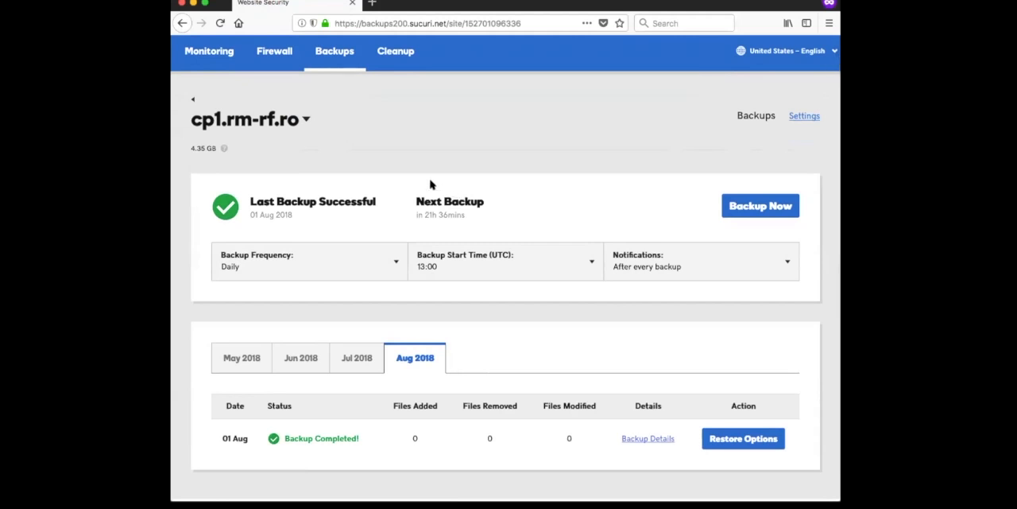
pyautogui.moveTo(426, 133)
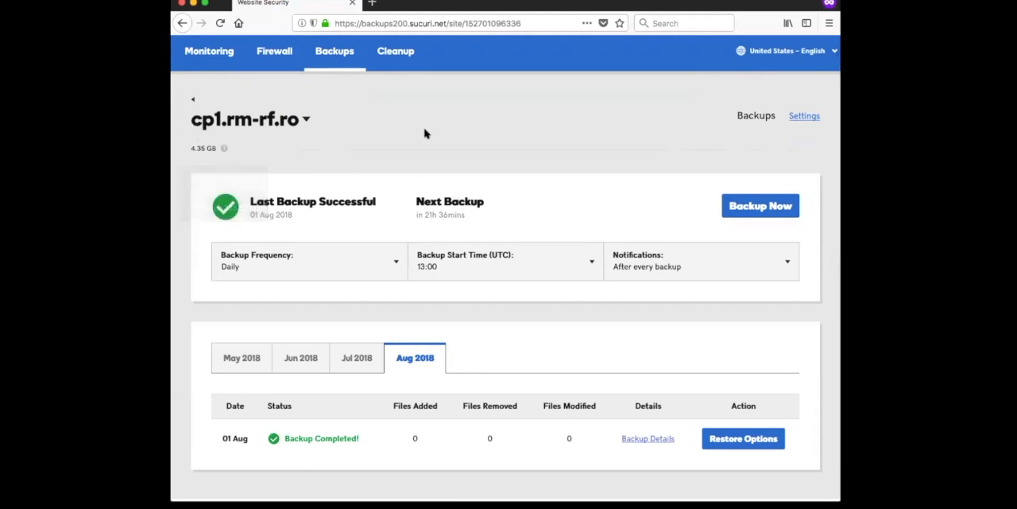
pyautogui.moveTo(189, 146)
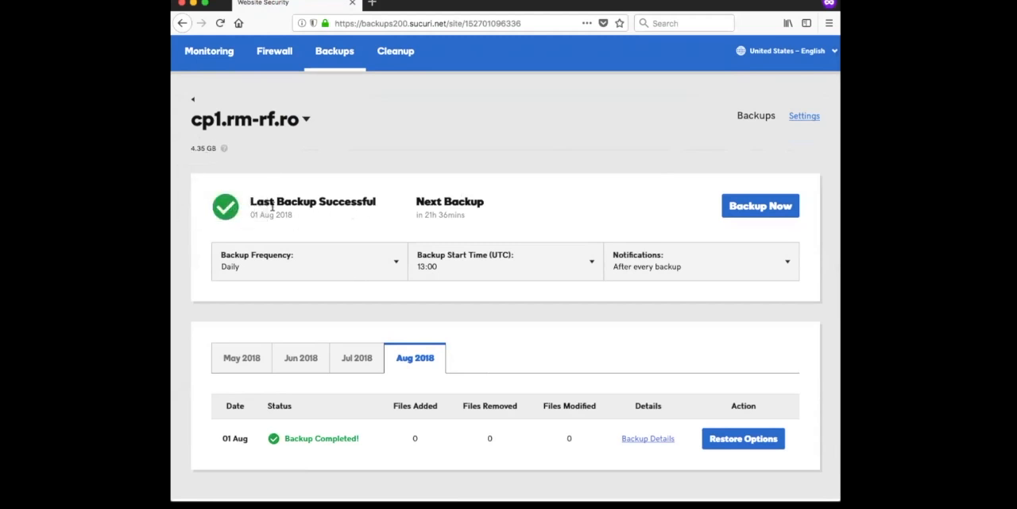
pyautogui.moveTo(464, 228)
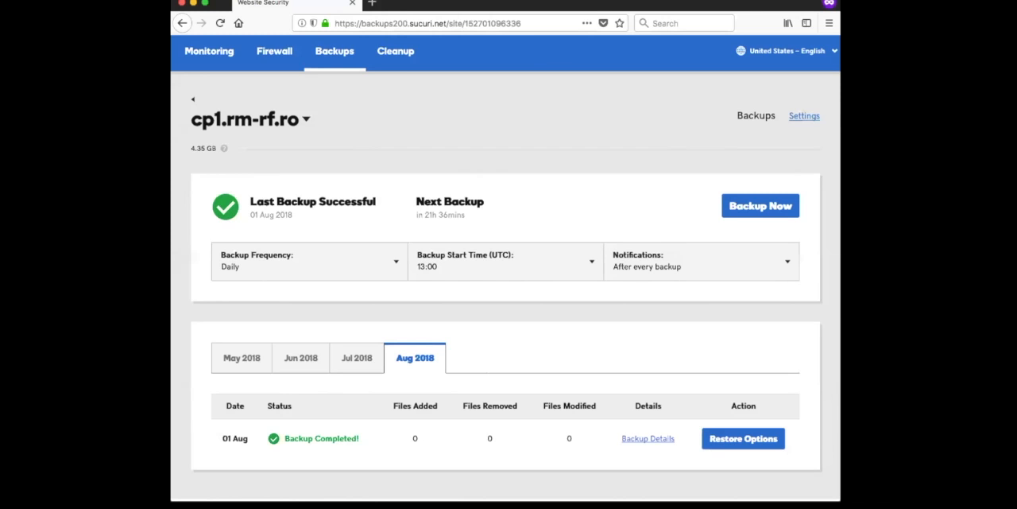
pyautogui.moveTo(210, 236)
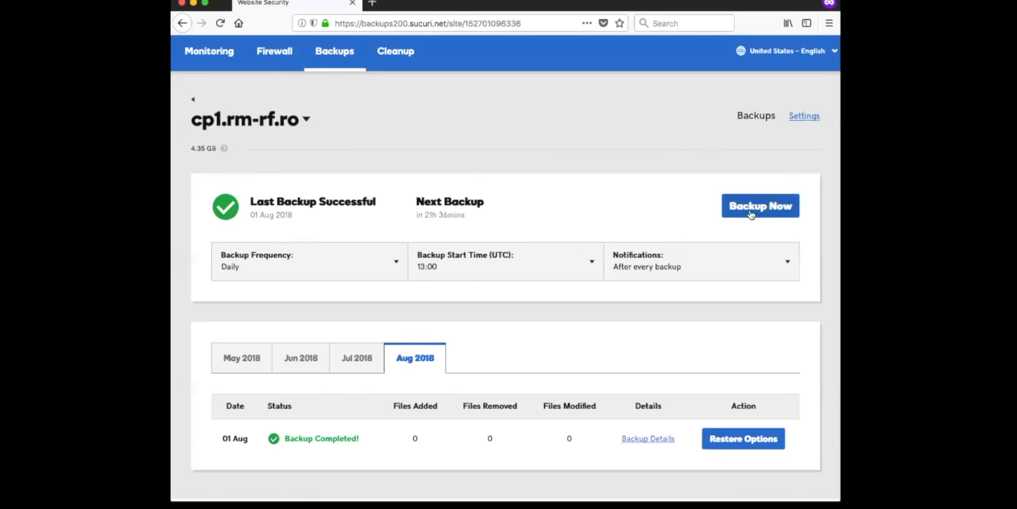
pyautogui.moveTo(601, 237)
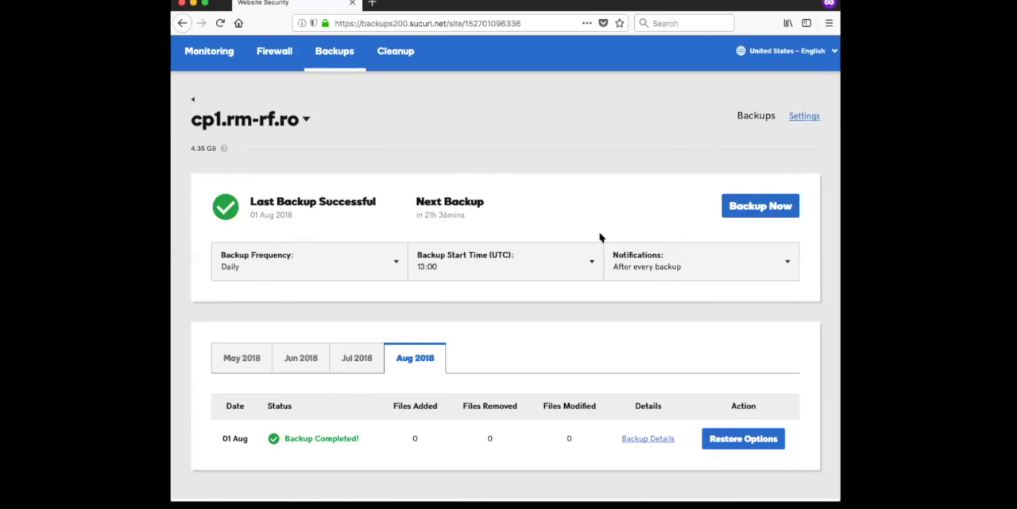
pyautogui.moveTo(173, 296)
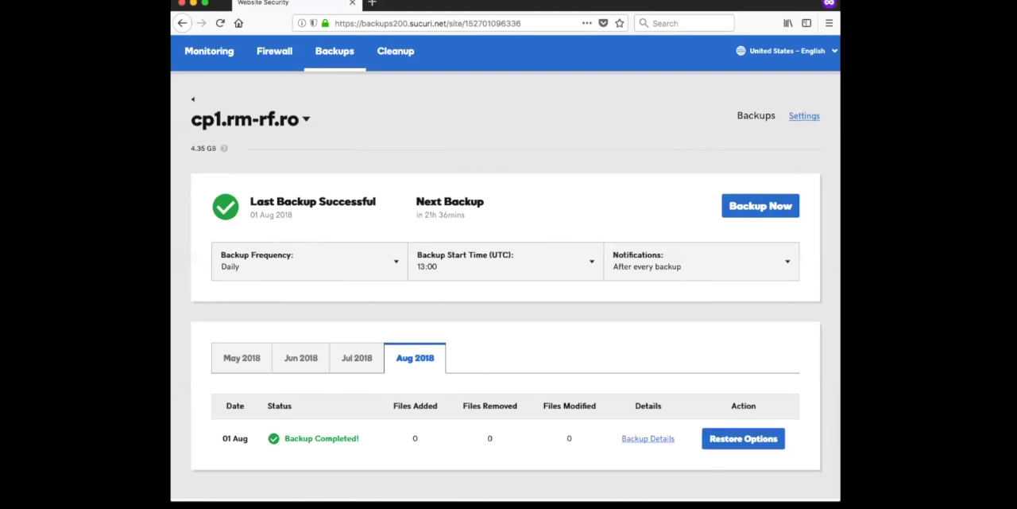
pyautogui.moveTo(328, 264)
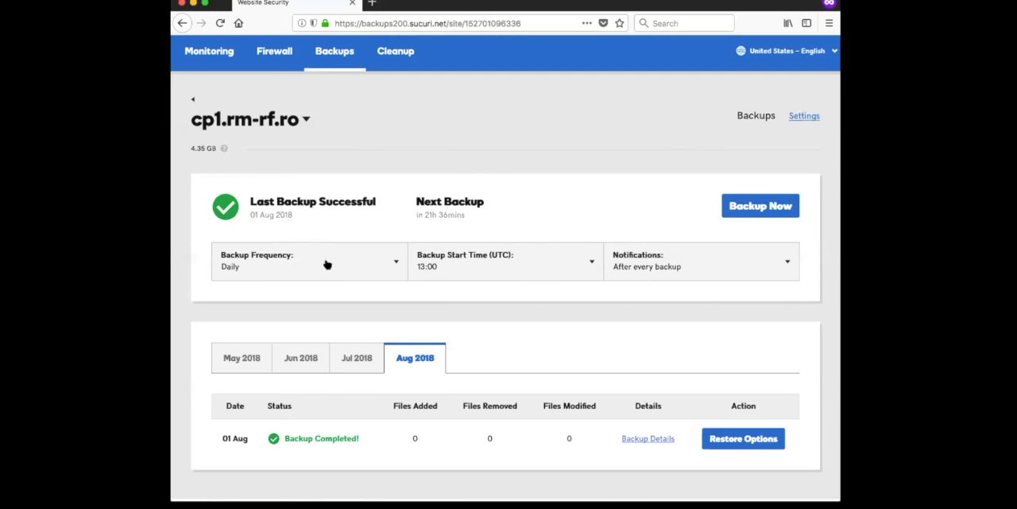
pyautogui.moveTo(242, 273)
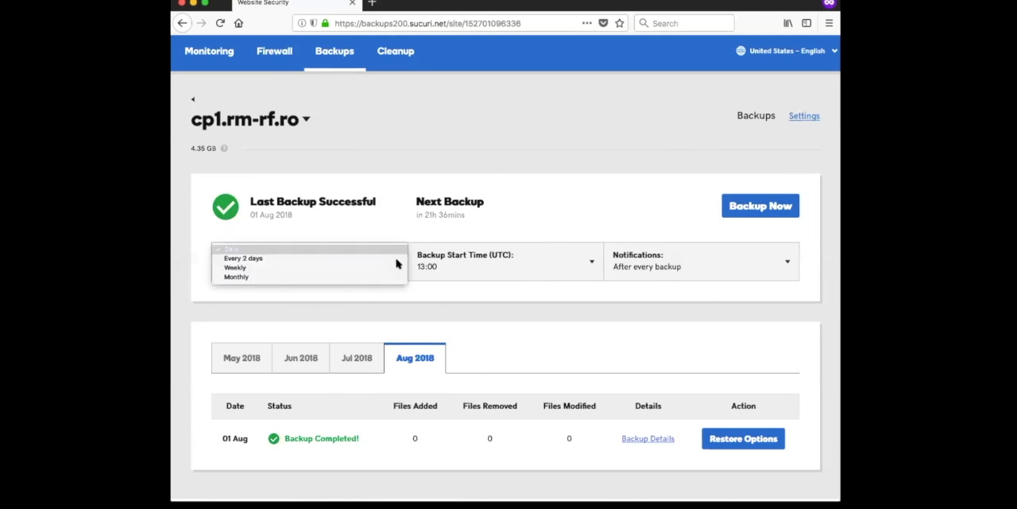
pyautogui.moveTo(388, 255)
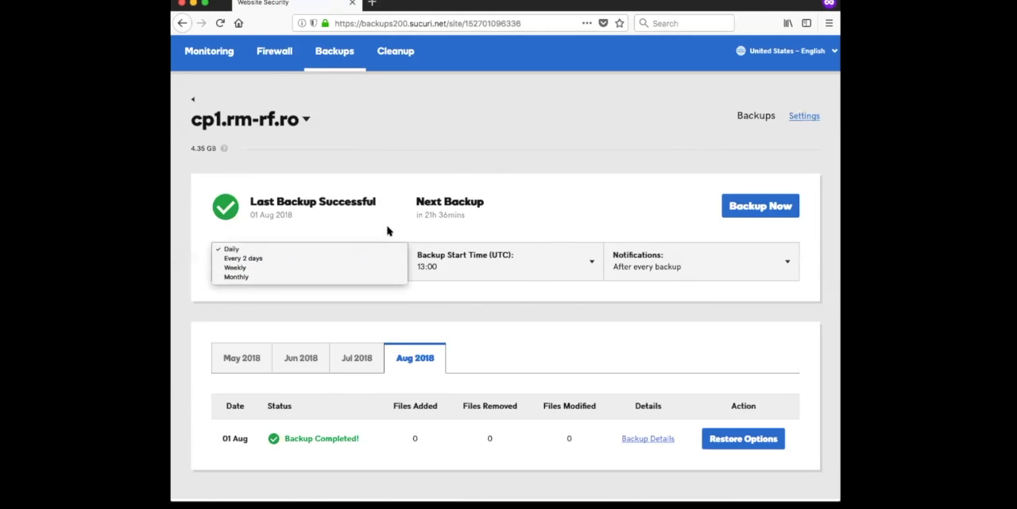
pyautogui.click(230, 248)
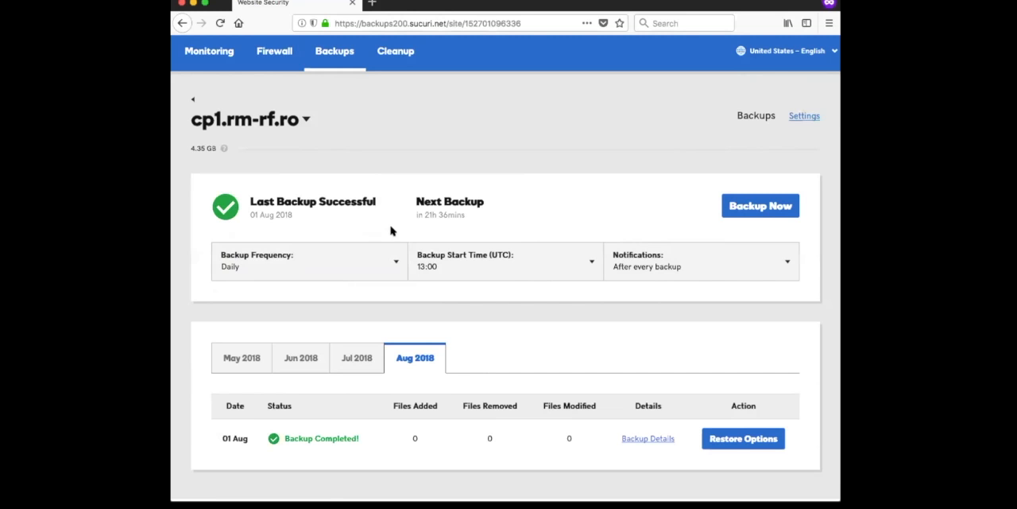
pyautogui.moveTo(366, 283)
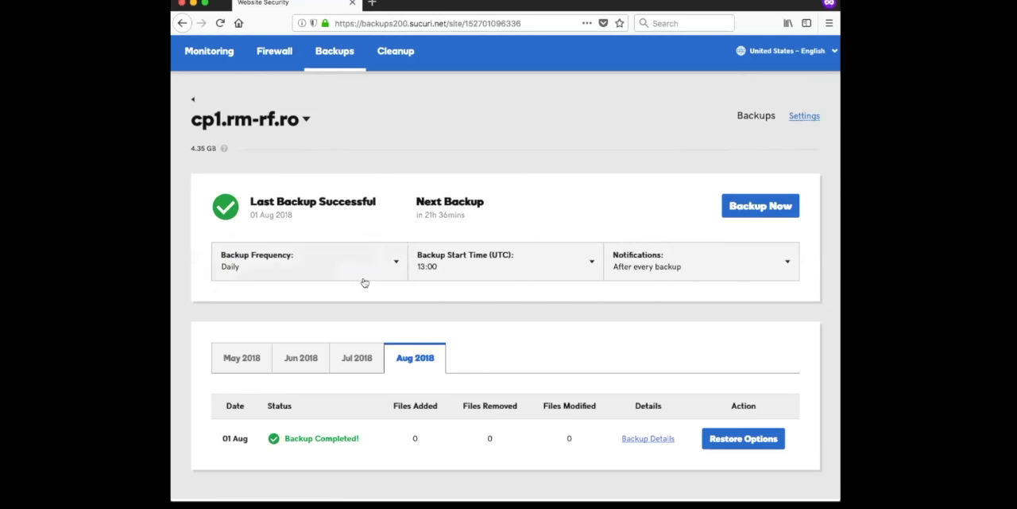
pyautogui.moveTo(403, 283)
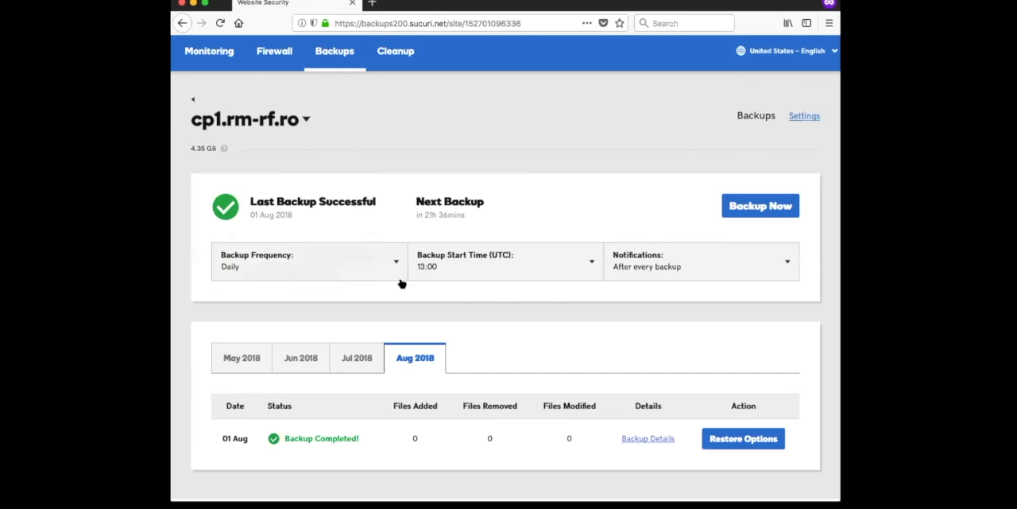
pyautogui.moveTo(400, 283)
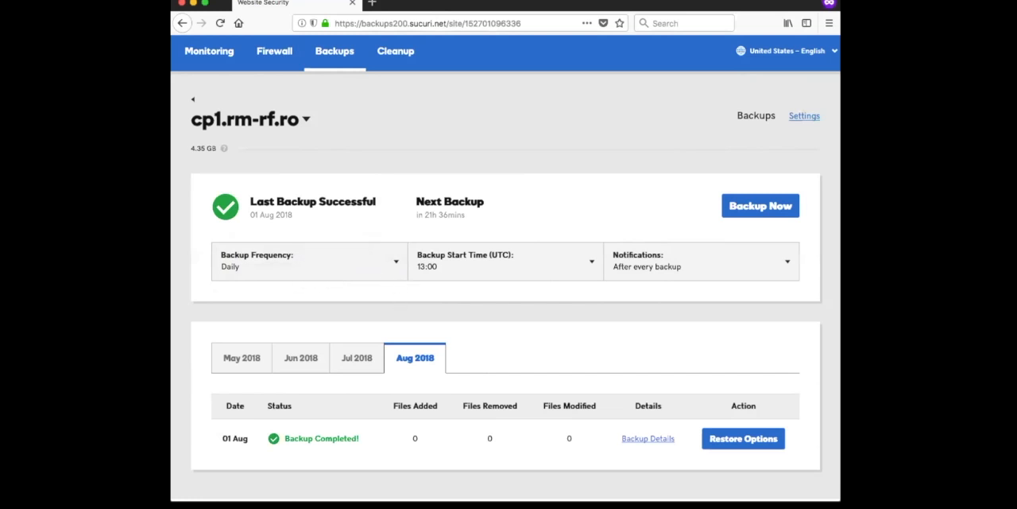
pyautogui.moveTo(572, 267)
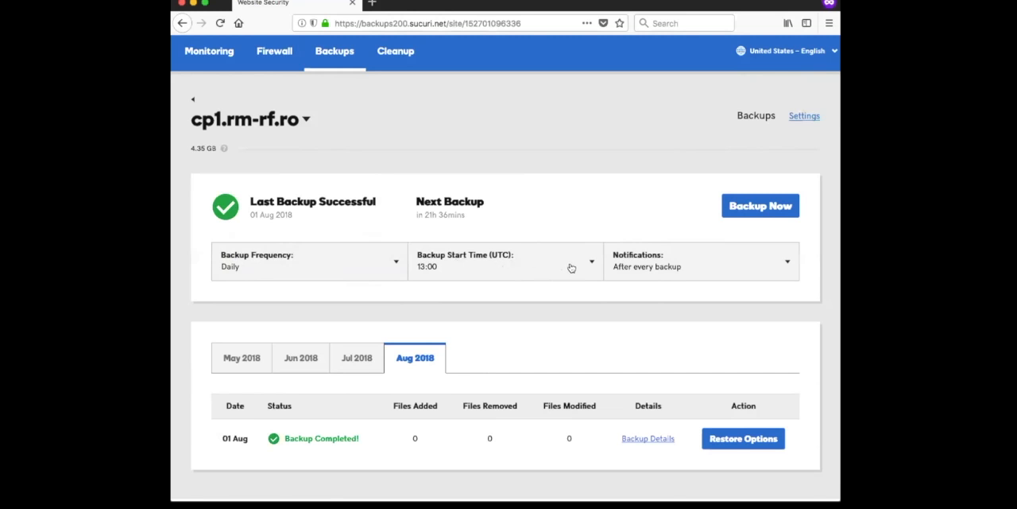
pyautogui.moveTo(547, 270)
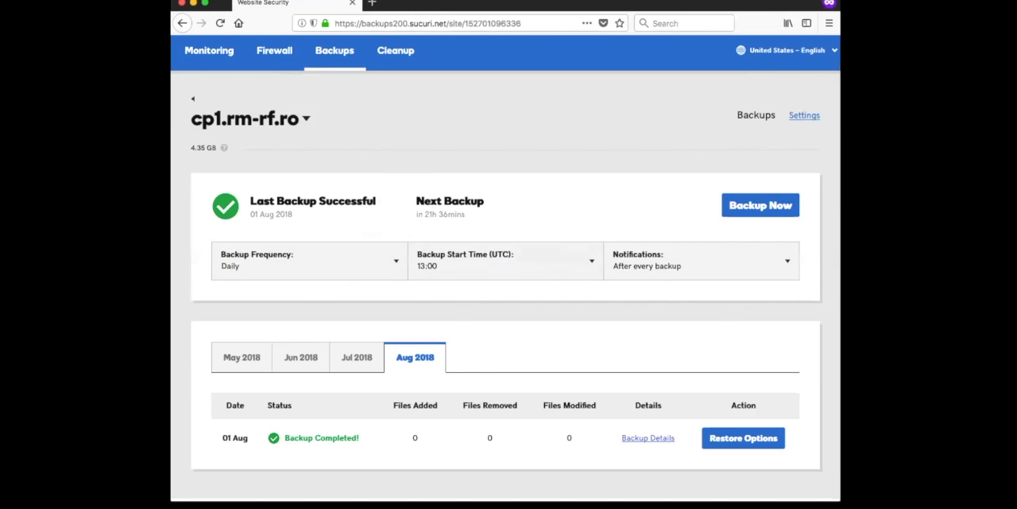
pyautogui.moveTo(575, 276)
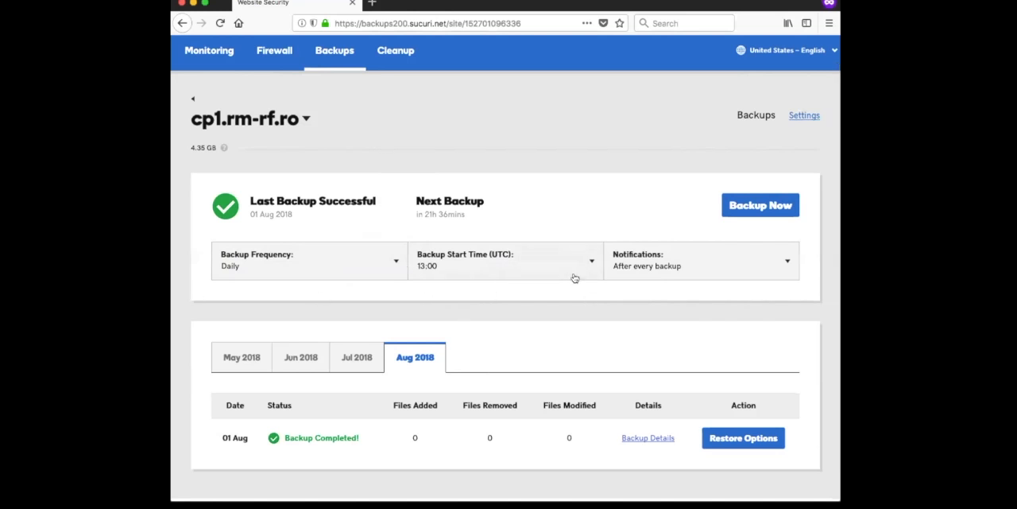
pyautogui.moveTo(362, 306)
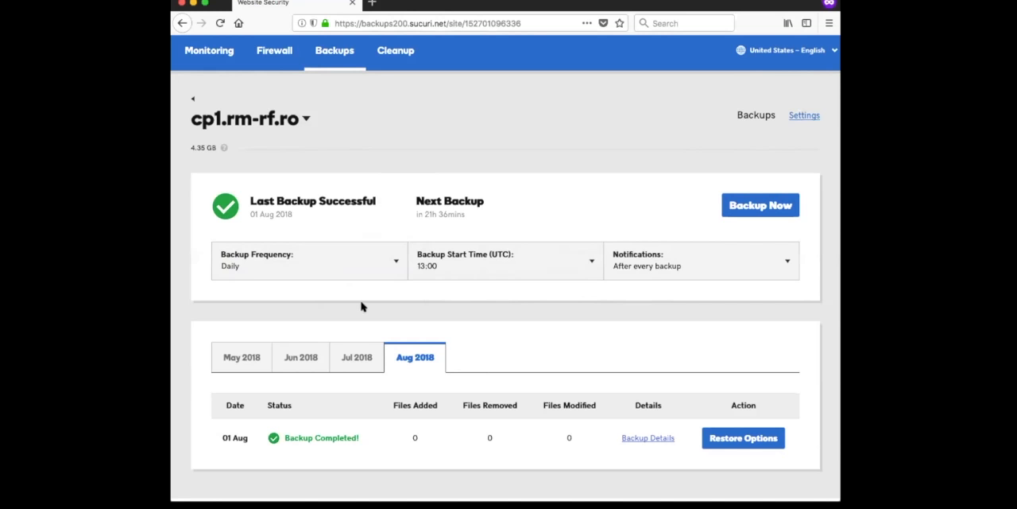
pyautogui.moveTo(356, 291)
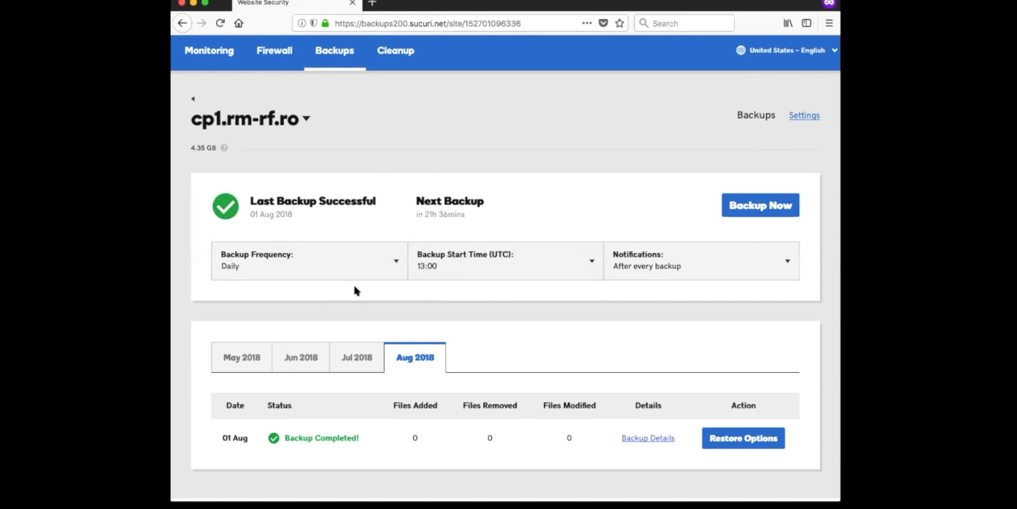
pyautogui.moveTo(457, 235)
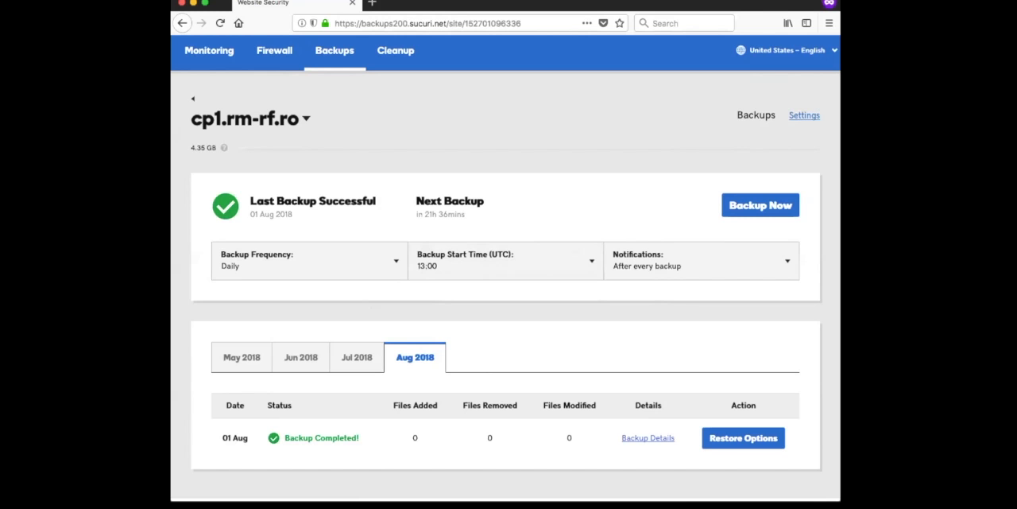
pyautogui.moveTo(557, 255)
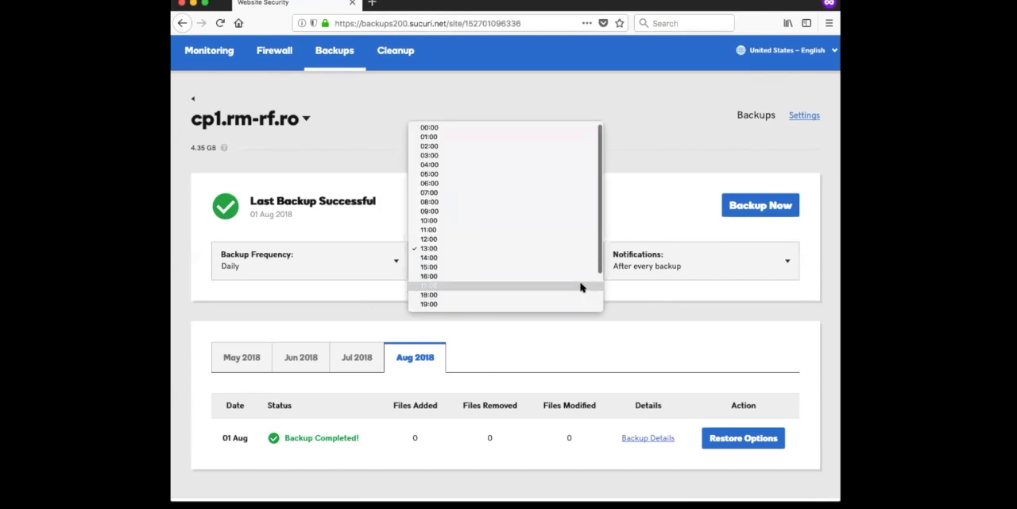
pyautogui.moveTo(628, 194)
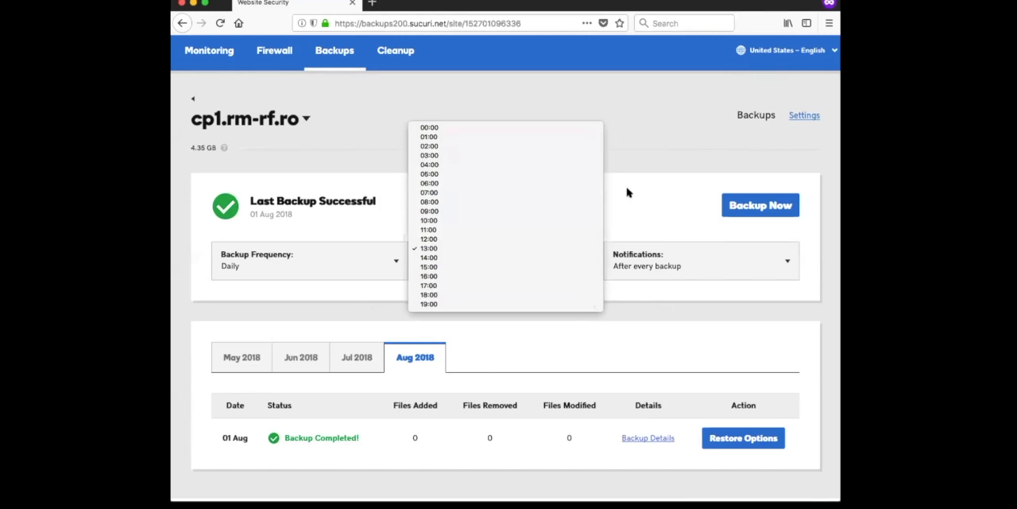
pyautogui.click(429, 248)
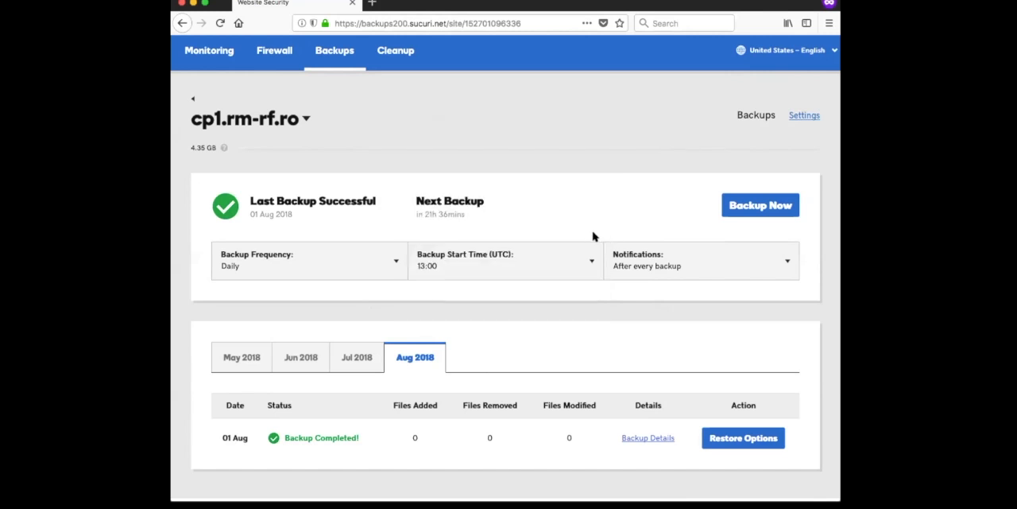
pyautogui.moveTo(381, 319)
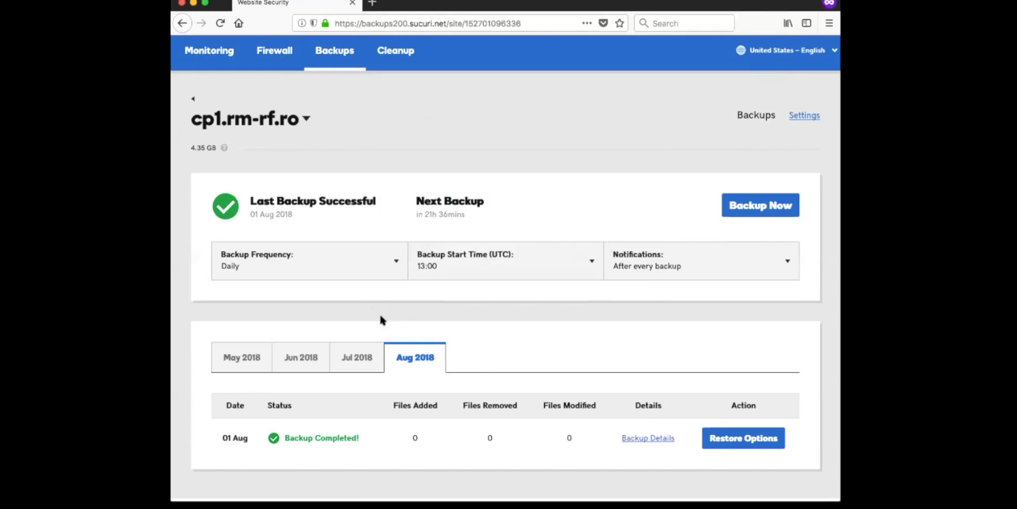
pyautogui.moveTo(382, 320)
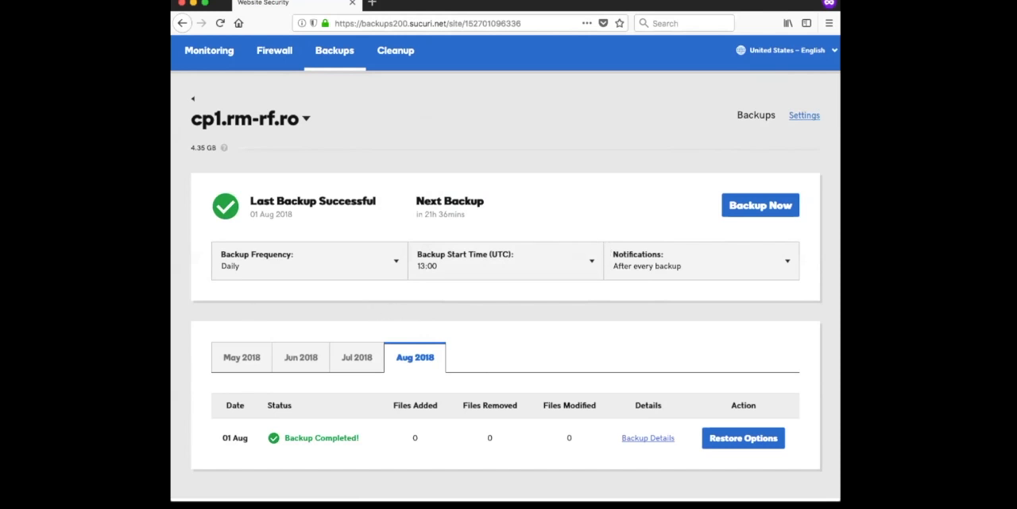
pyautogui.moveTo(770, 280)
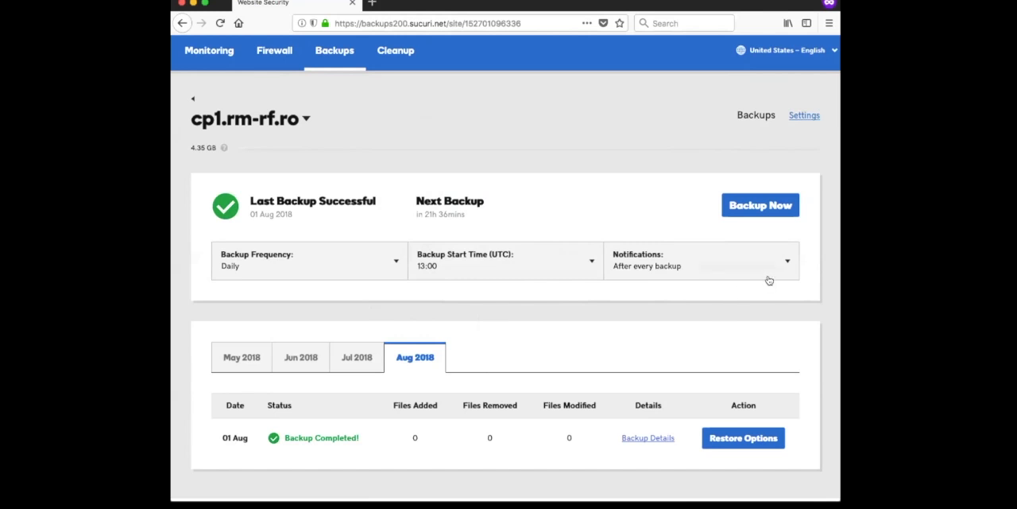
pyautogui.moveTo(758, 281)
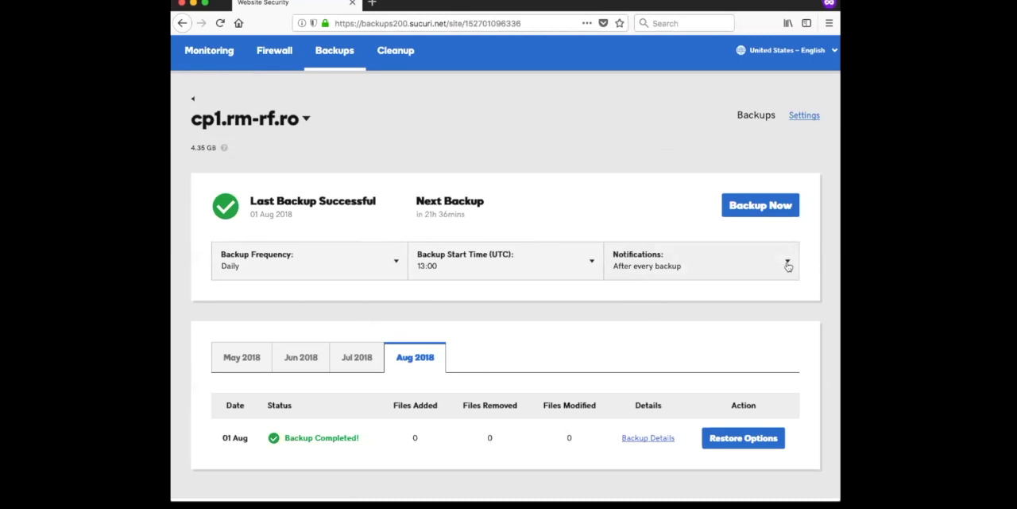
pyautogui.click(789, 263)
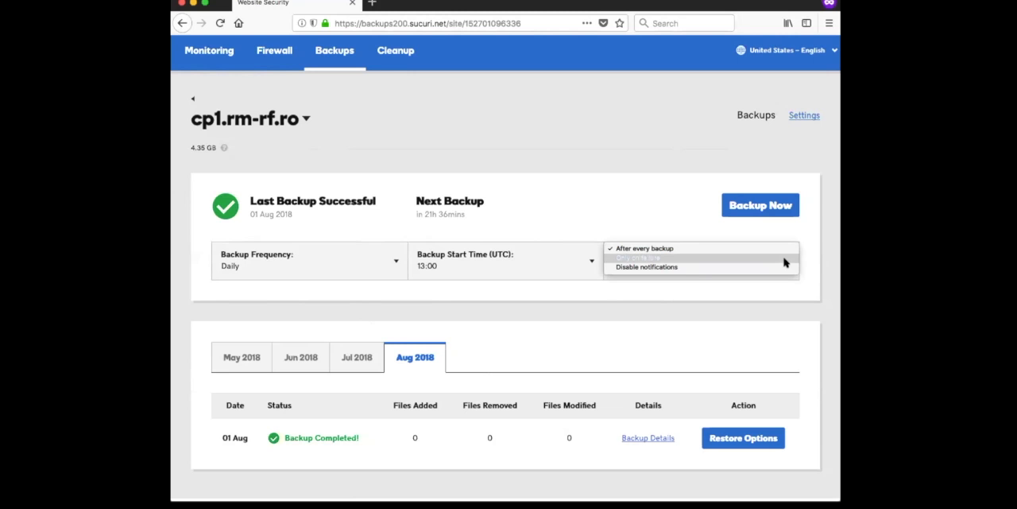
pyautogui.moveTo(796, 261)
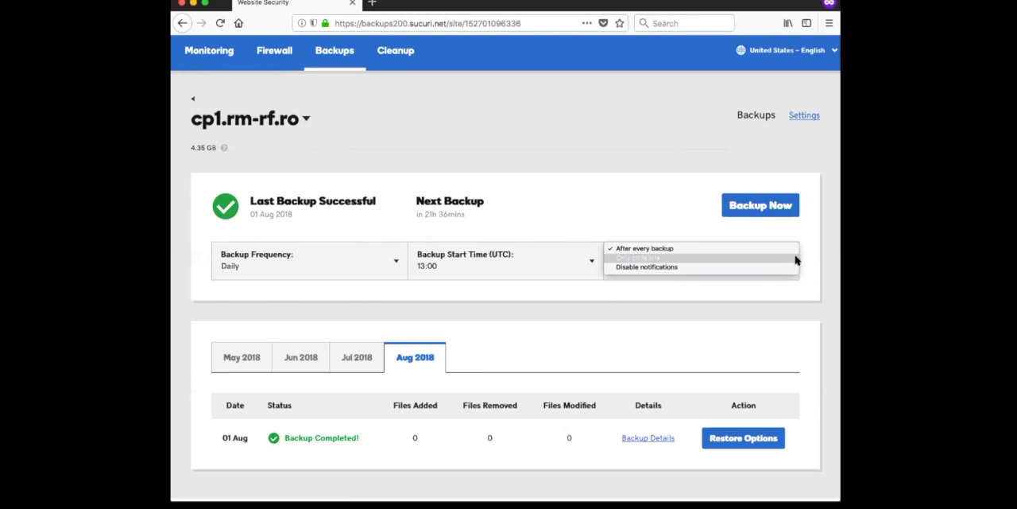
pyautogui.moveTo(766, 270)
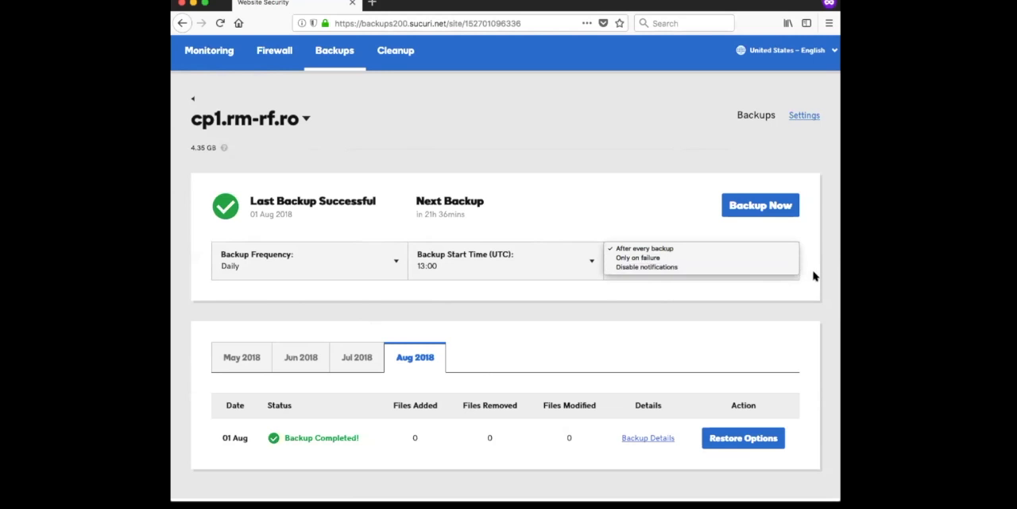
pyautogui.click(644, 248)
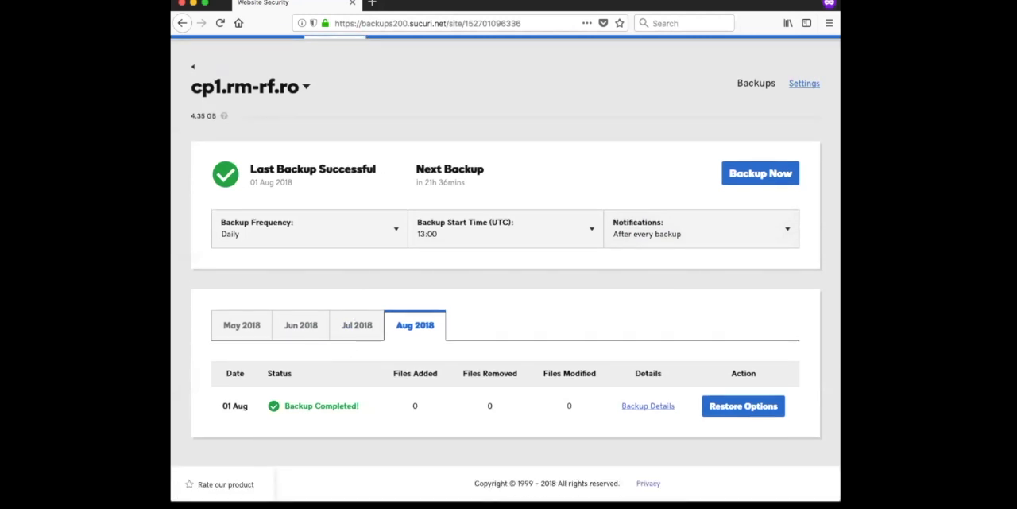
pyautogui.moveTo(182, 315)
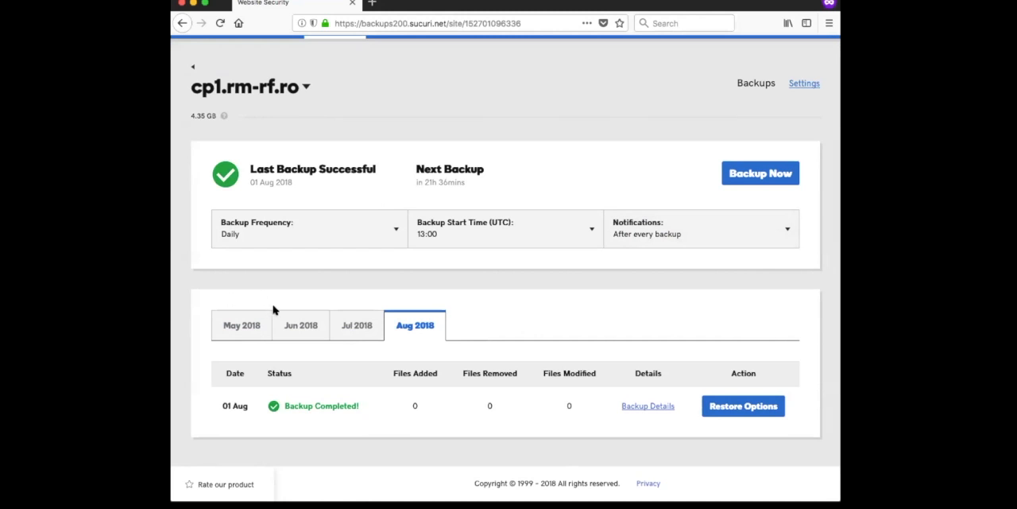
pyautogui.moveTo(278, 310)
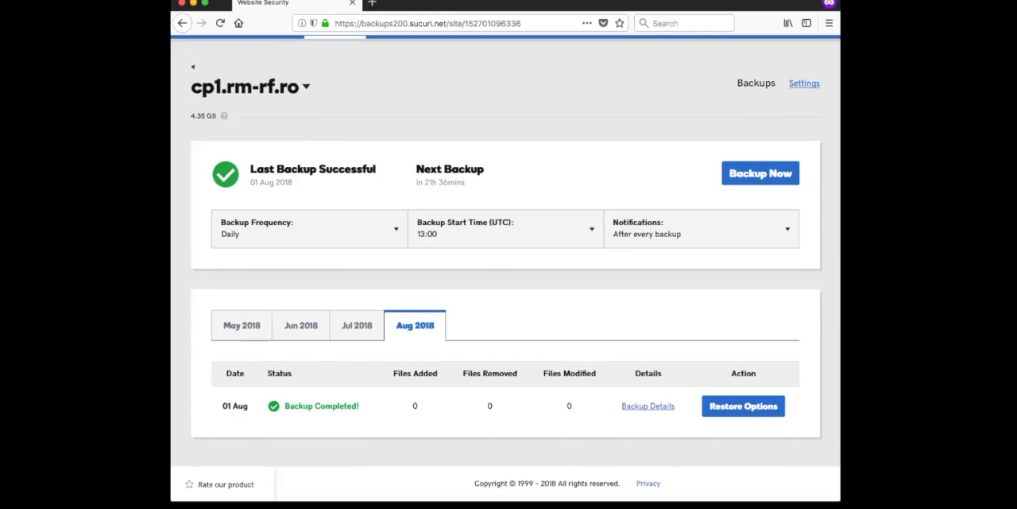
pyautogui.moveTo(298, 394)
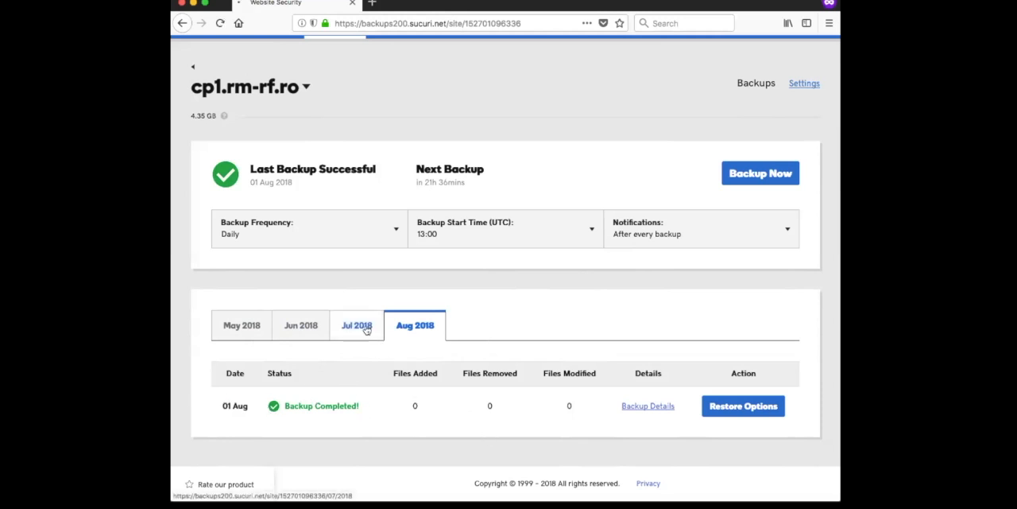
pyautogui.click(356, 325)
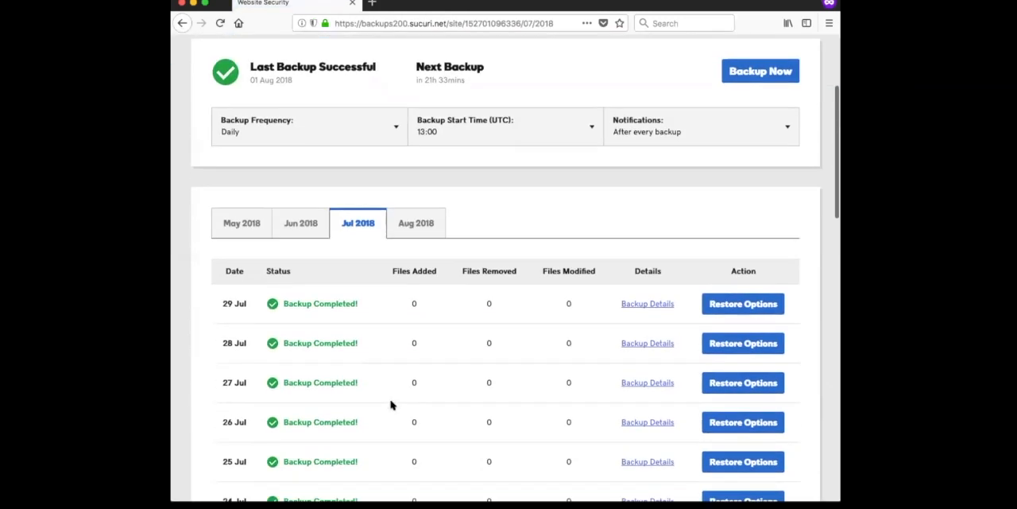
pyautogui.scroll(-3)
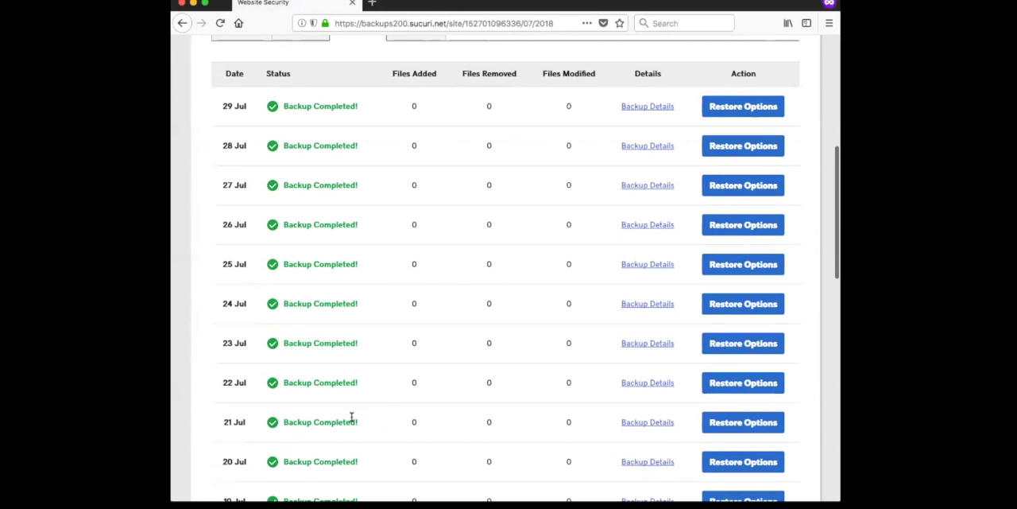
pyautogui.moveTo(226, 155)
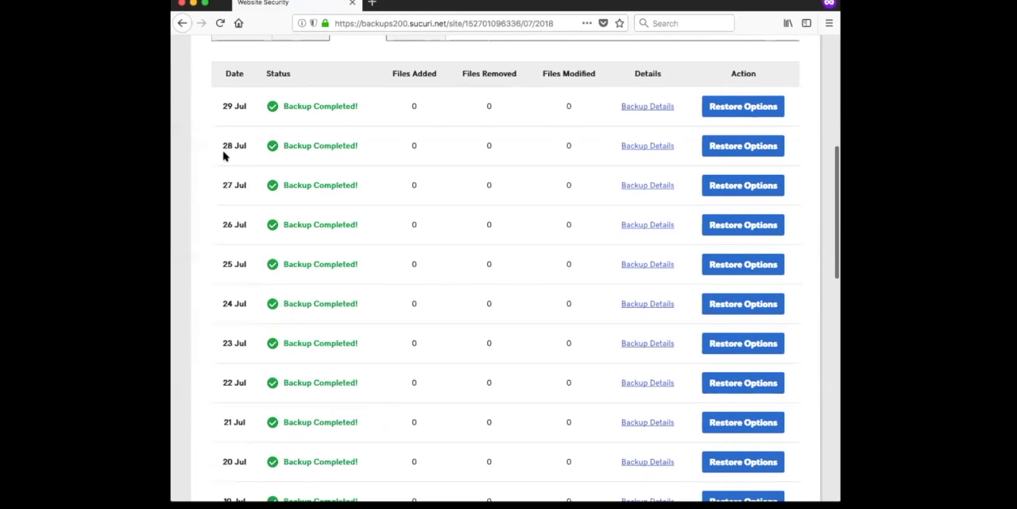
pyautogui.moveTo(239, 165)
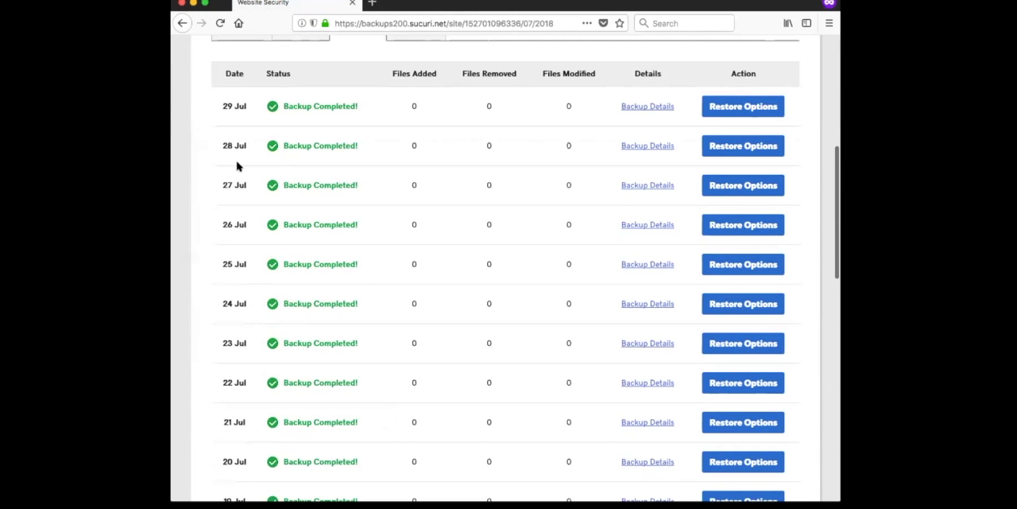
pyautogui.moveTo(293, 106)
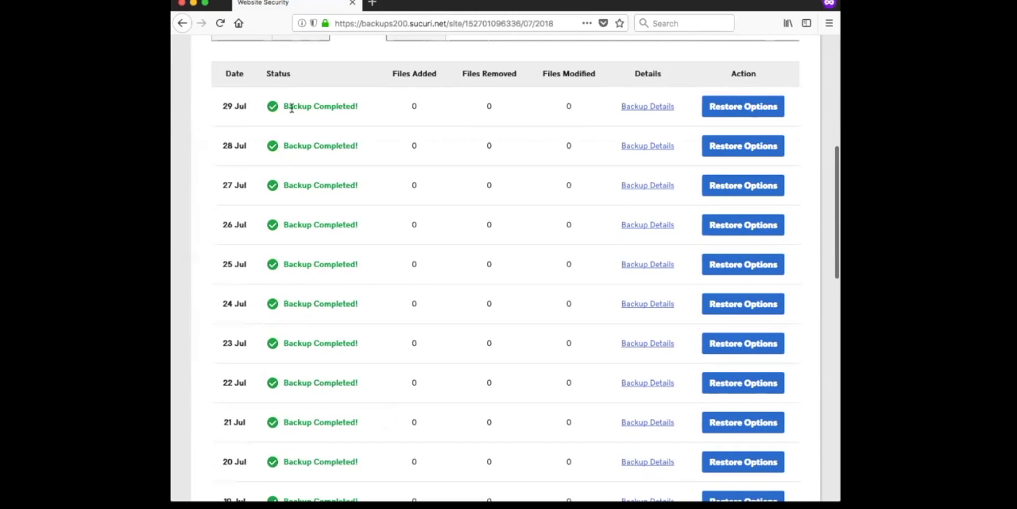
pyautogui.moveTo(365, 173)
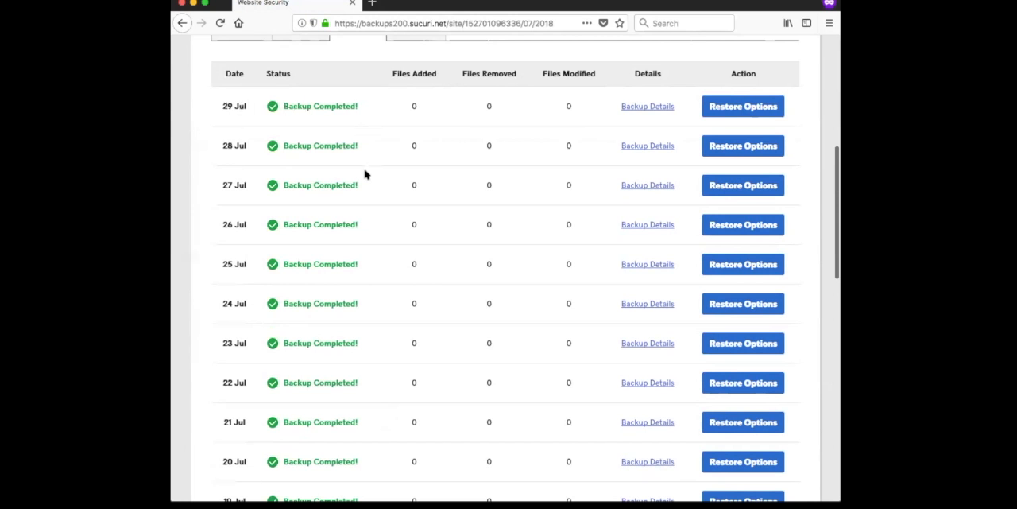
pyautogui.moveTo(319, 261)
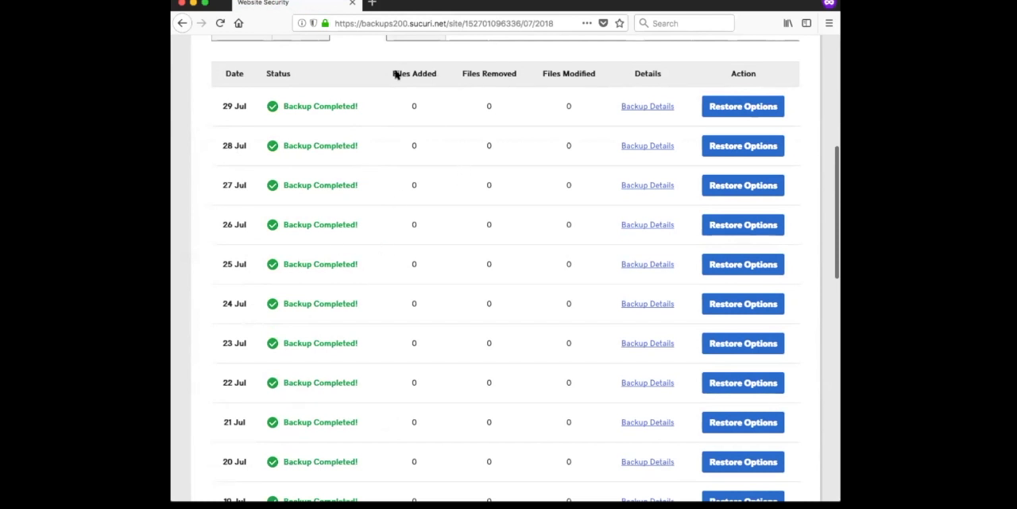
pyautogui.moveTo(470, 102)
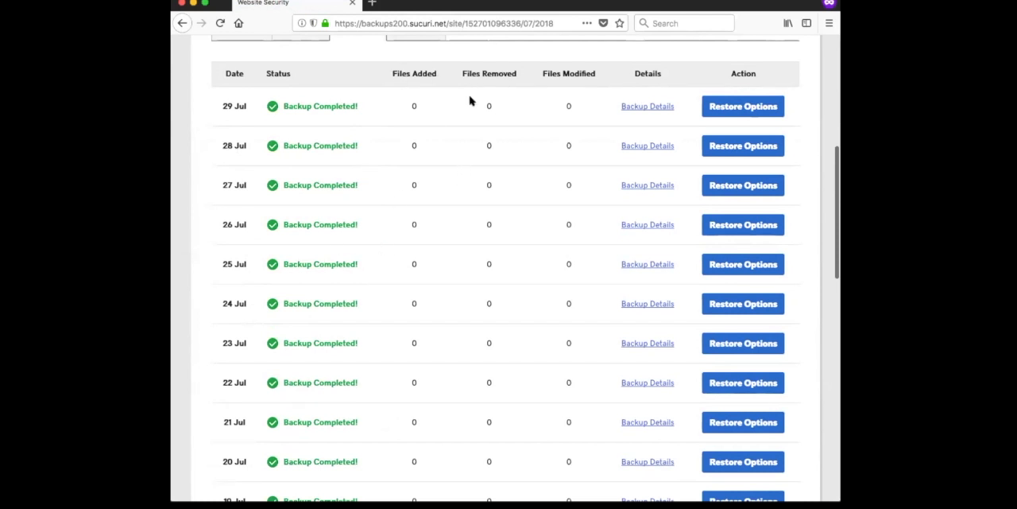
pyautogui.moveTo(581, 119)
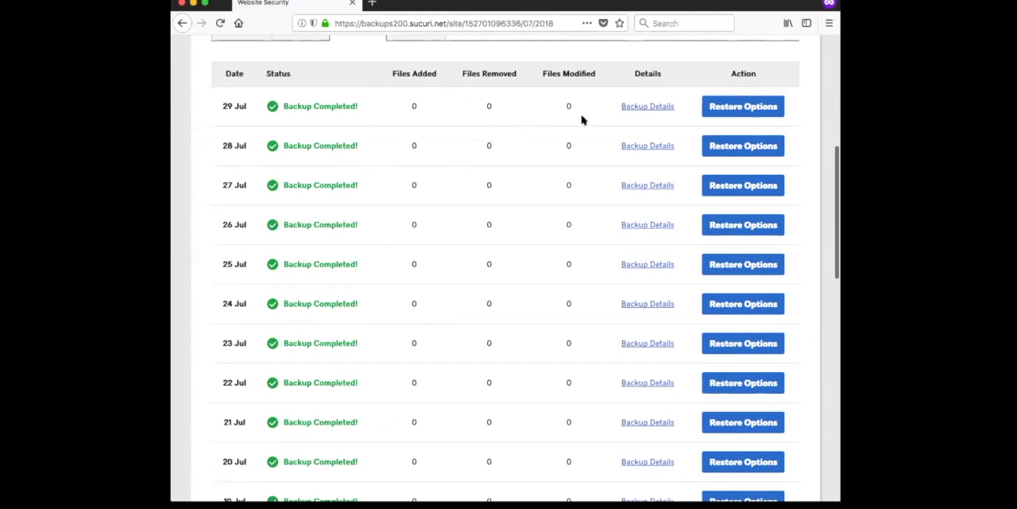
pyautogui.moveTo(597, 118)
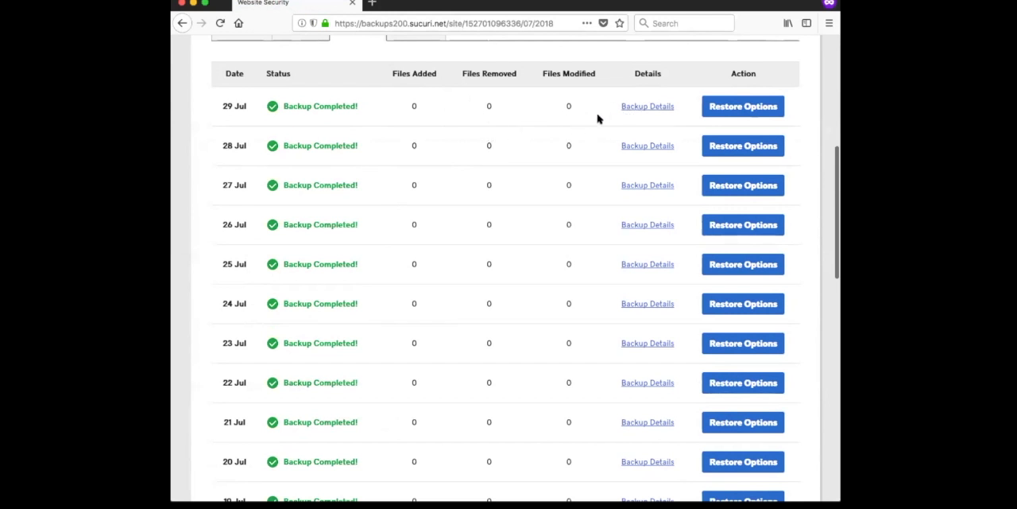
pyautogui.moveTo(615, 120)
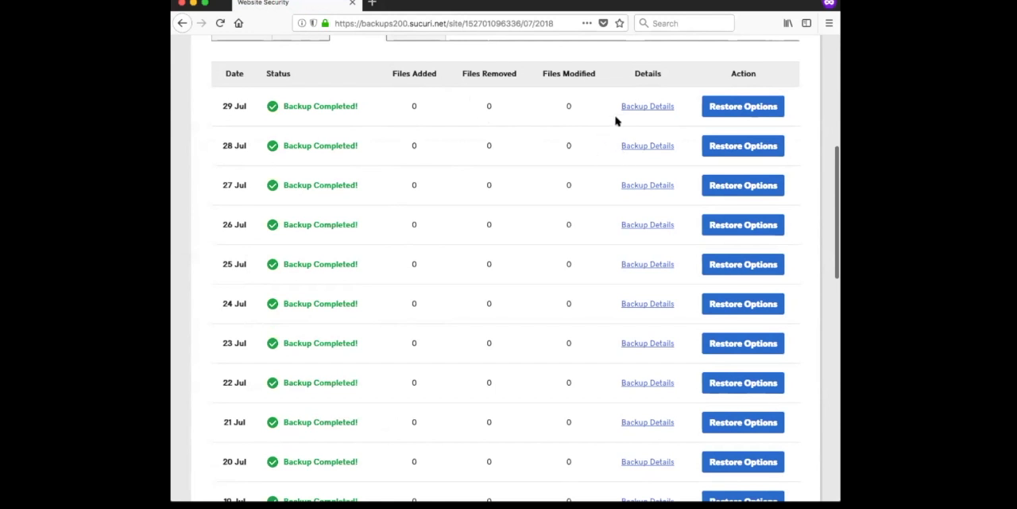
pyautogui.scroll(3)
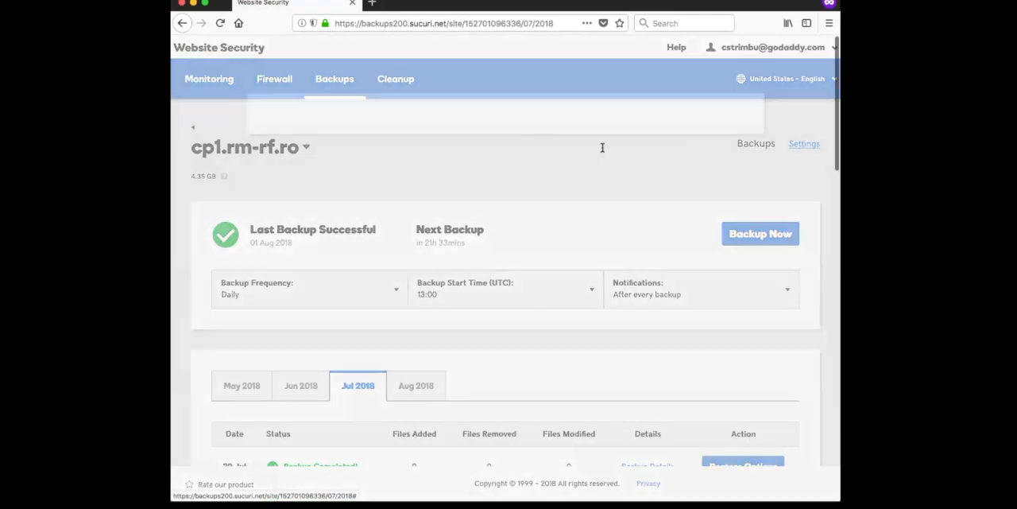
pyautogui.click(647, 464)
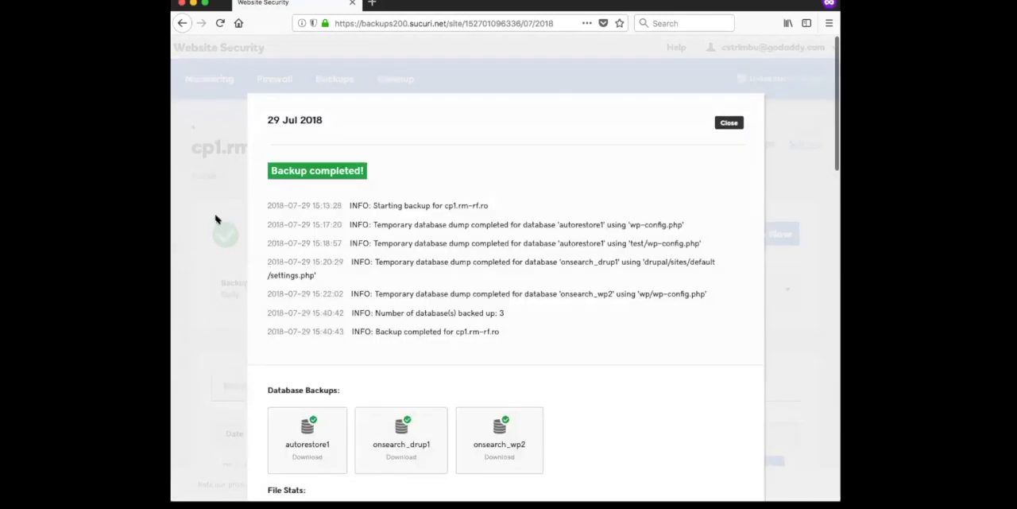
pyautogui.click(728, 122)
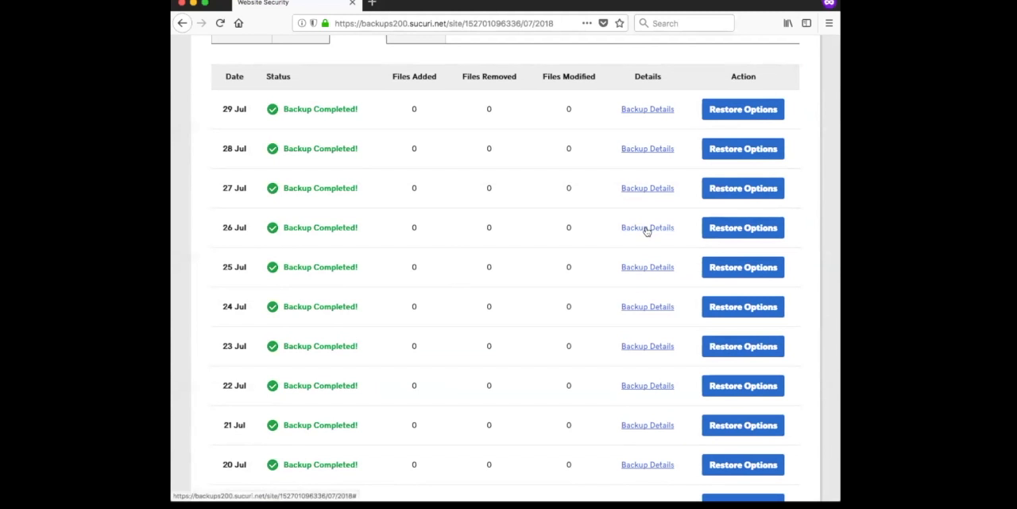
pyautogui.moveTo(522, 253)
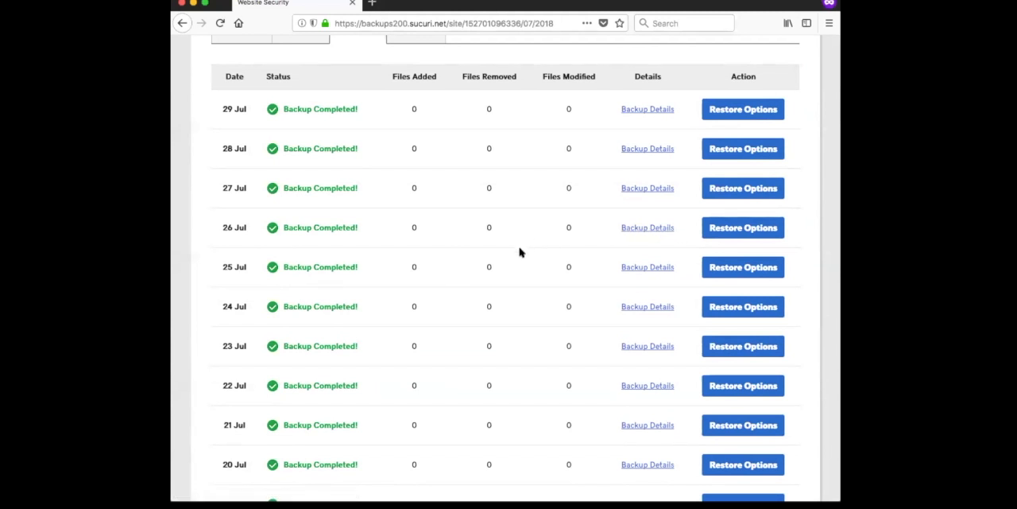
pyautogui.moveTo(508, 258)
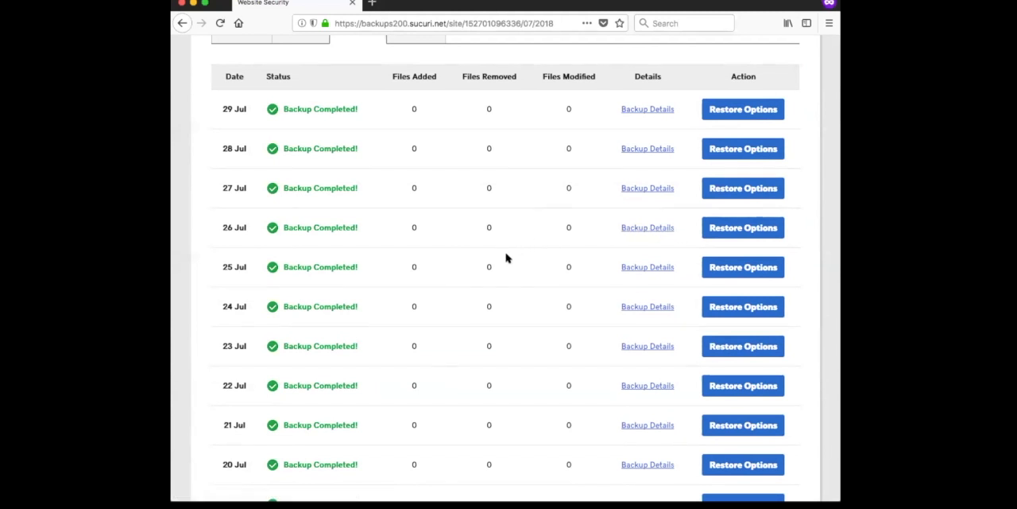
pyautogui.moveTo(426, 264)
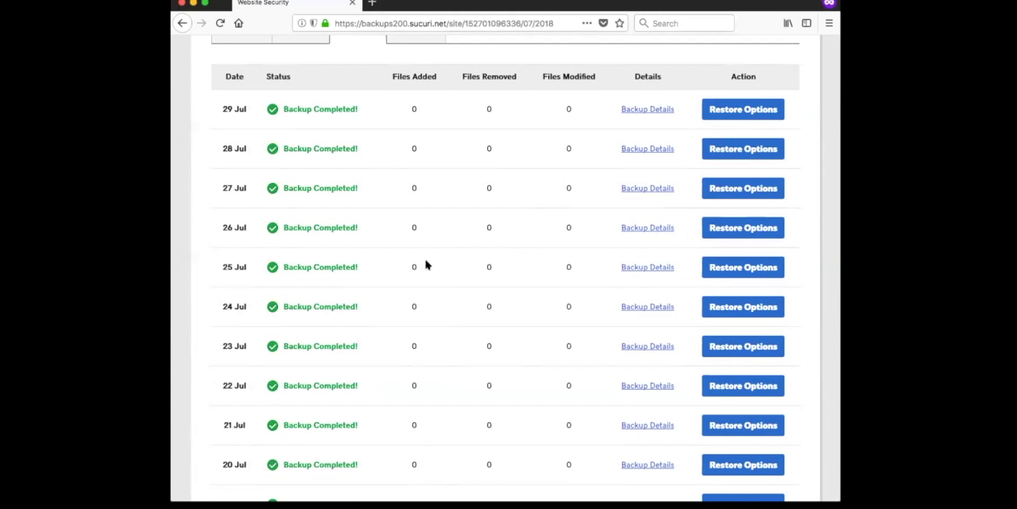
pyautogui.scroll(-3)
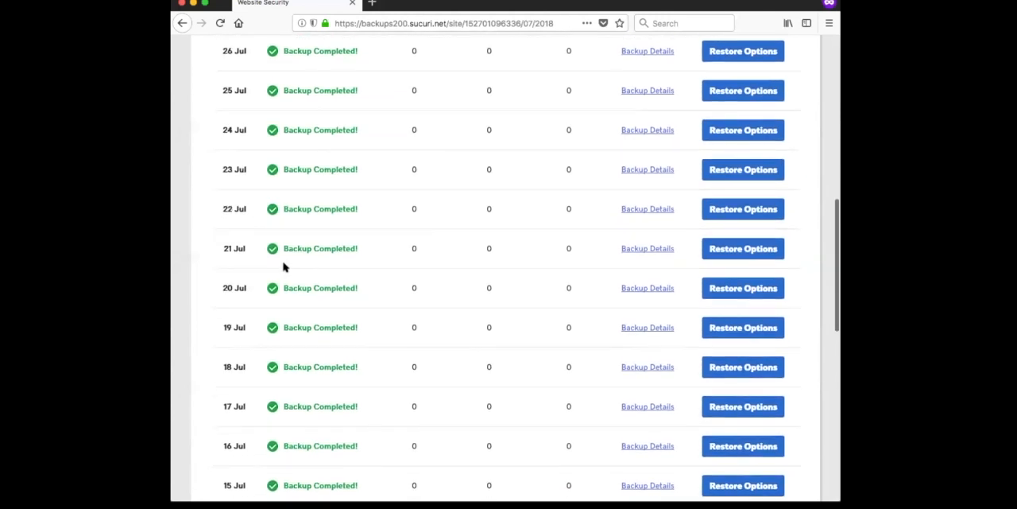
# Bring up the Restore Options for the 26 Jul backup row
pyautogui.scroll(-3)
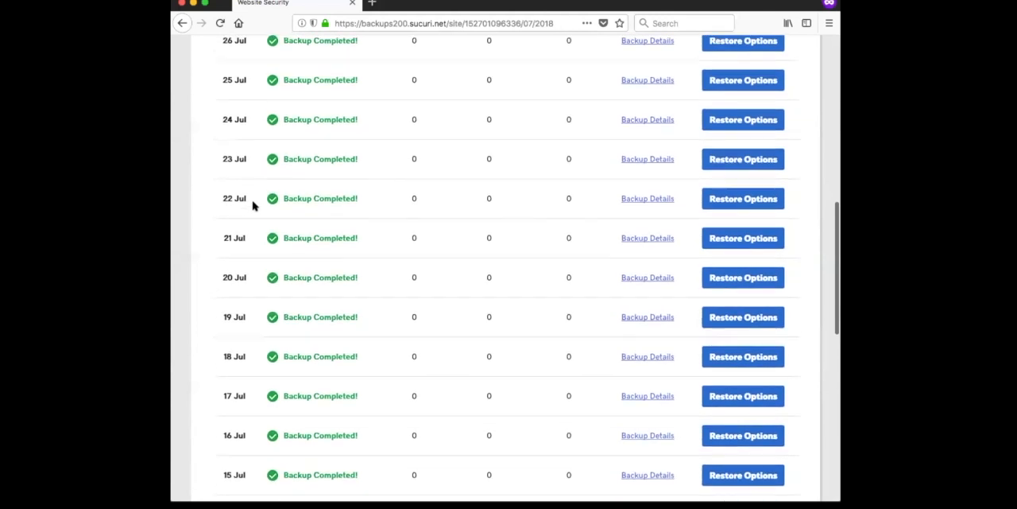
pyautogui.scroll(3)
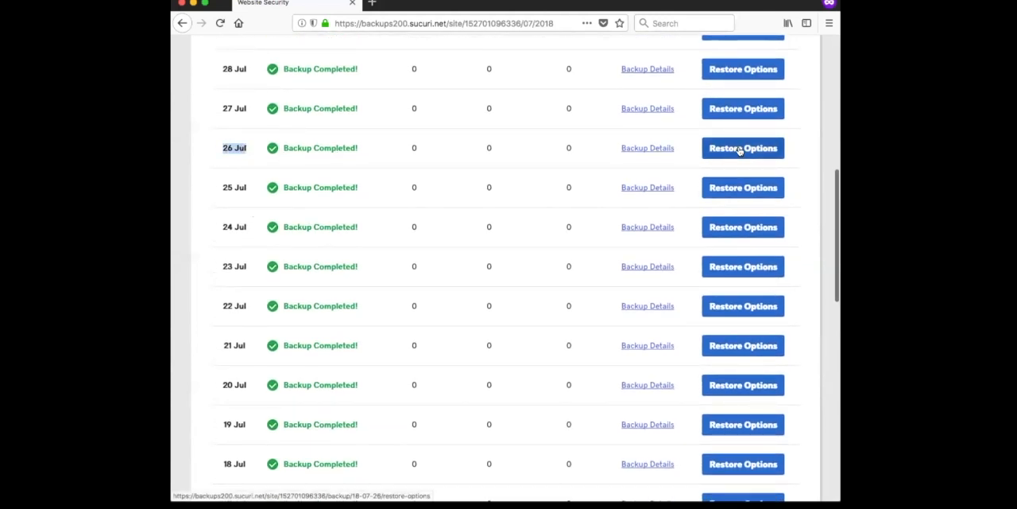
pyautogui.click(743, 148)
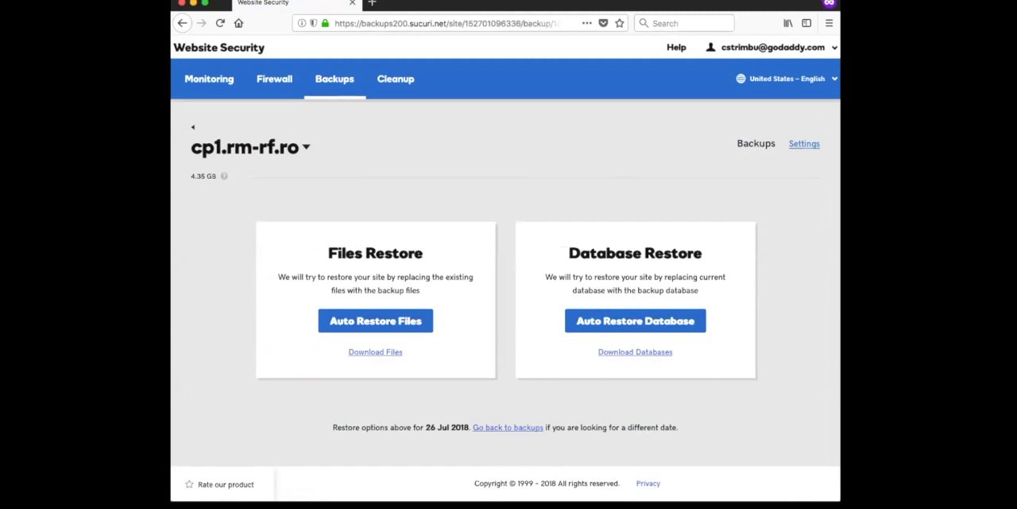
pyautogui.moveTo(197, 300)
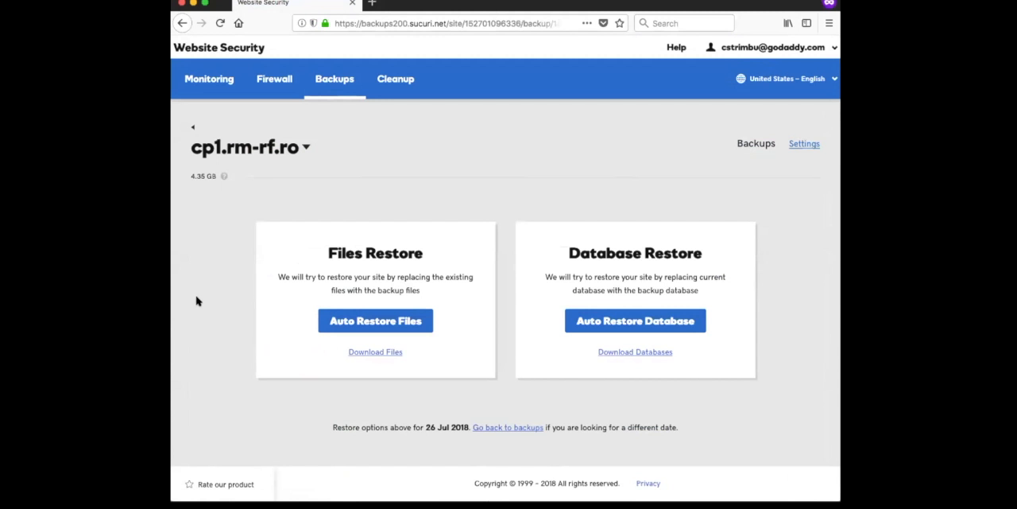
pyautogui.moveTo(175, 299)
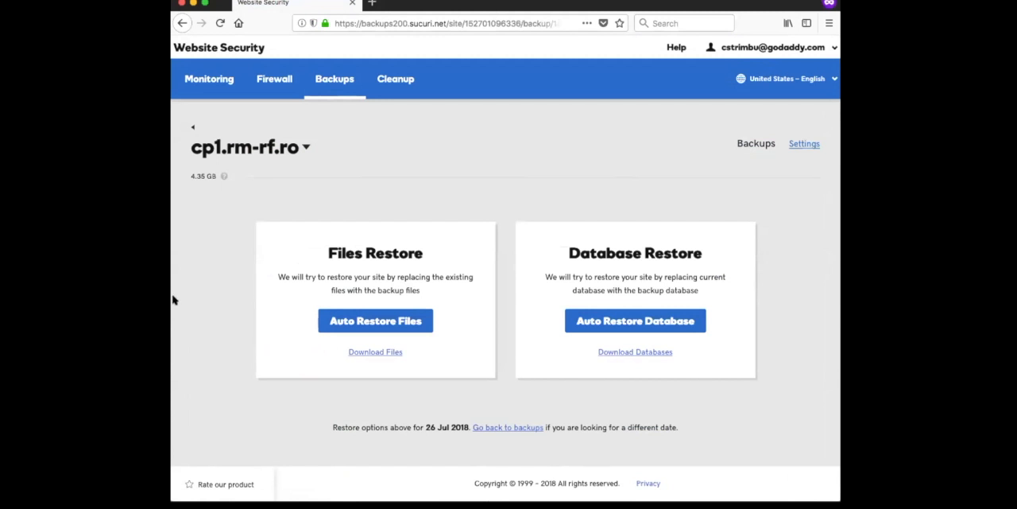
pyautogui.moveTo(255, 305)
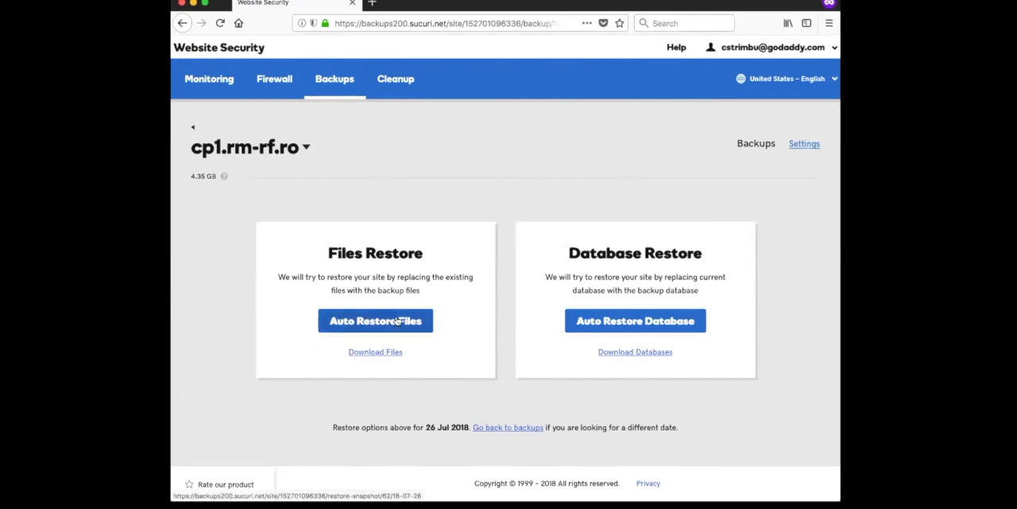
pyautogui.moveTo(445, 322)
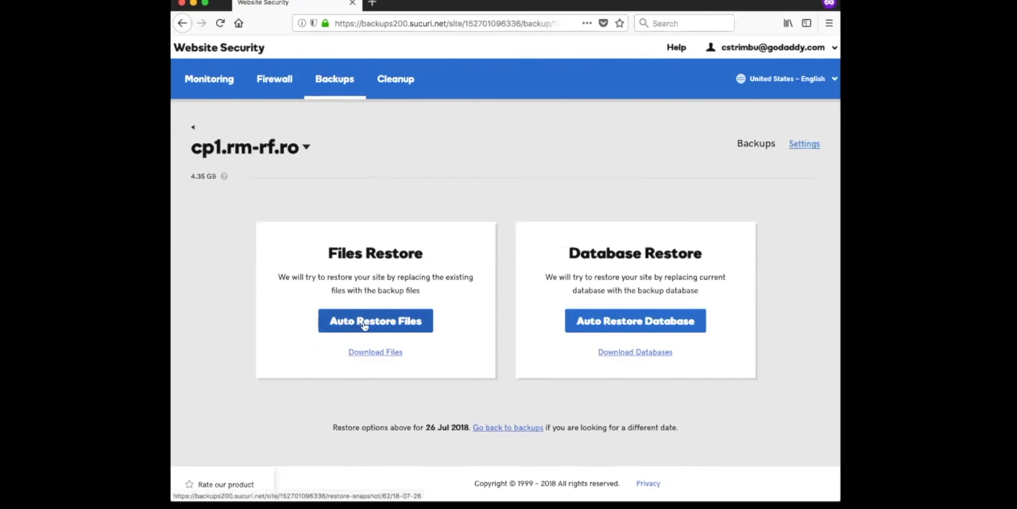
# Choose Auto Restore Files under Files Restore for the 26 Jul 2018 backup
pyautogui.click(375, 321)
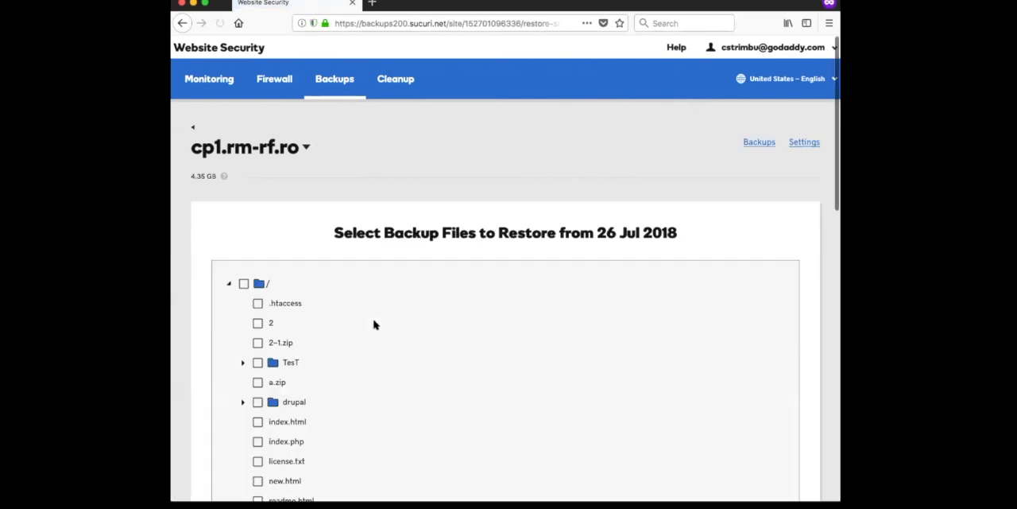
pyautogui.scroll(-3)
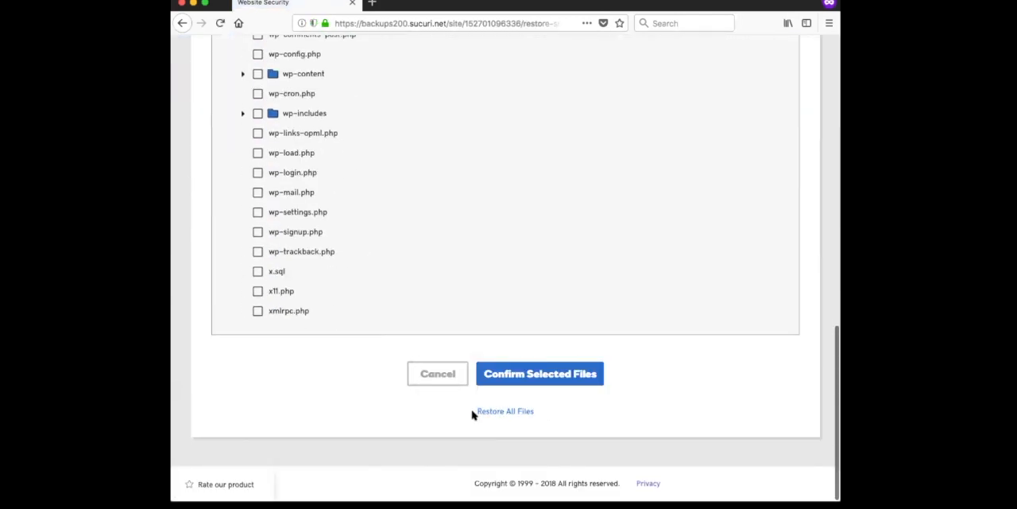
pyautogui.moveTo(445, 413)
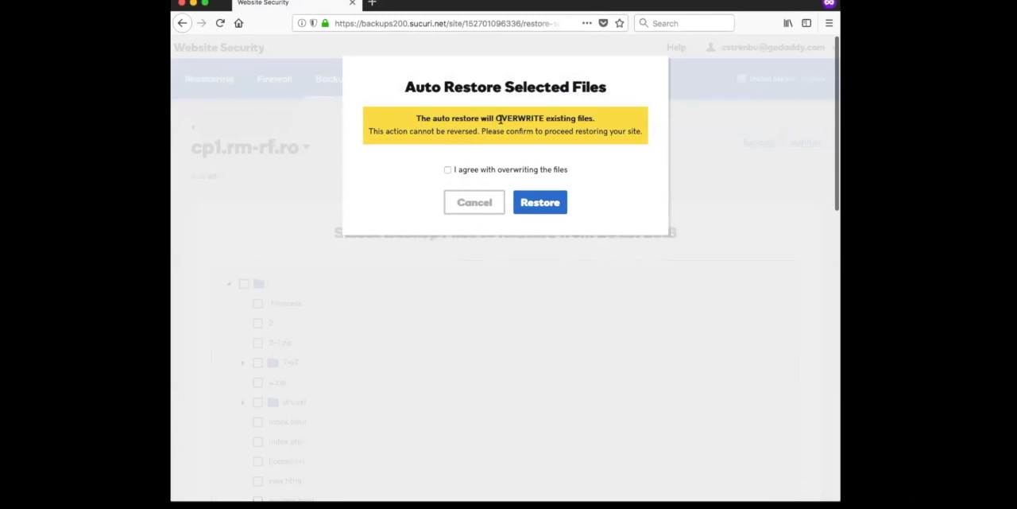
pyautogui.moveTo(509, 169)
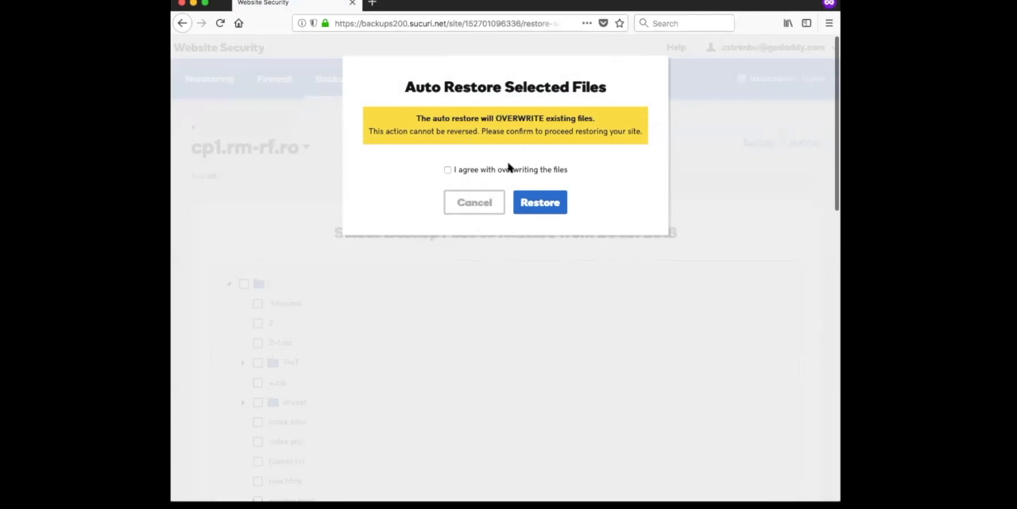
pyautogui.moveTo(474, 202)
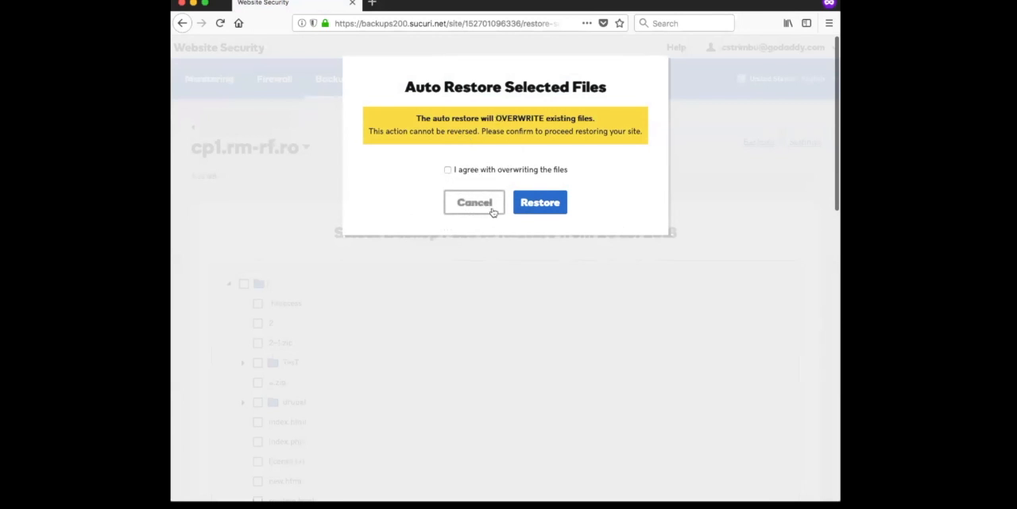
pyautogui.moveTo(474, 210)
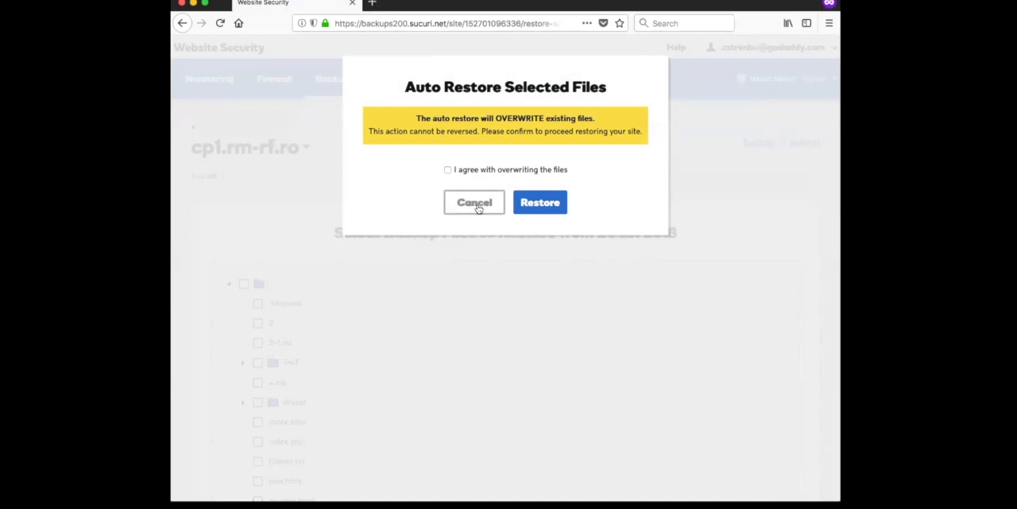
pyautogui.click(474, 202)
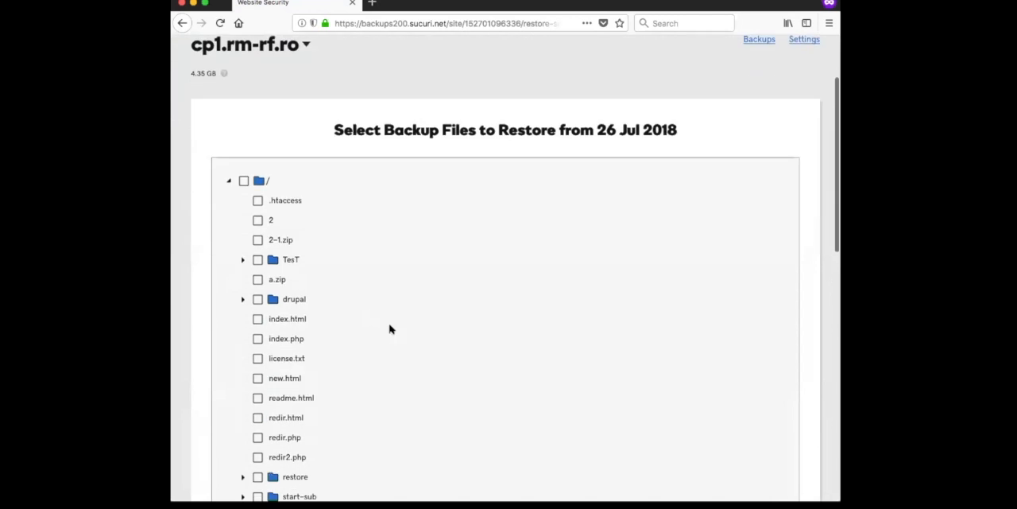
# Select x.sql in the file list and confirm it for restoring
pyautogui.scroll(-3)
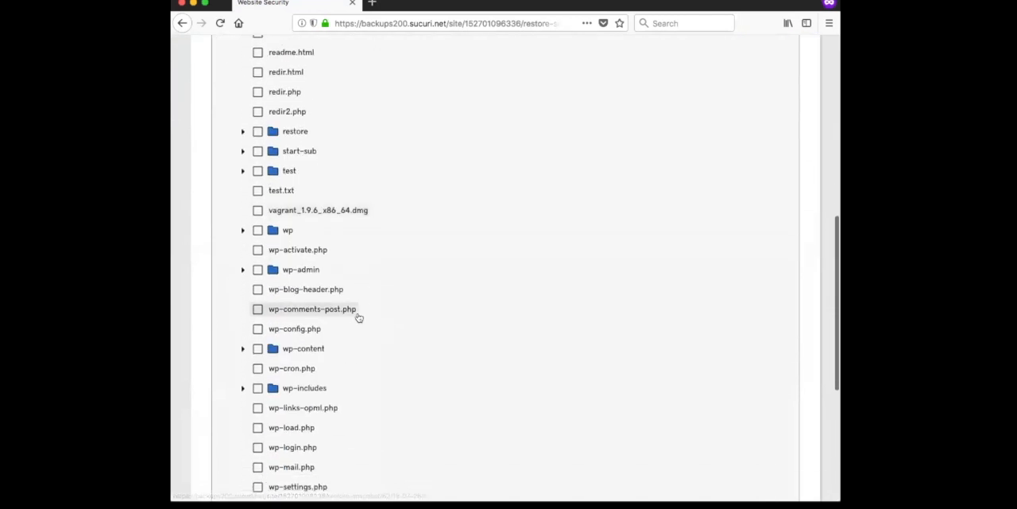
pyautogui.scroll(-3)
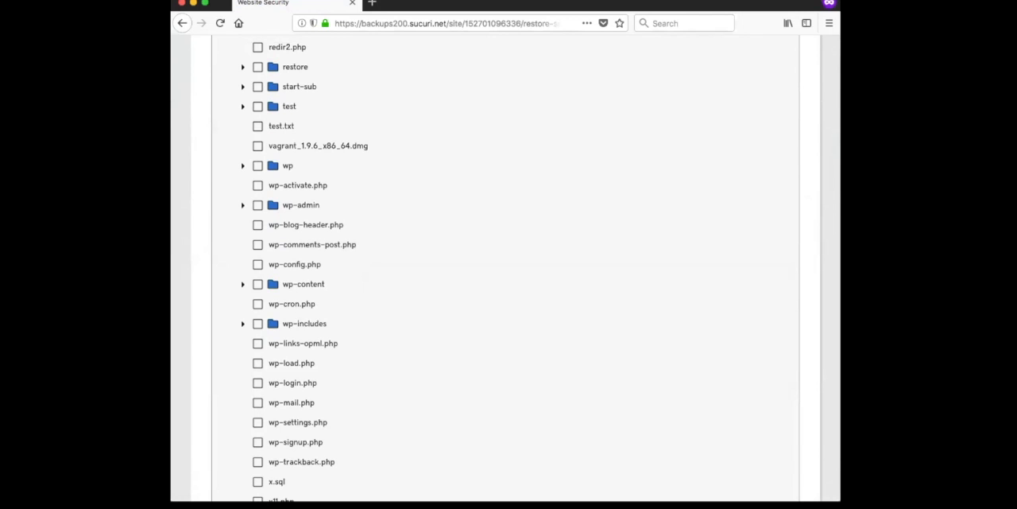
pyautogui.moveTo(373, 302)
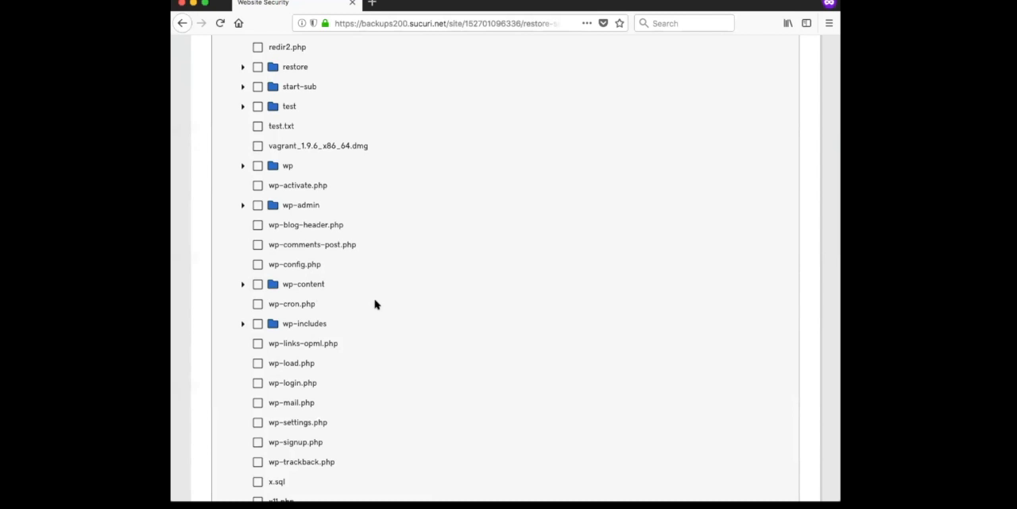
pyautogui.scroll(-3)
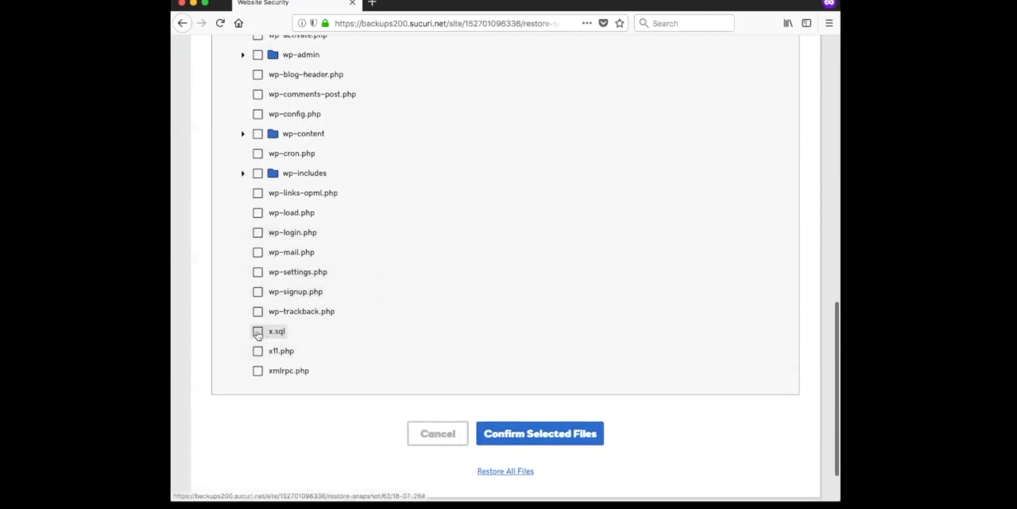
pyautogui.click(258, 331)
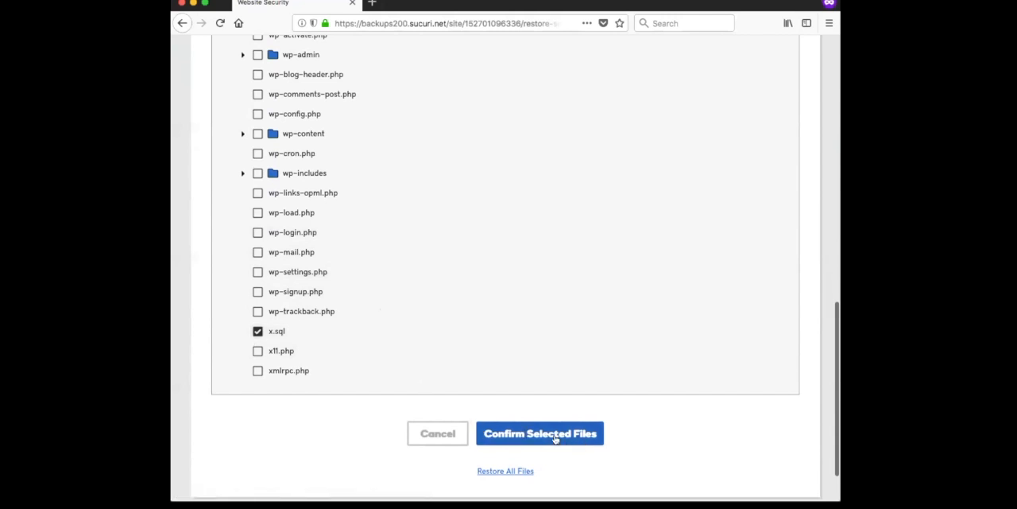
pyautogui.click(540, 433)
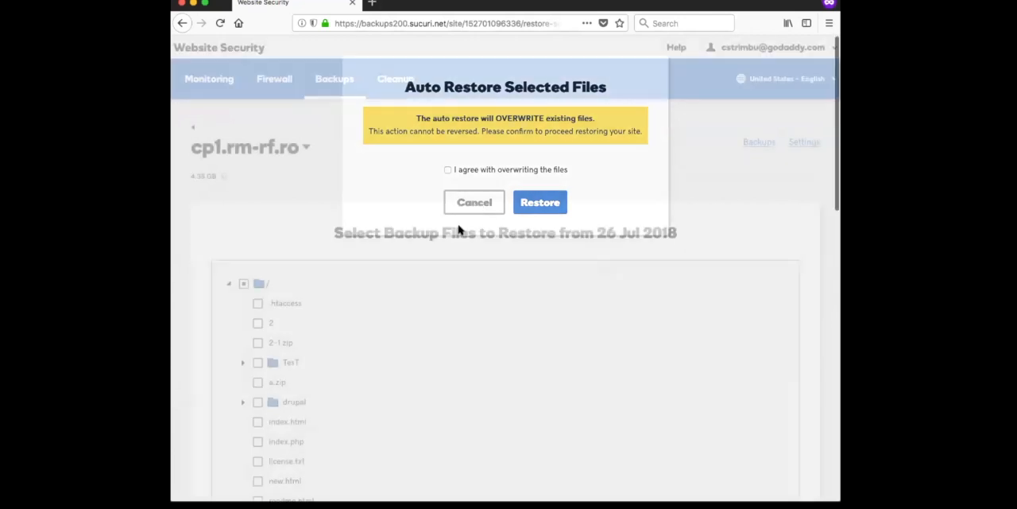
# Cancel the overwrite confirmation and leave the file selection without restoring anything
pyautogui.click(474, 202)
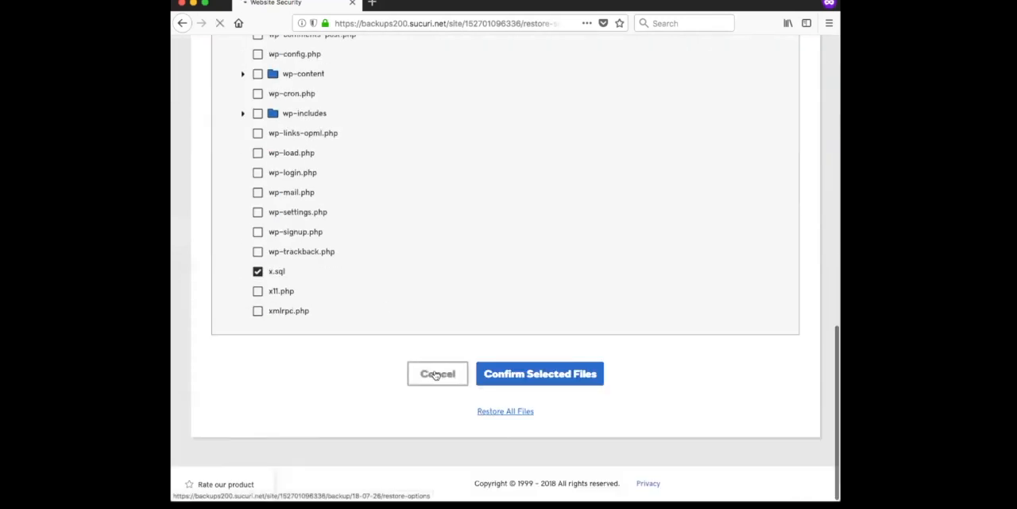
pyautogui.click(438, 374)
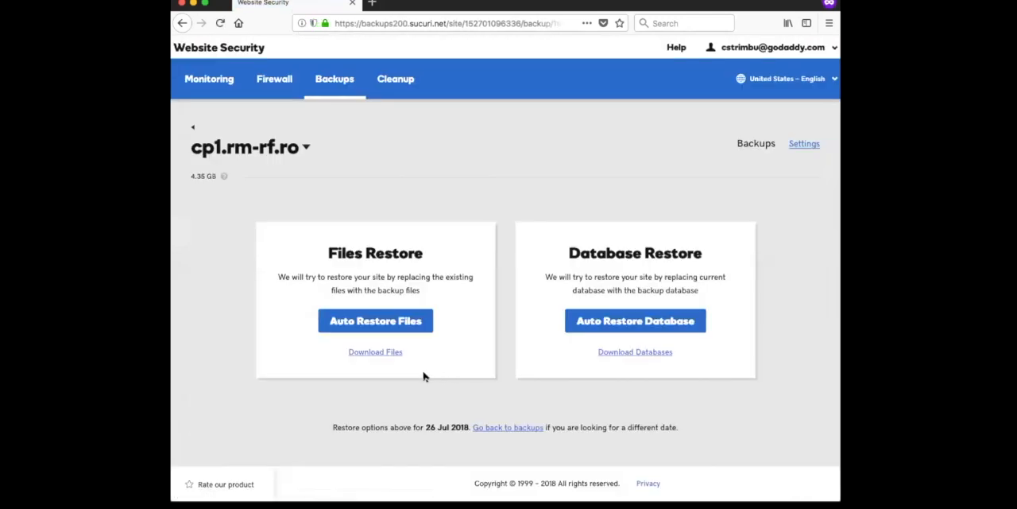
pyautogui.moveTo(426, 366)
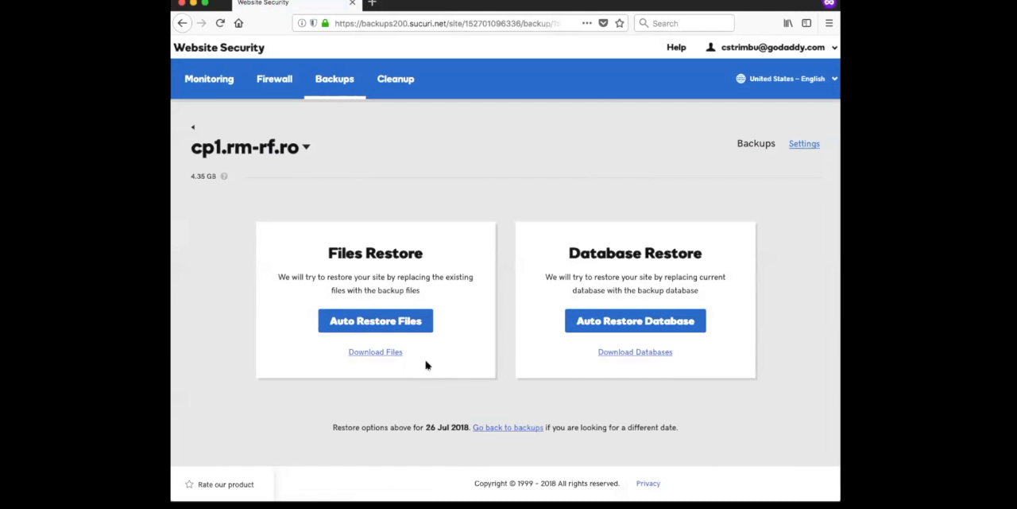
pyautogui.moveTo(342, 361)
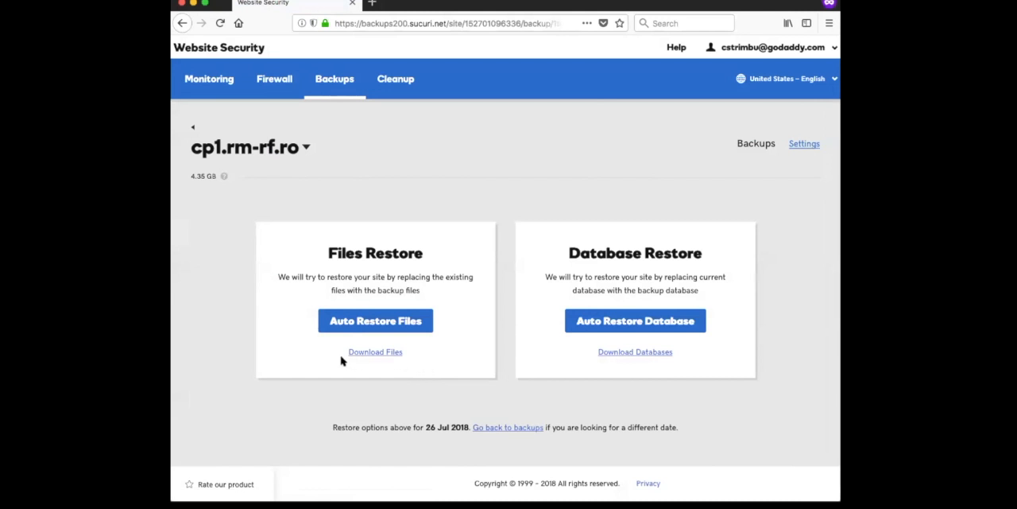
pyautogui.click(376, 352)
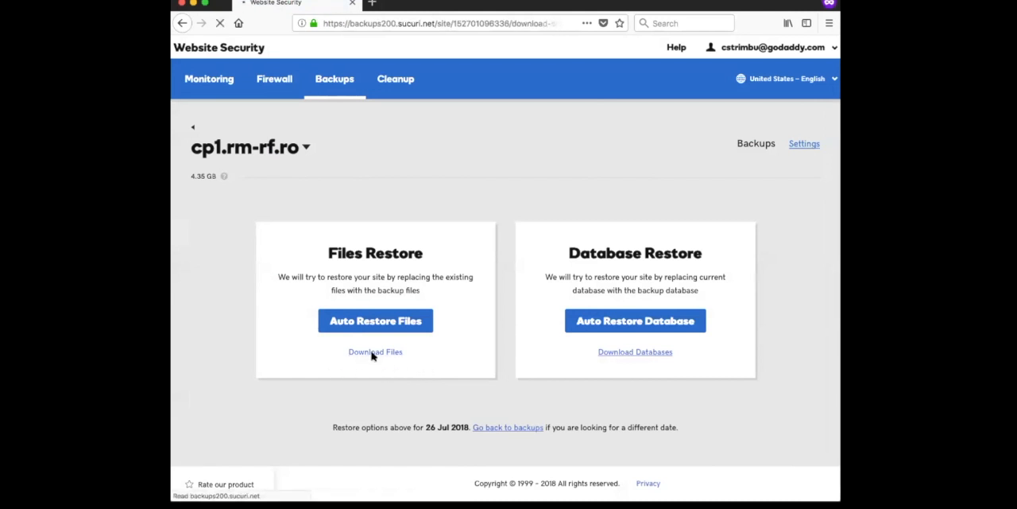
pyautogui.click(375, 351)
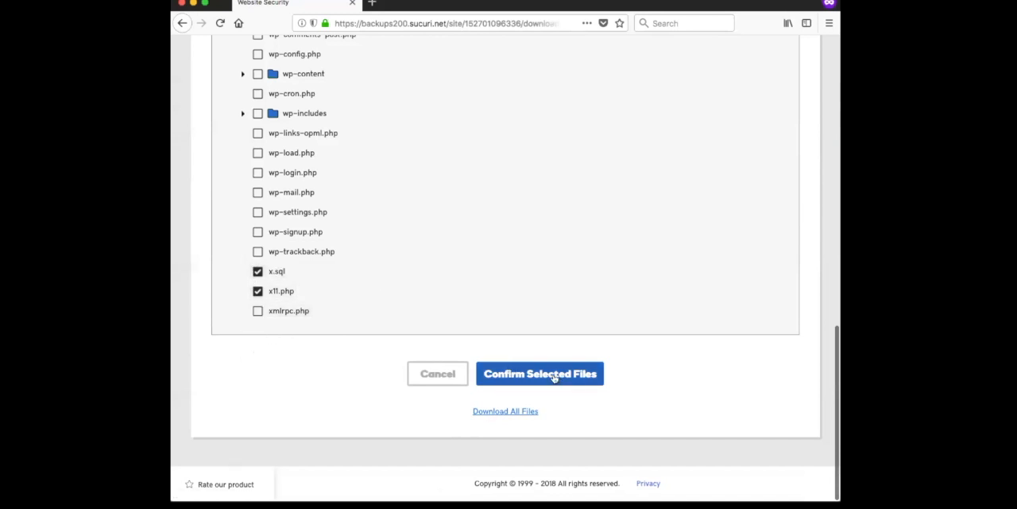
pyautogui.moveTo(437, 373)
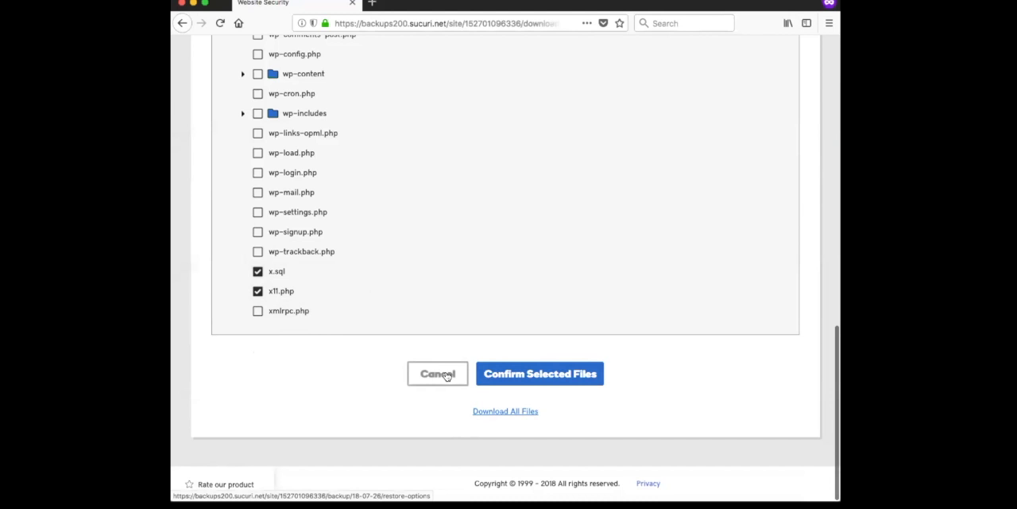
pyautogui.moveTo(442, 380)
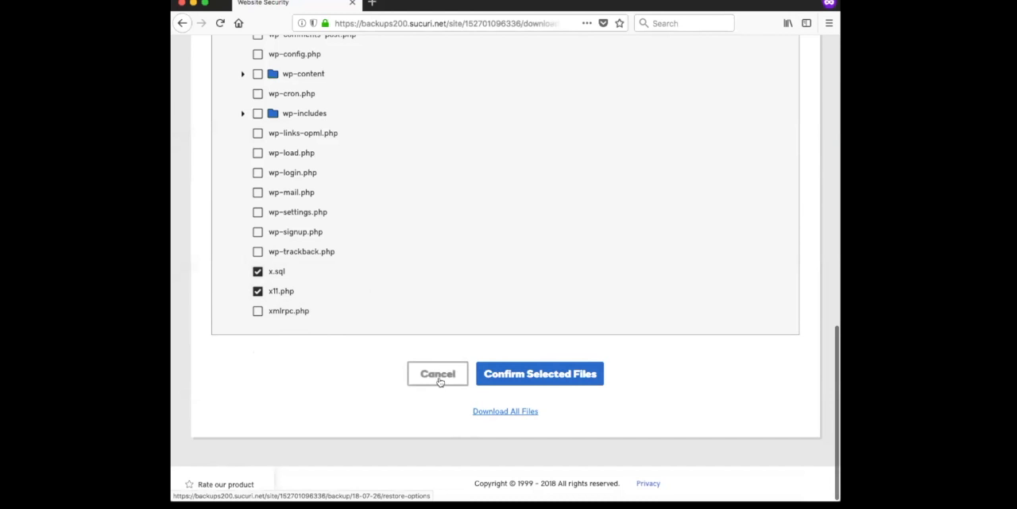
pyautogui.moveTo(435, 376)
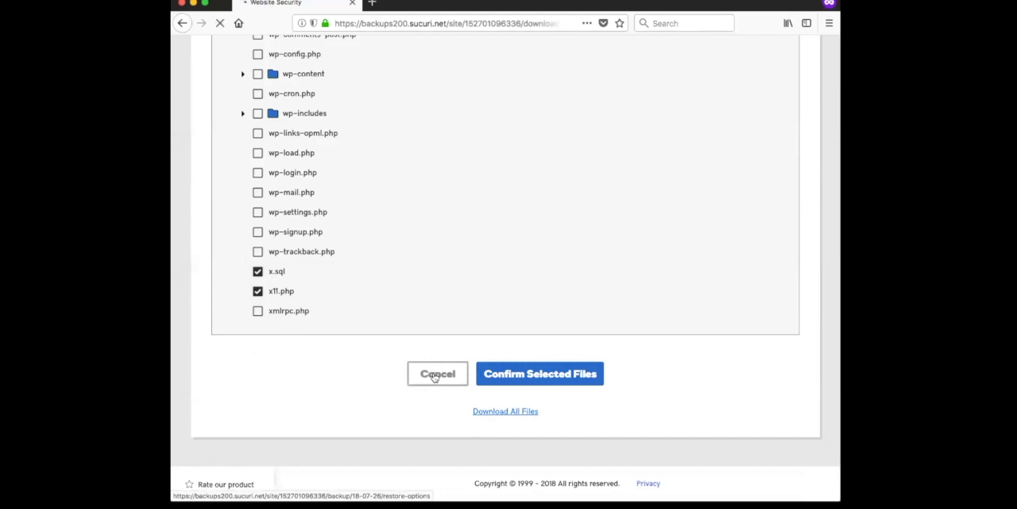
pyautogui.click(437, 373)
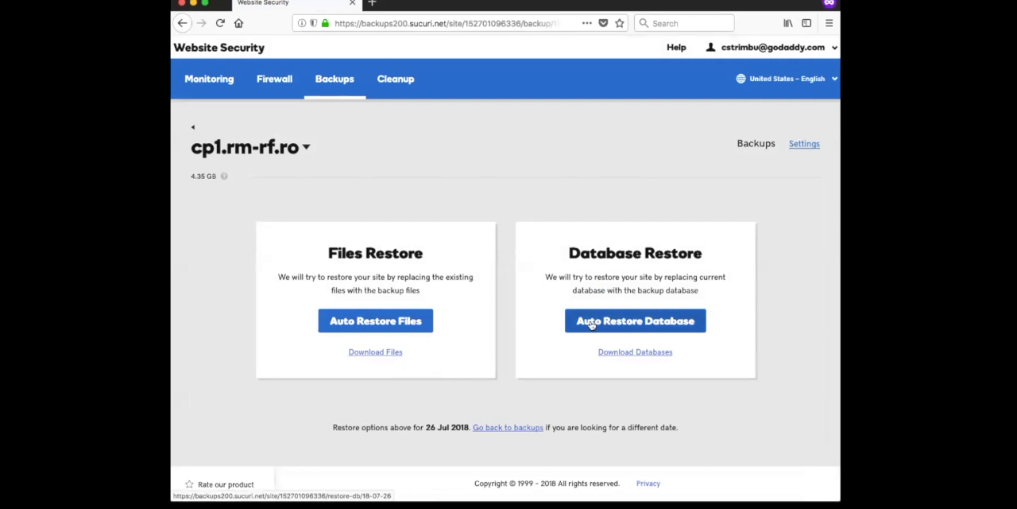
pyautogui.click(636, 321)
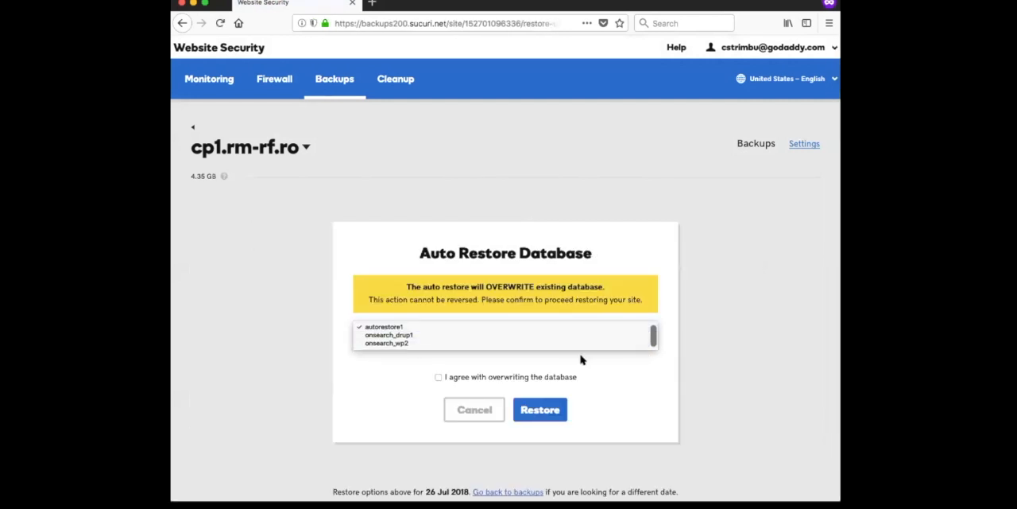
pyautogui.click(385, 328)
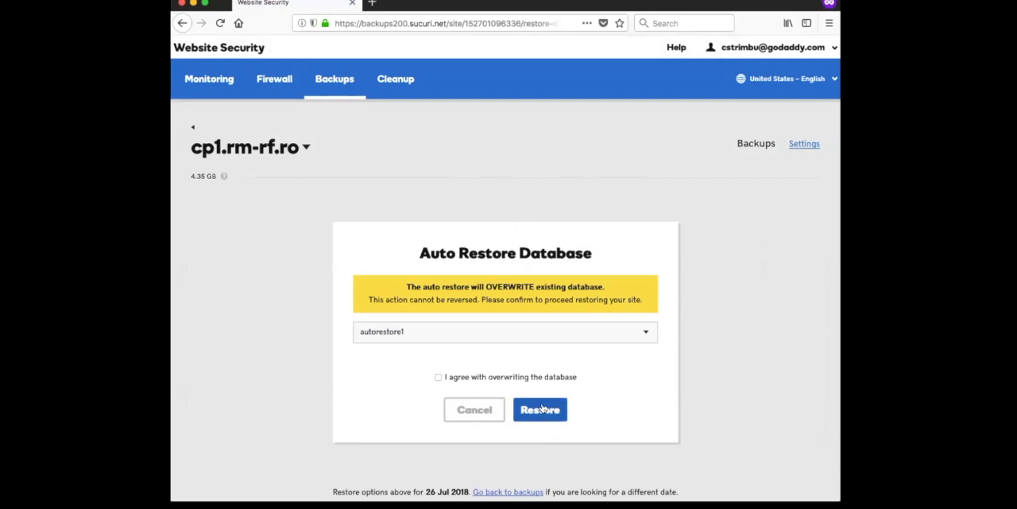
pyautogui.moveTo(473, 411)
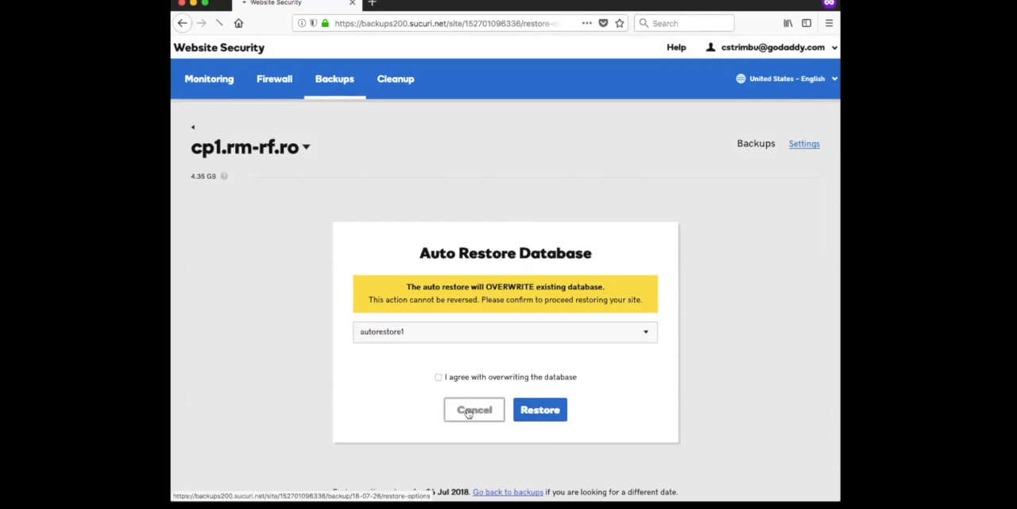
pyautogui.click(474, 410)
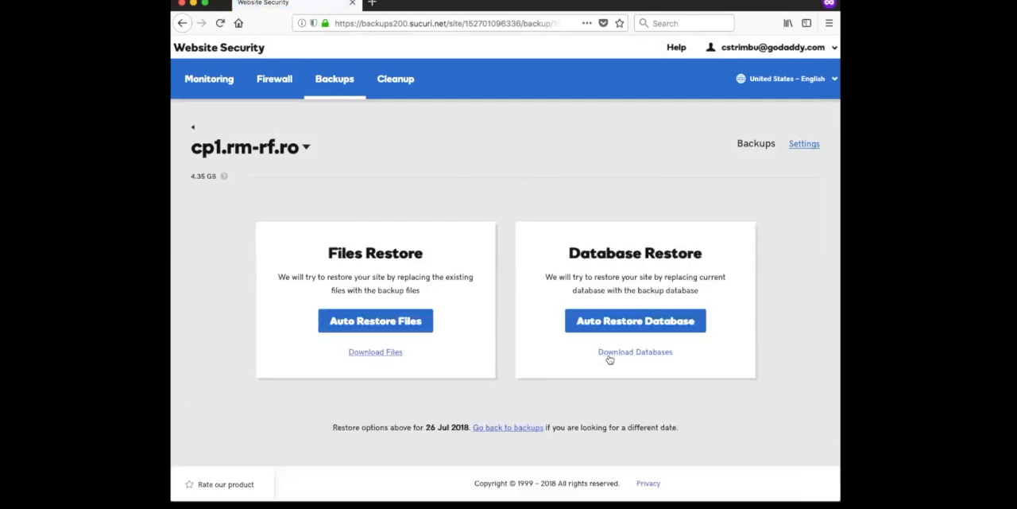
pyautogui.click(636, 352)
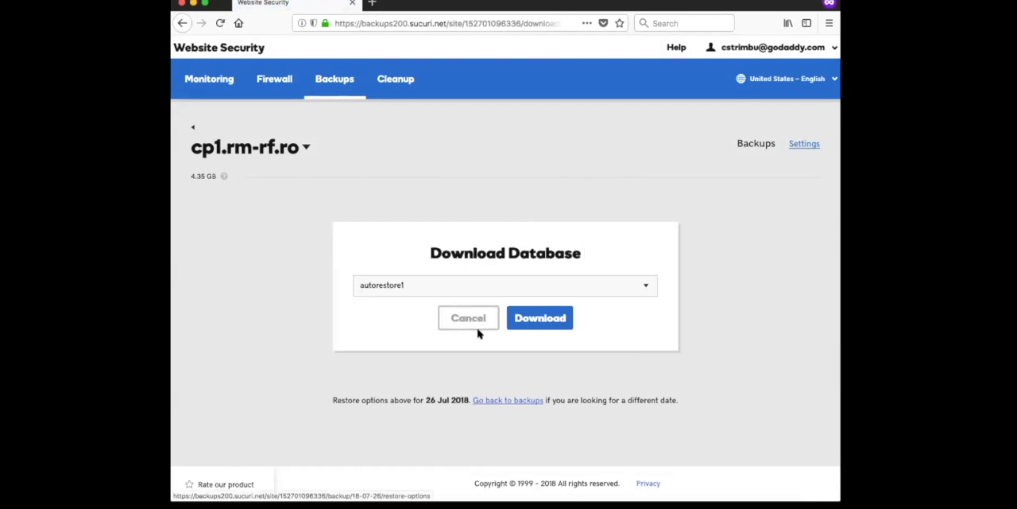
pyautogui.moveTo(467, 318)
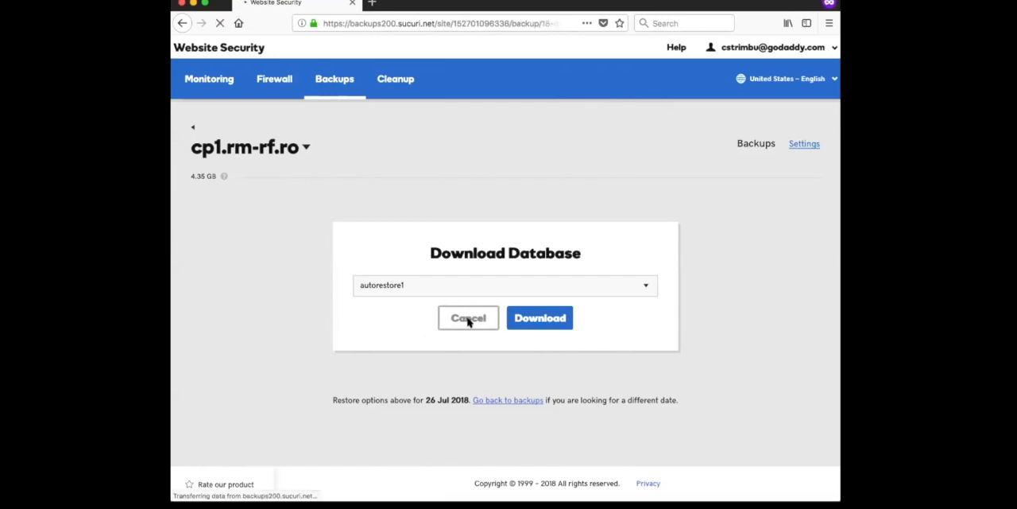
pyautogui.click(468, 318)
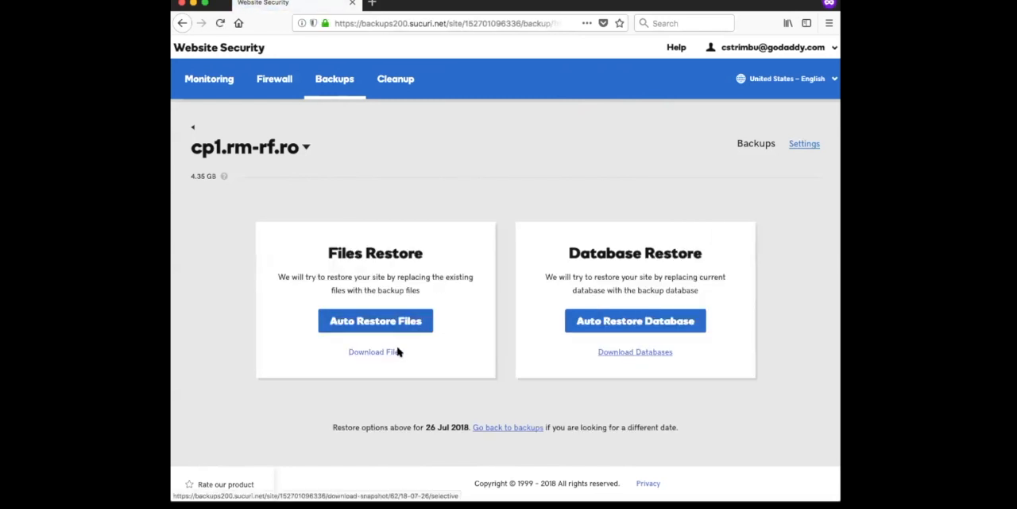
pyautogui.moveTo(469, 398)
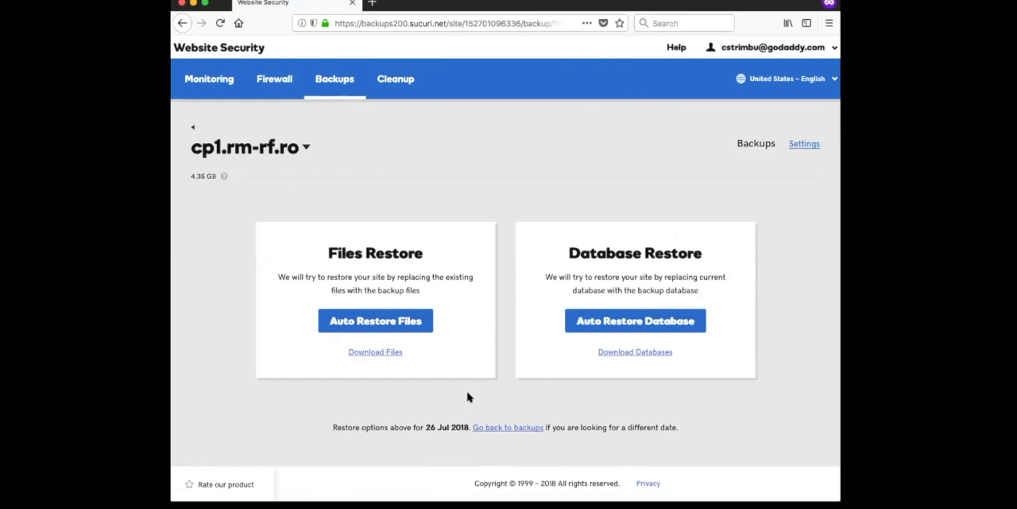
pyautogui.moveTo(522, 396)
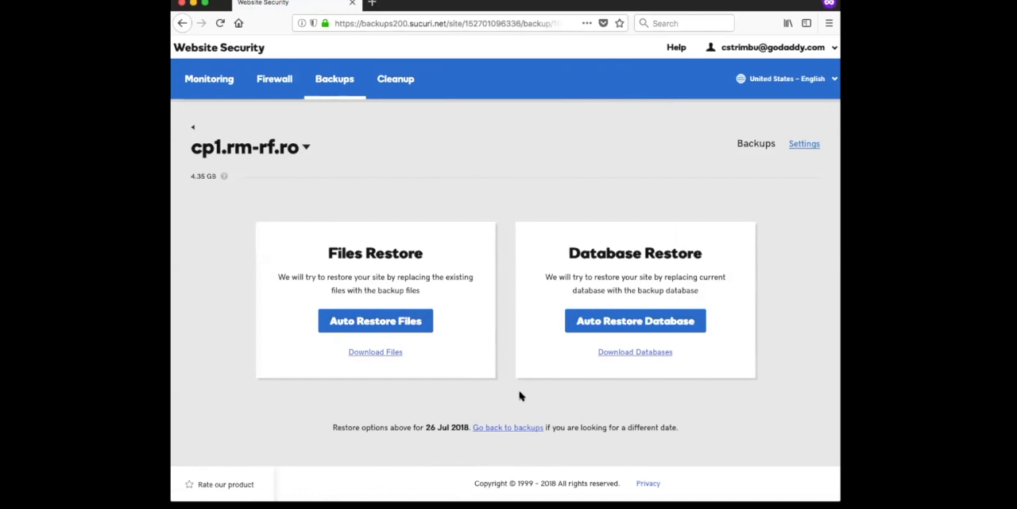